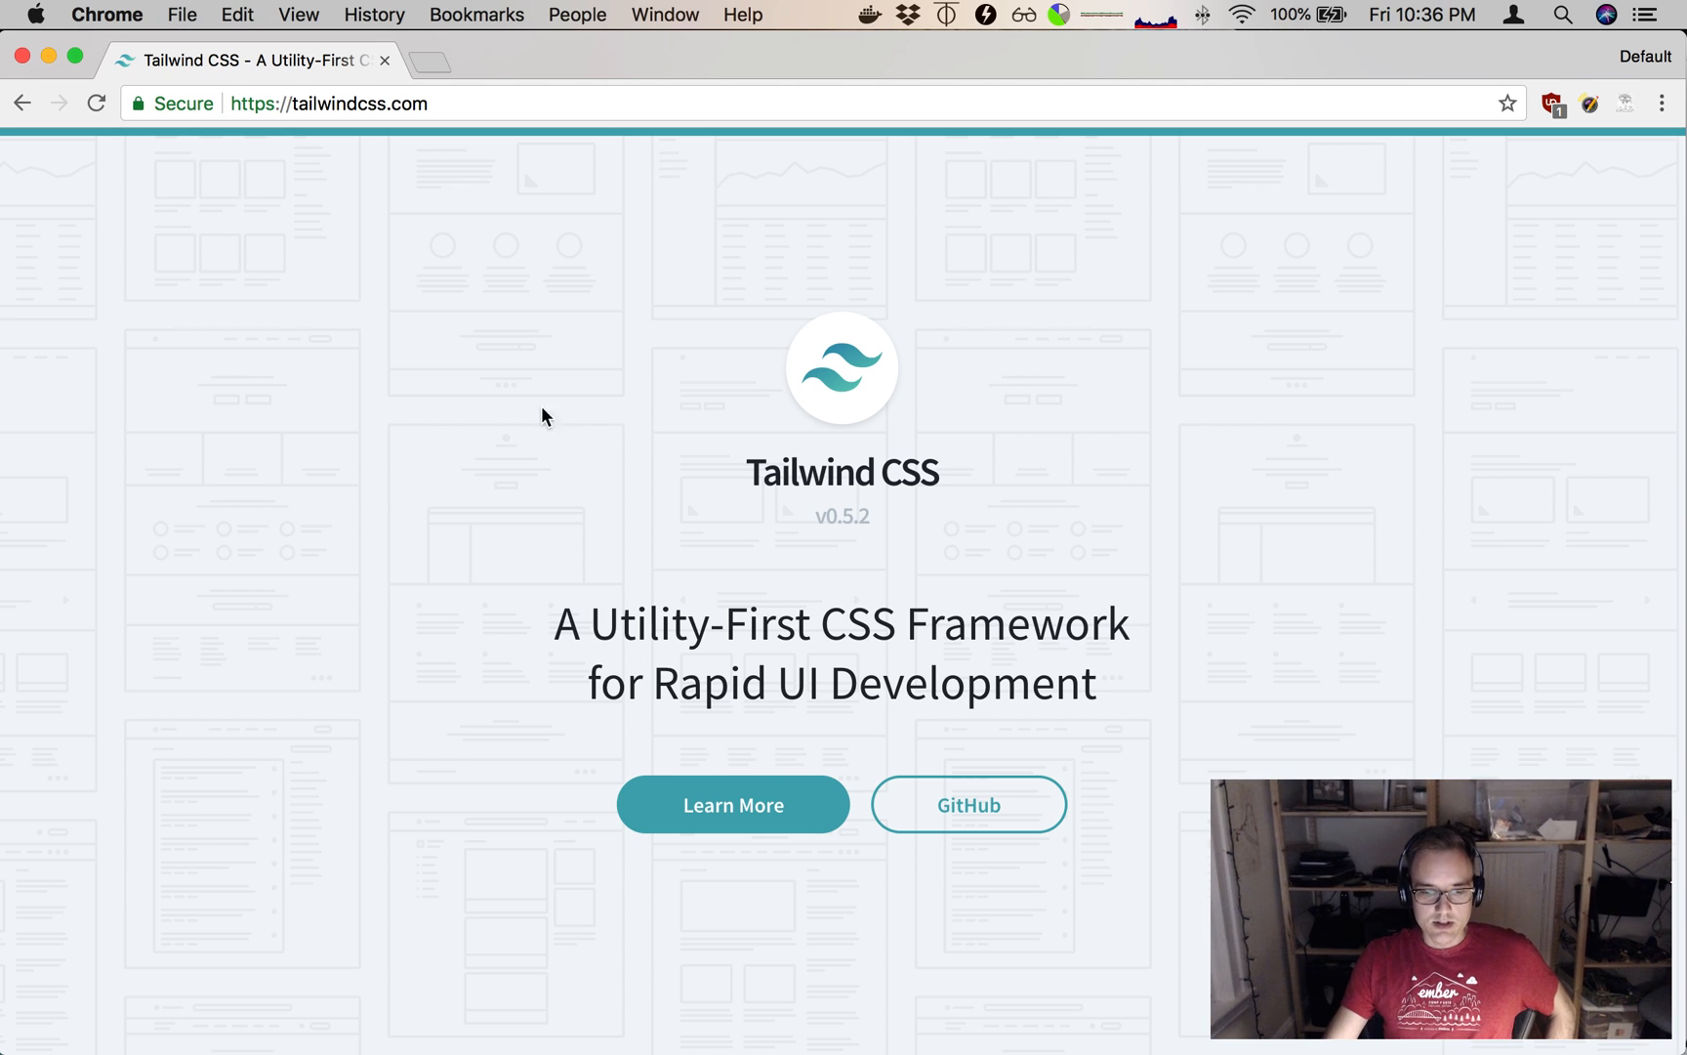
mouse_move(488, 400)
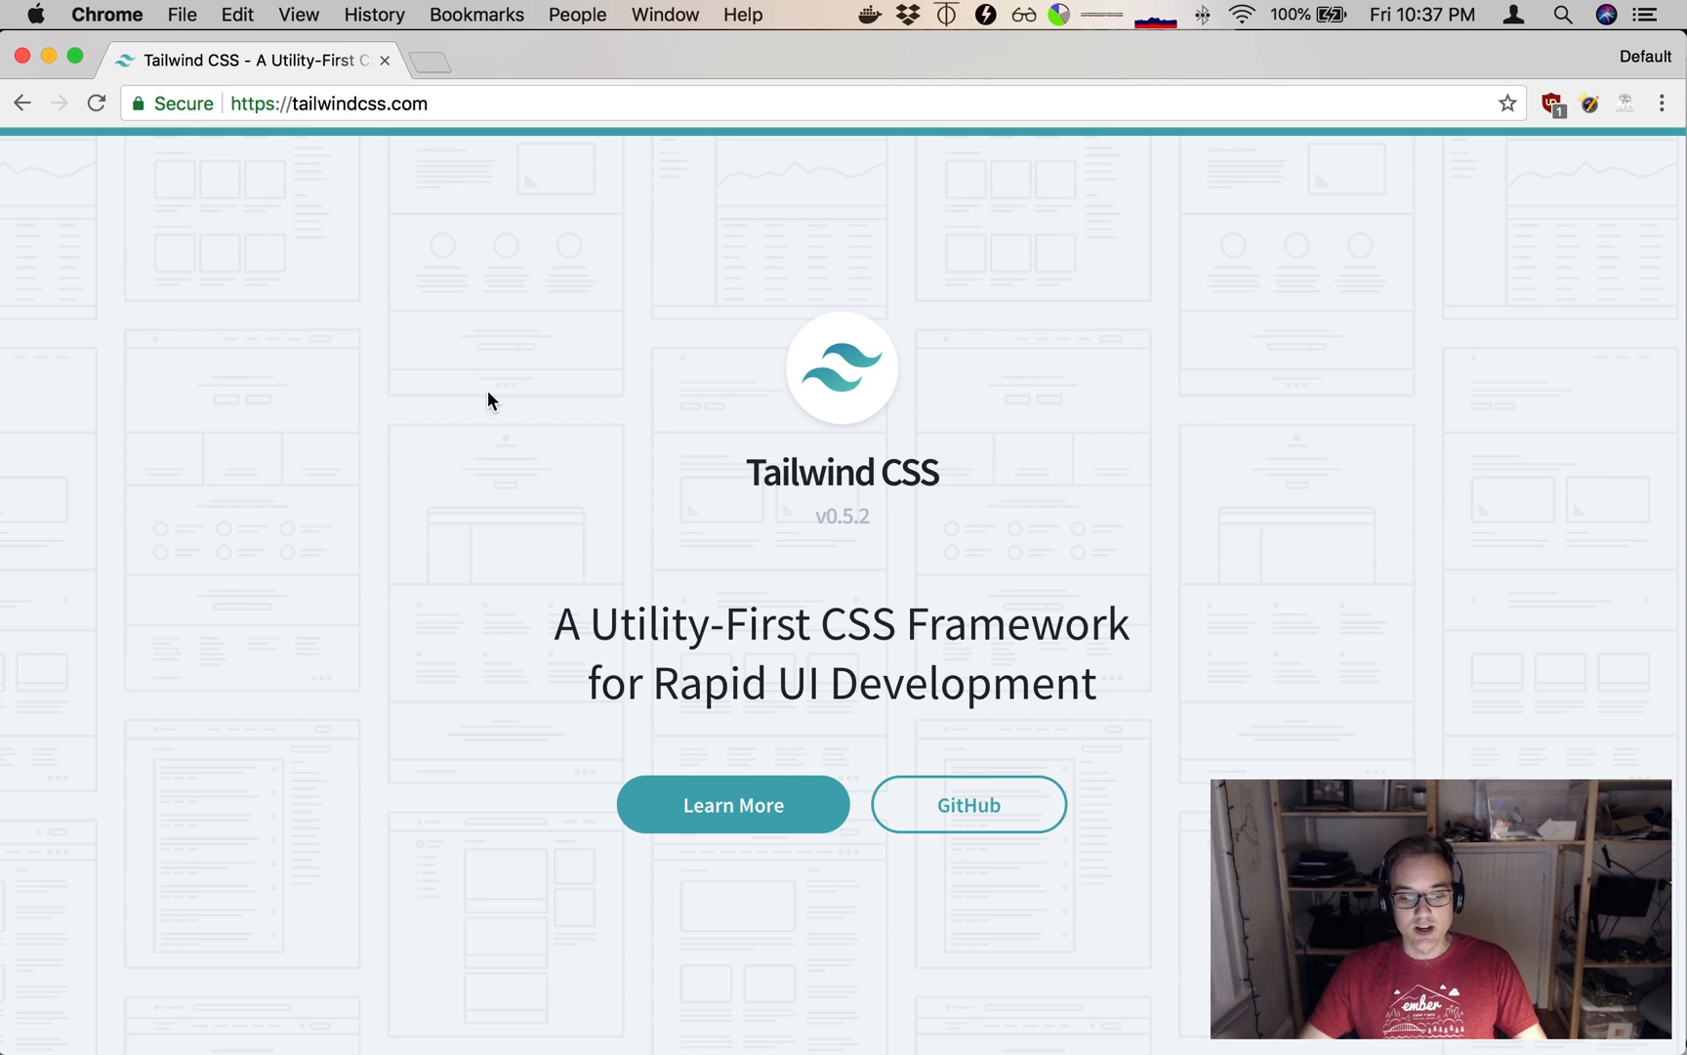
mouse_move(397, 430)
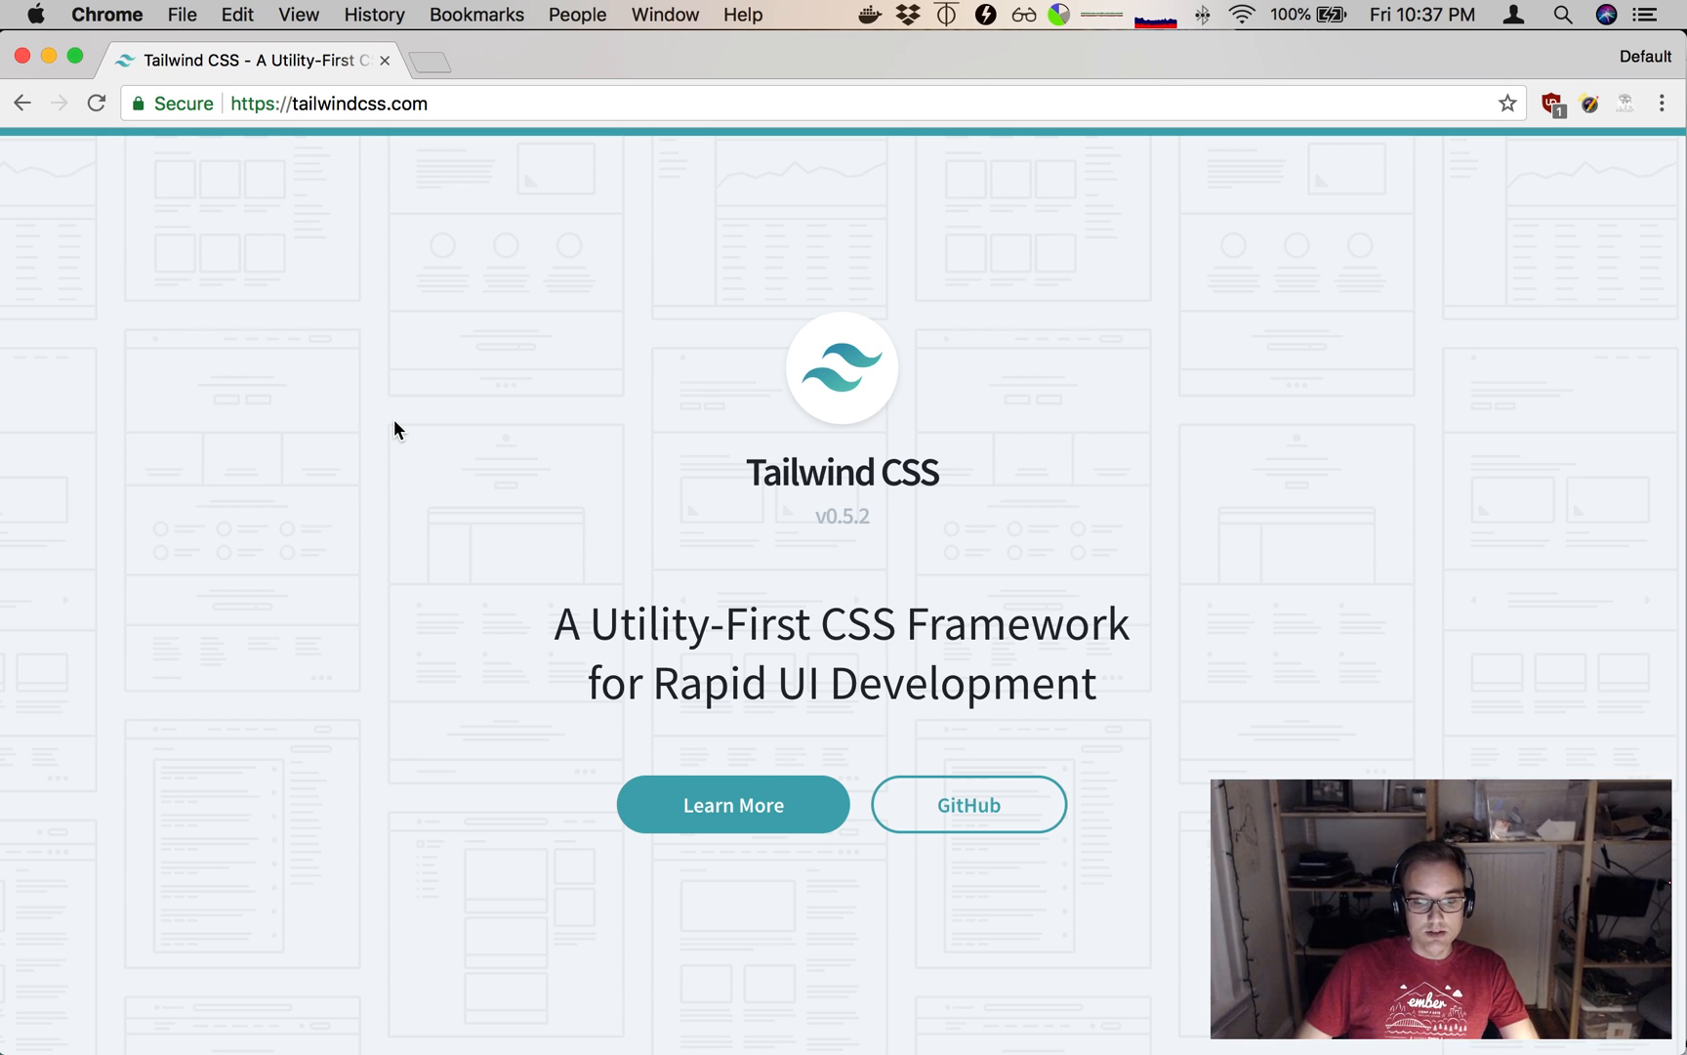
Navigate from the Tailwind CSS homepage into the docs Installation guide.
scroll(down, 3)
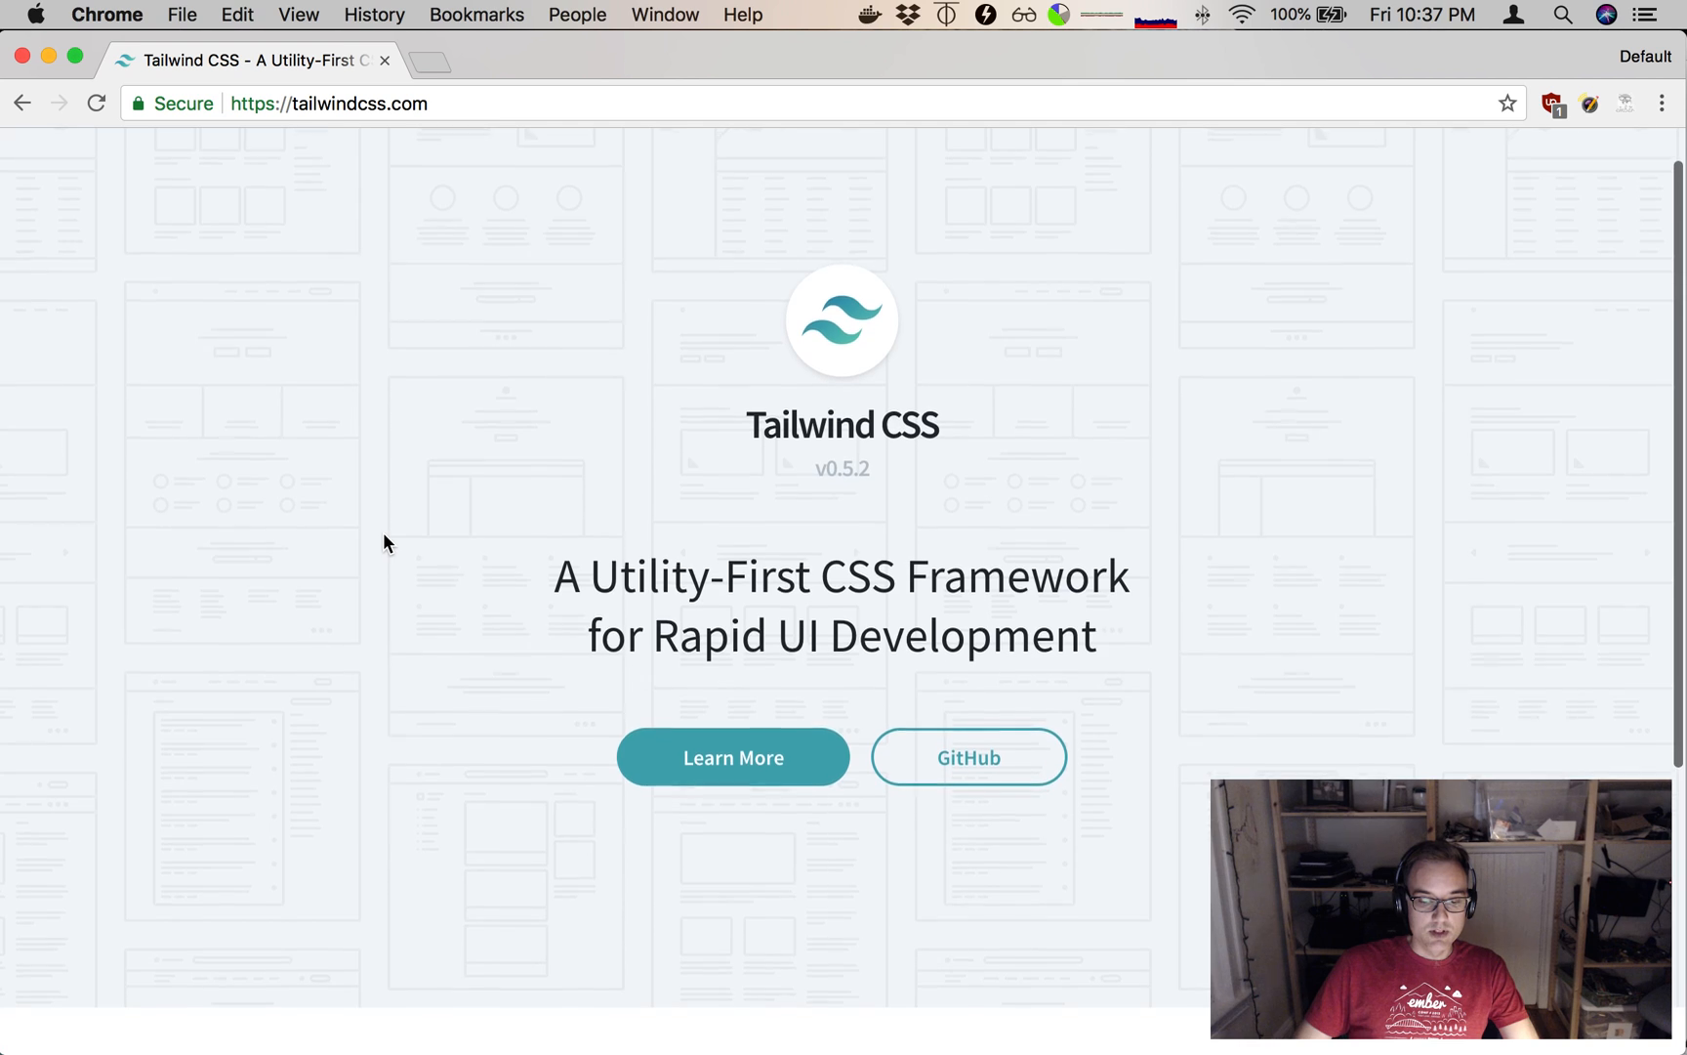
click(733, 756)
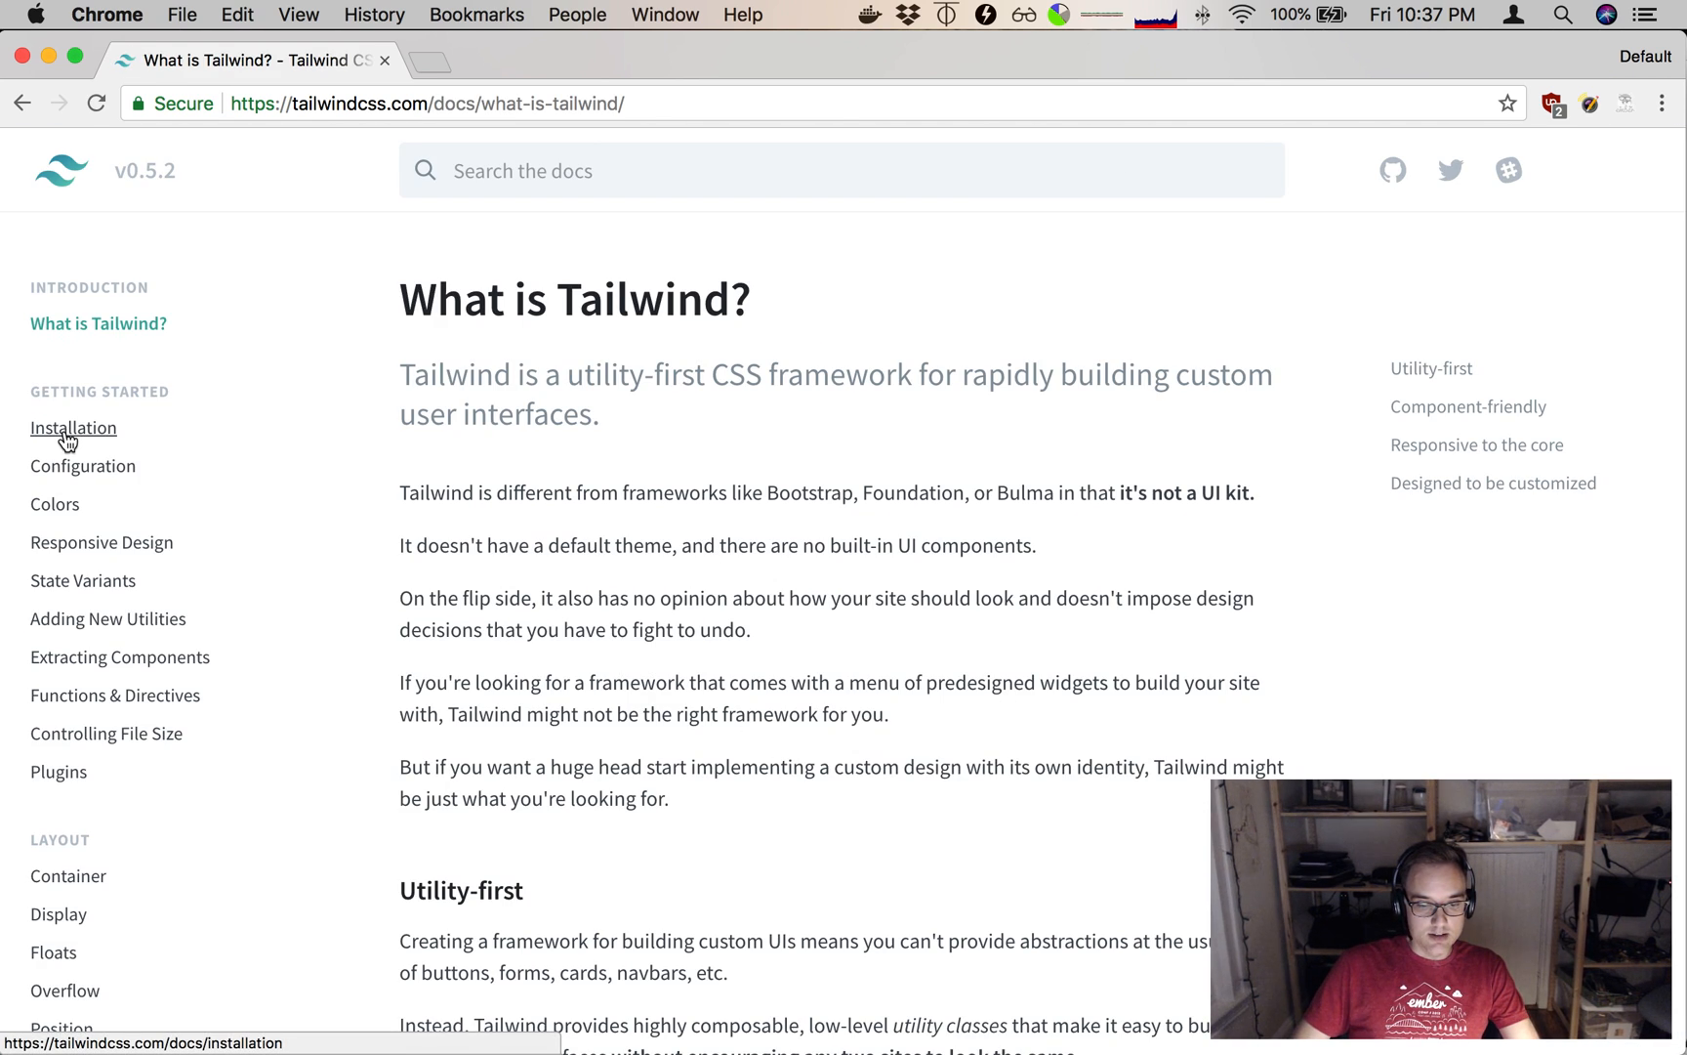
click(72, 427)
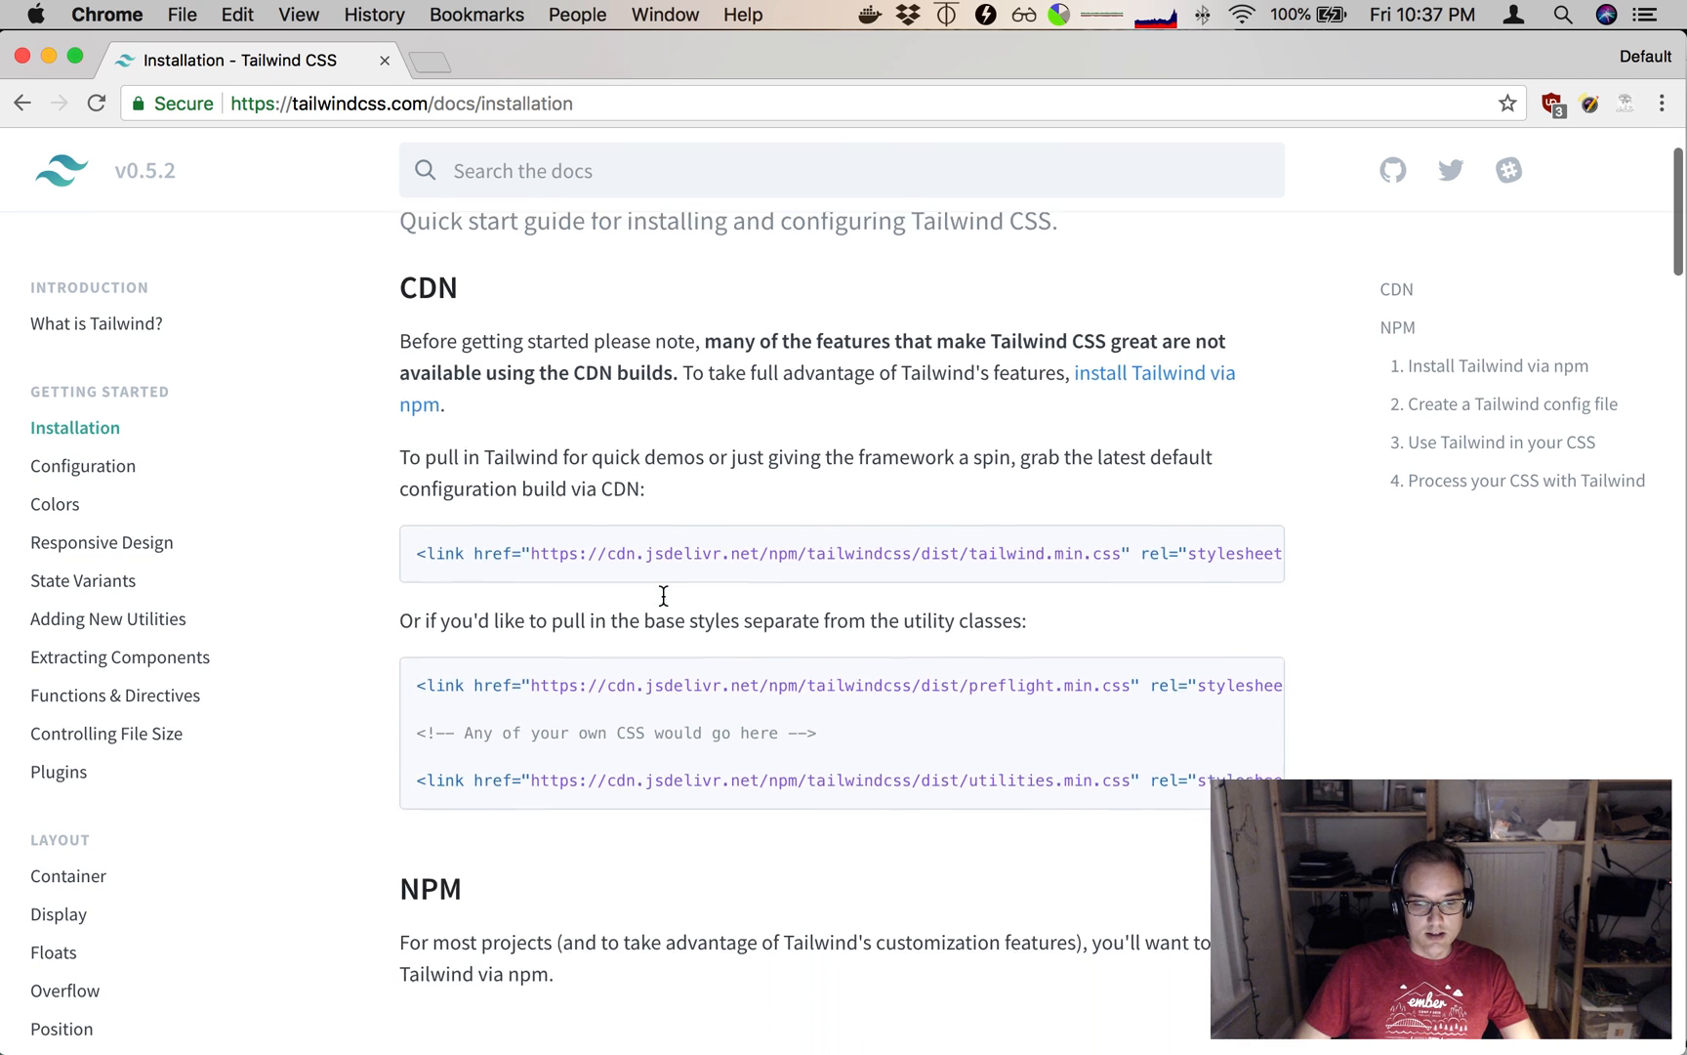
Scroll the Installation page down past the CDN steps to the npm install section.
scroll(up, 3)
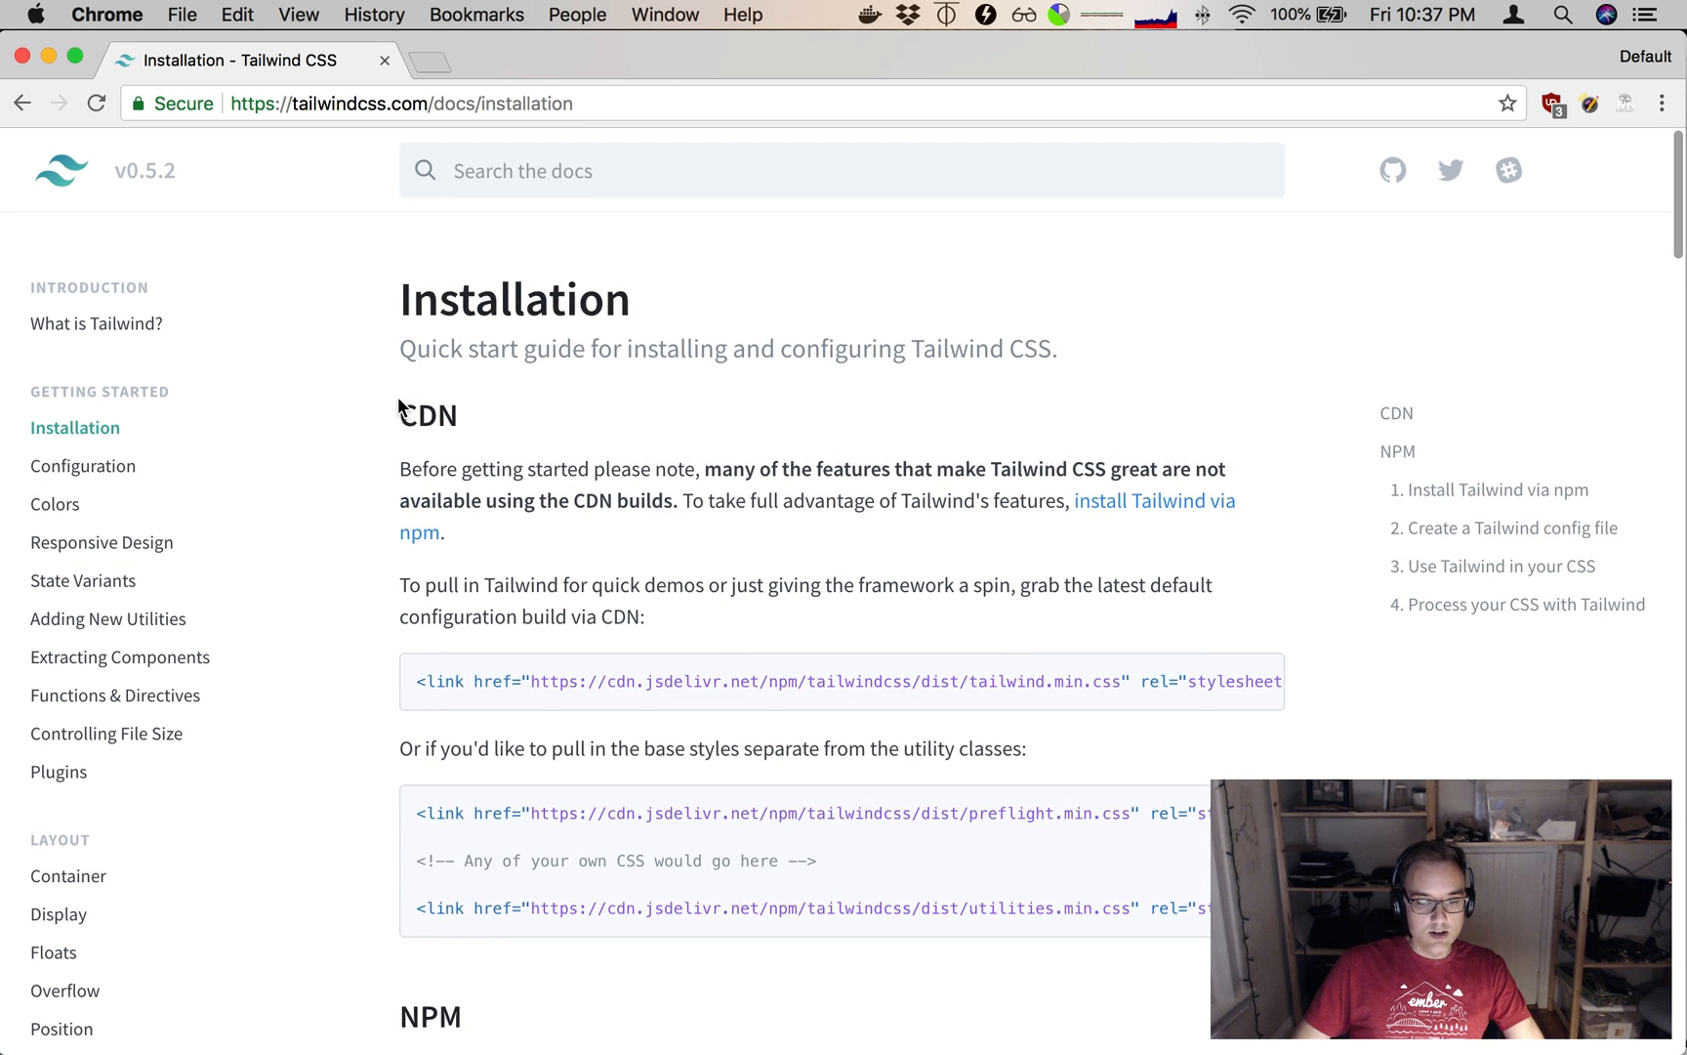
scroll(down, 3)
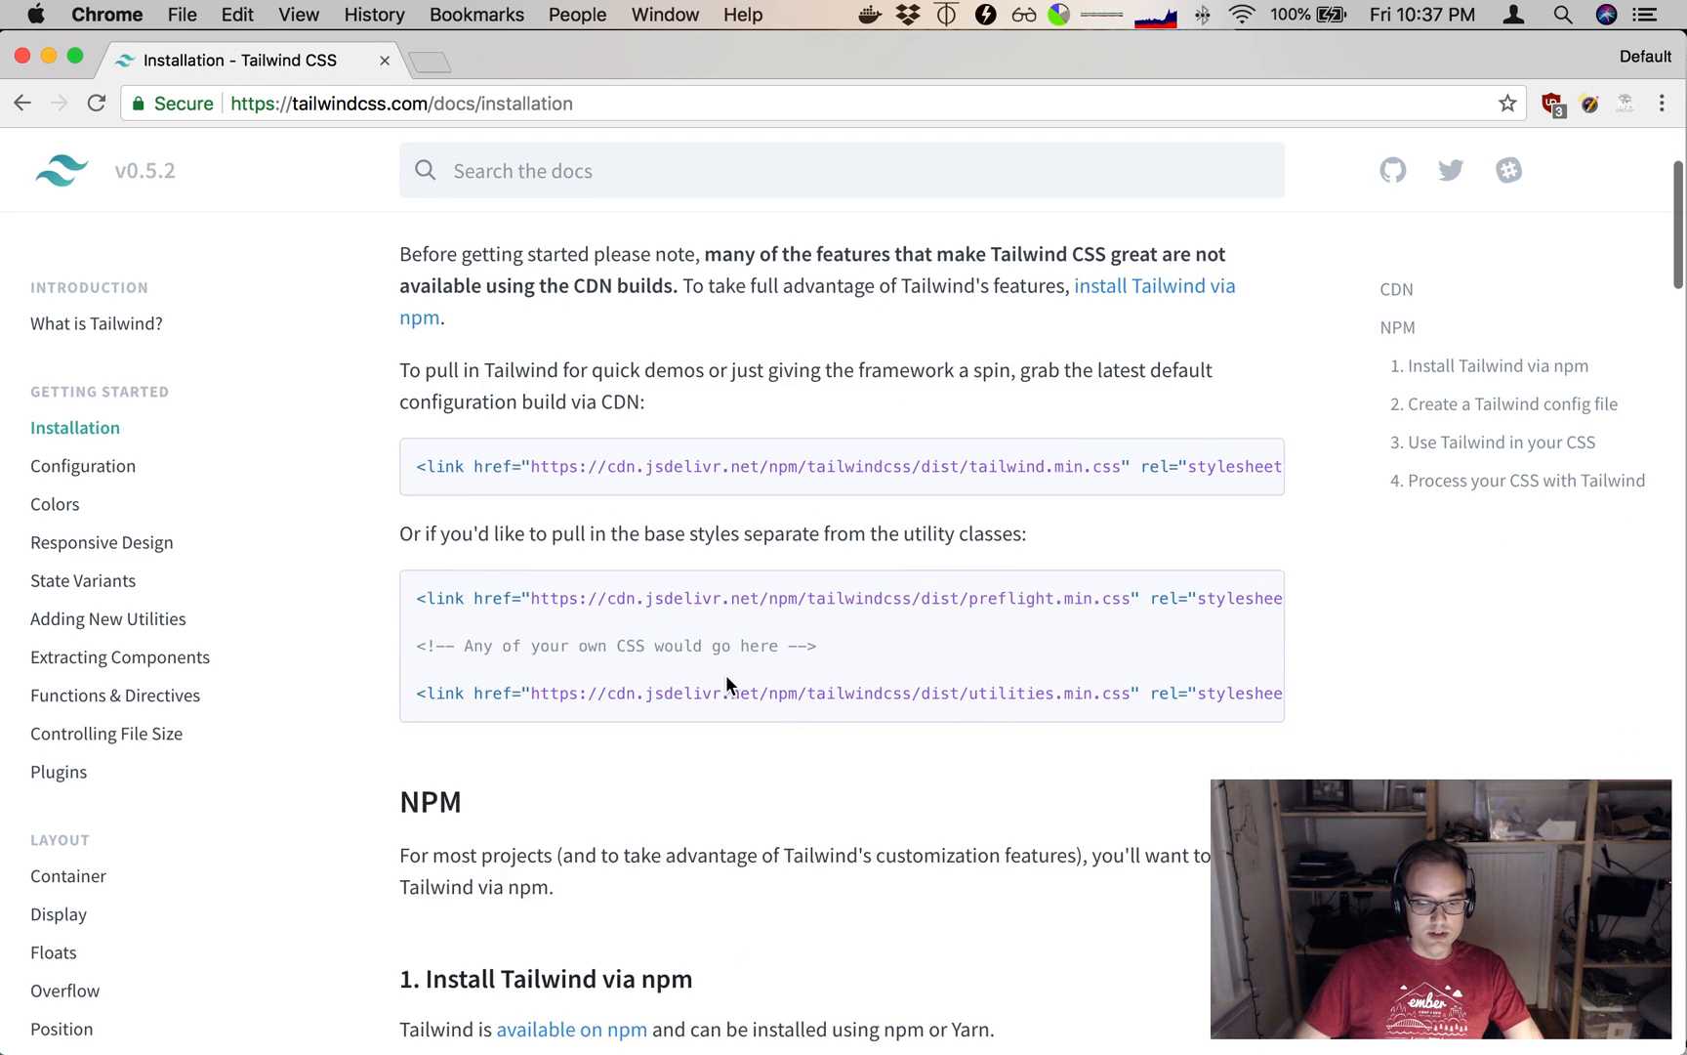
scroll(down, 3)
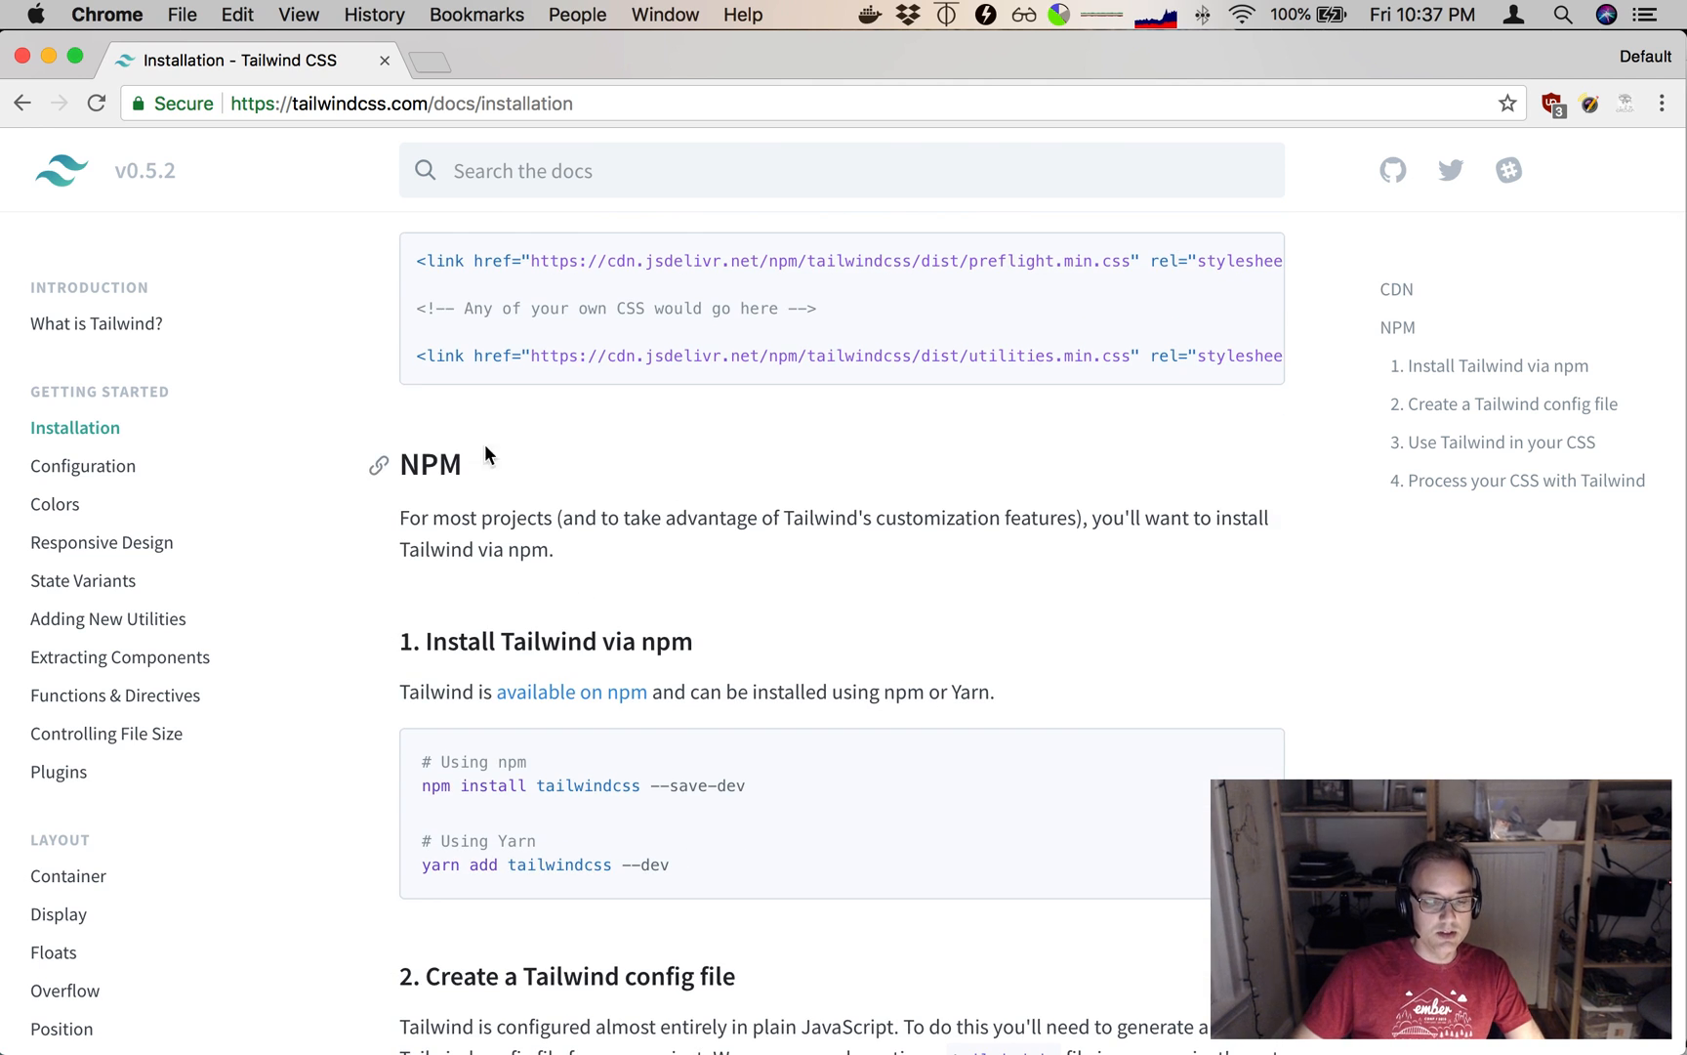
scroll(down, 3)
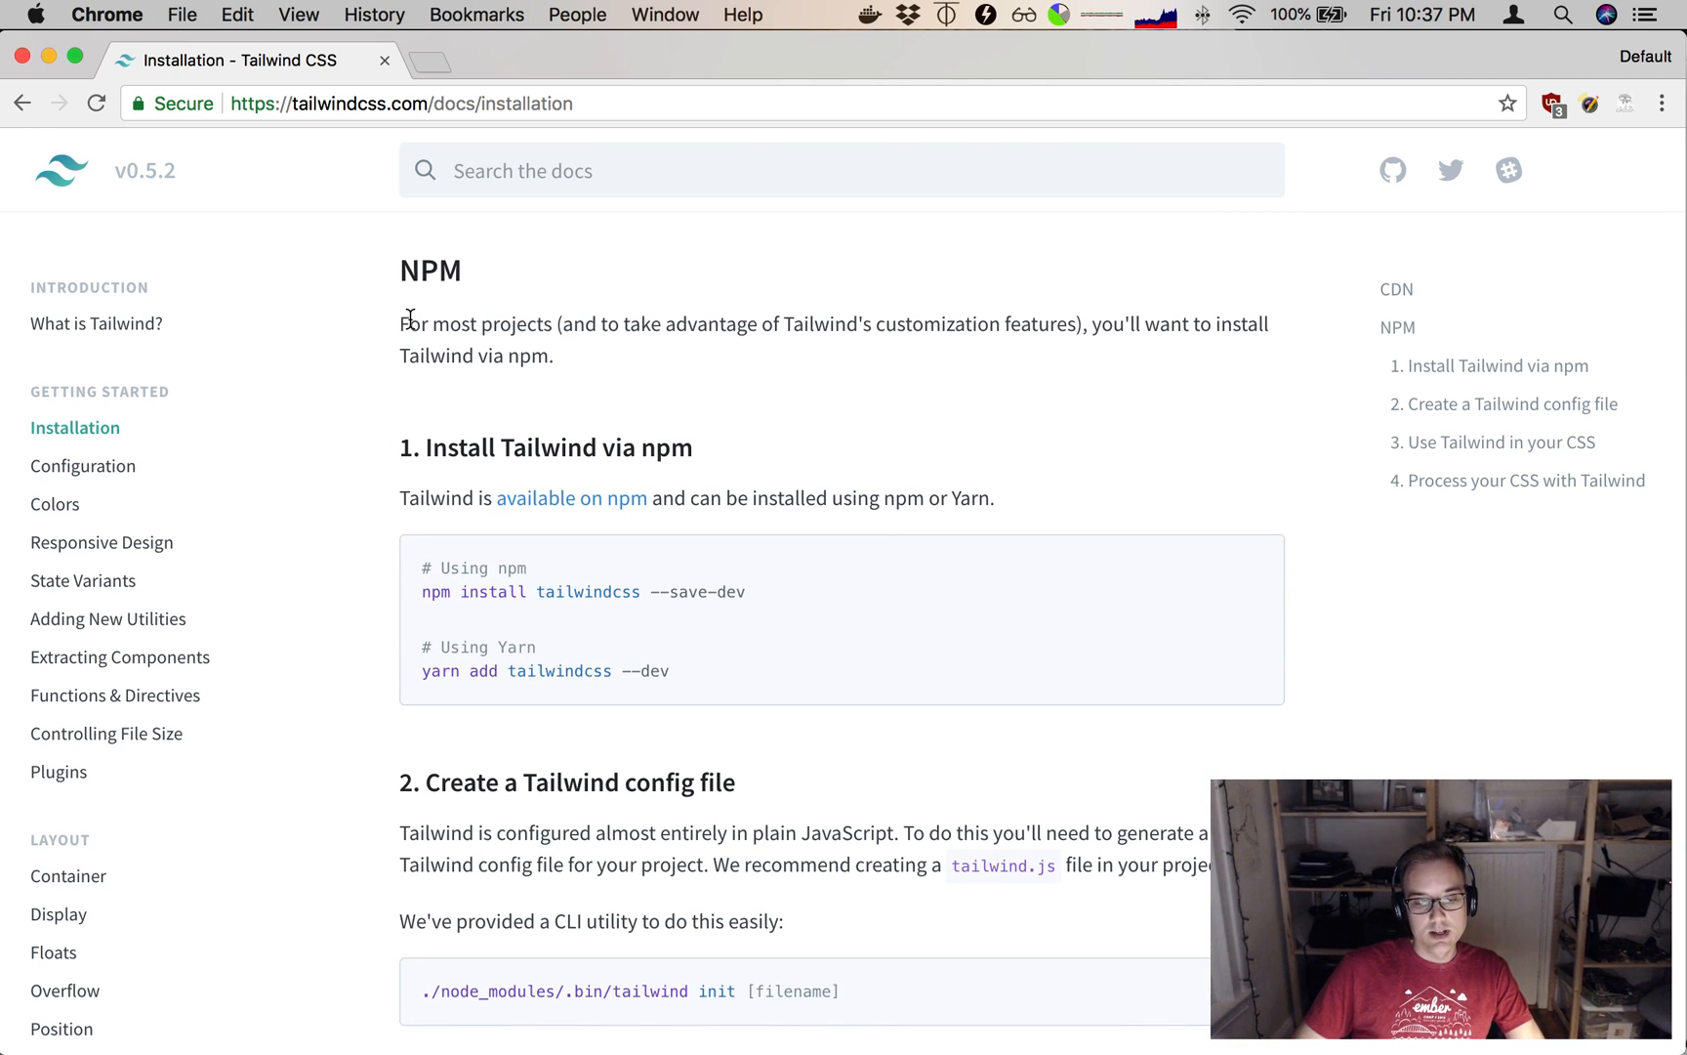
mouse_move(978, 315)
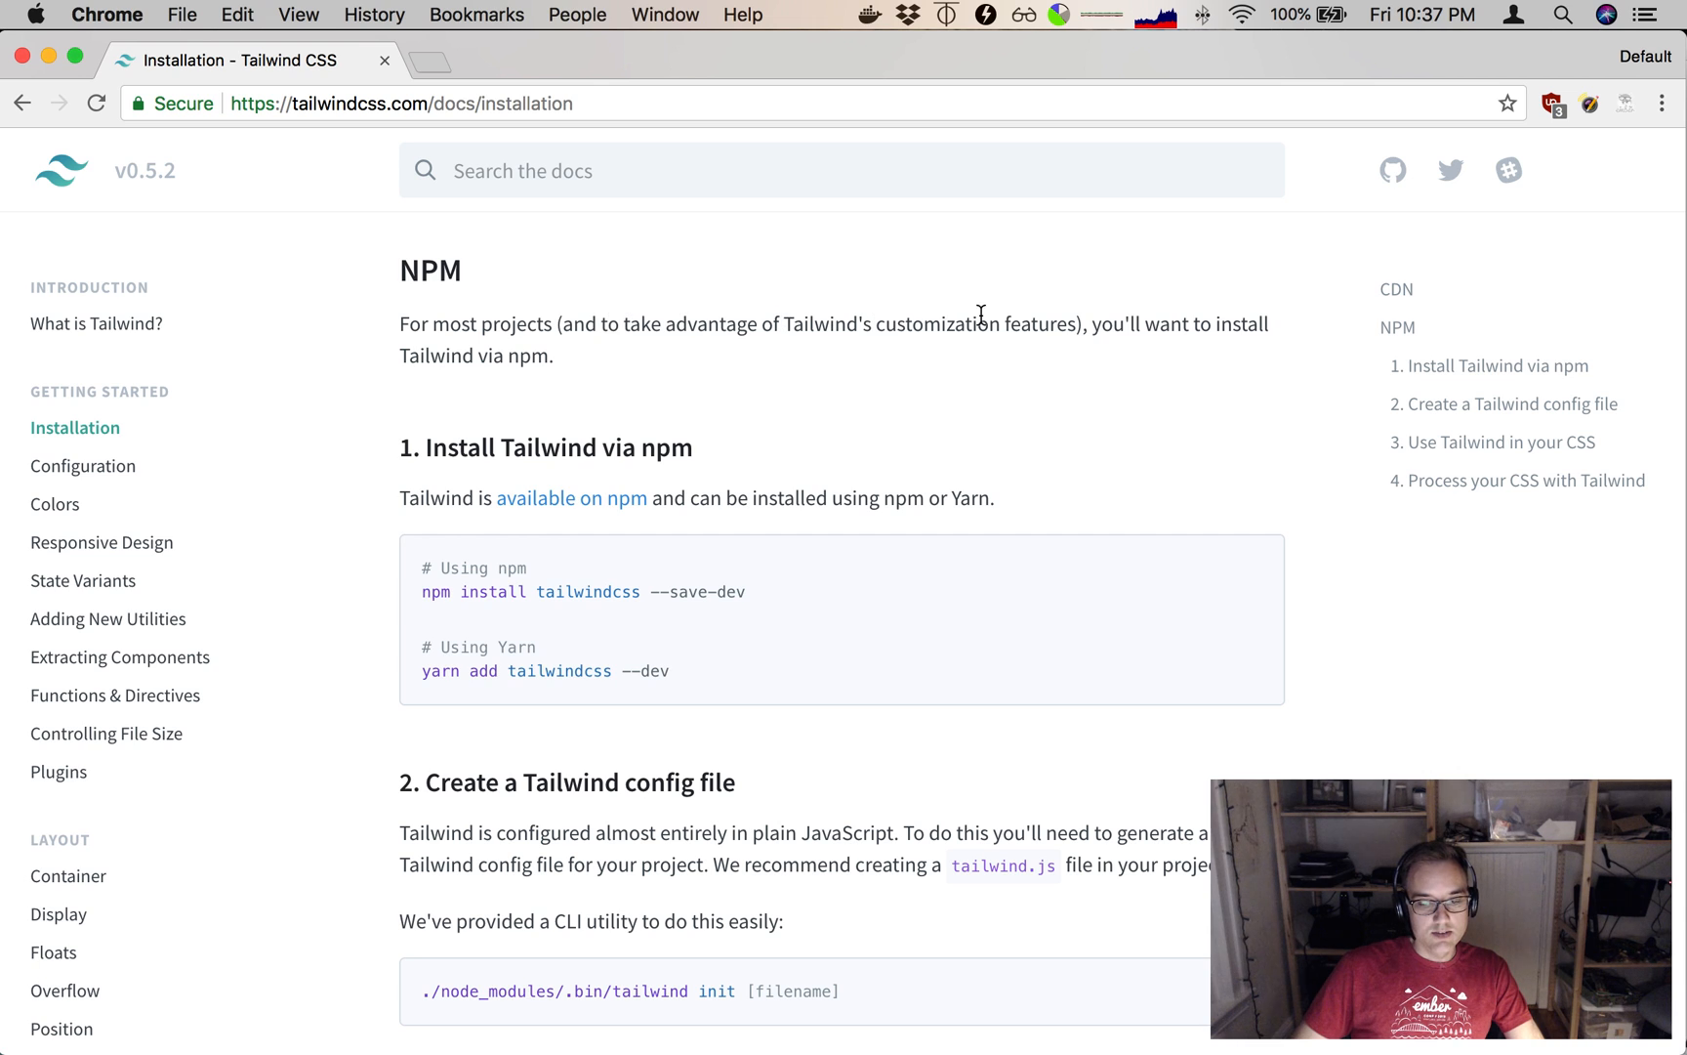
scroll(down, 3)
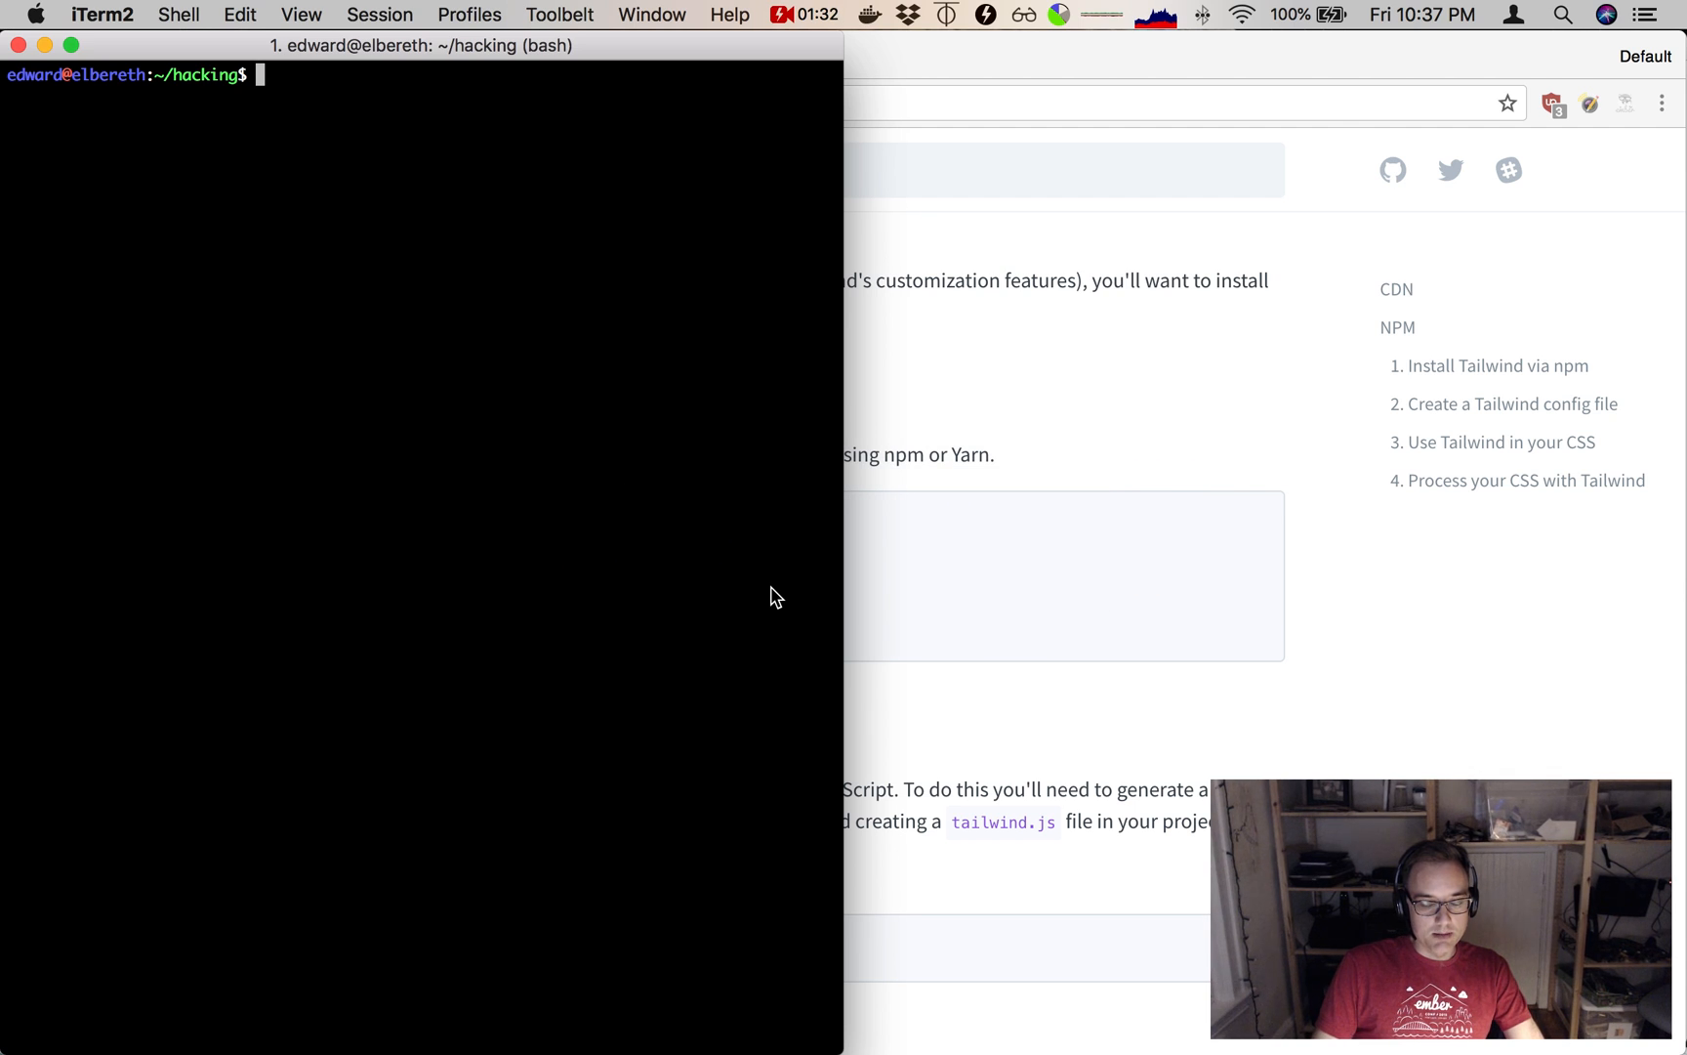
Run ember new tailwind-test --yarn to generate the app with Yarn.
text(ember new)
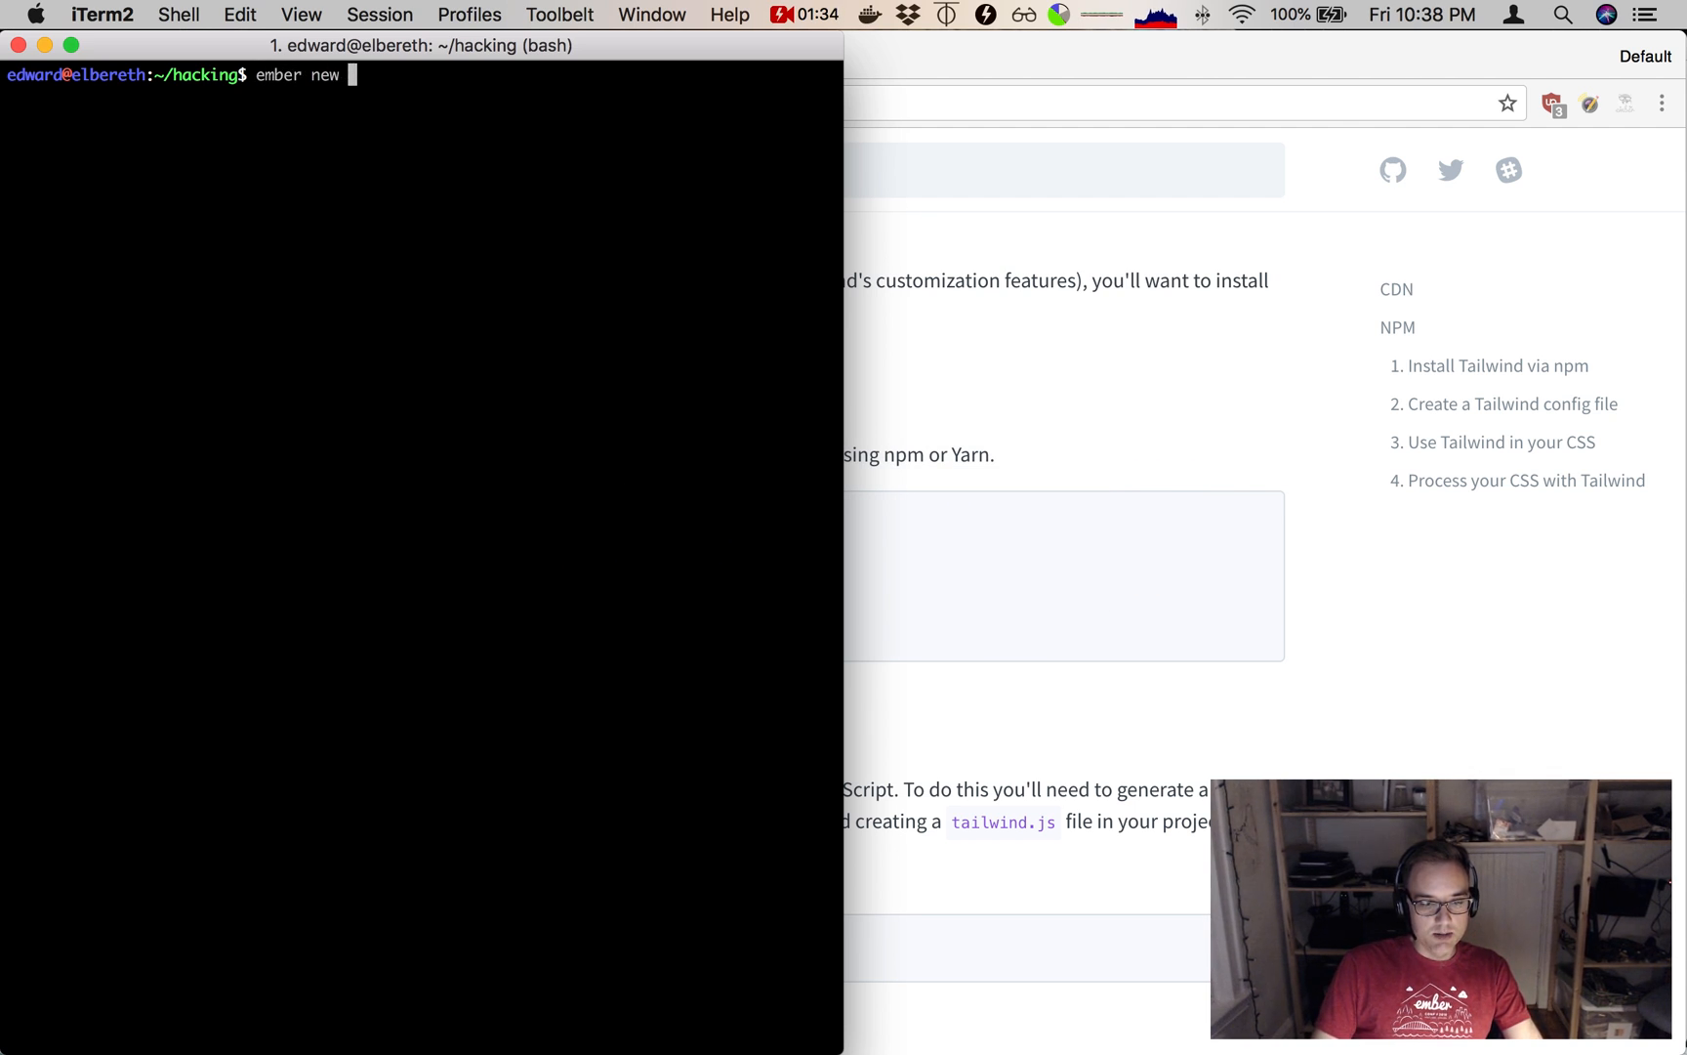
text(tailwind-test --yarn)
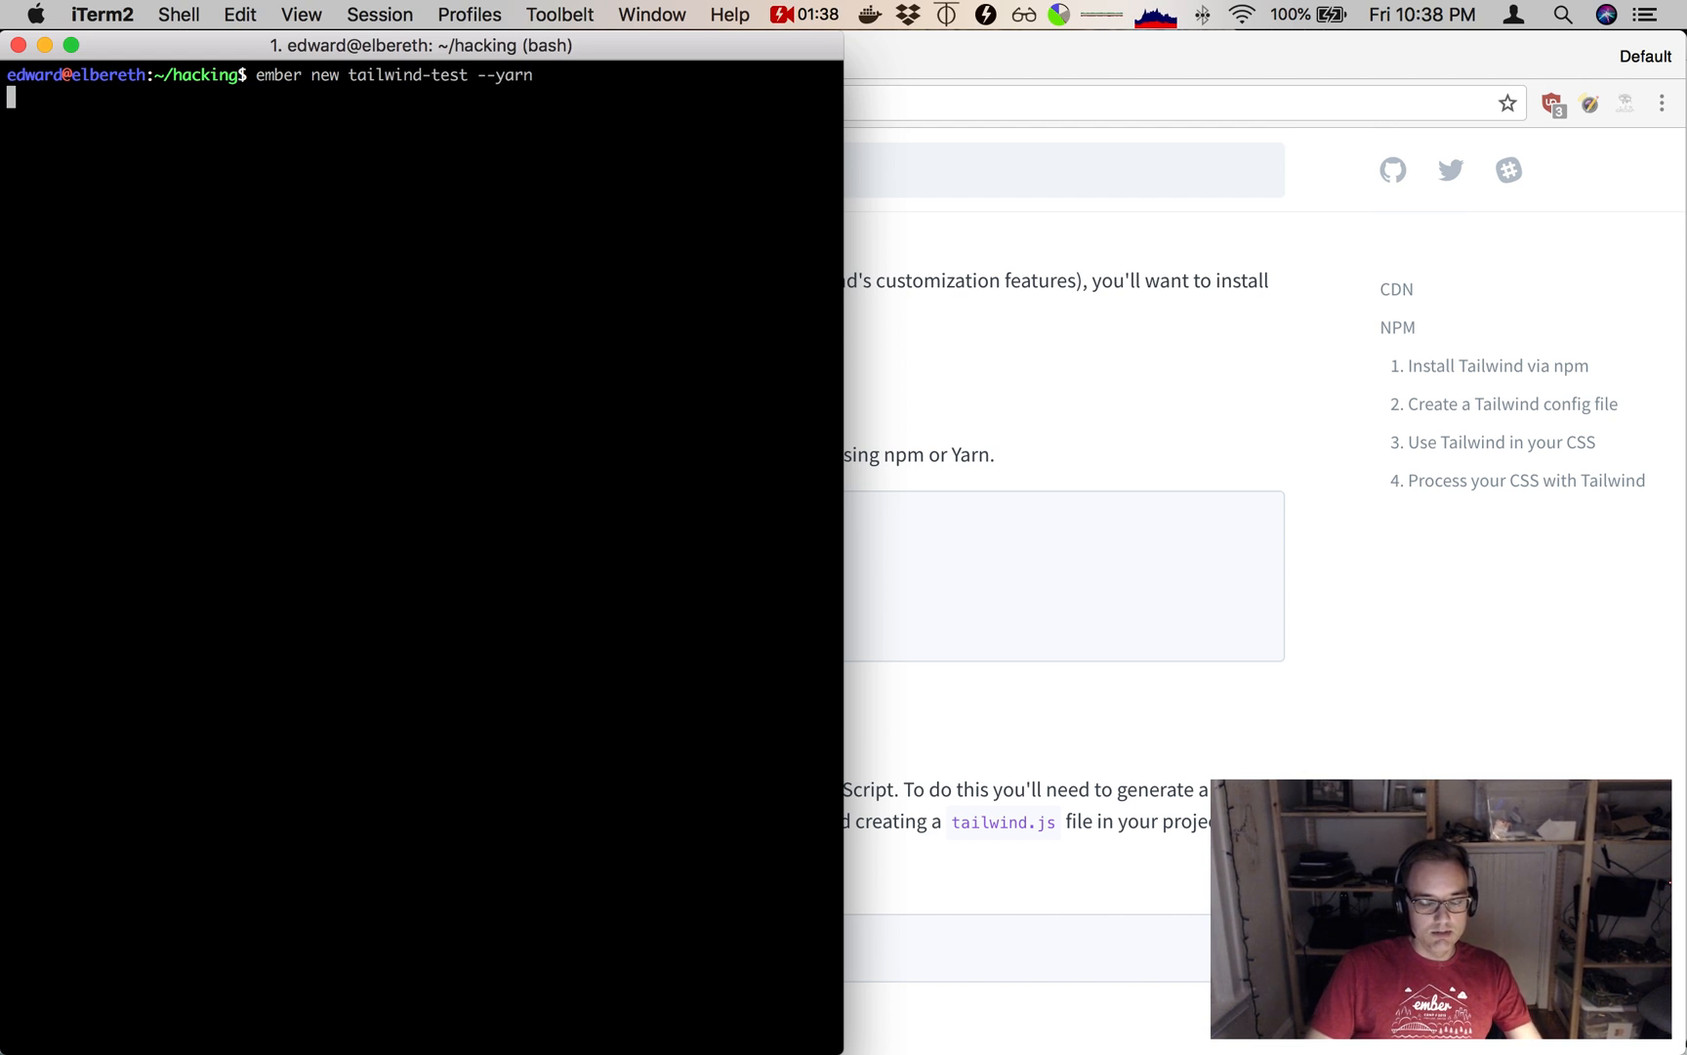
key(Return)
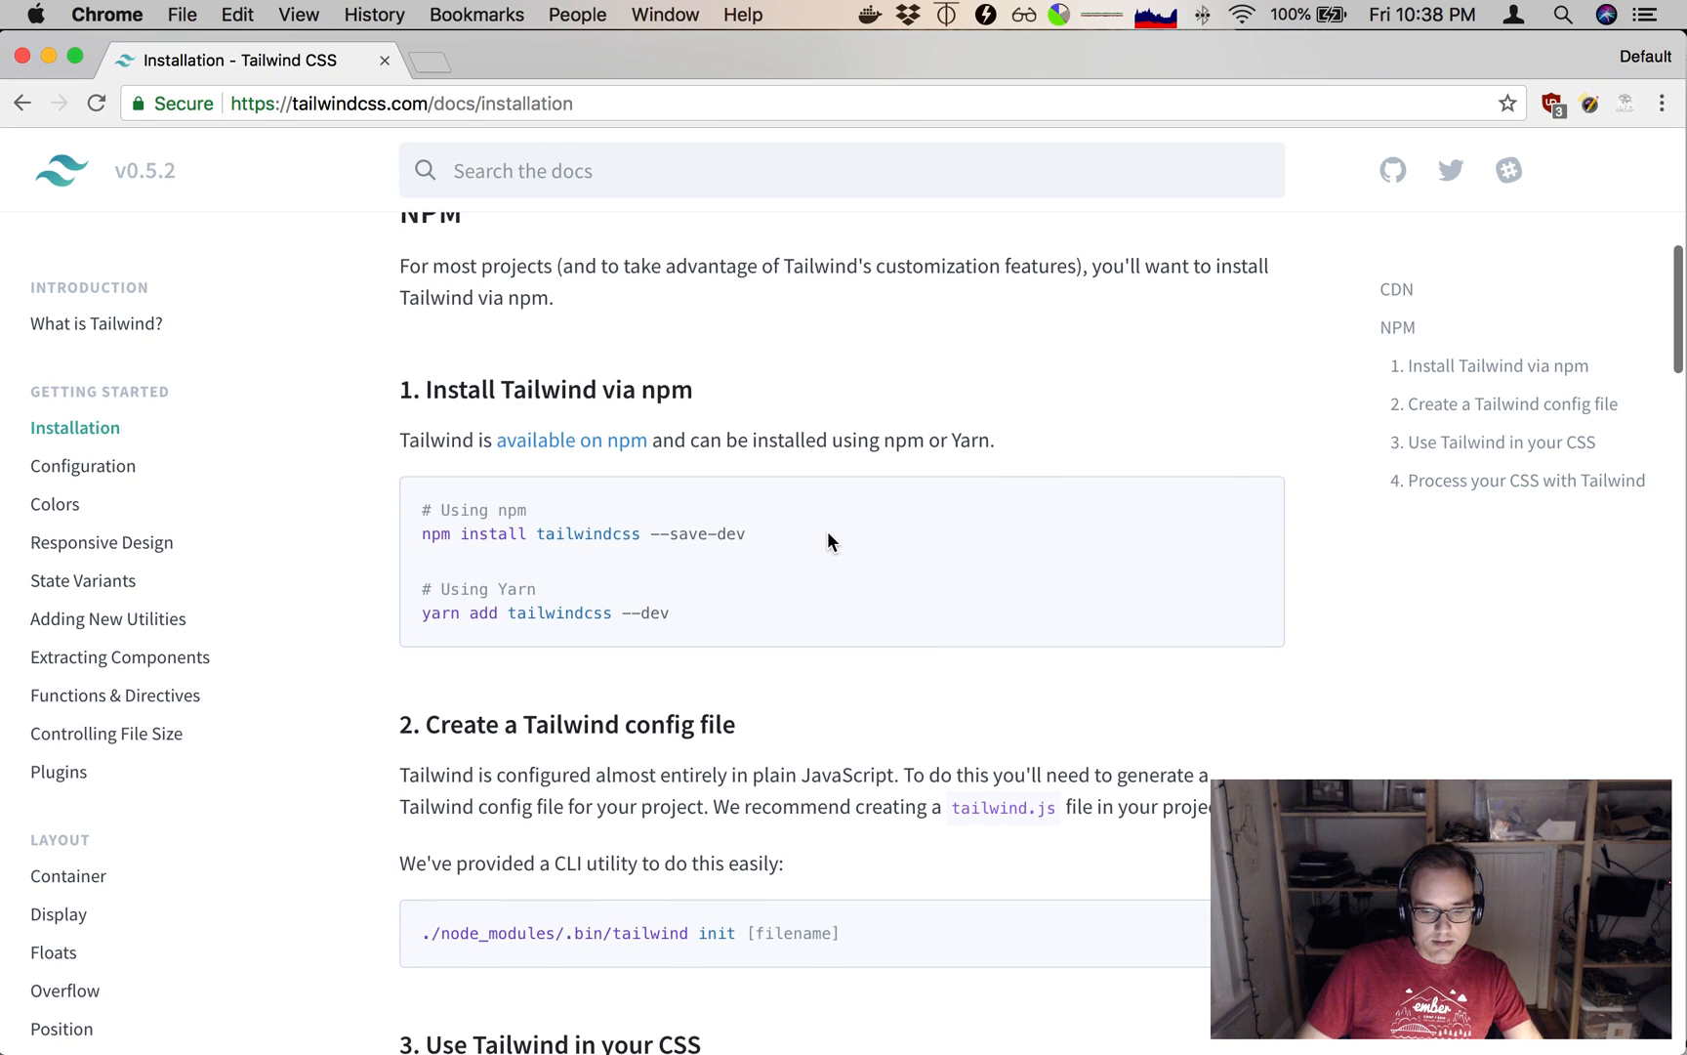
scroll(down, 3)
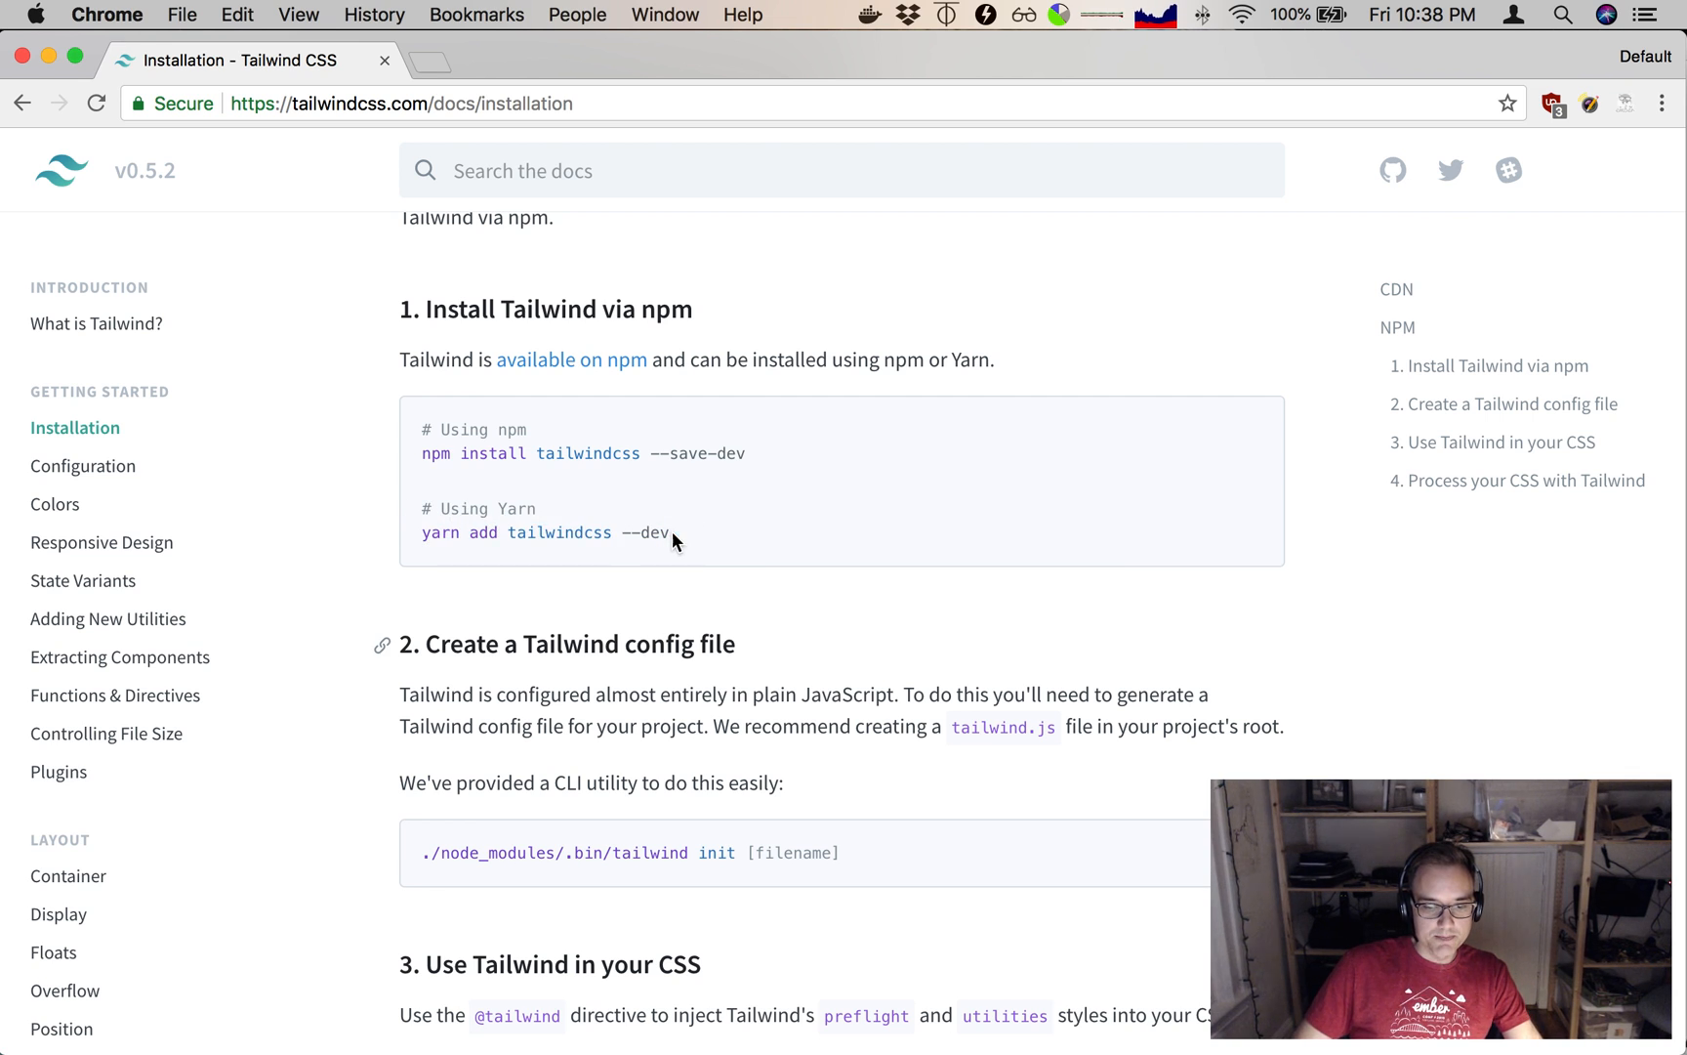
scroll(down, 3)
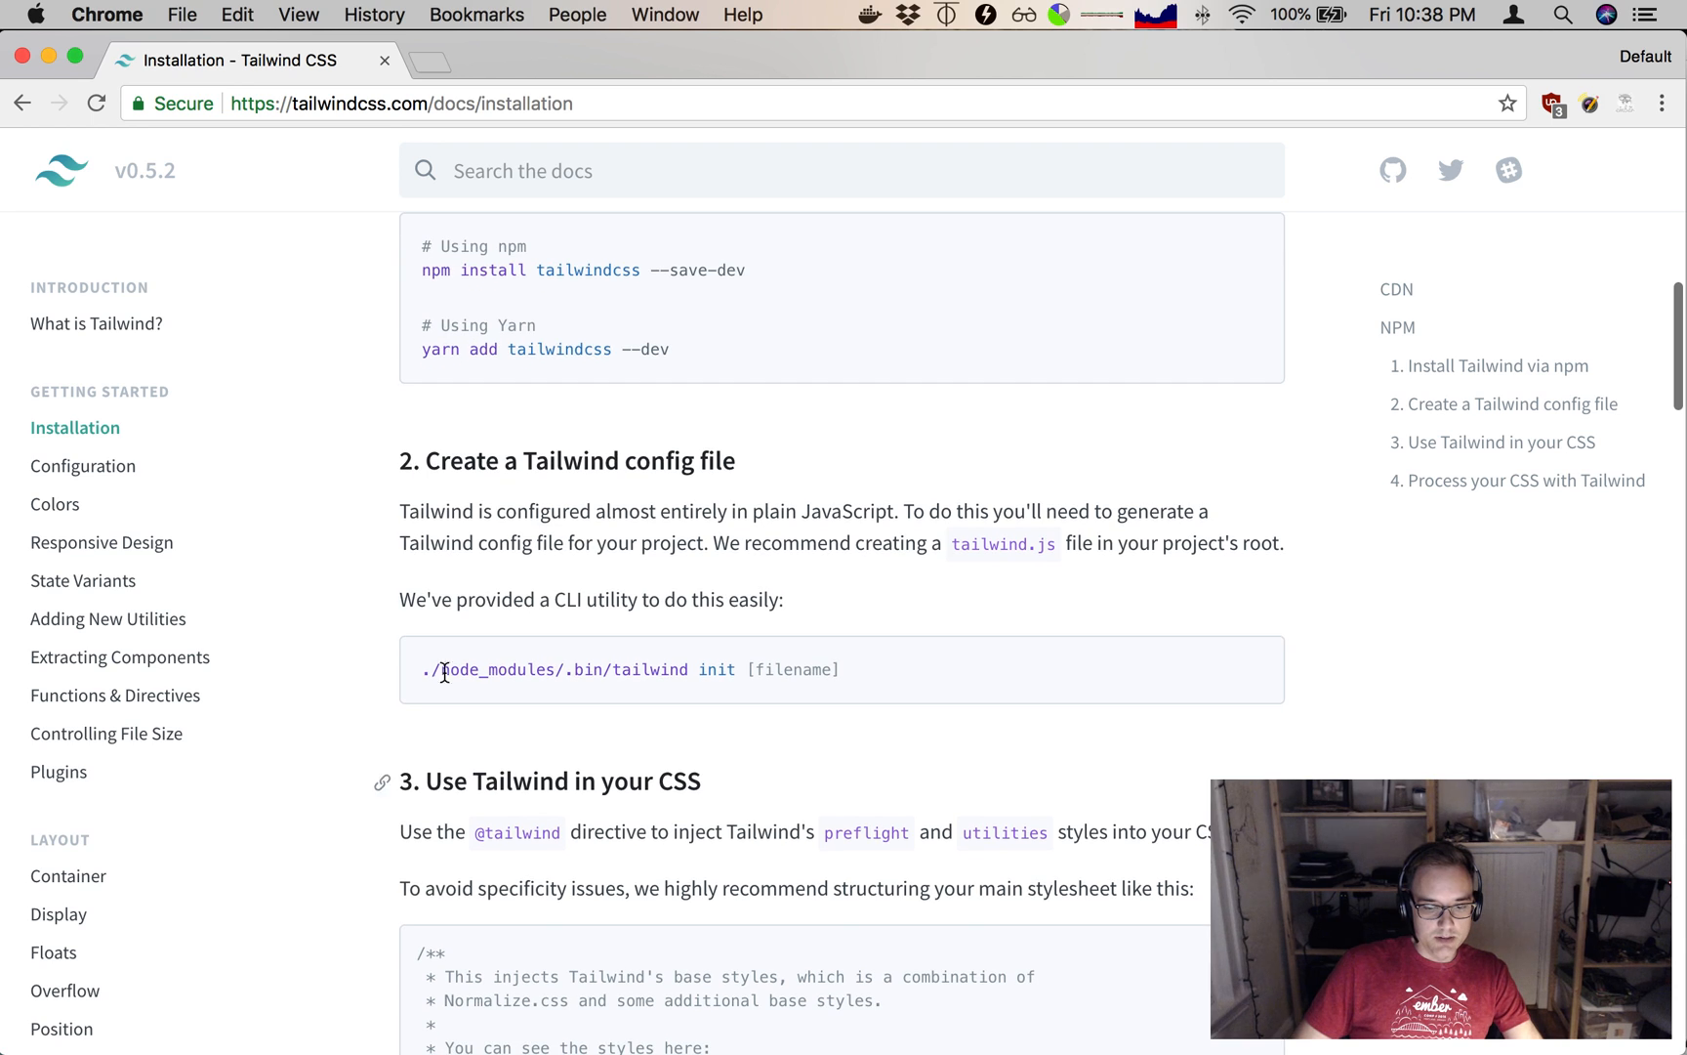
drag(426, 670, 711, 670)
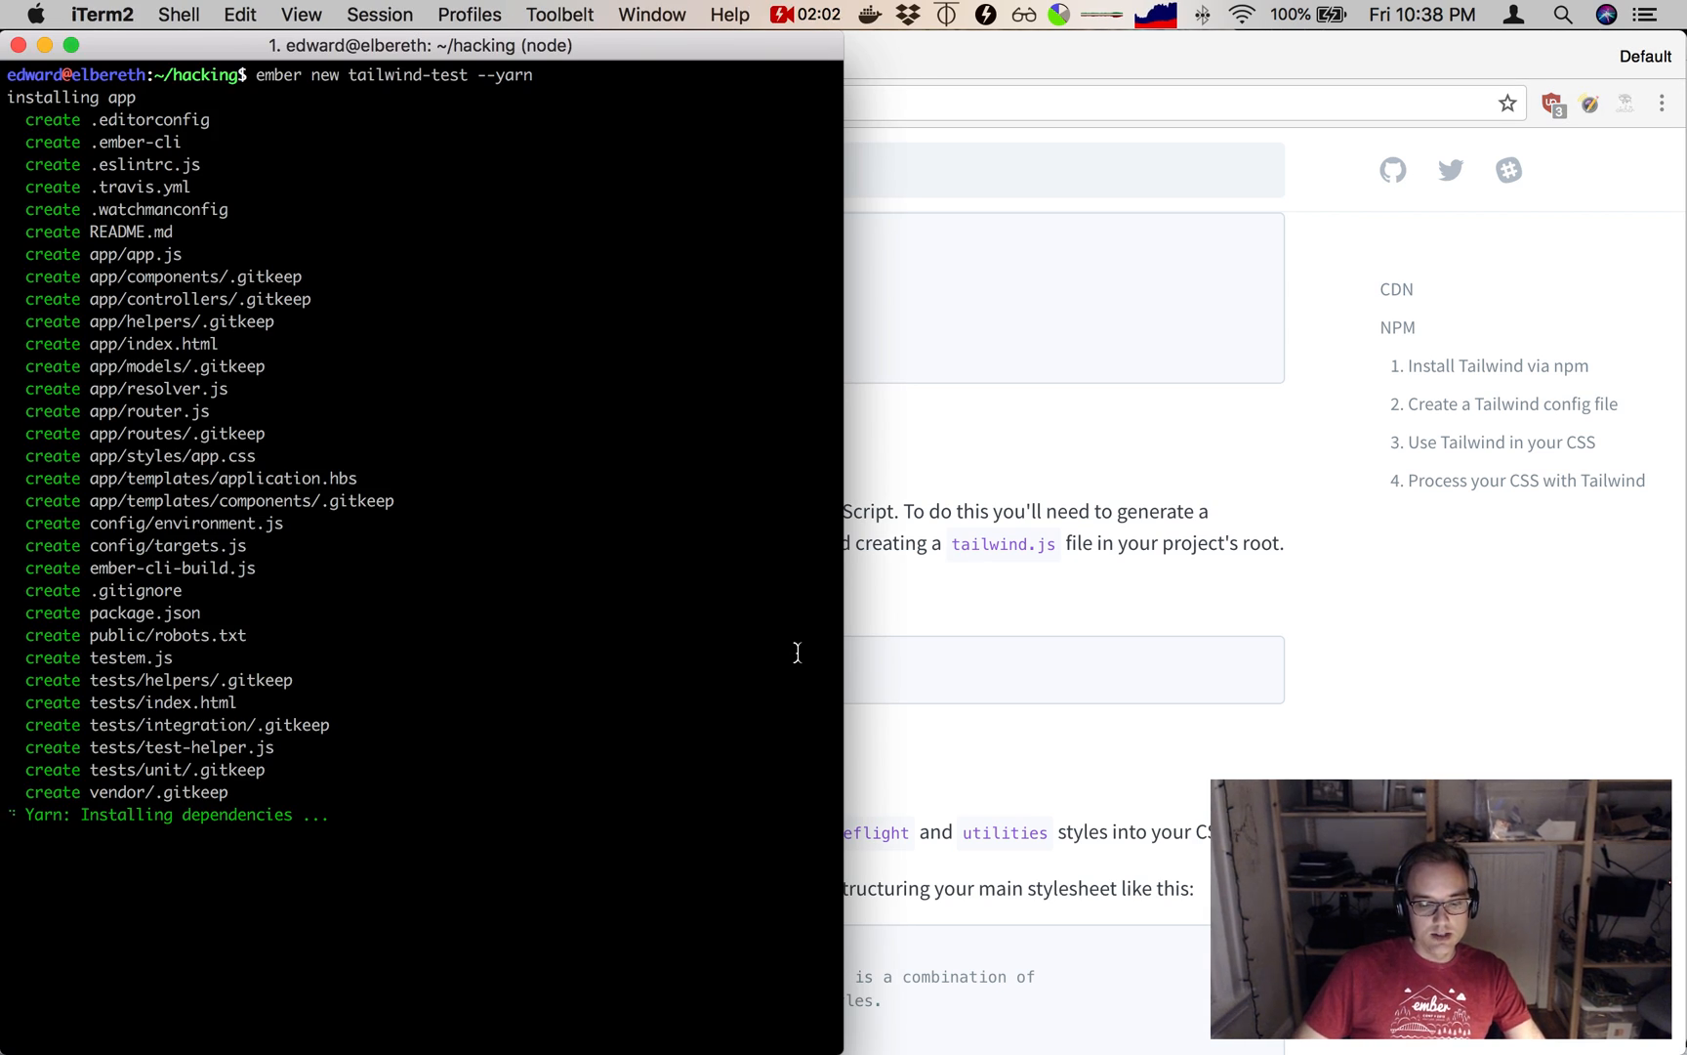
mouse_move(1017, 455)
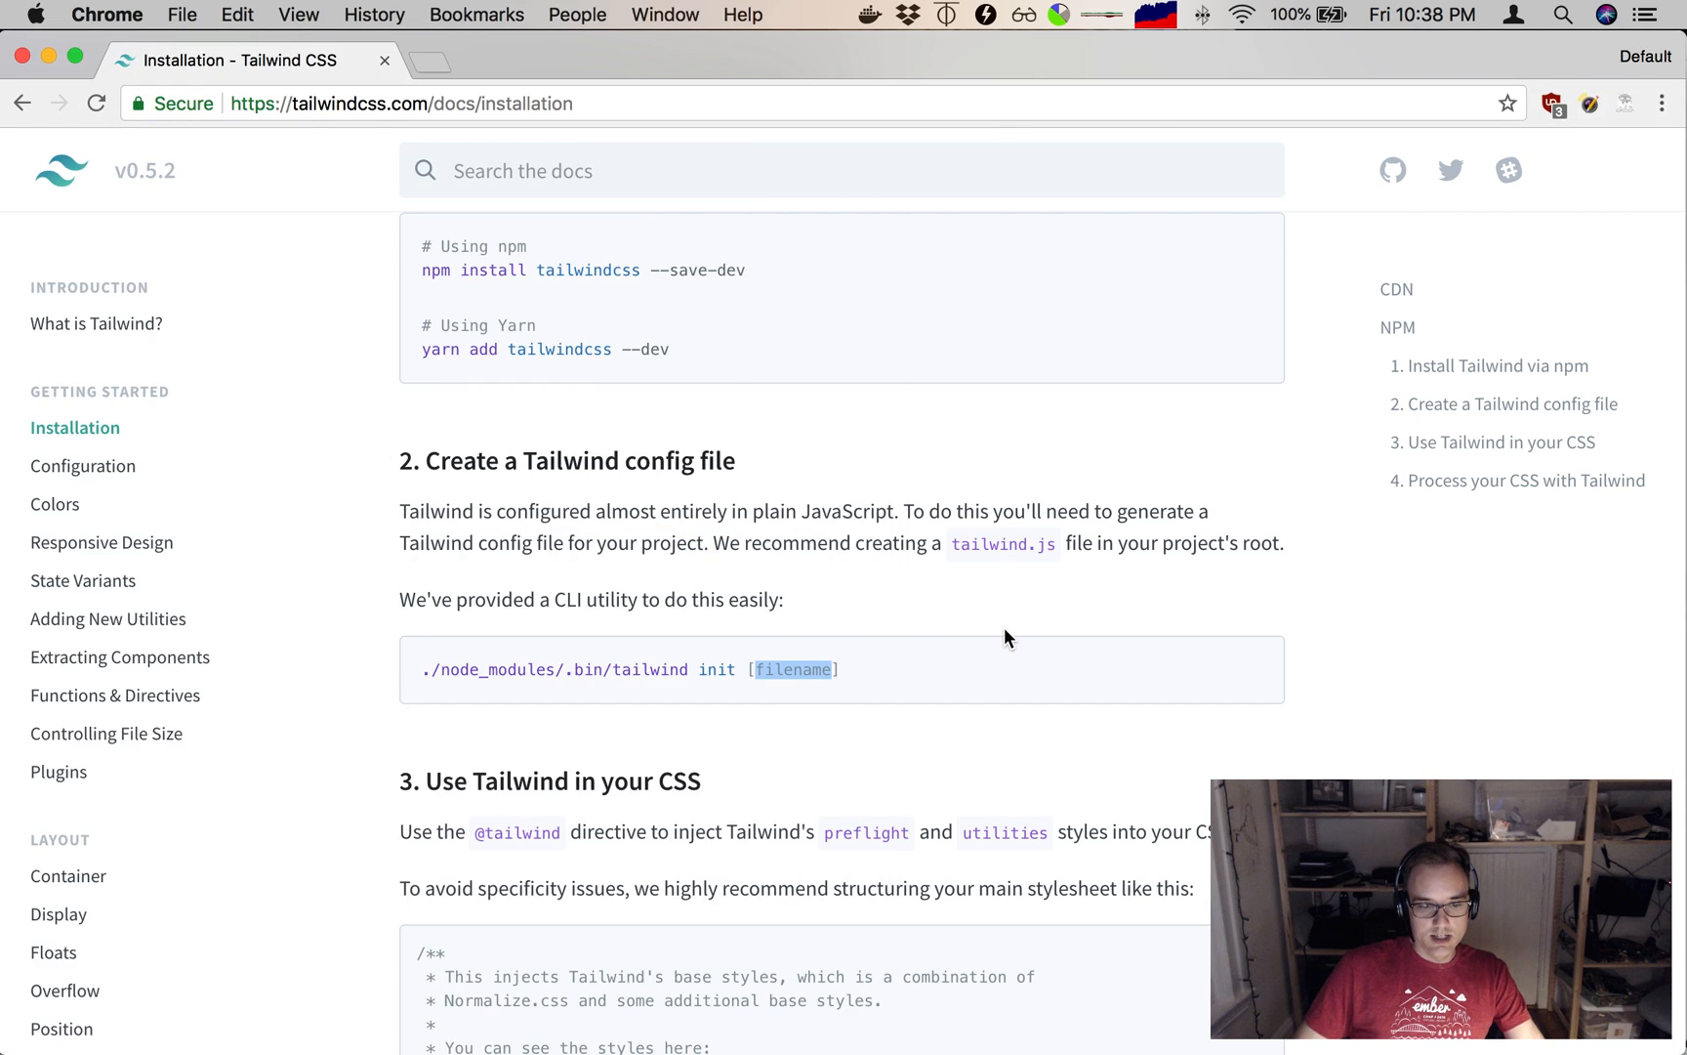
scroll(down, 3)
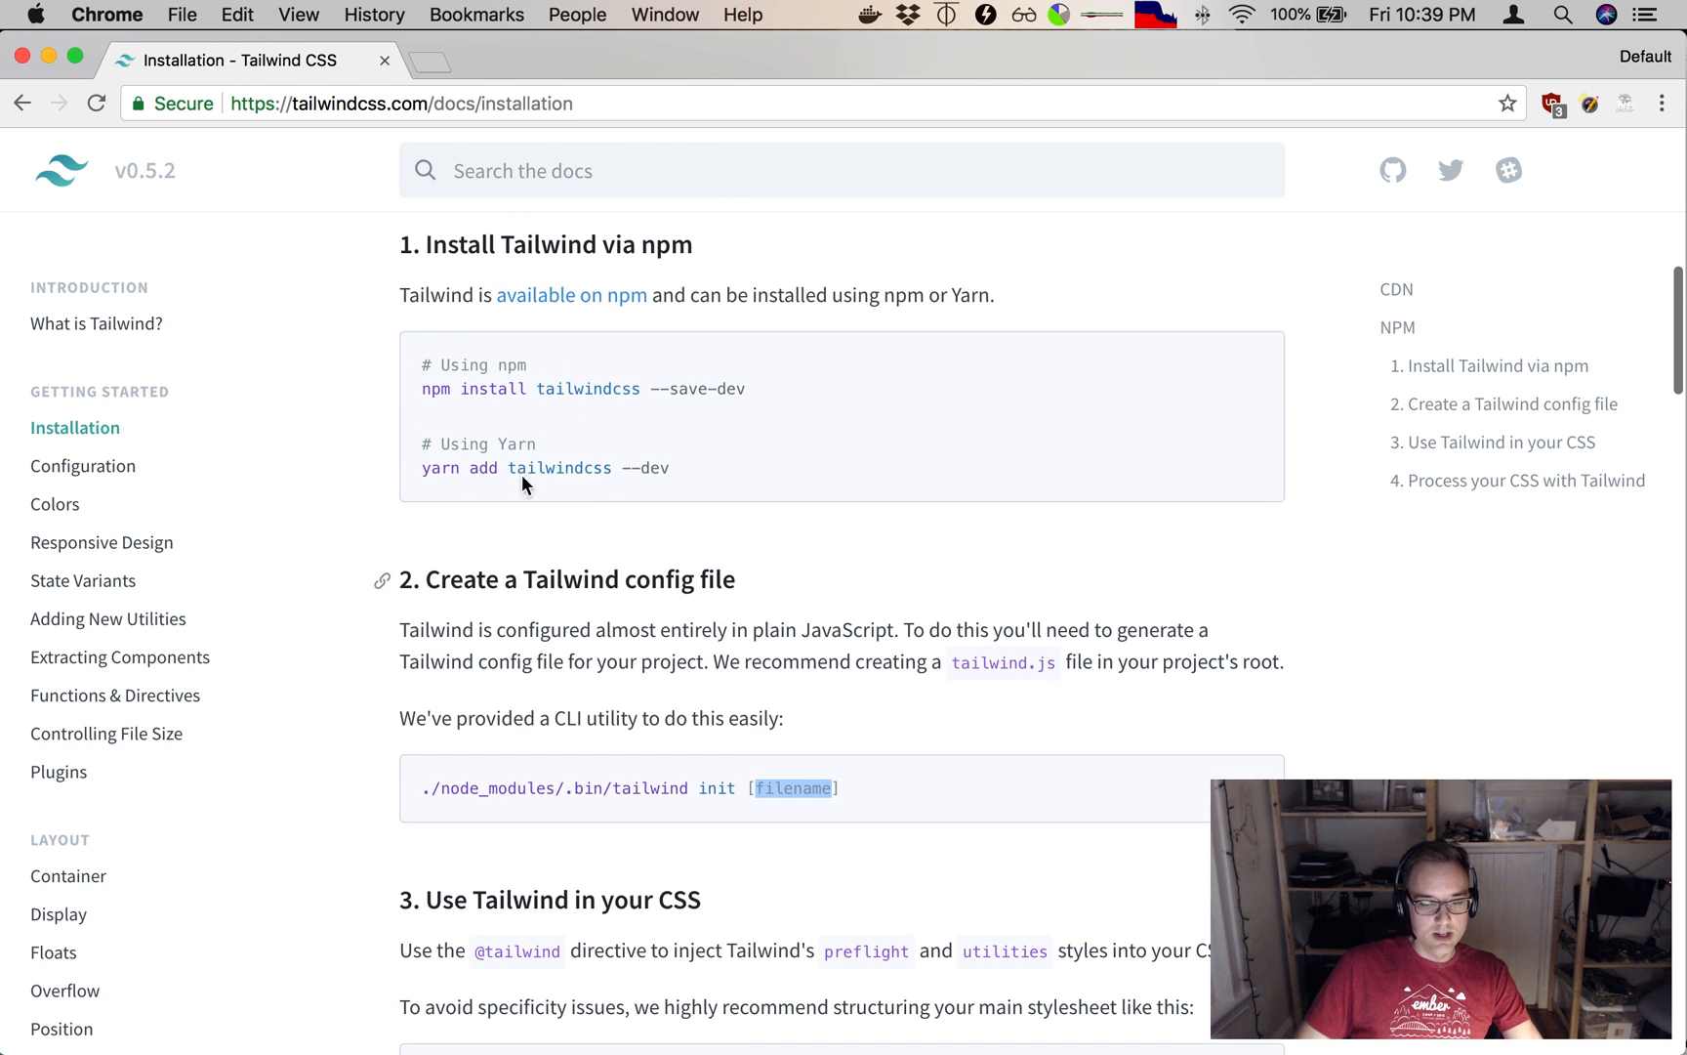
Select and copy 'yarn add tailwindcss --dev' from the npm code block.
drag(420, 467, 680, 467)
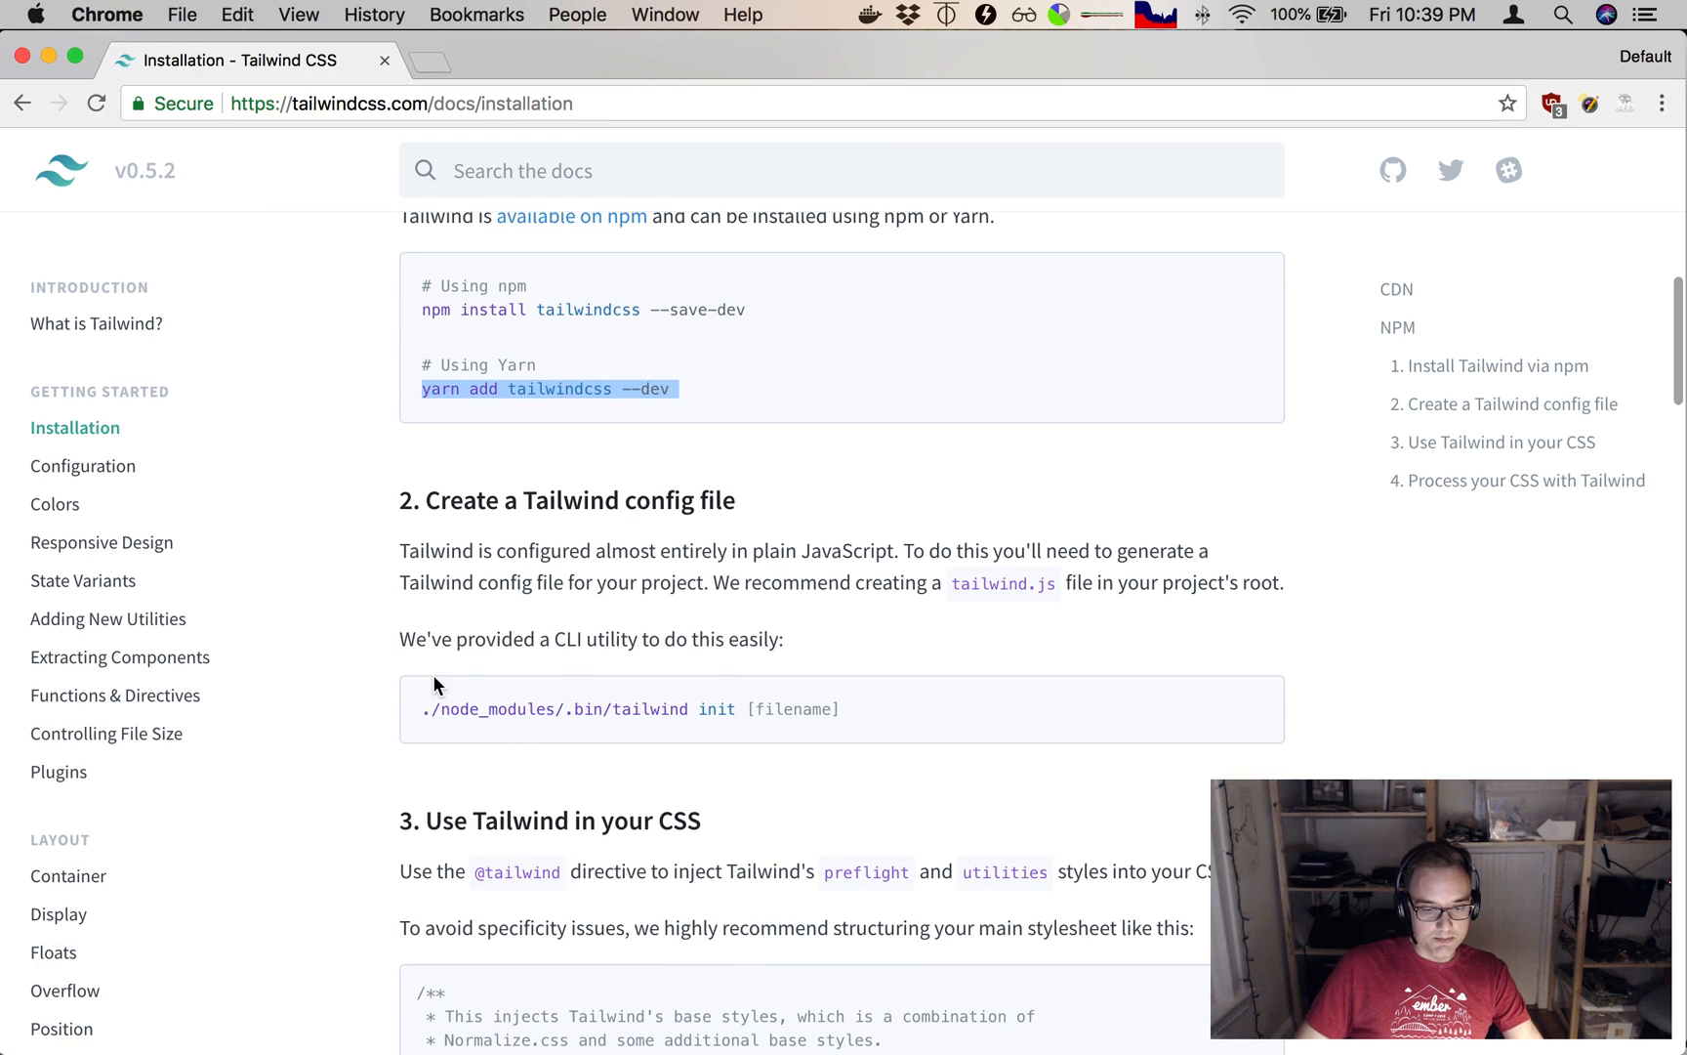
scroll(down, 3)
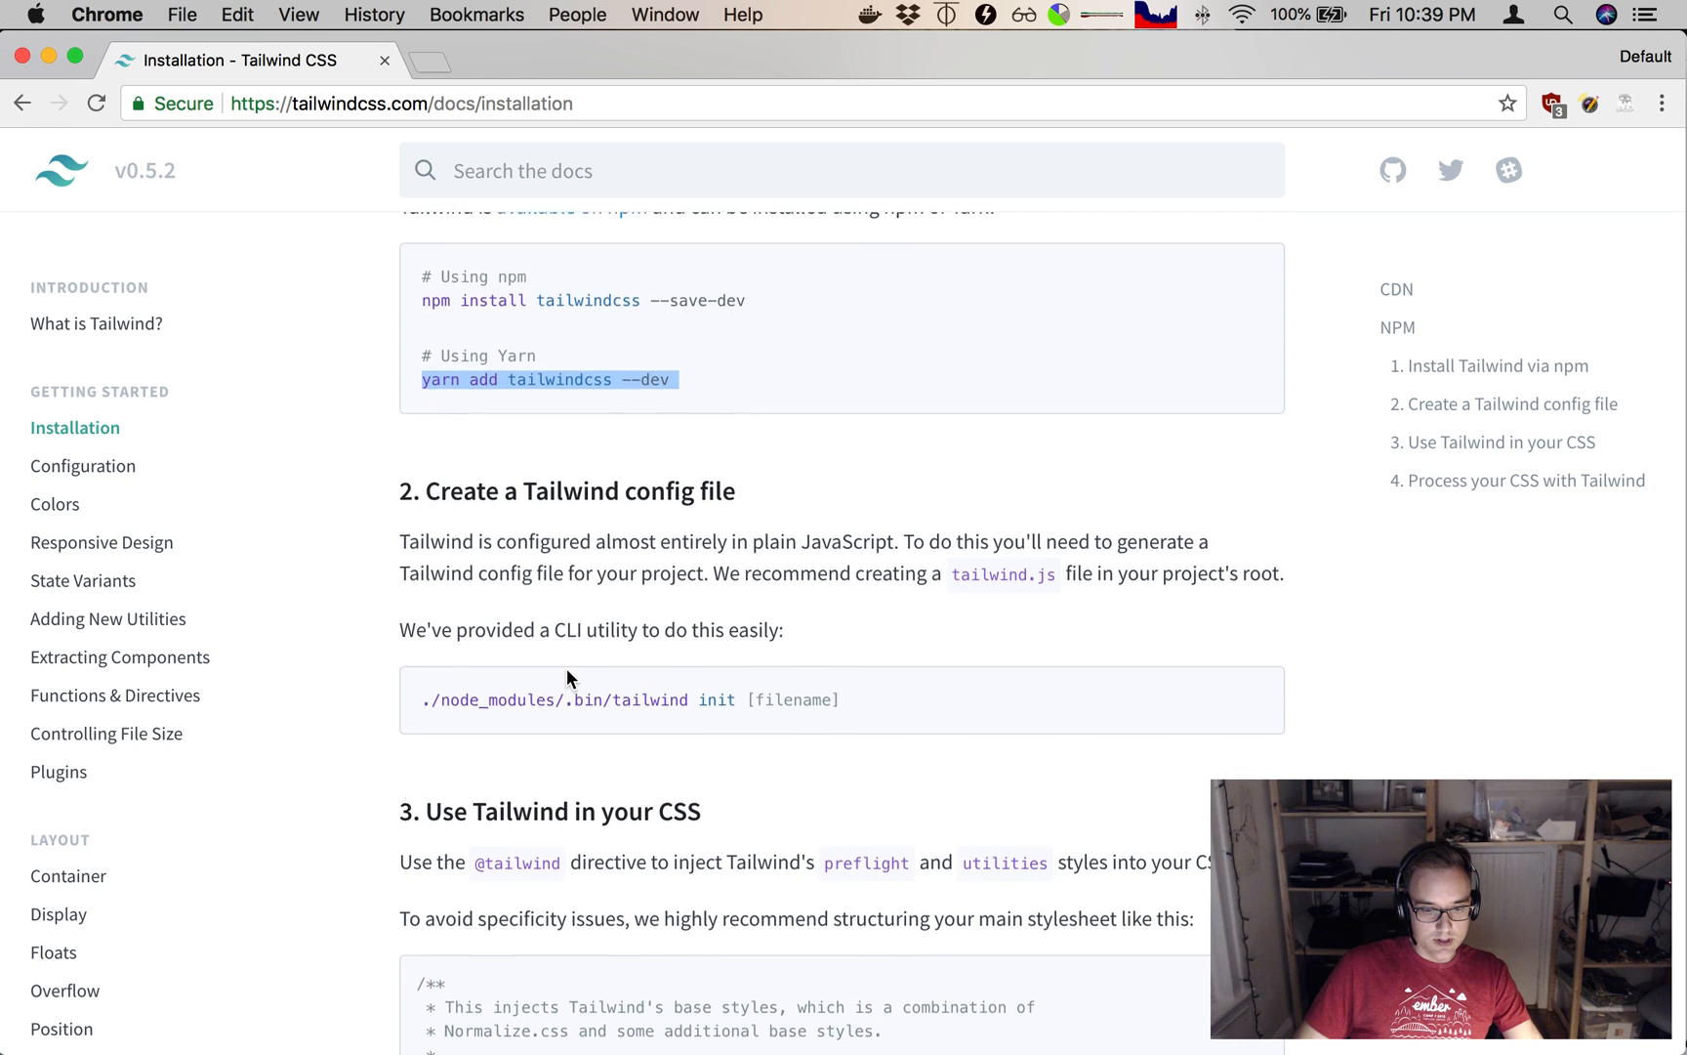
scroll(down, 3)
text(emacsclient -n .)
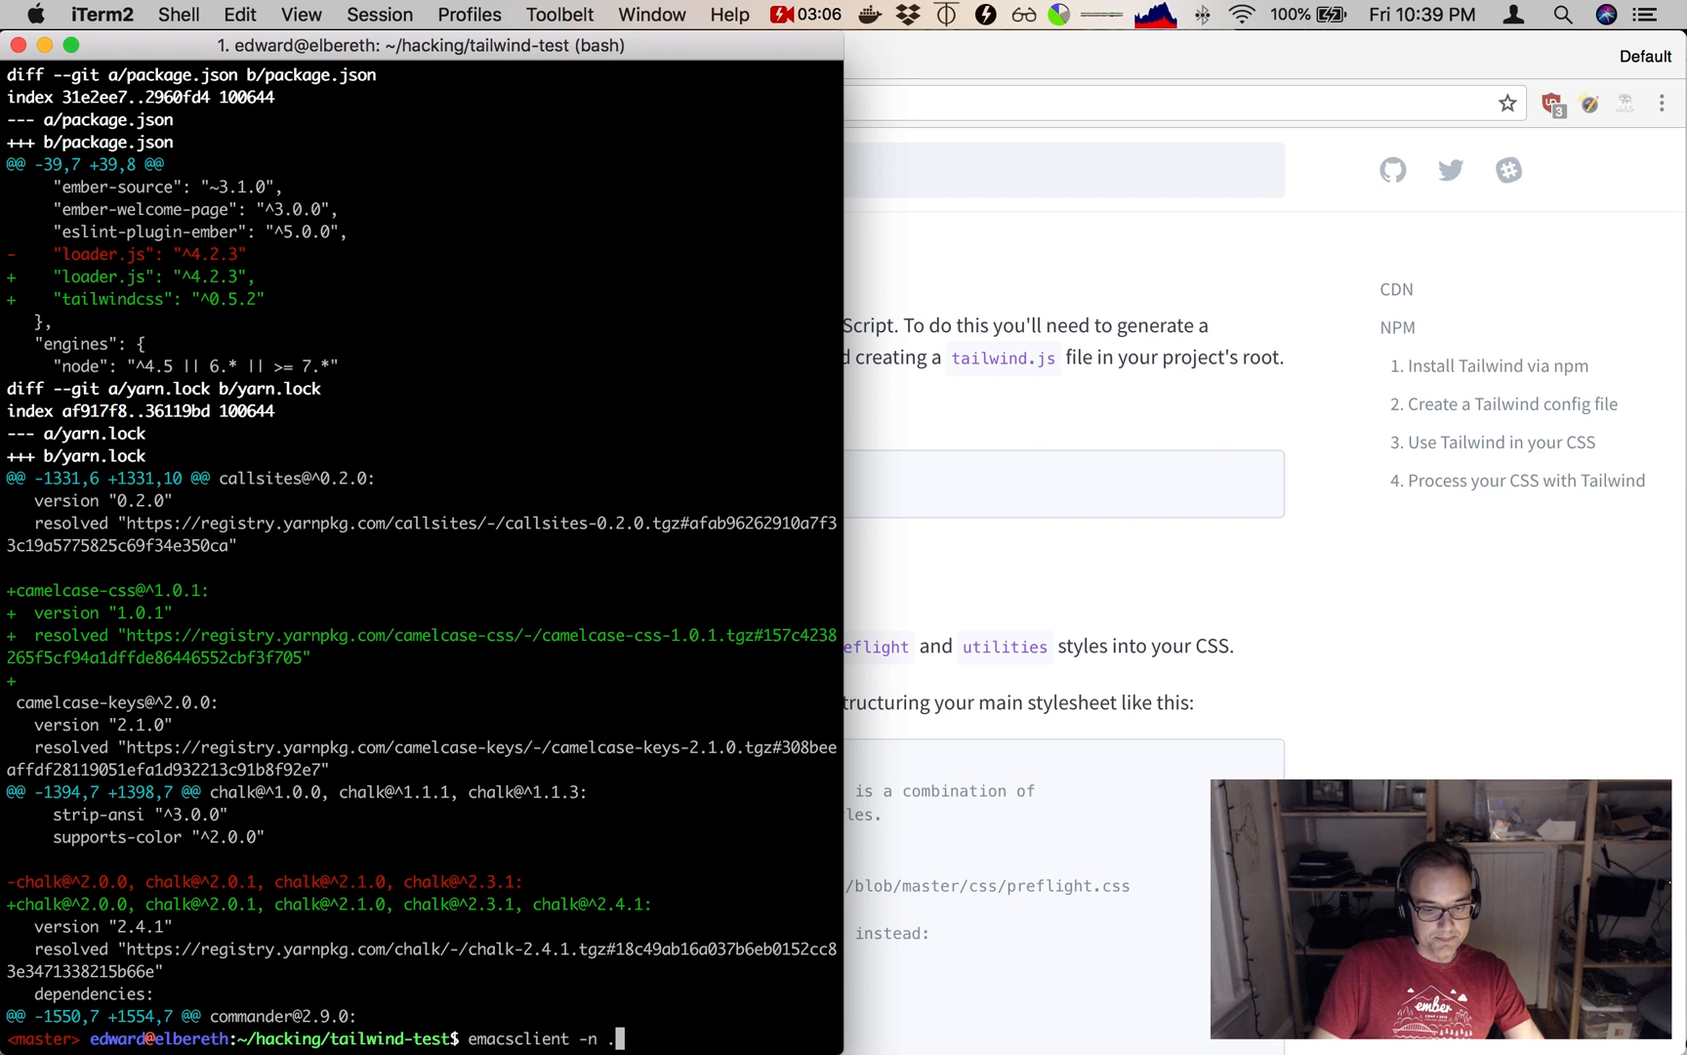
Open the project in the editor with emacsclient and list the config/ directory.
key(Return)
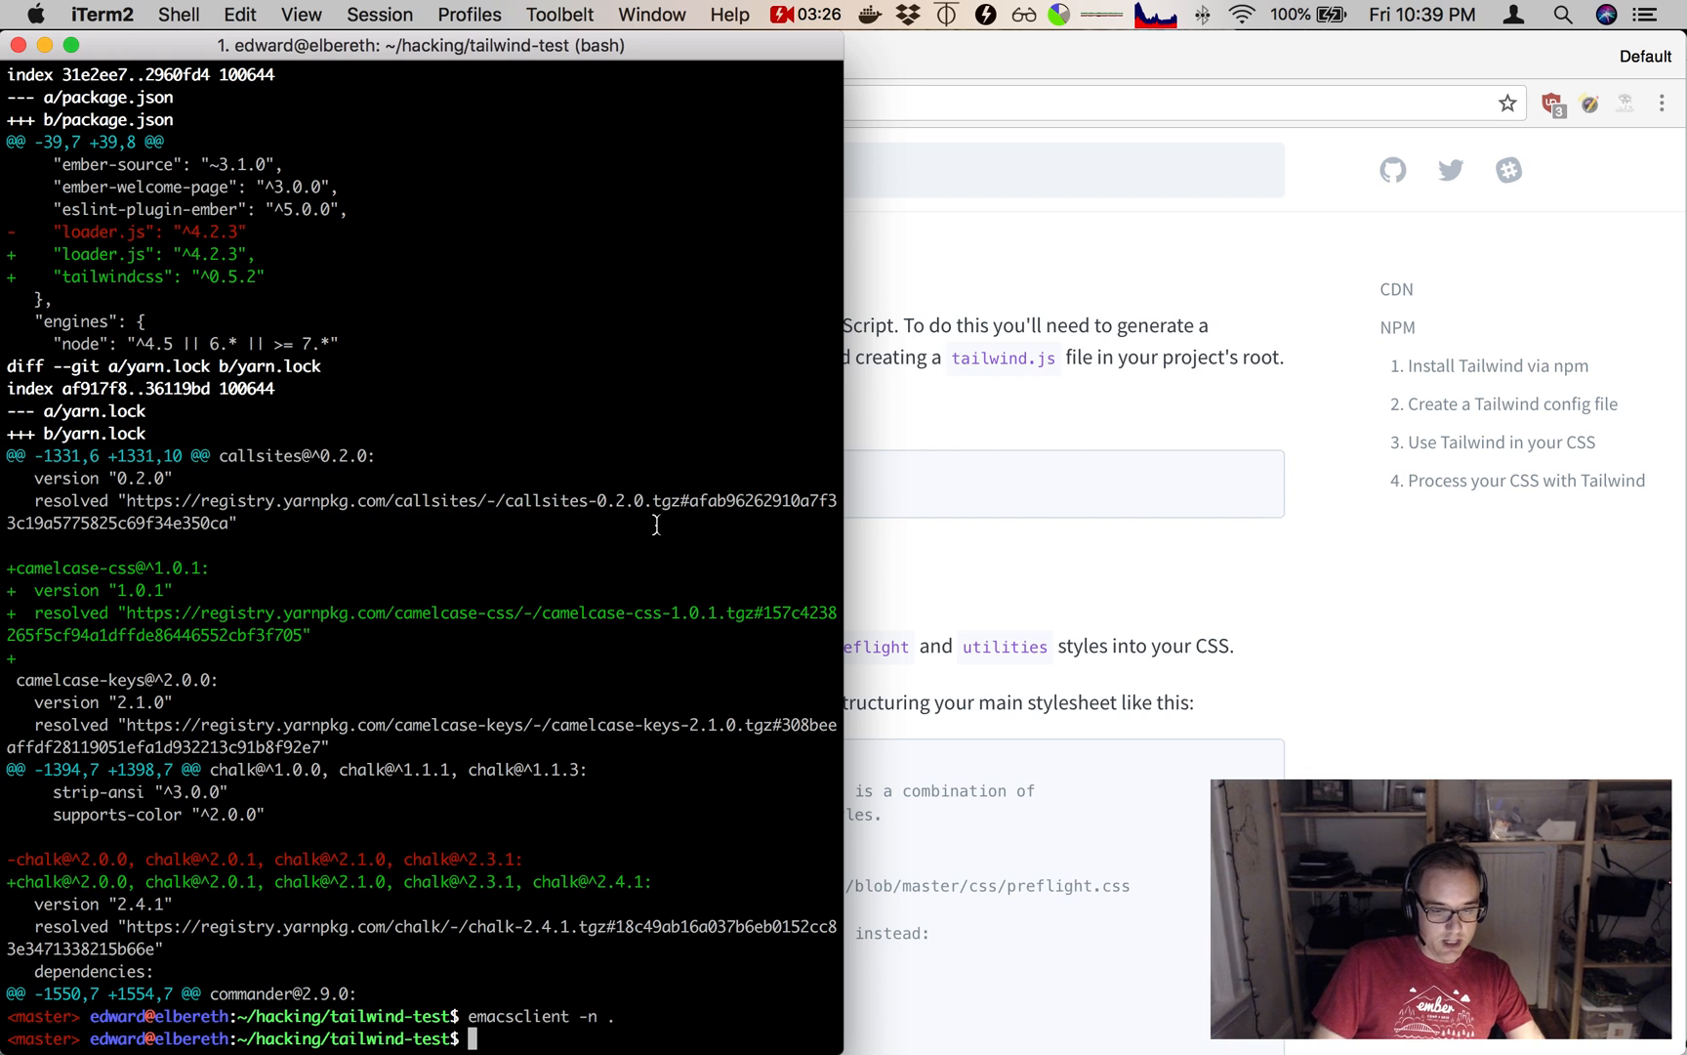
text(ls config/)
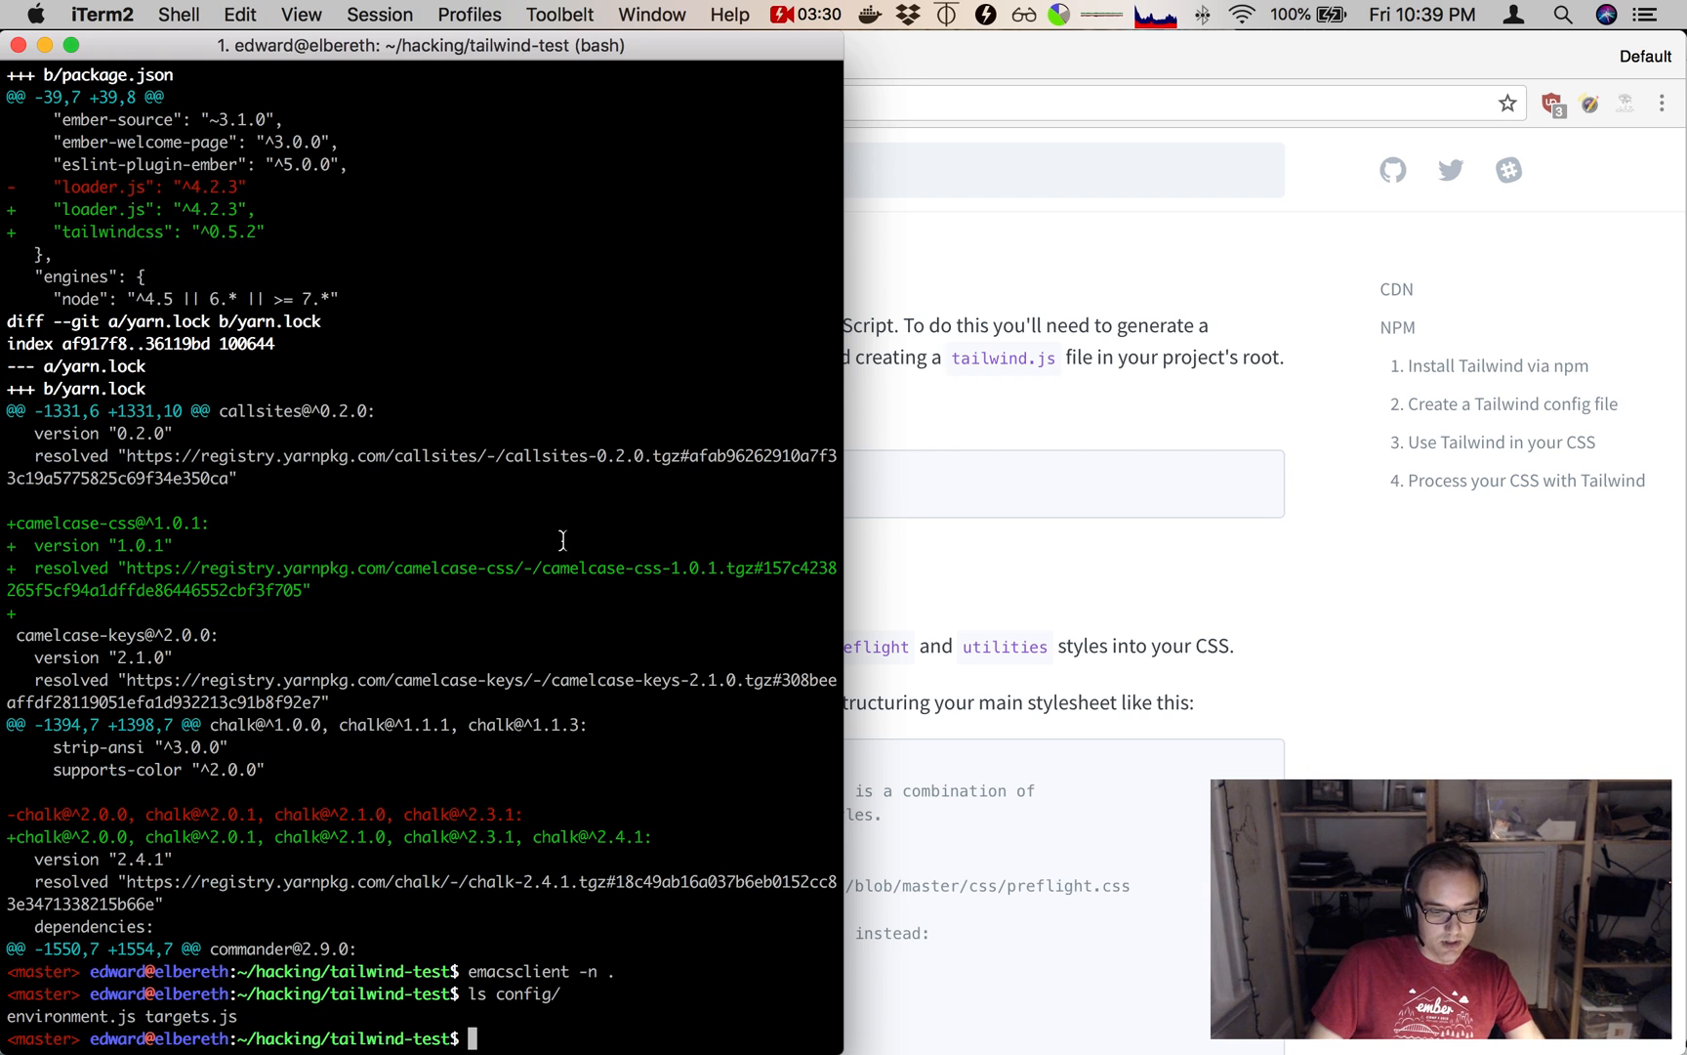
Run ./node_modules/.bin/tailwind init ./config/tailwind.js to generate the config file.
text(./node_modules/.bin/tailwind init)
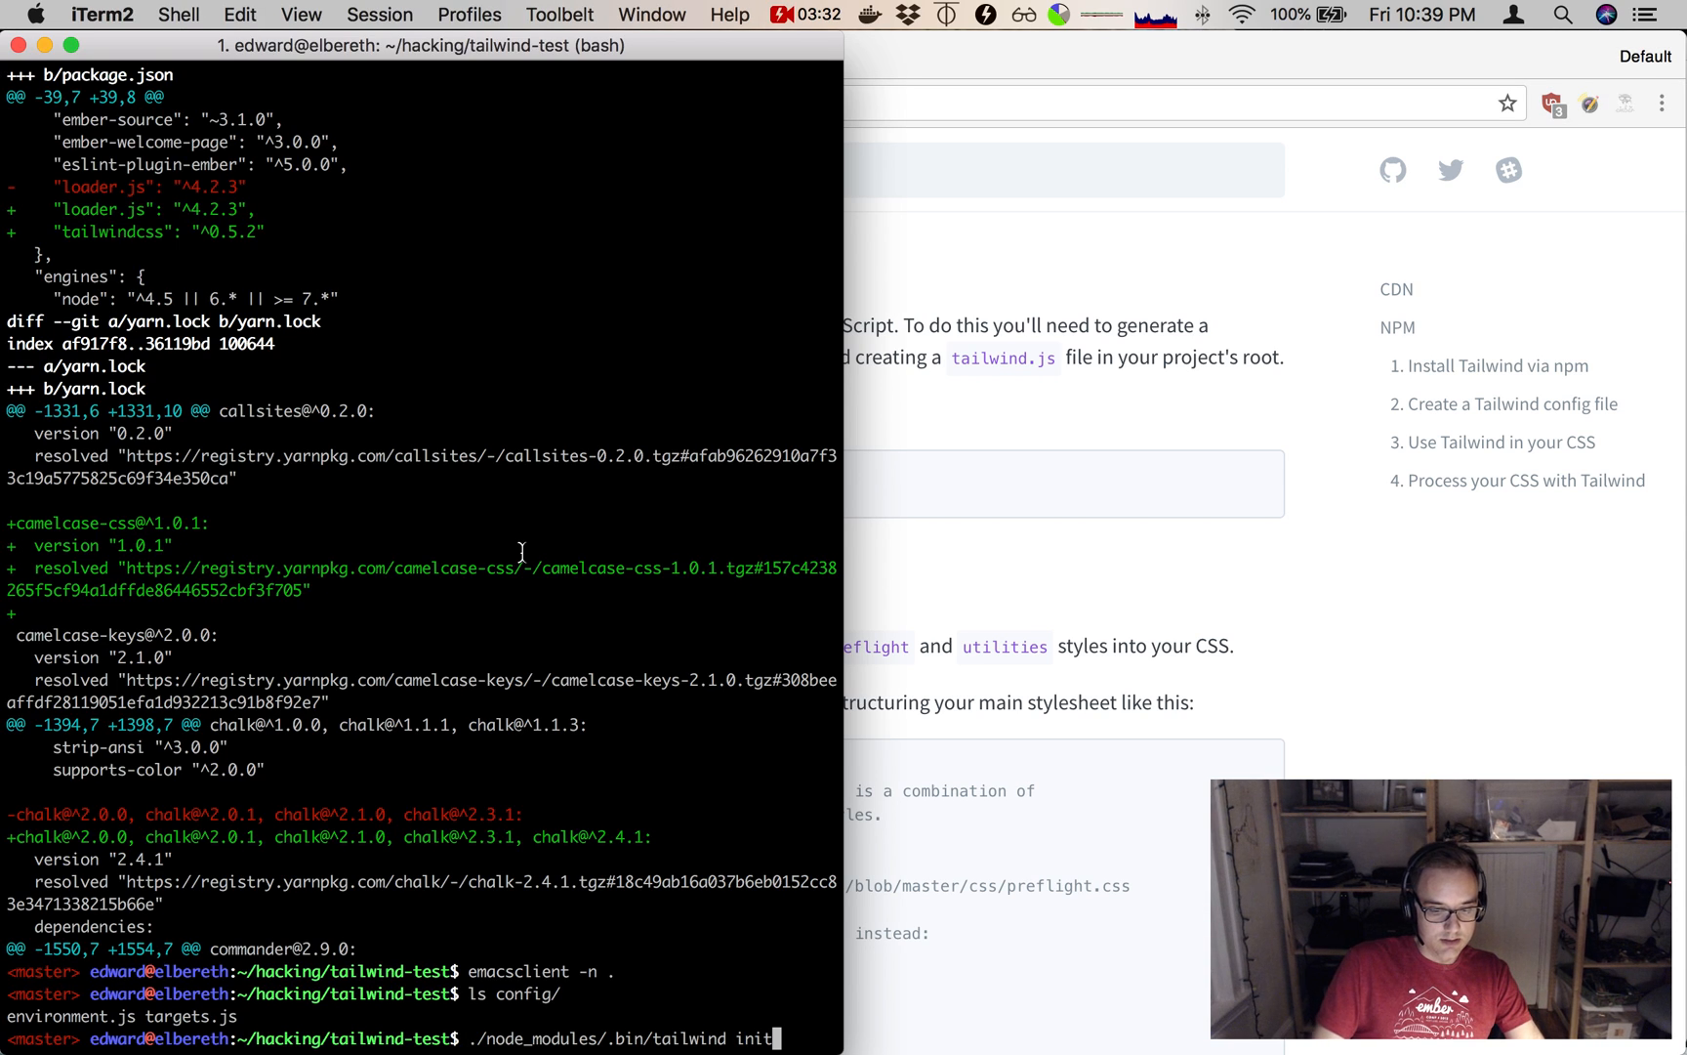
text(./)
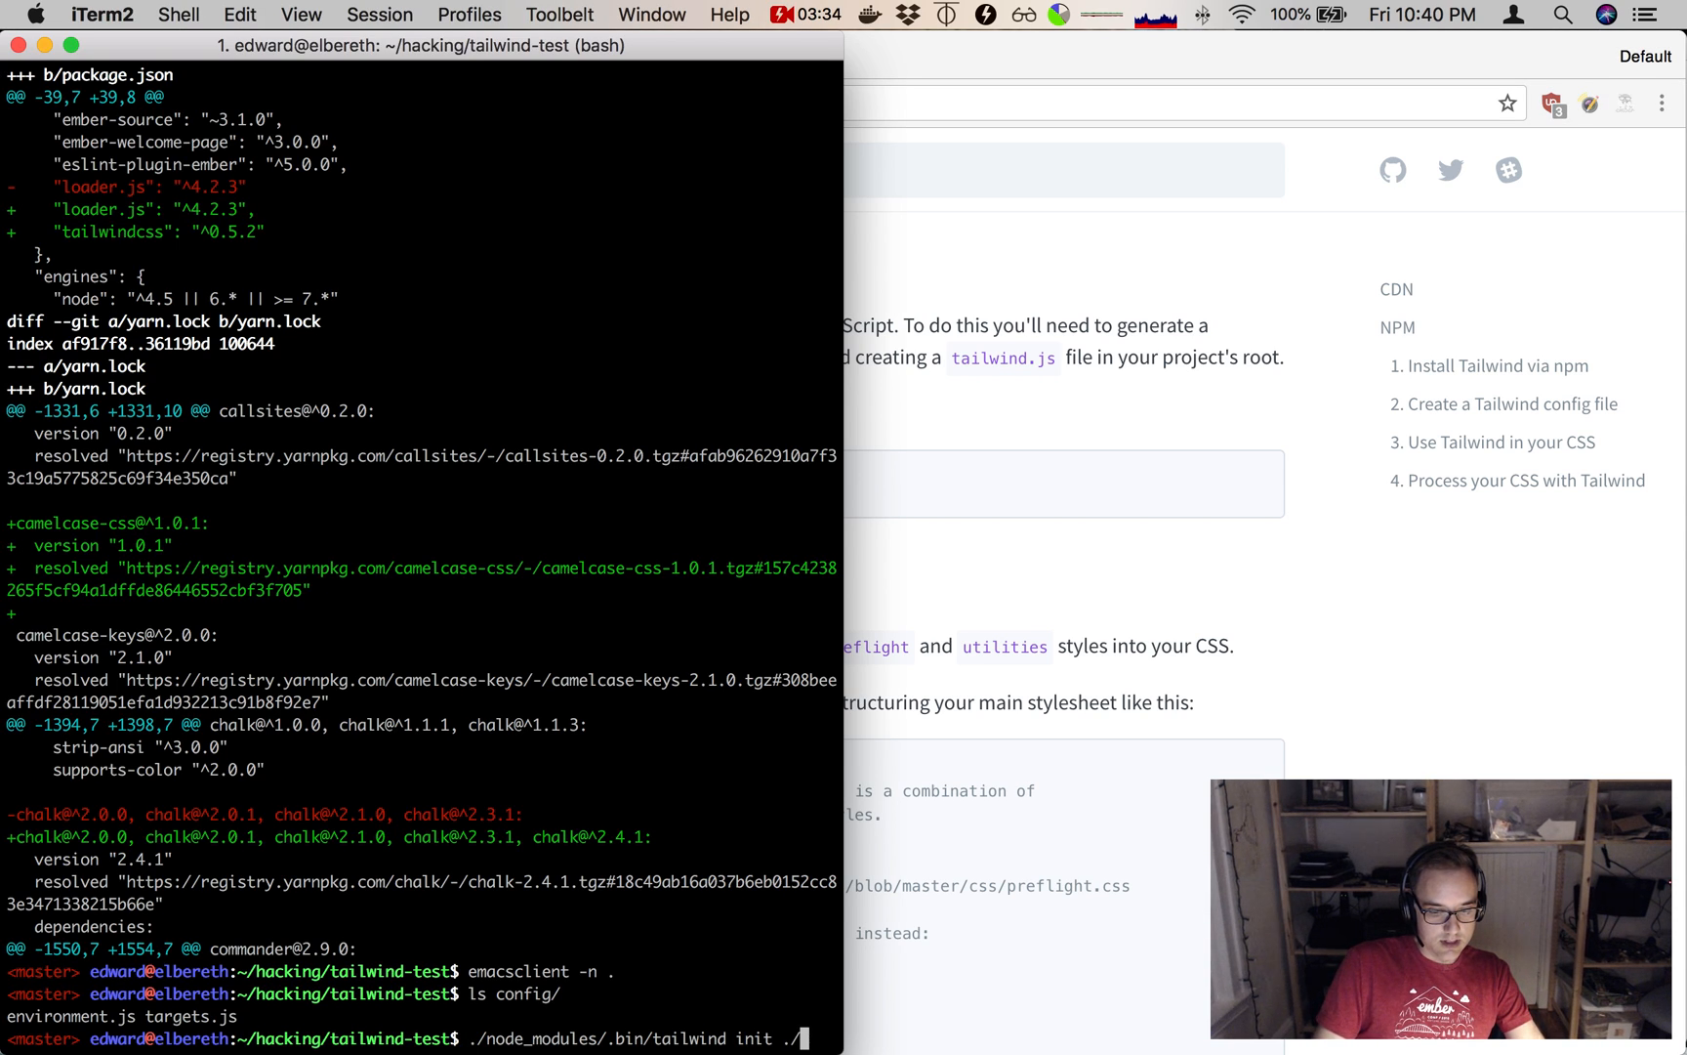
text(config/tailwind.js)
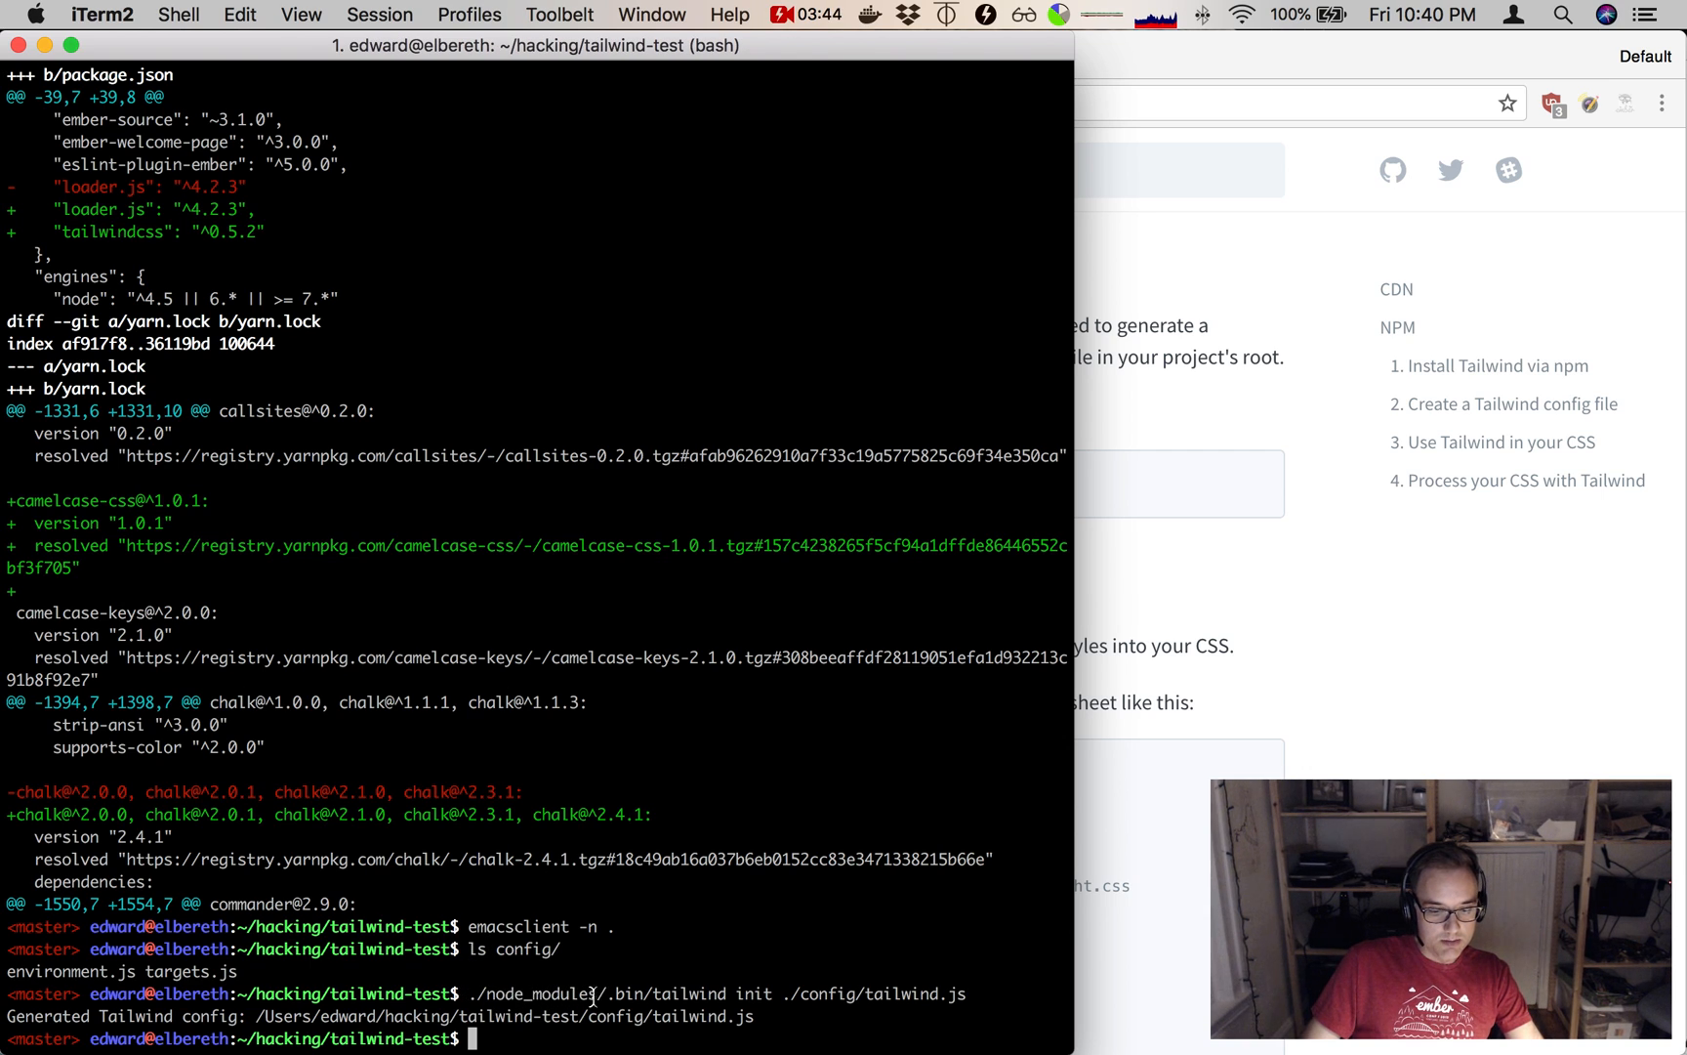
mouse_move(576, 957)
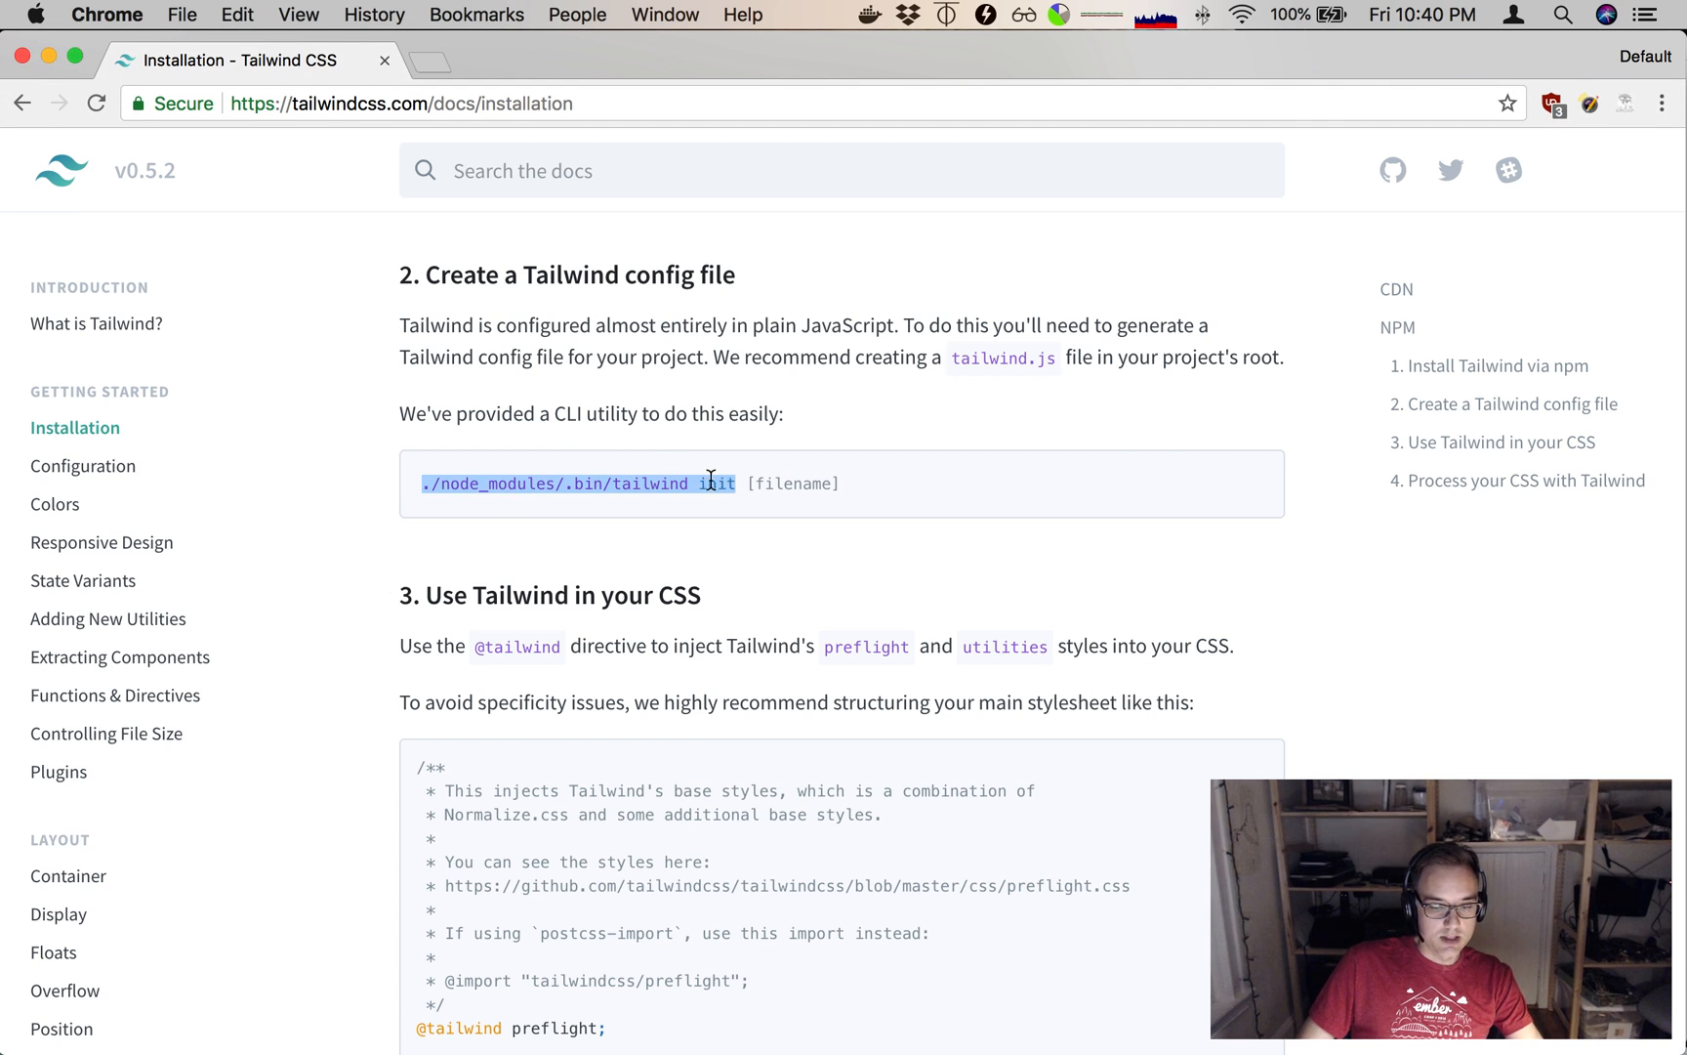
Scroll through tailwind.js's default config comments and color definitions.
scroll(down, 3)
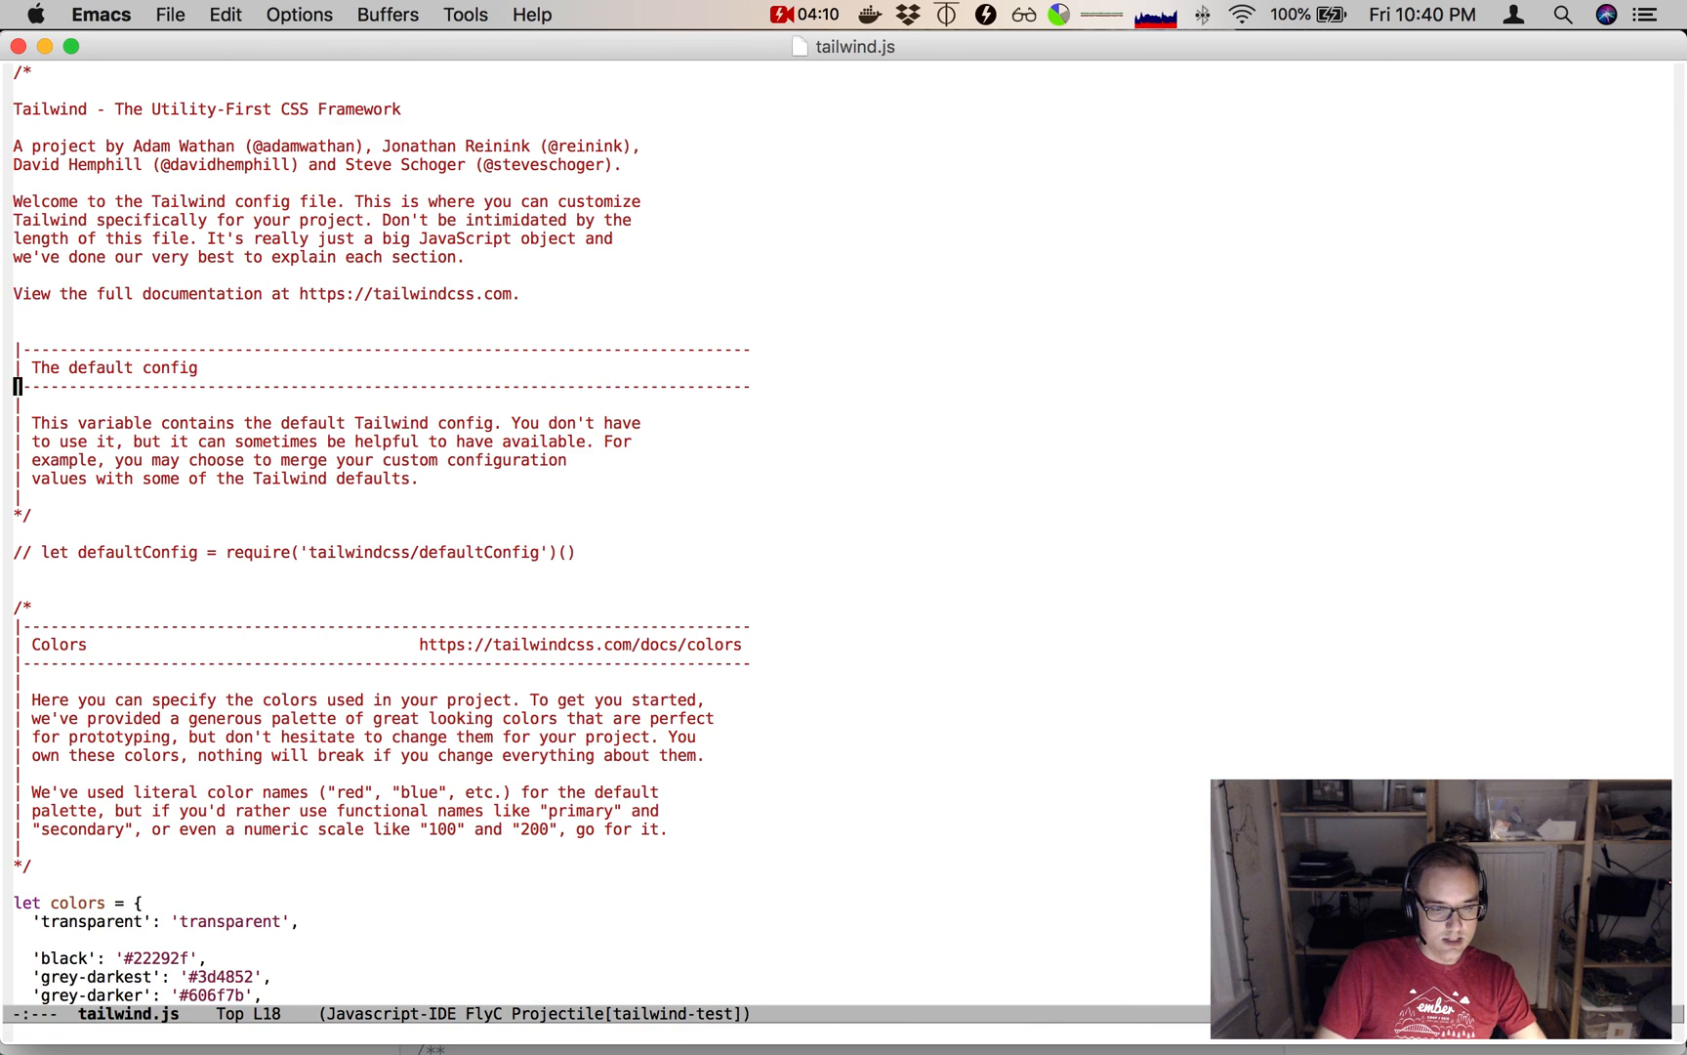
scroll(down, 3)
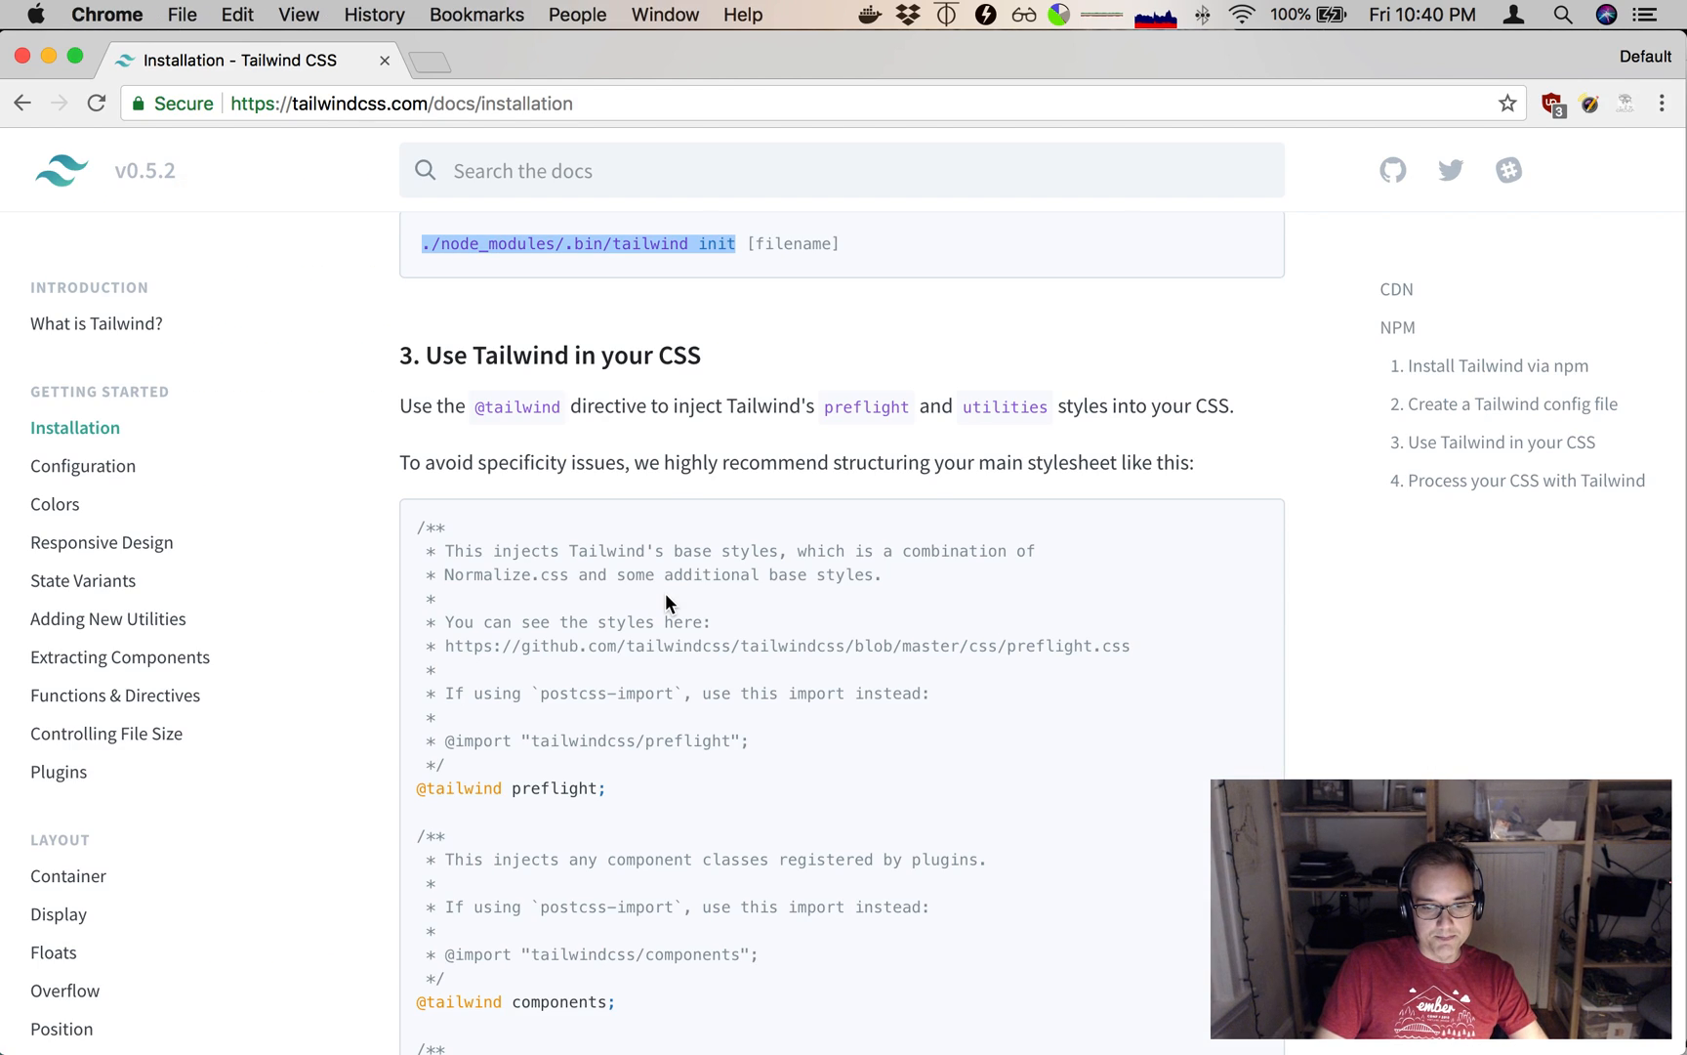
Scroll the docs to '3. Use Tailwind in your CSS' with the preflight, components and utilities directives.
scroll(down, 3)
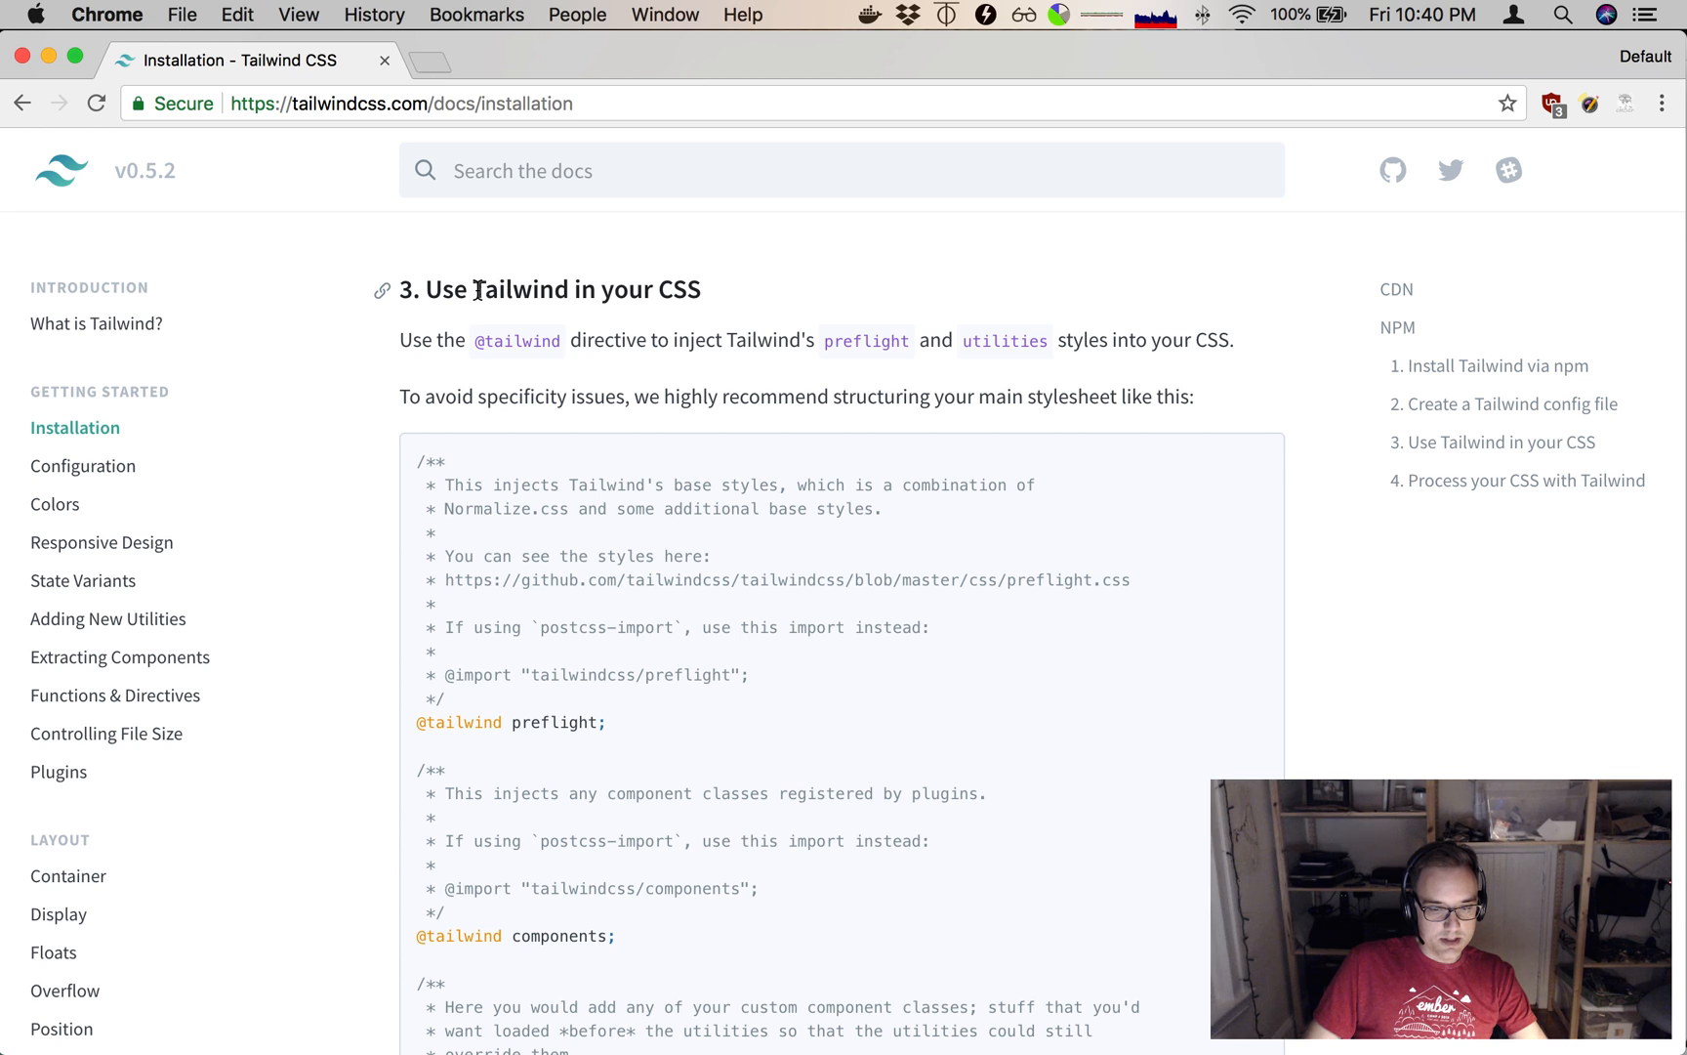
scroll(down, 3)
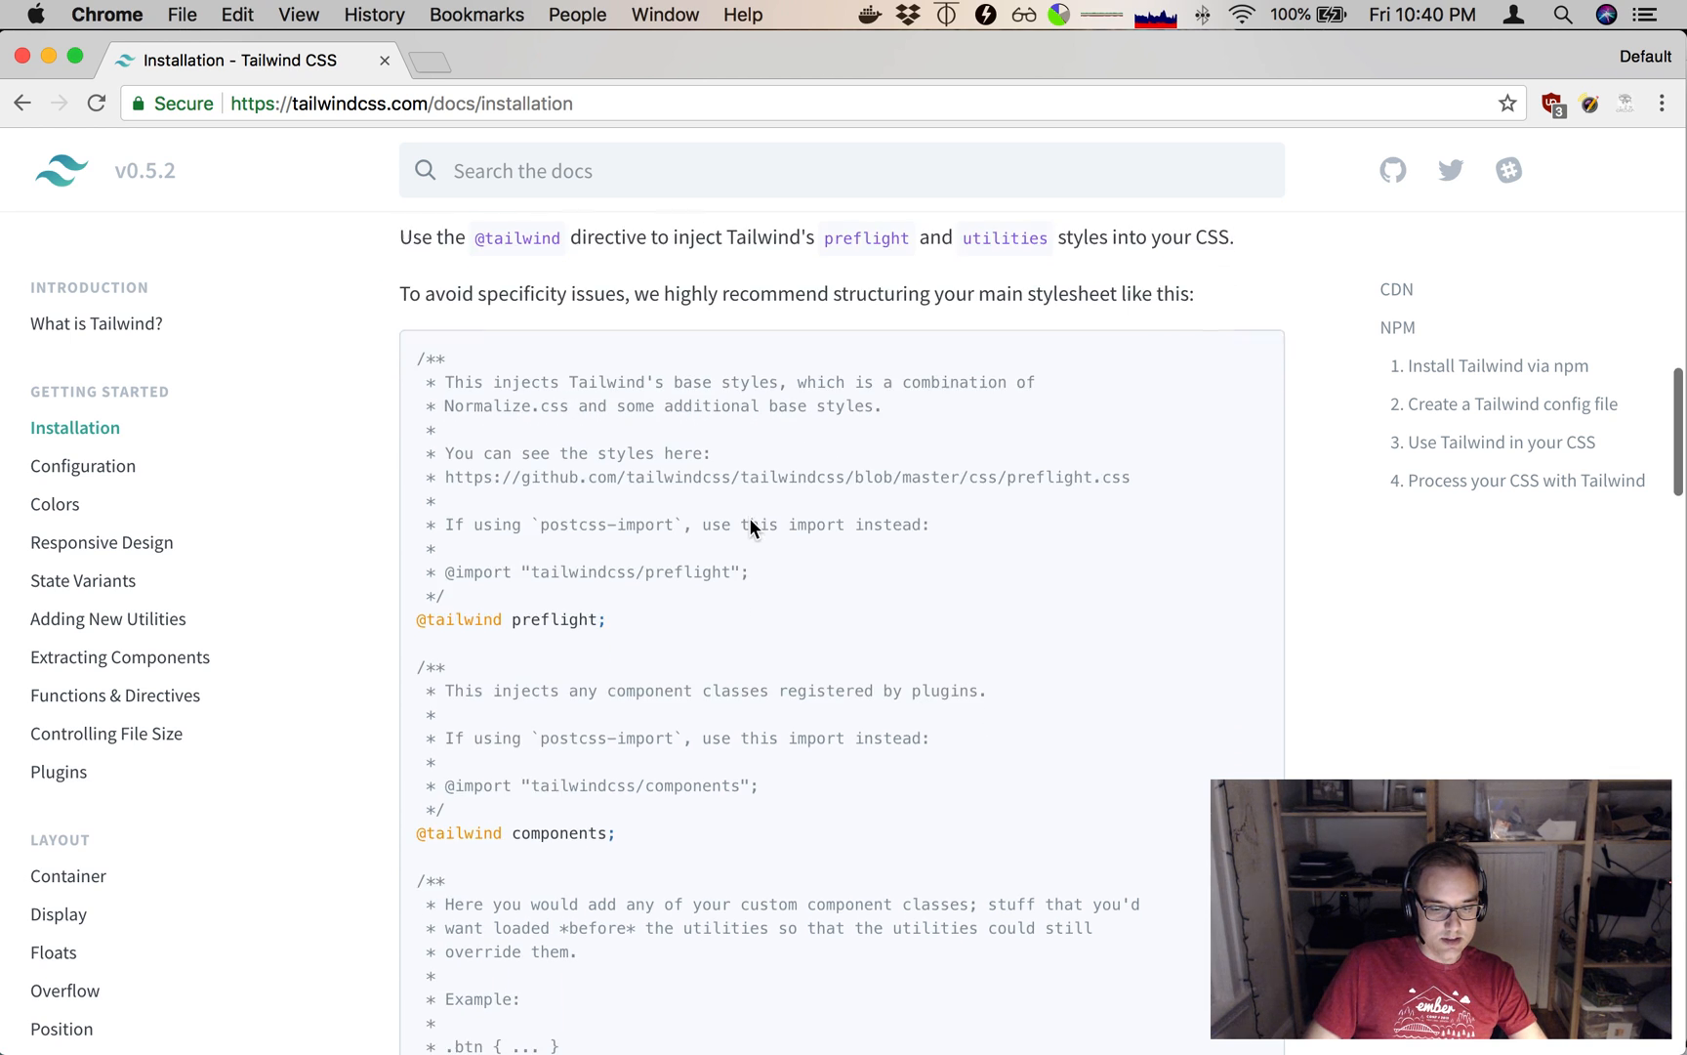
scroll(down, 3)
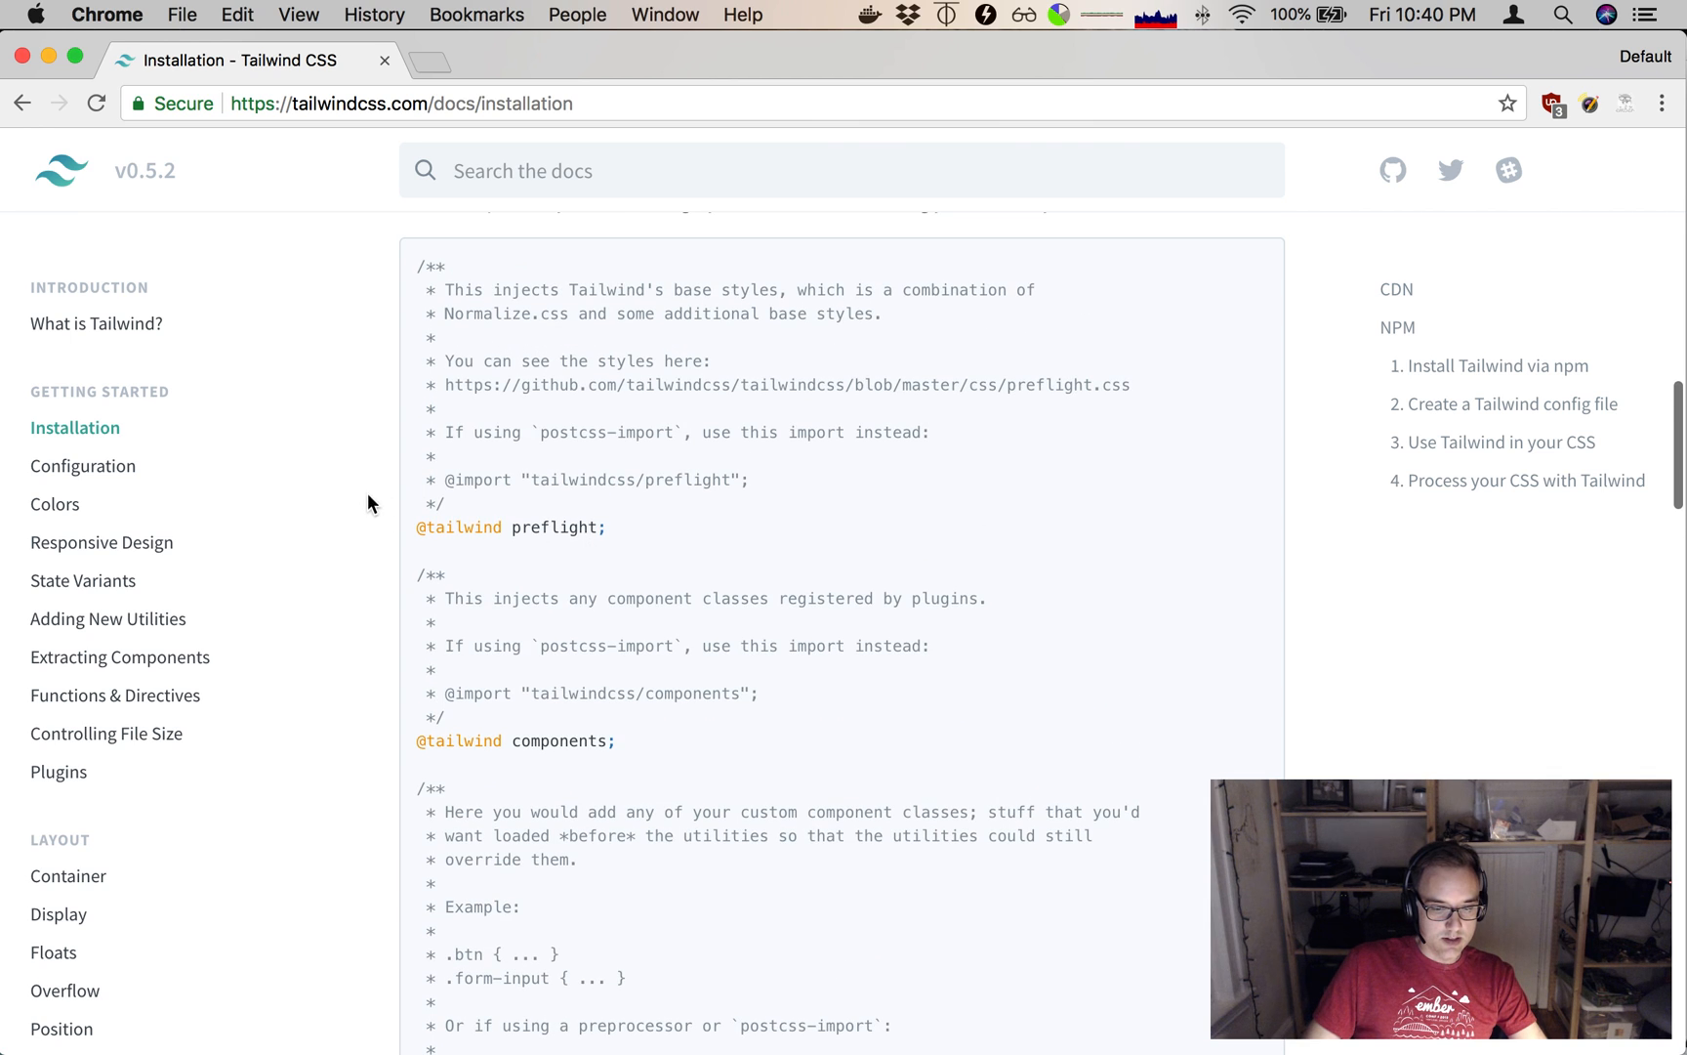
scroll(down, 3)
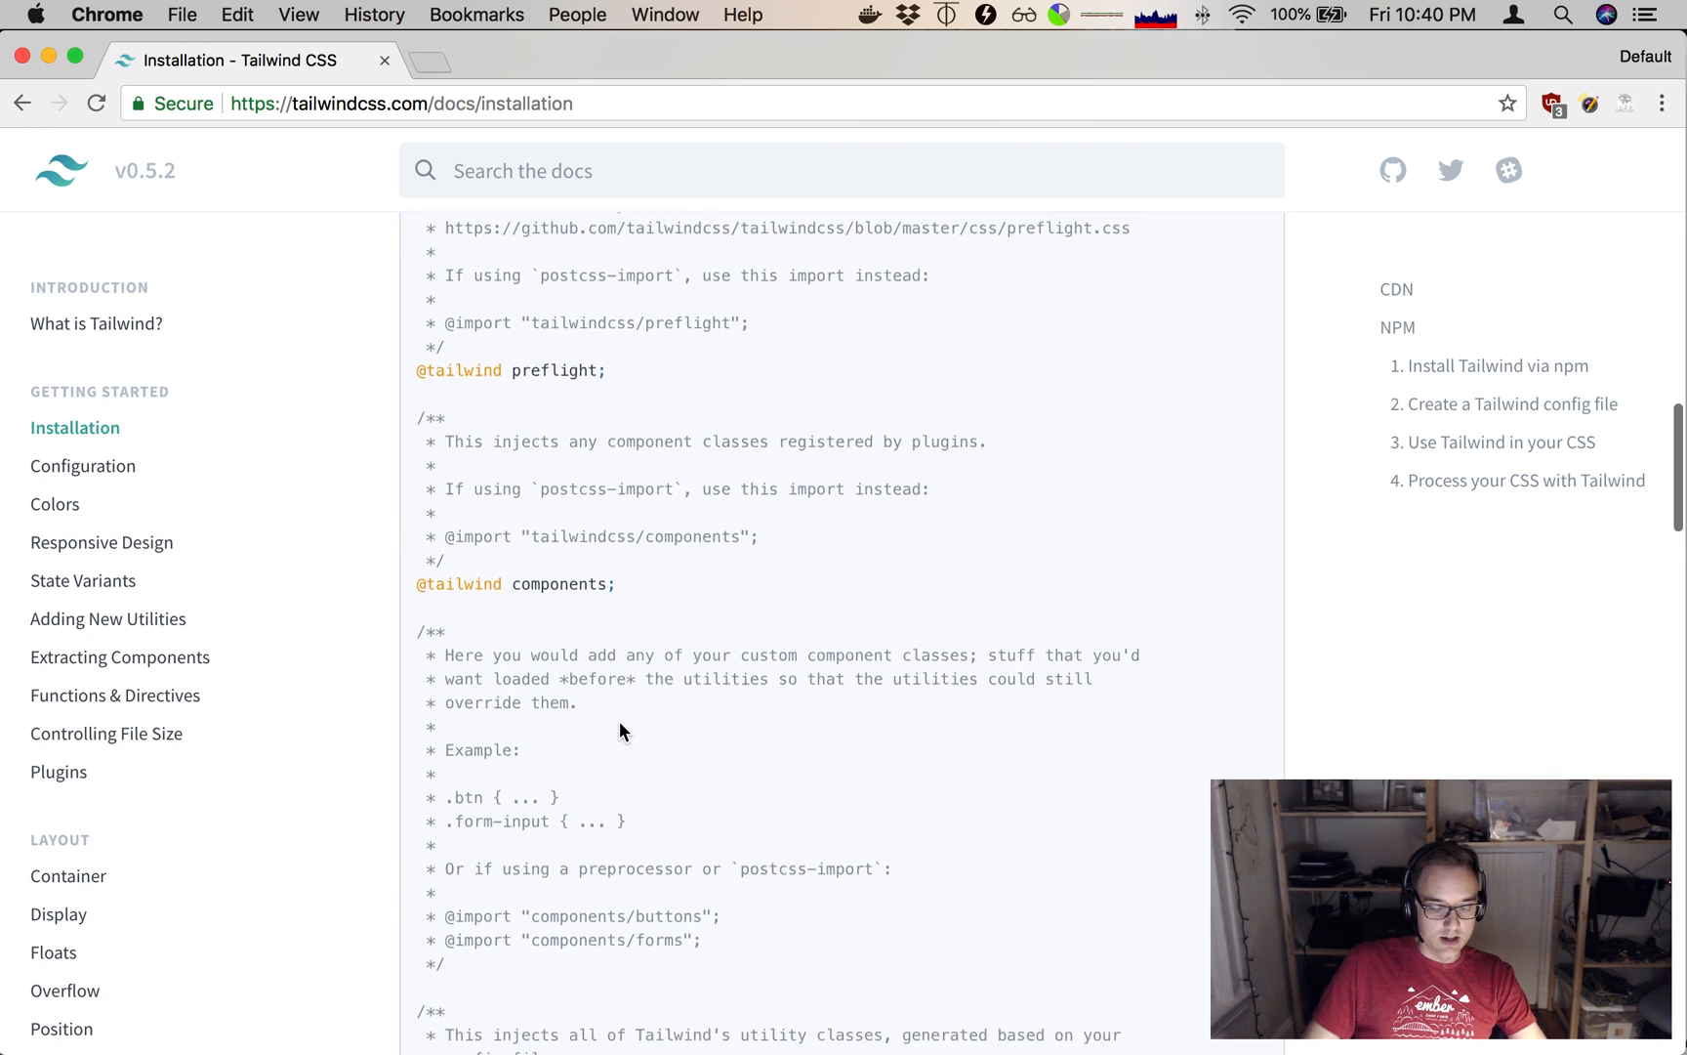
scroll(down, 3)
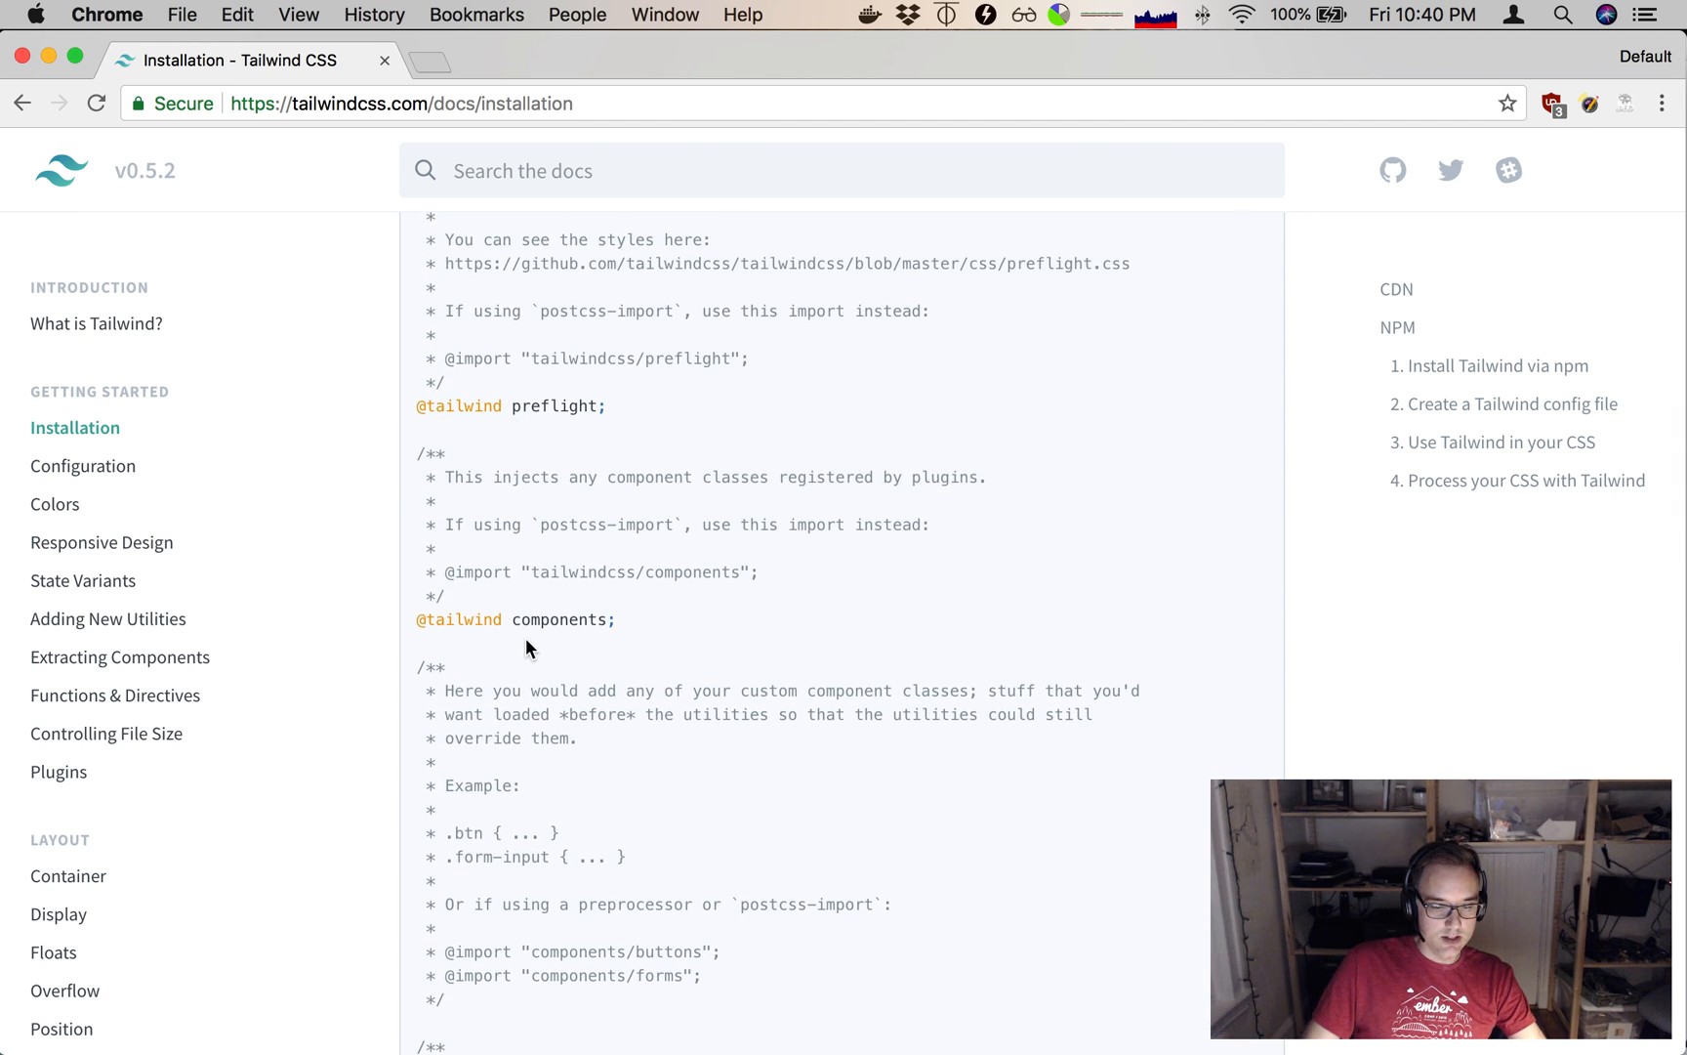
scroll(down, 3)
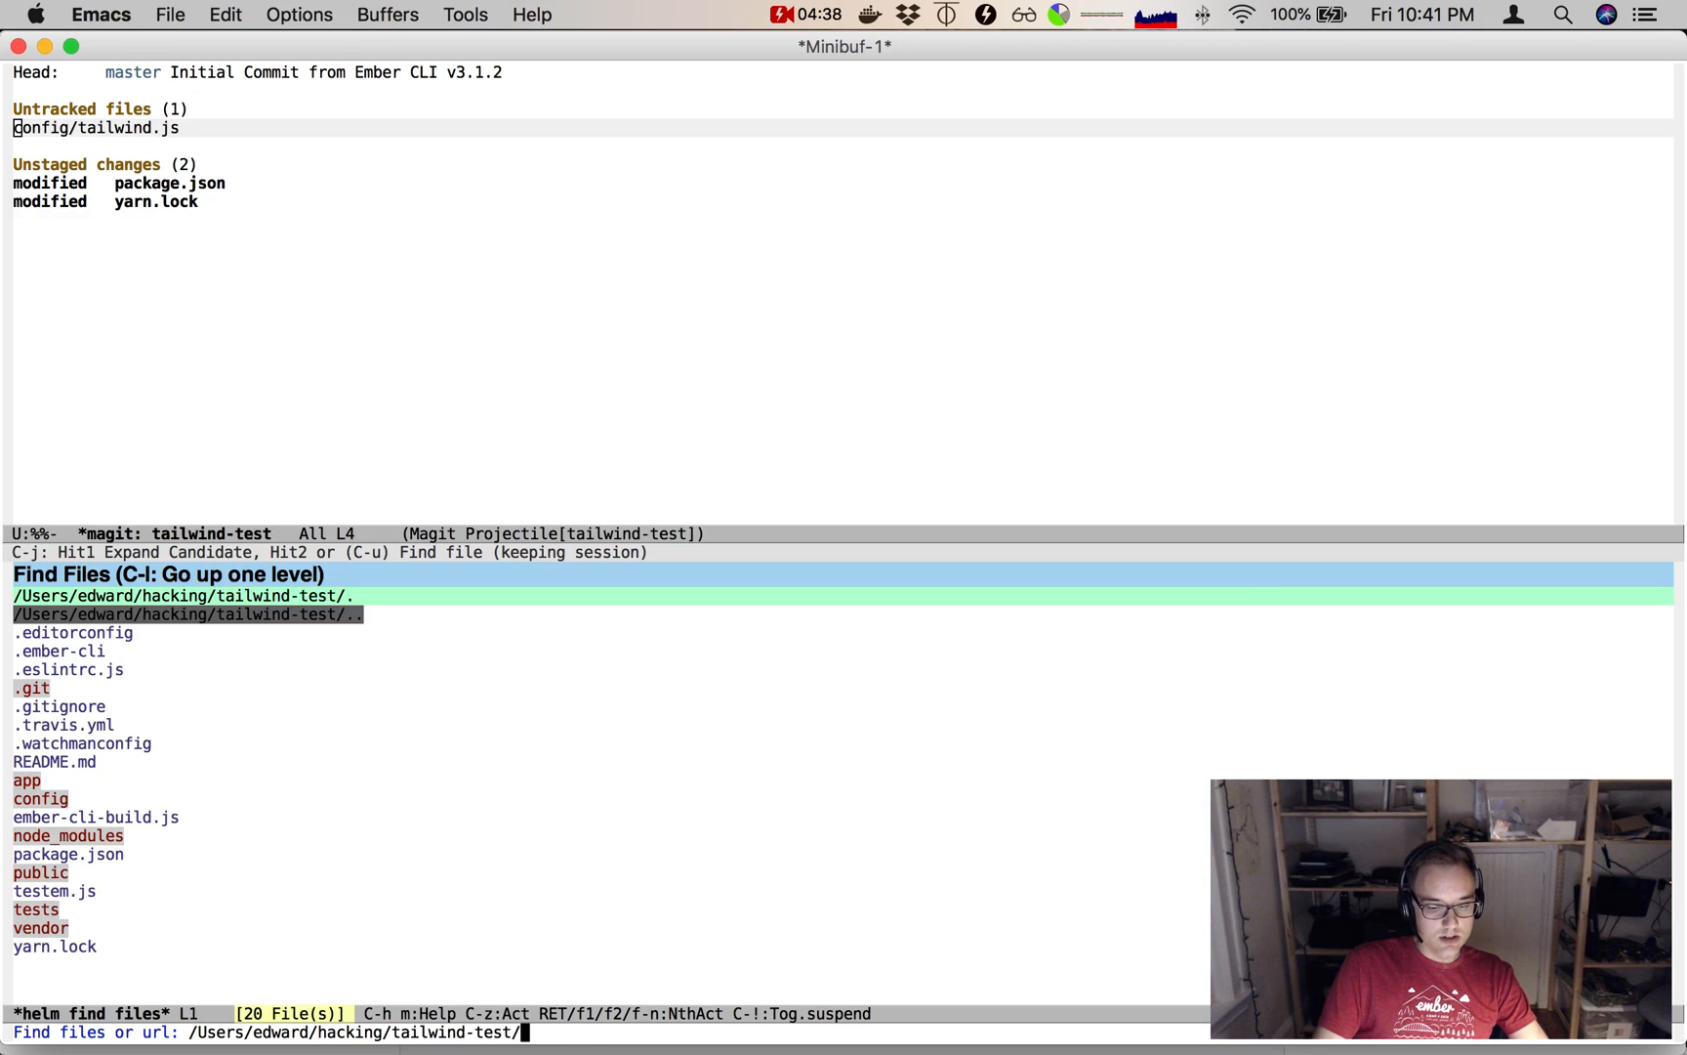
Locate app/styles/app.css with helm find-files in Emacs.
text(app/styles/app.css)
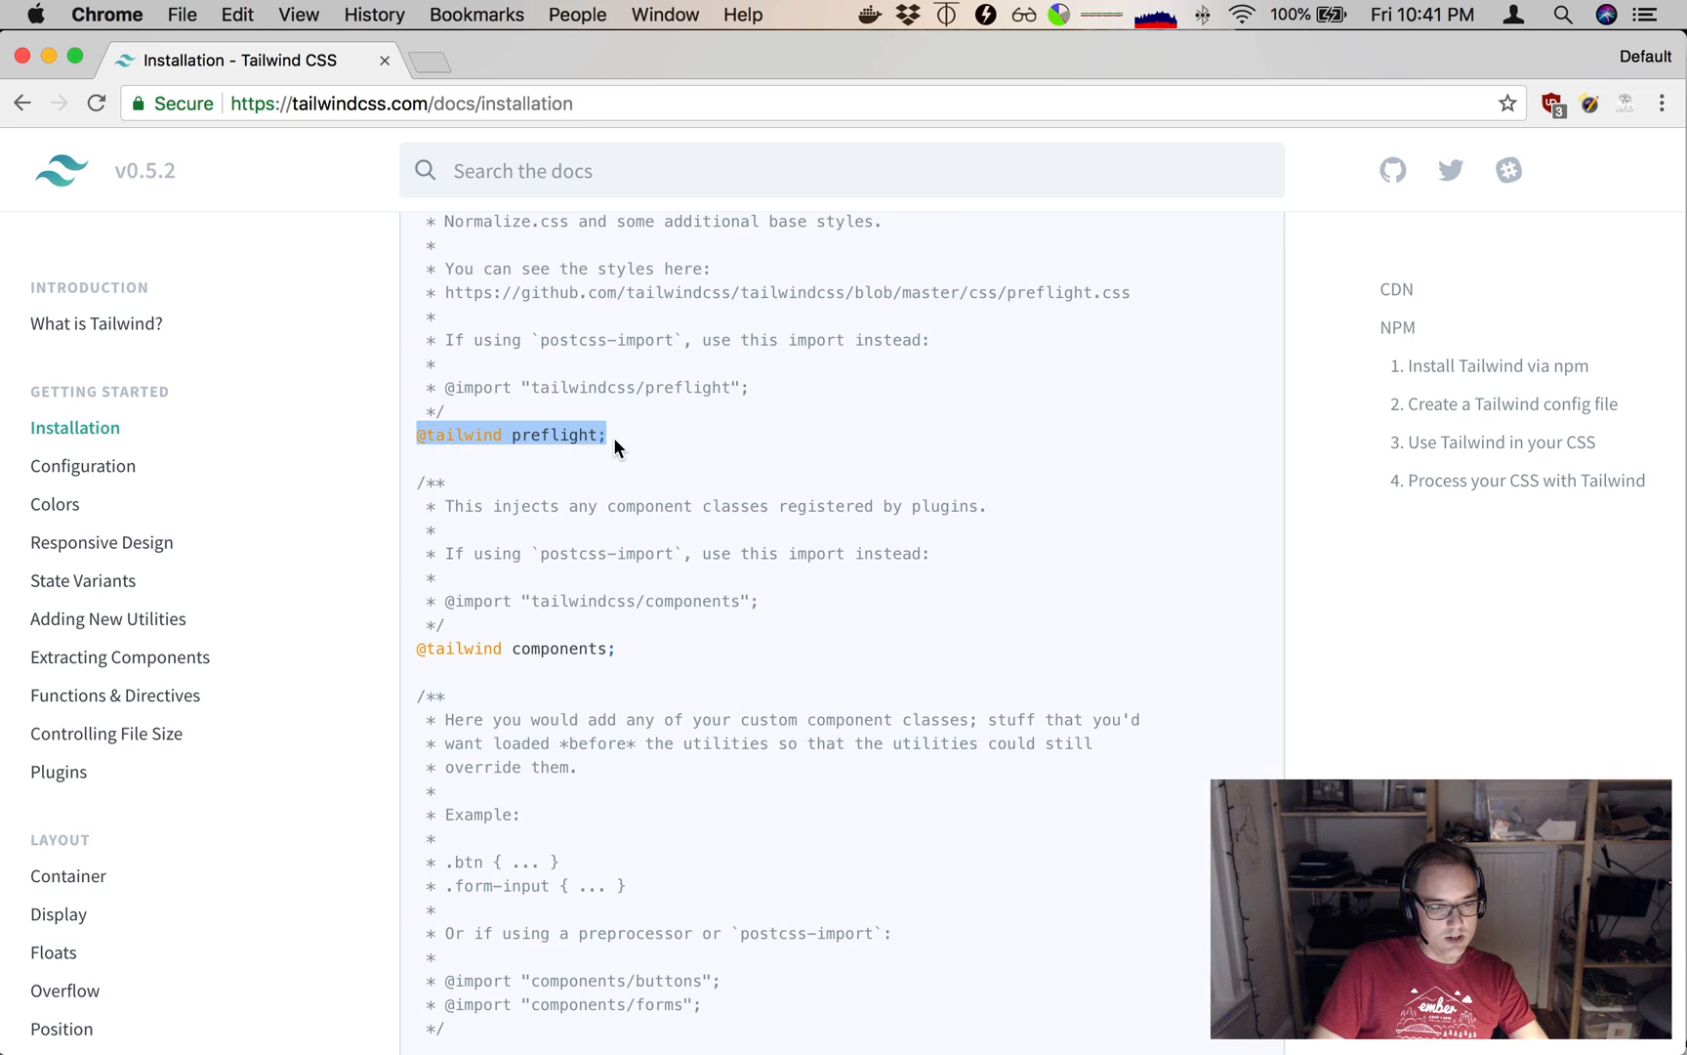
click(418, 648)
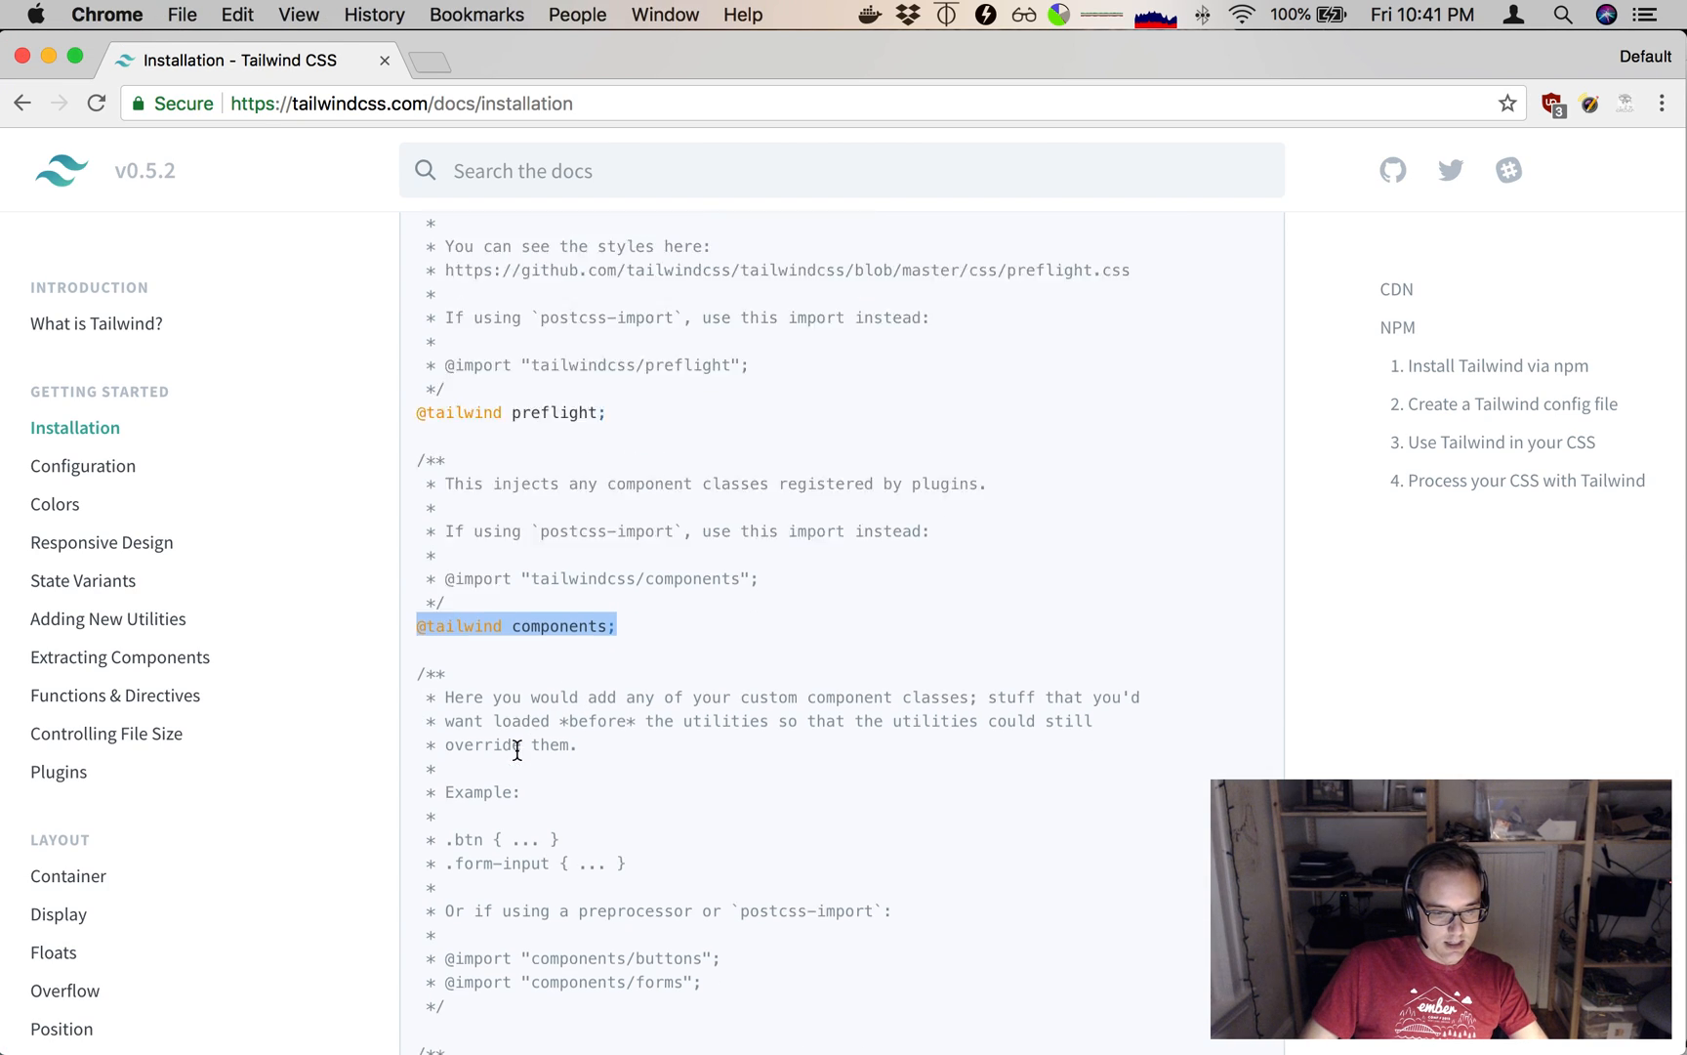
scroll(down, 3)
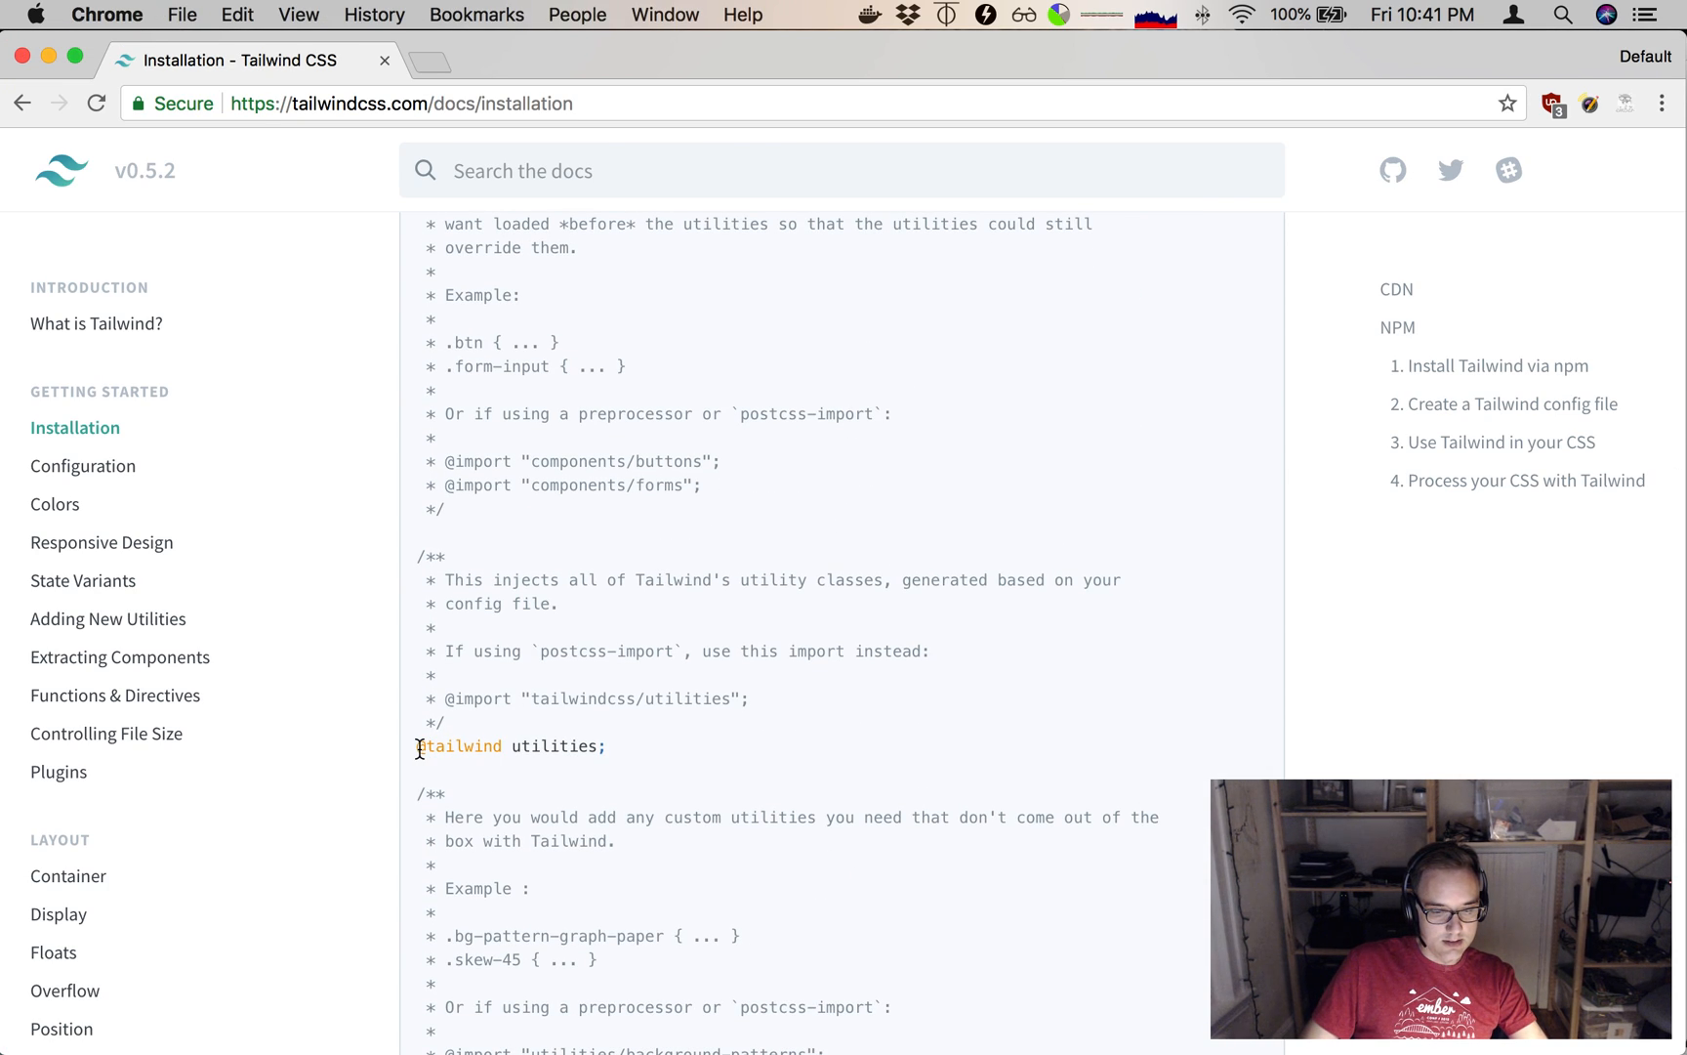
triple_click(511, 744)
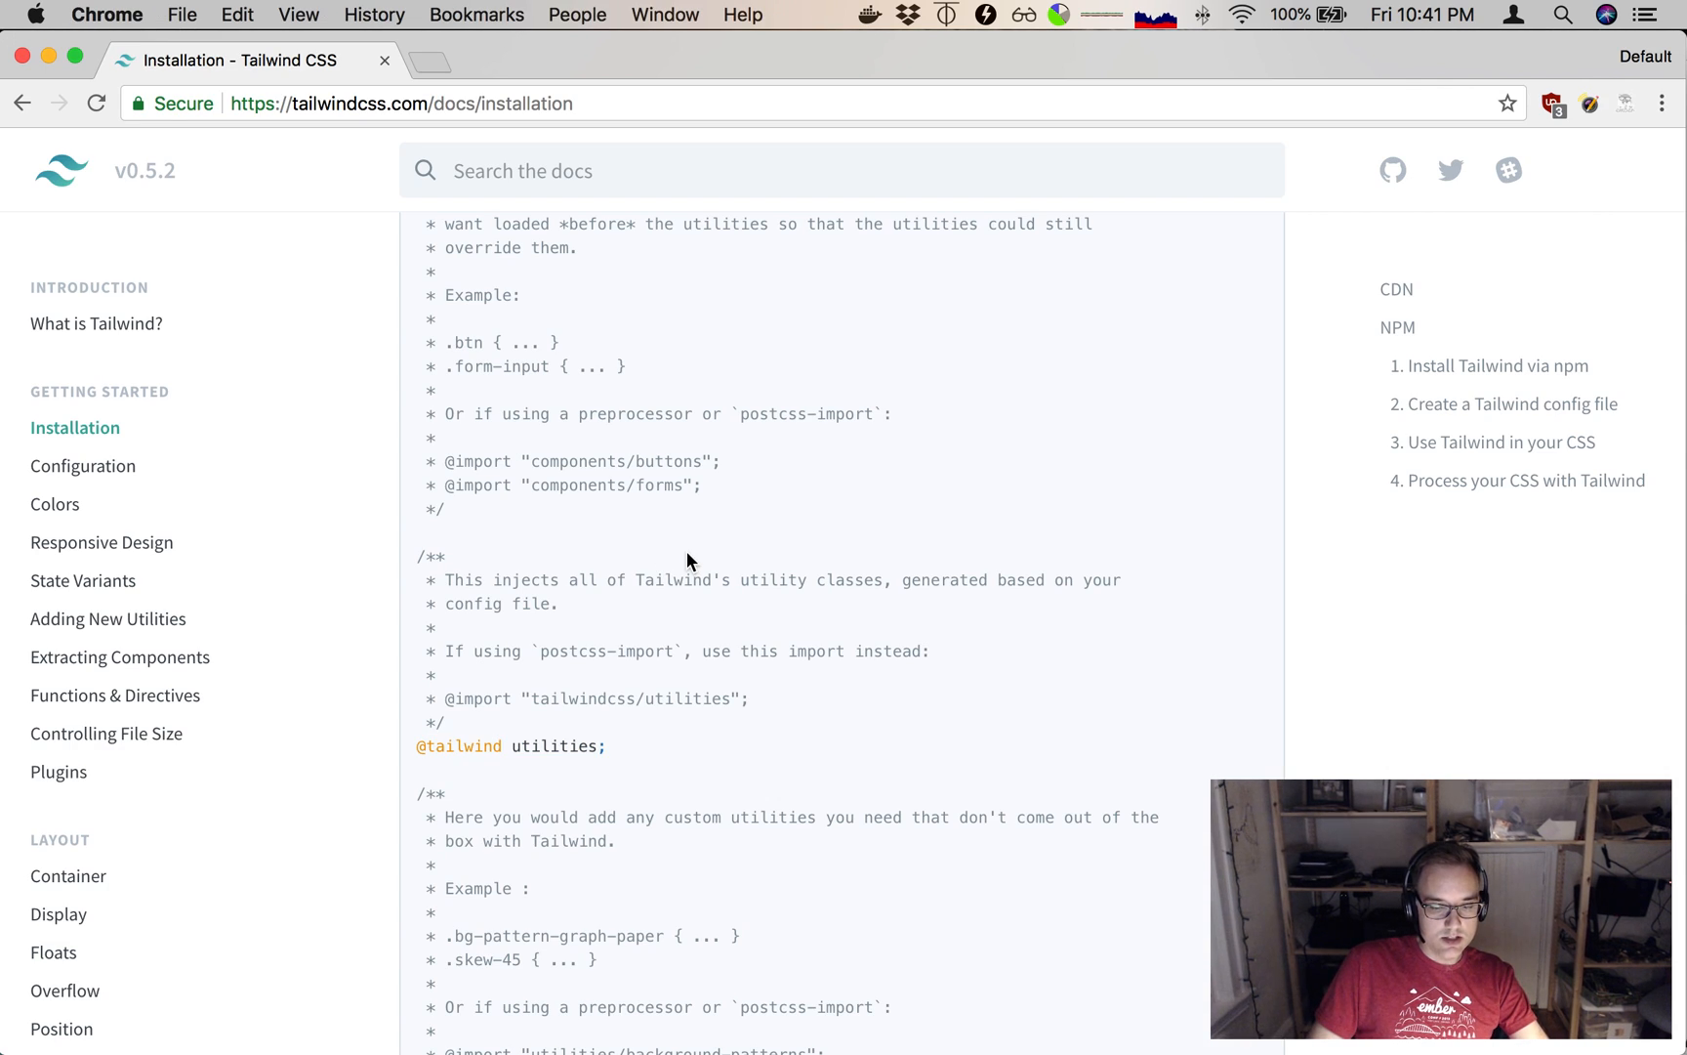
scroll(down, 3)
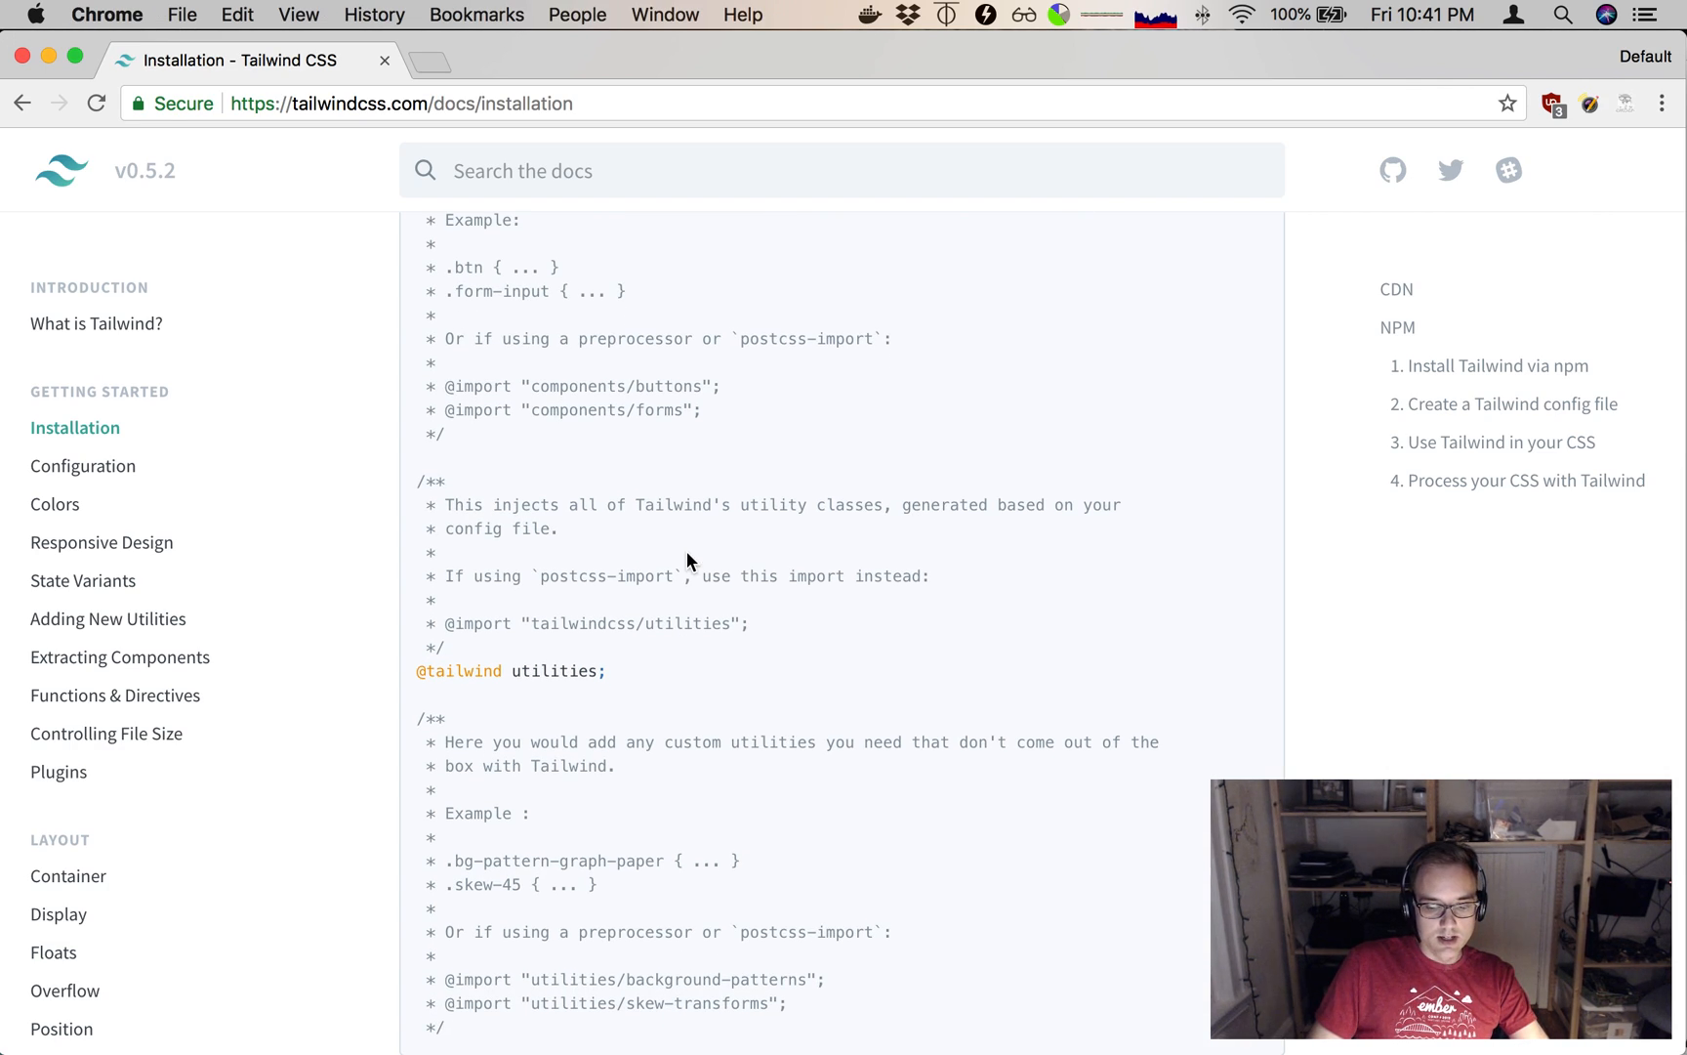
scroll(down, 3)
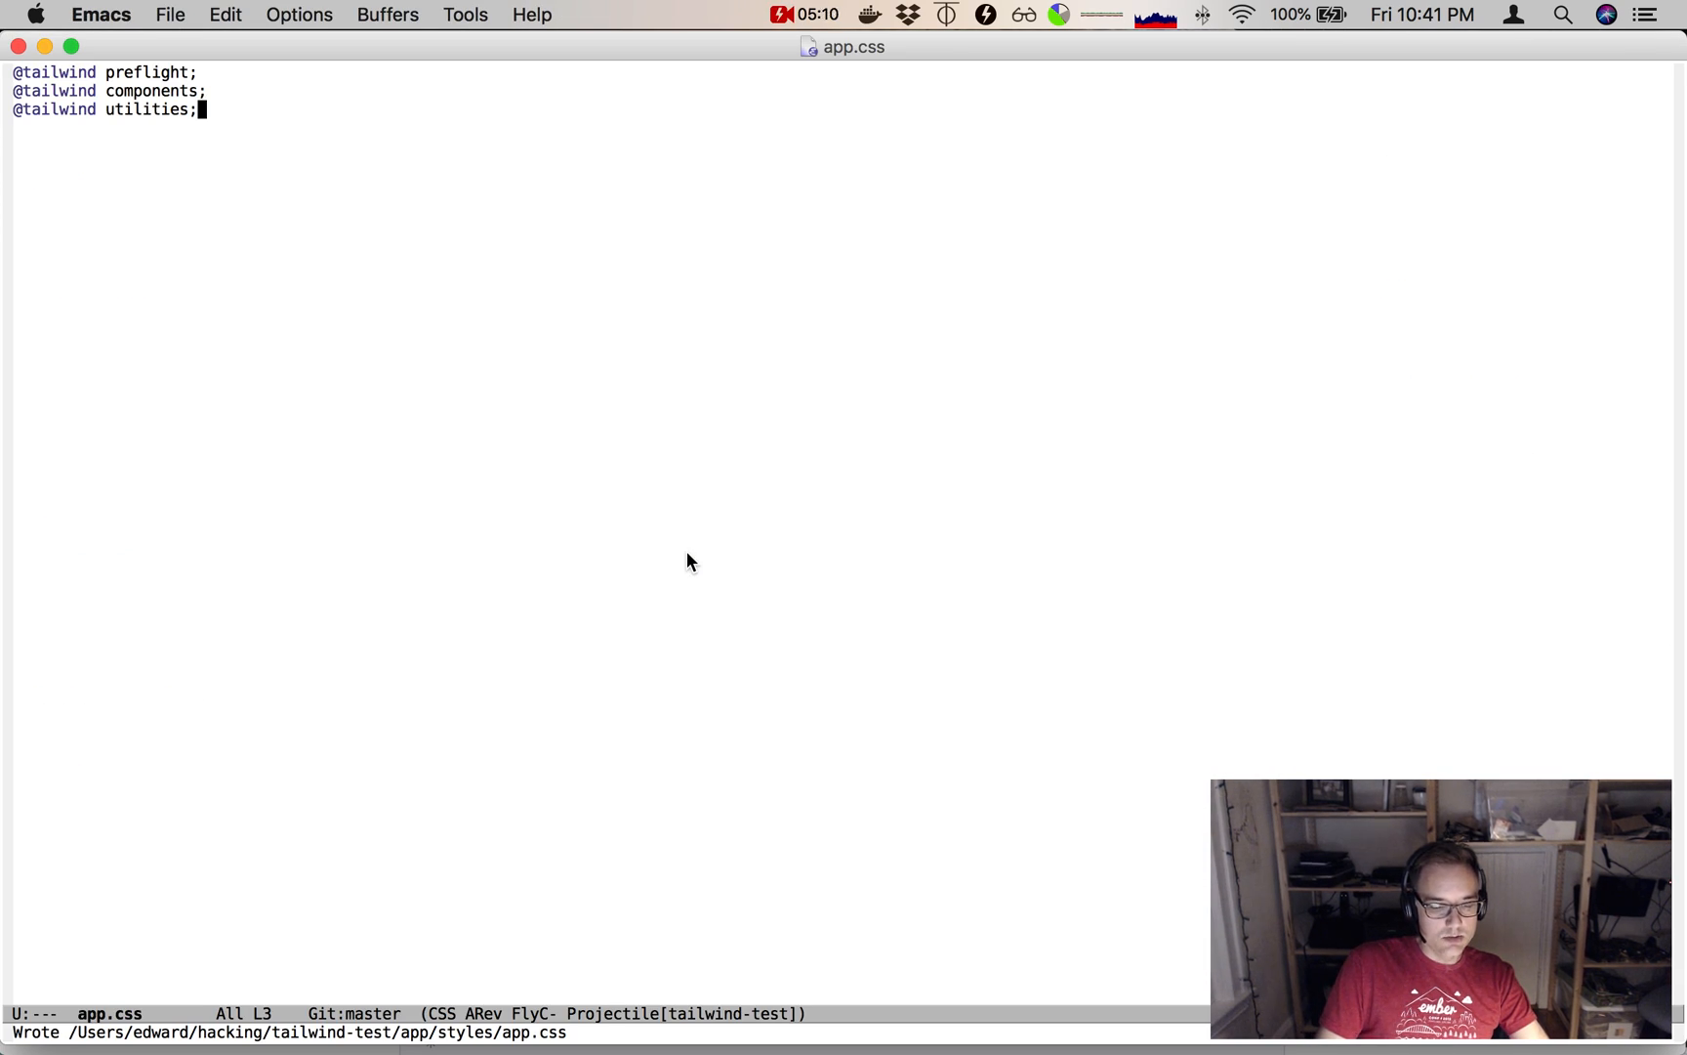
key(cmd+tab)
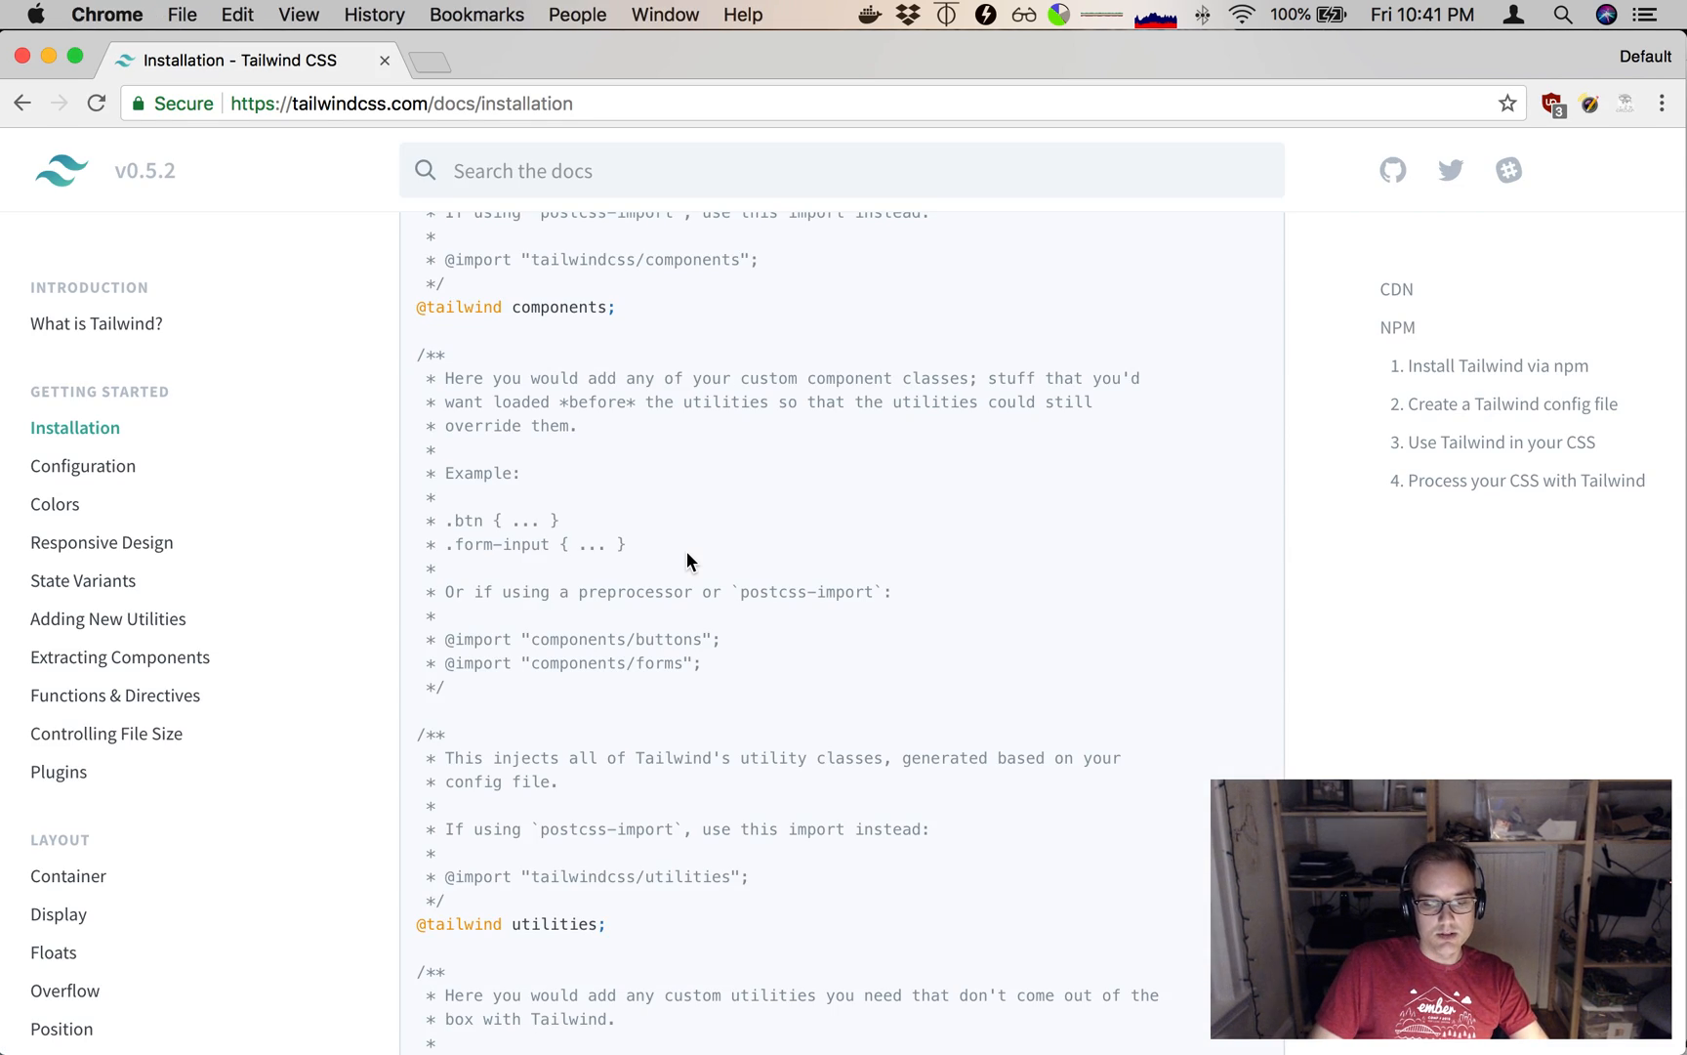
scroll(down, 3)
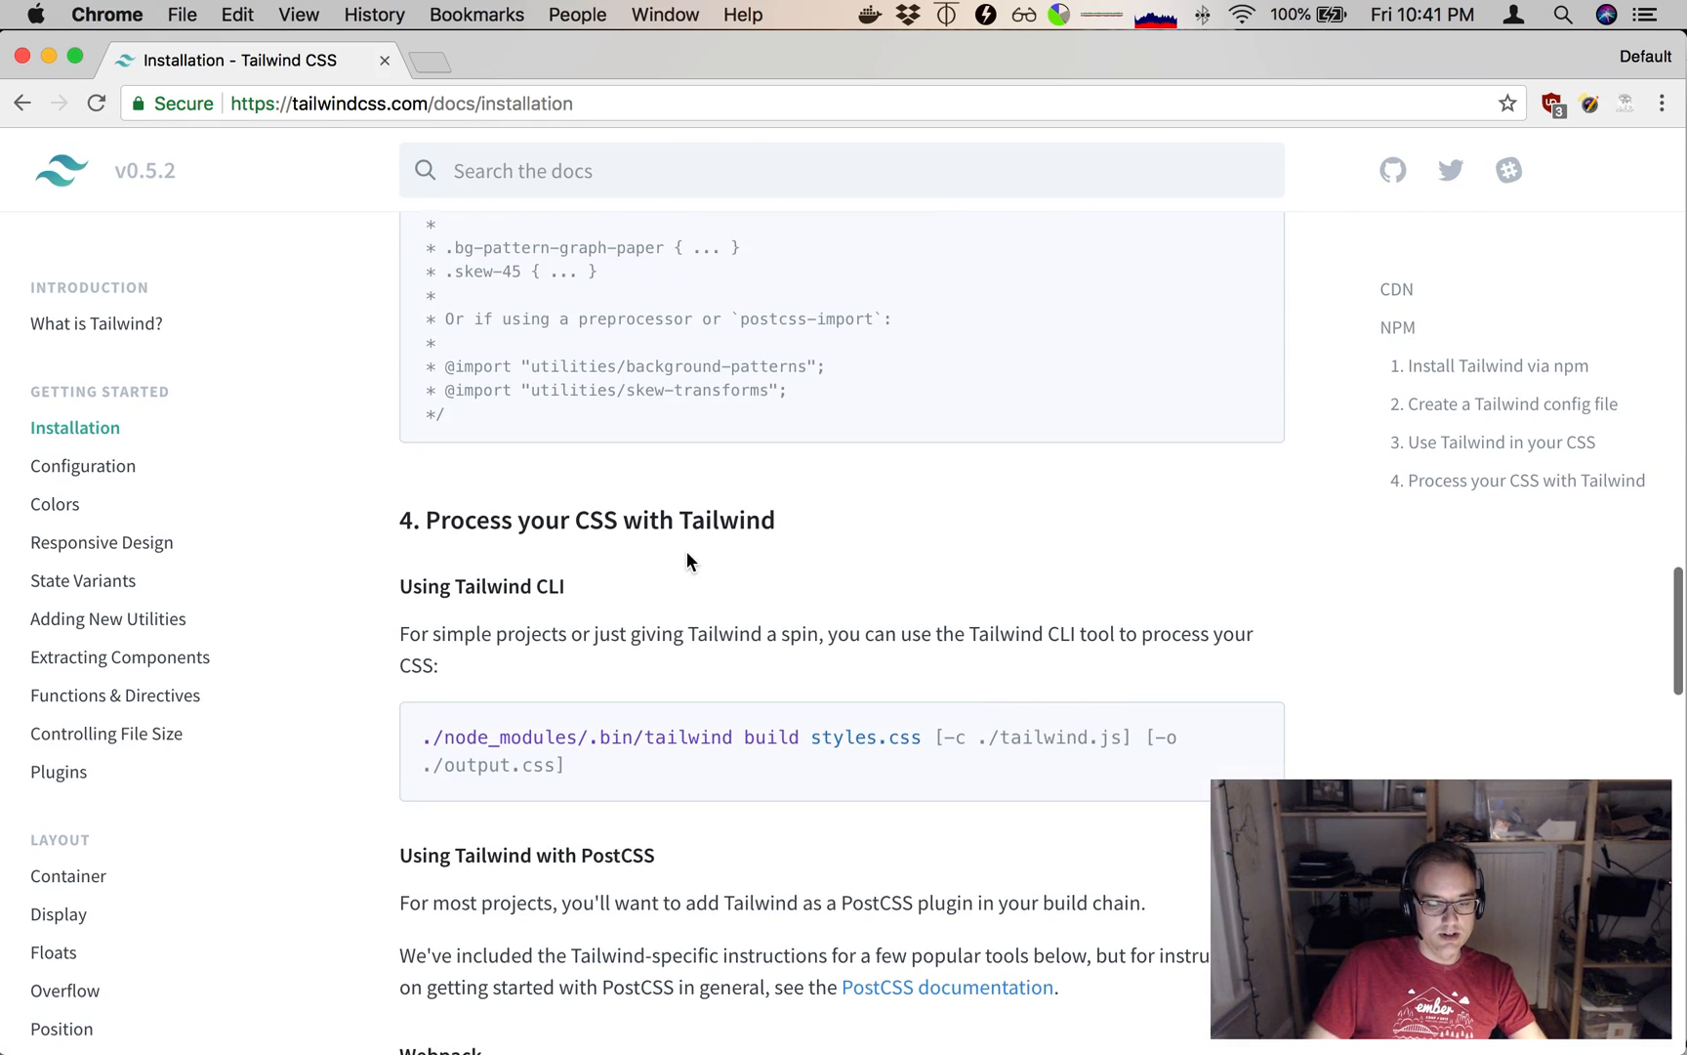
scroll(down, 3)
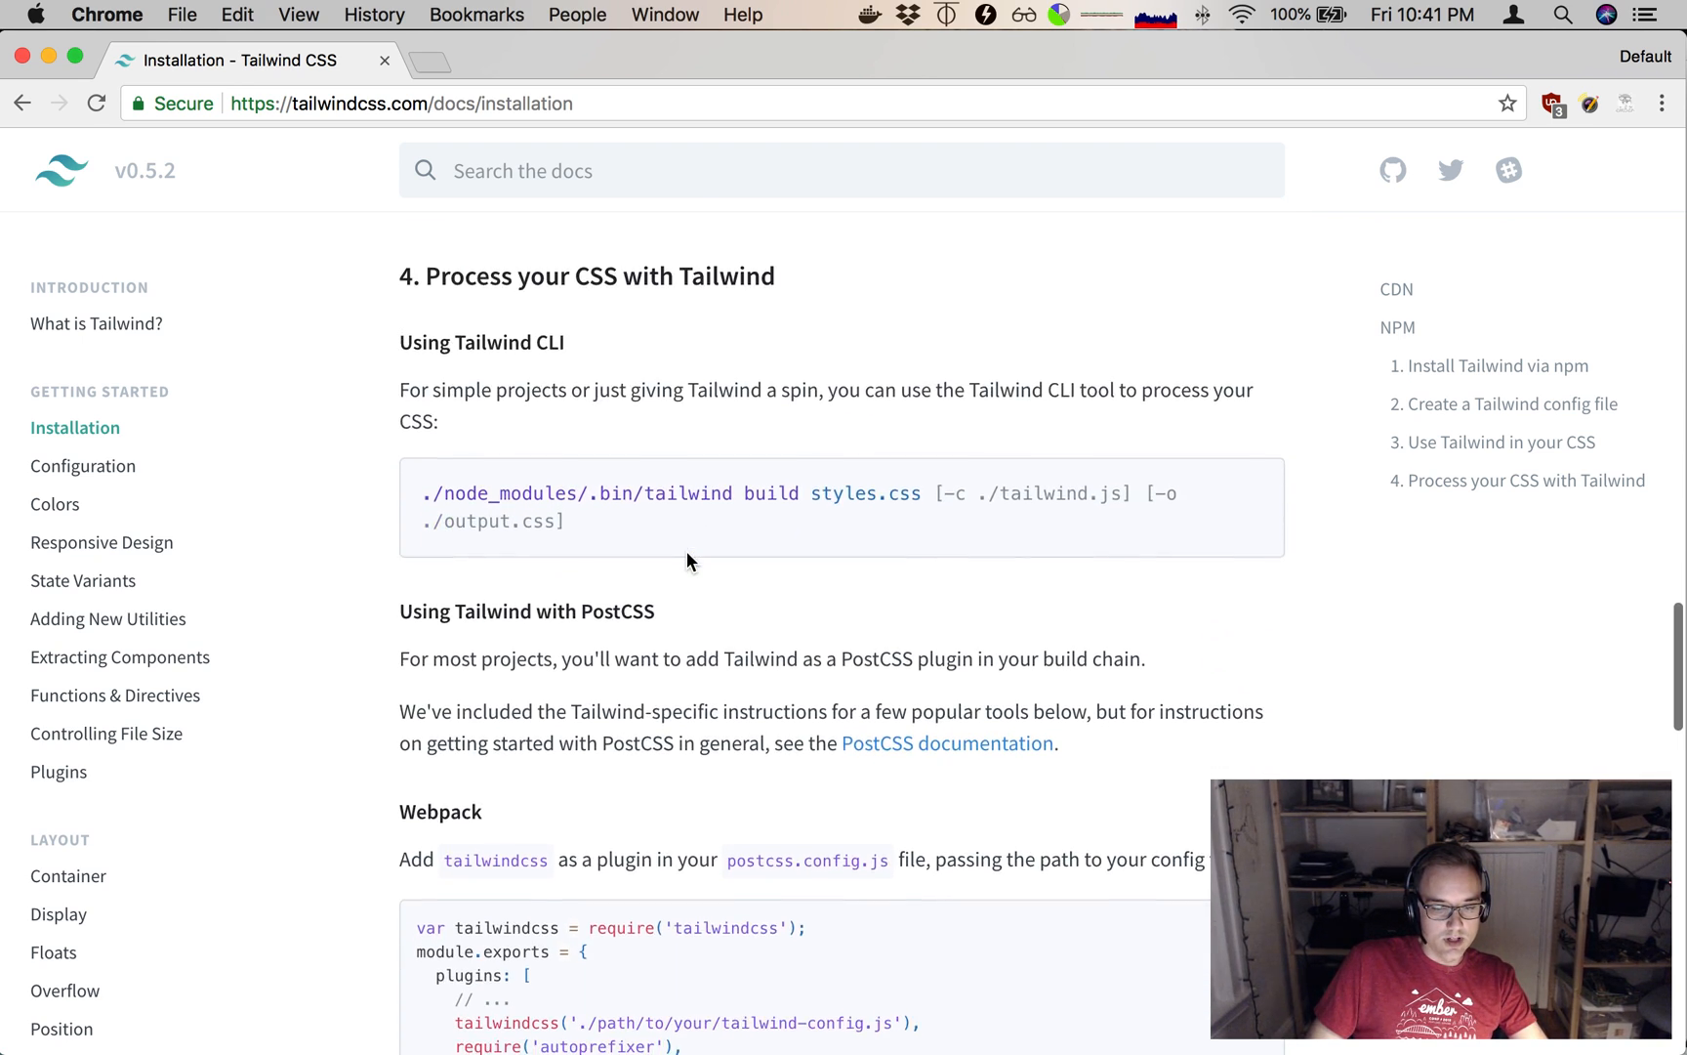
scroll(down, 3)
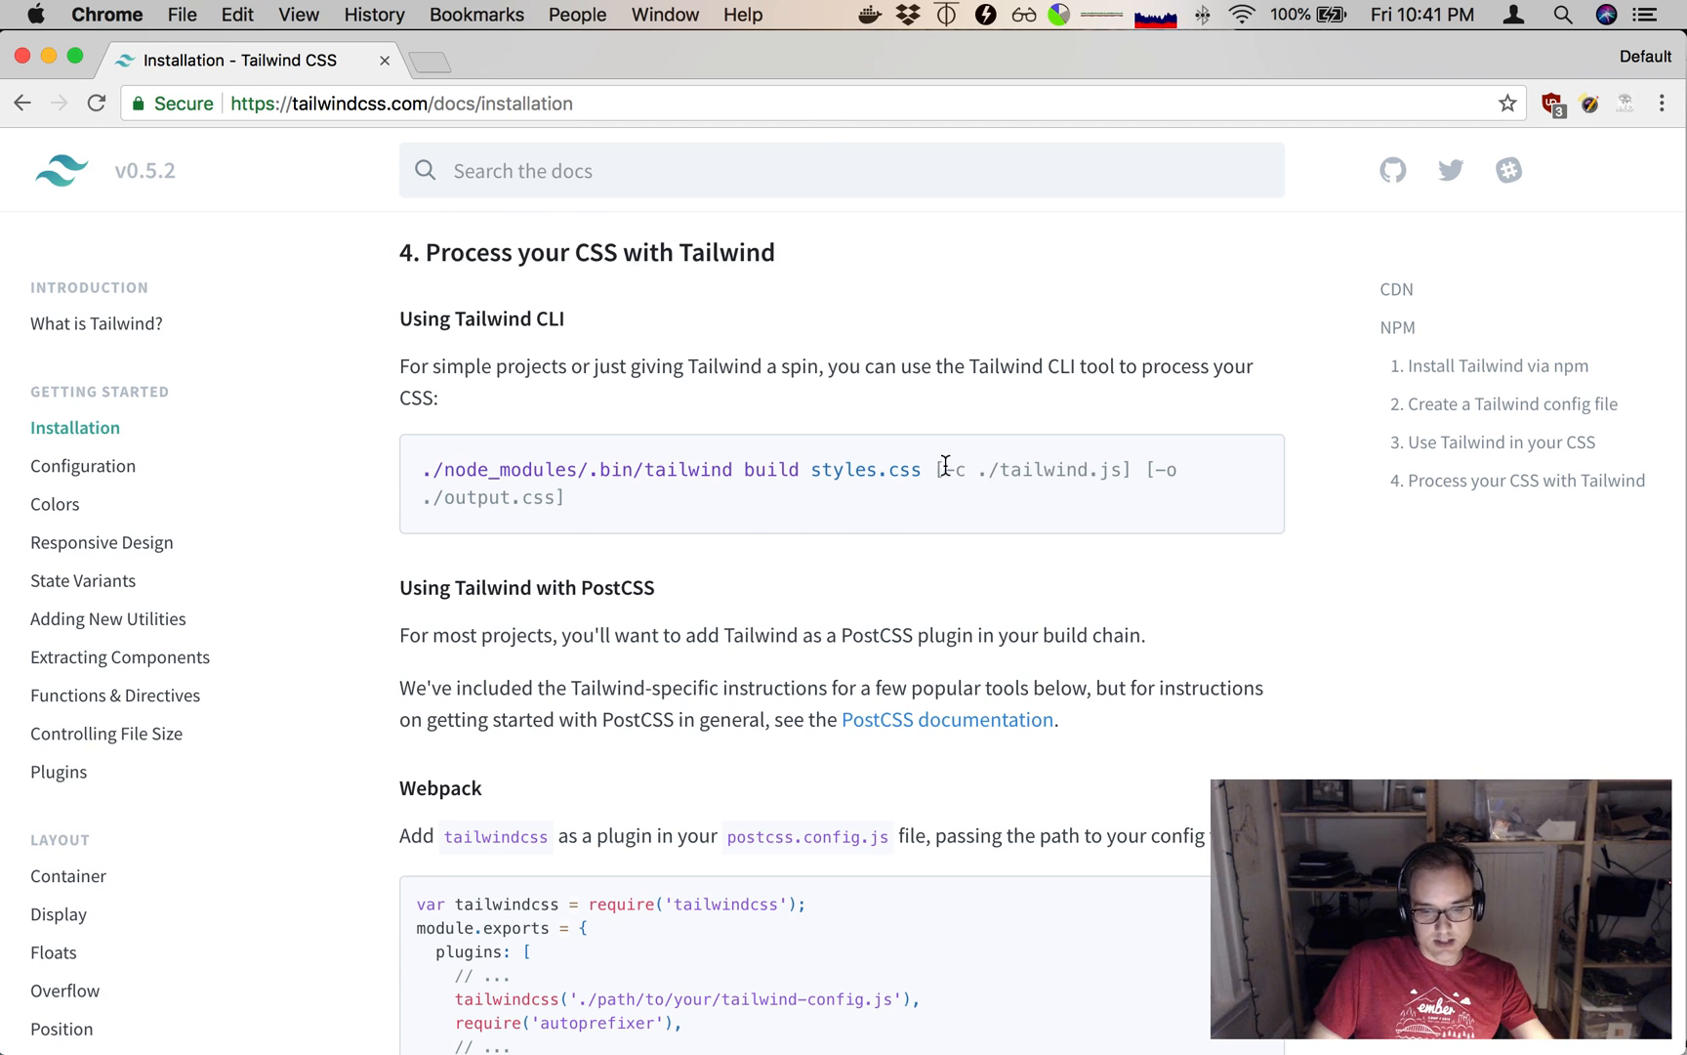
scroll(down, 3)
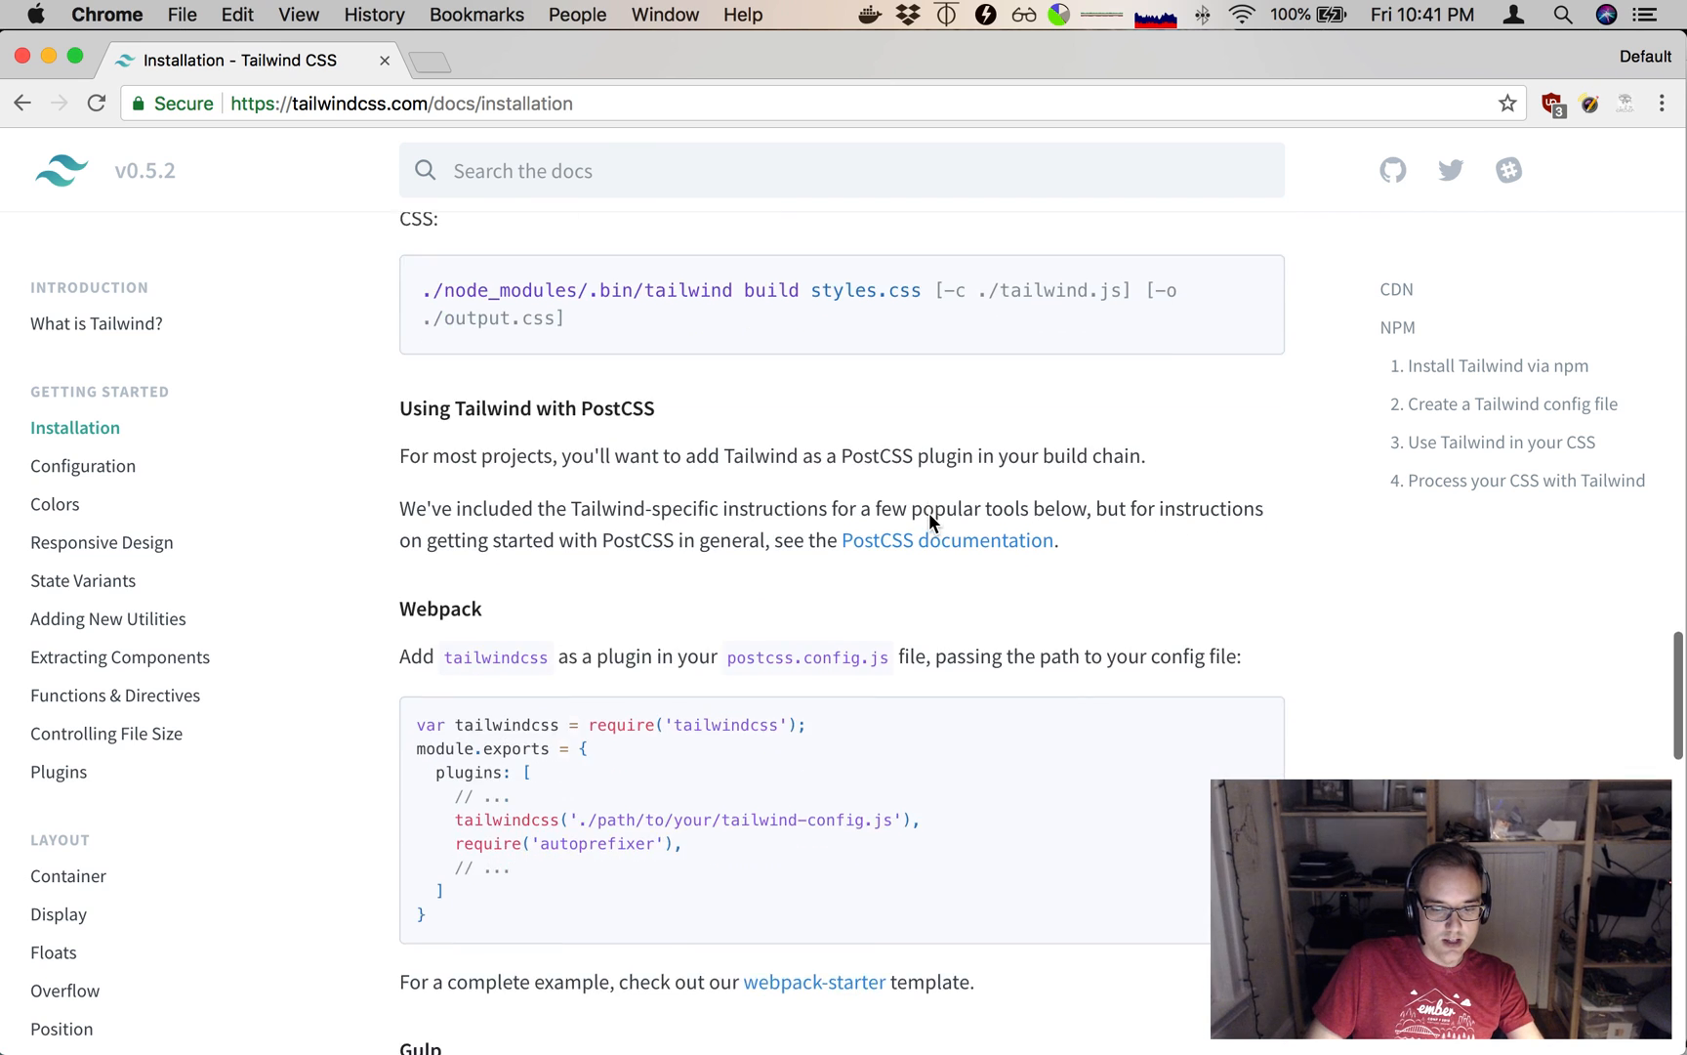
scroll(down, 3)
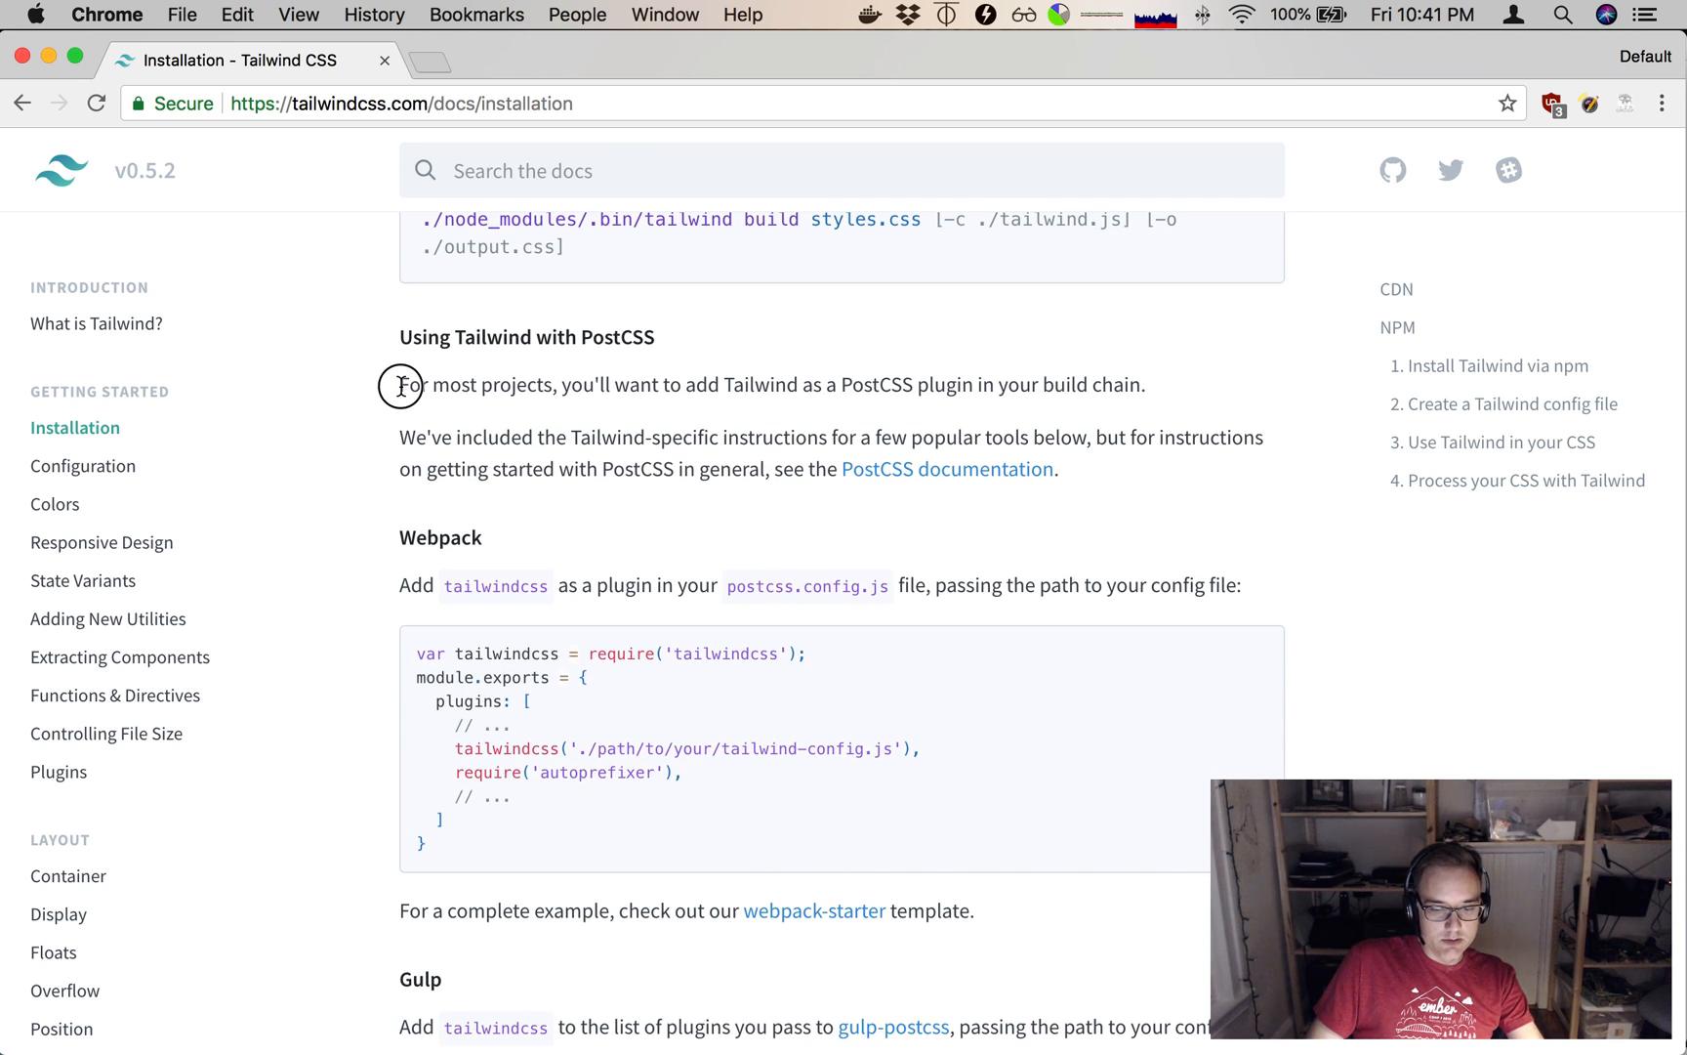
drag(398, 385, 824, 389)
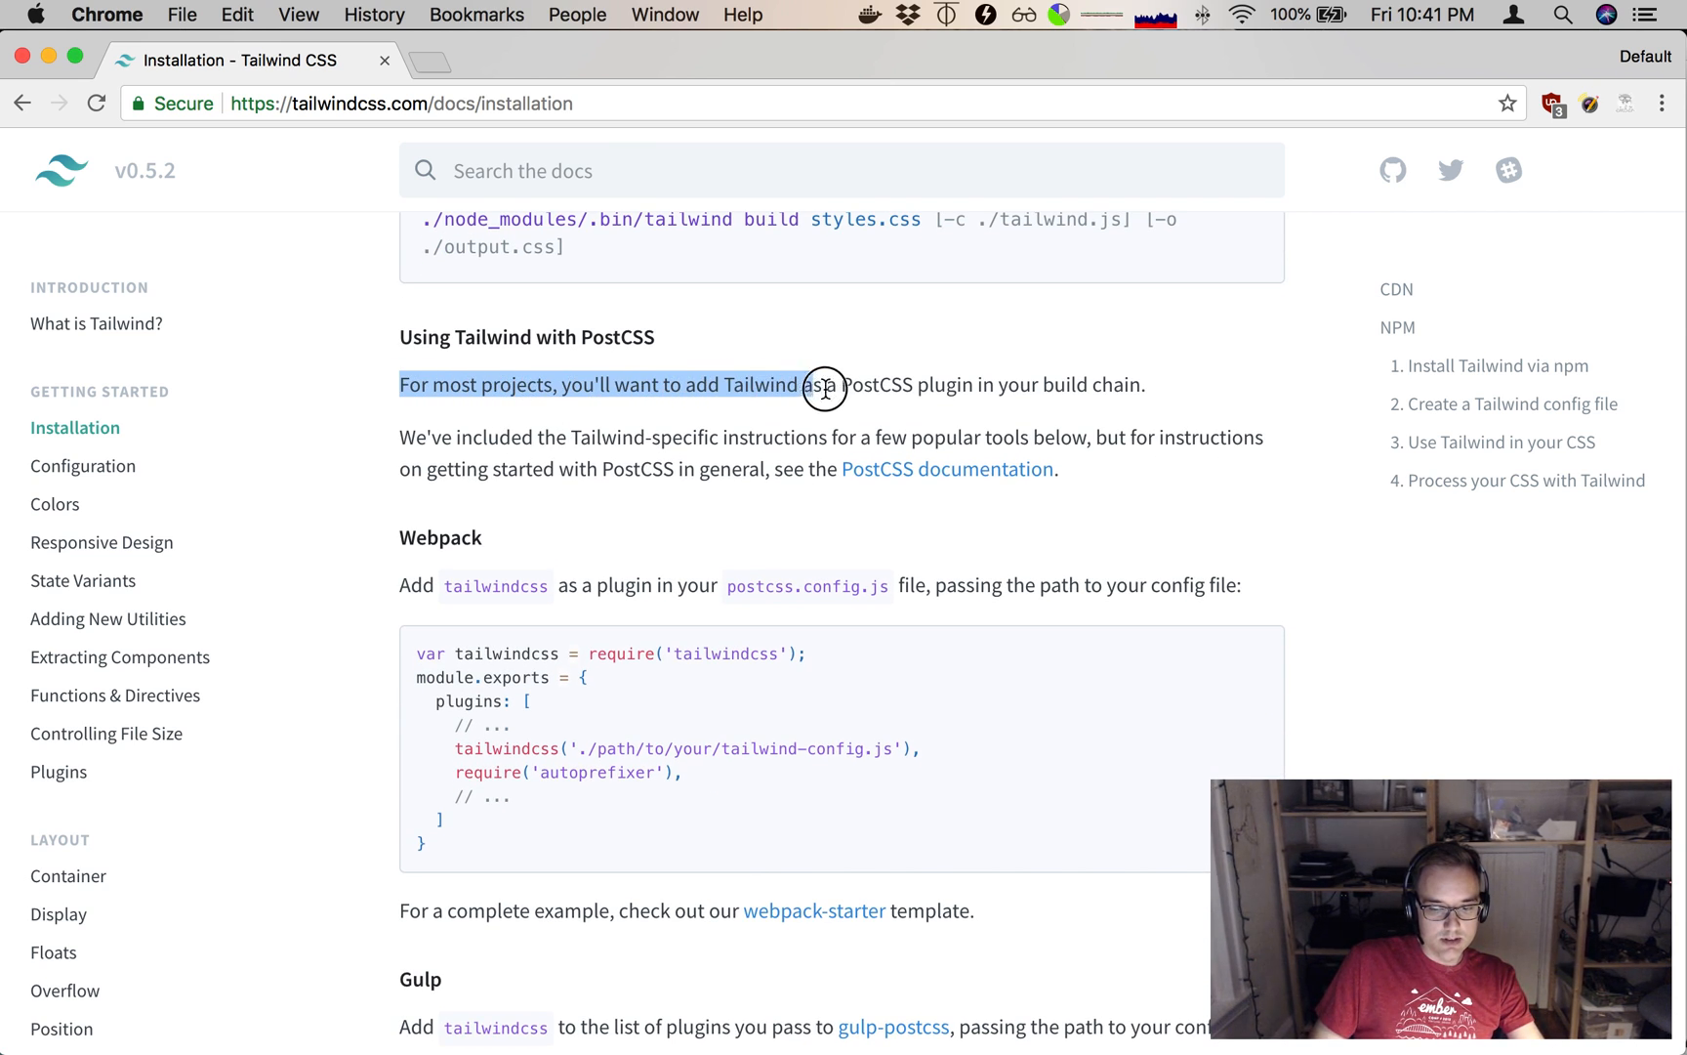
drag(827, 385, 1136, 383)
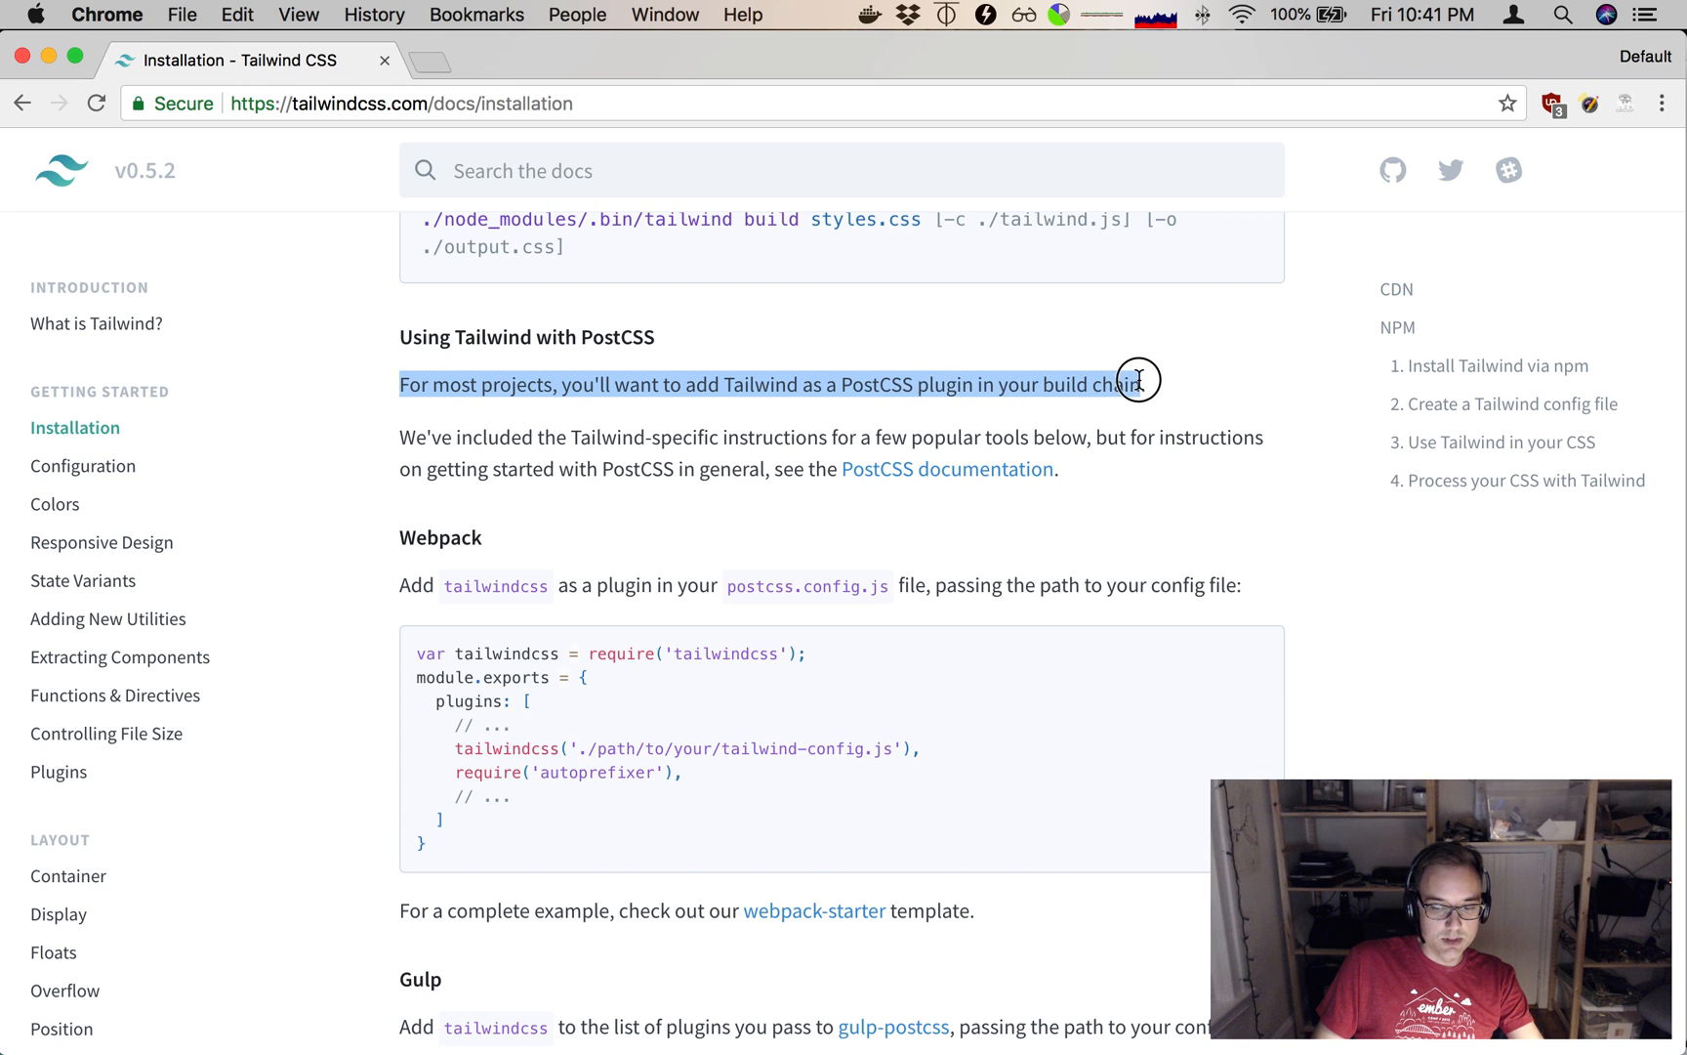
click(1146, 385)
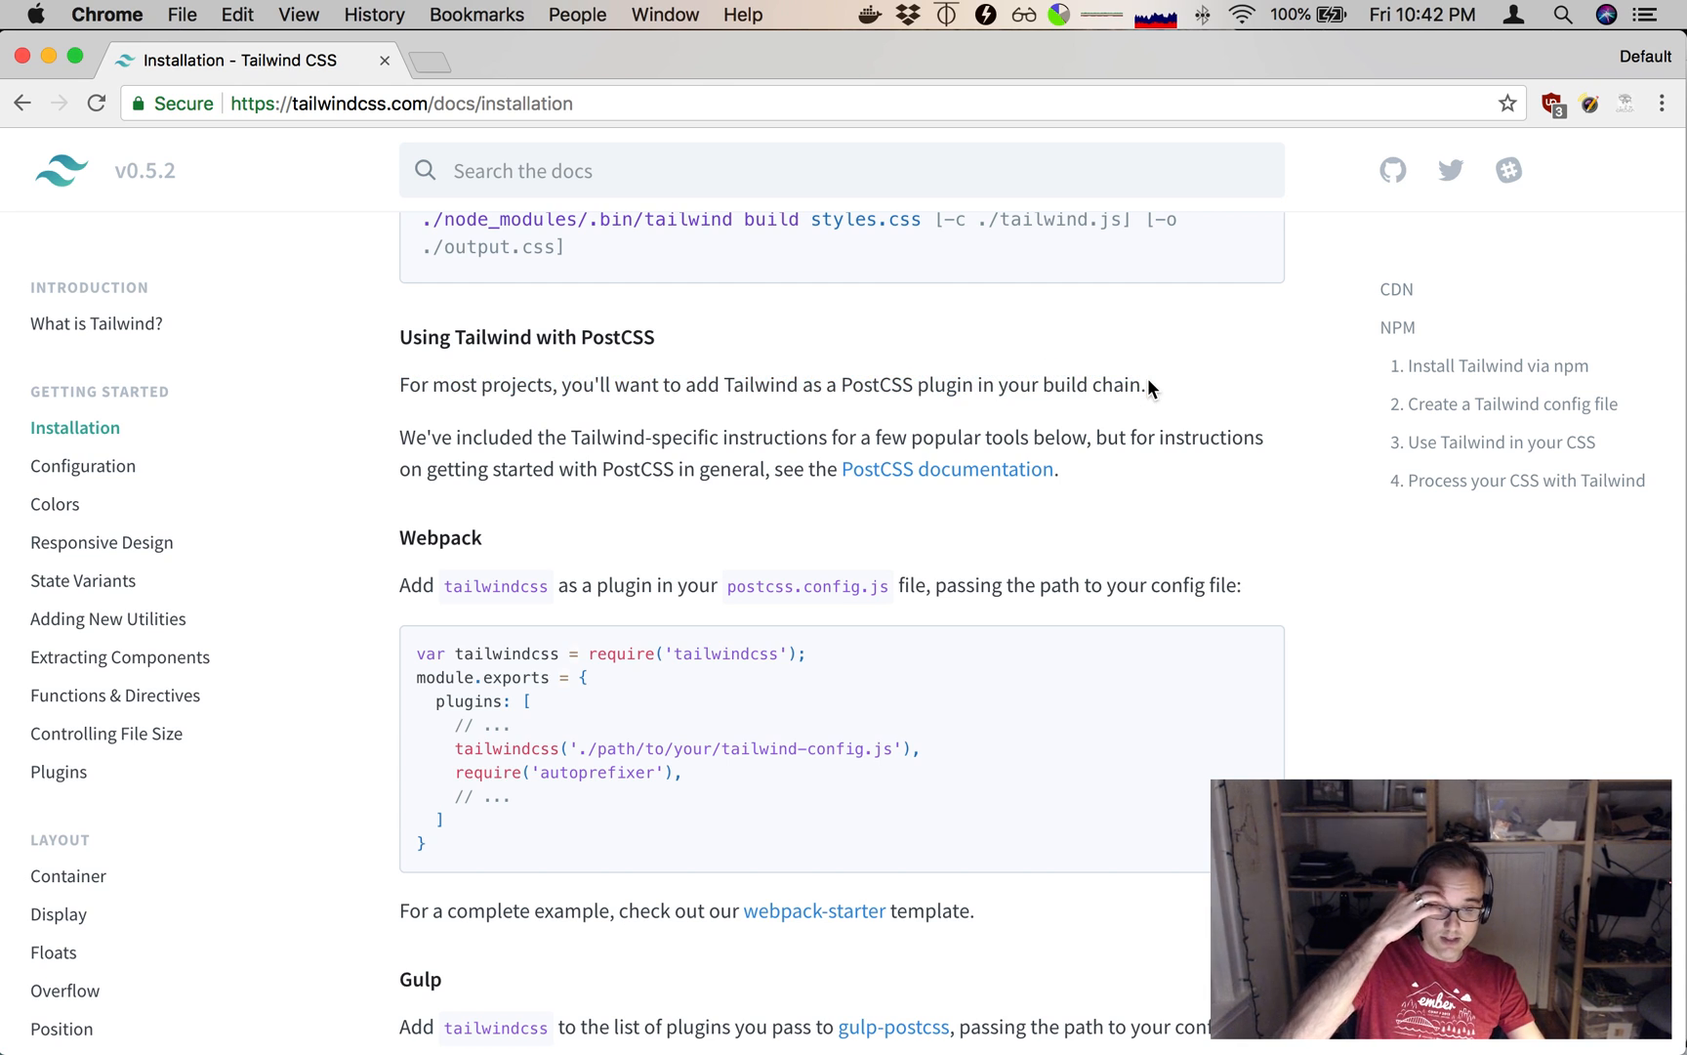
scroll(down, 3)
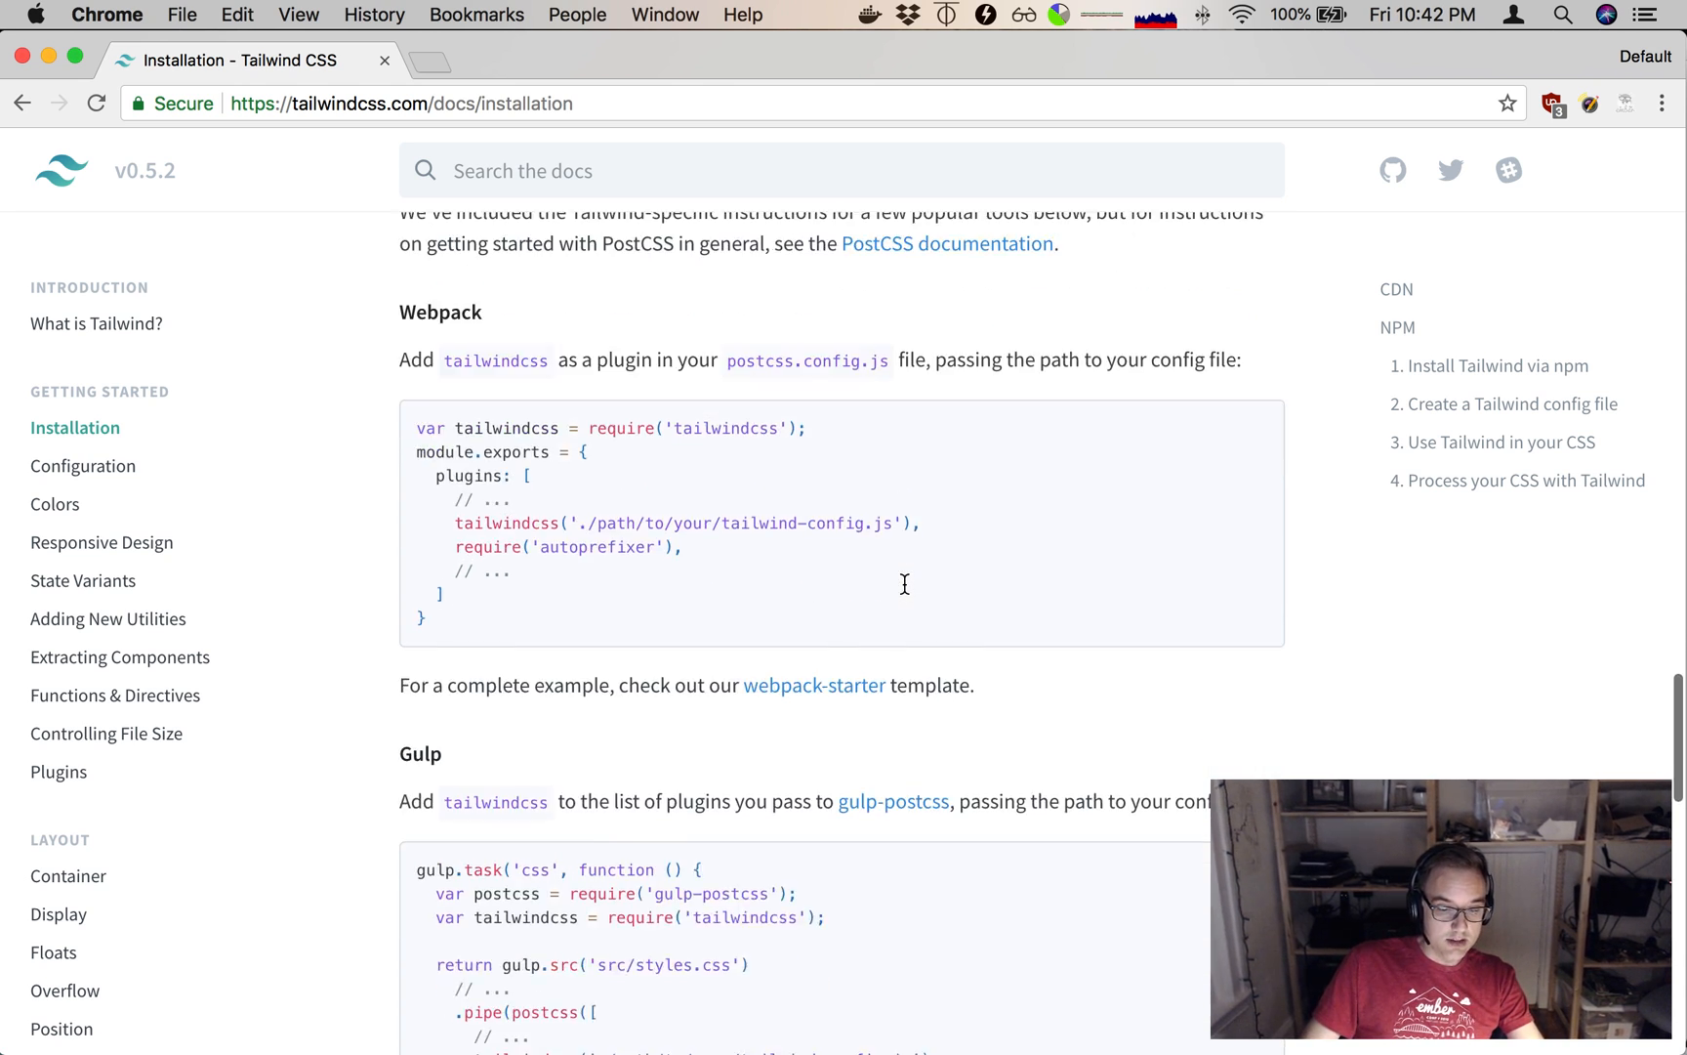
scroll(down, 3)
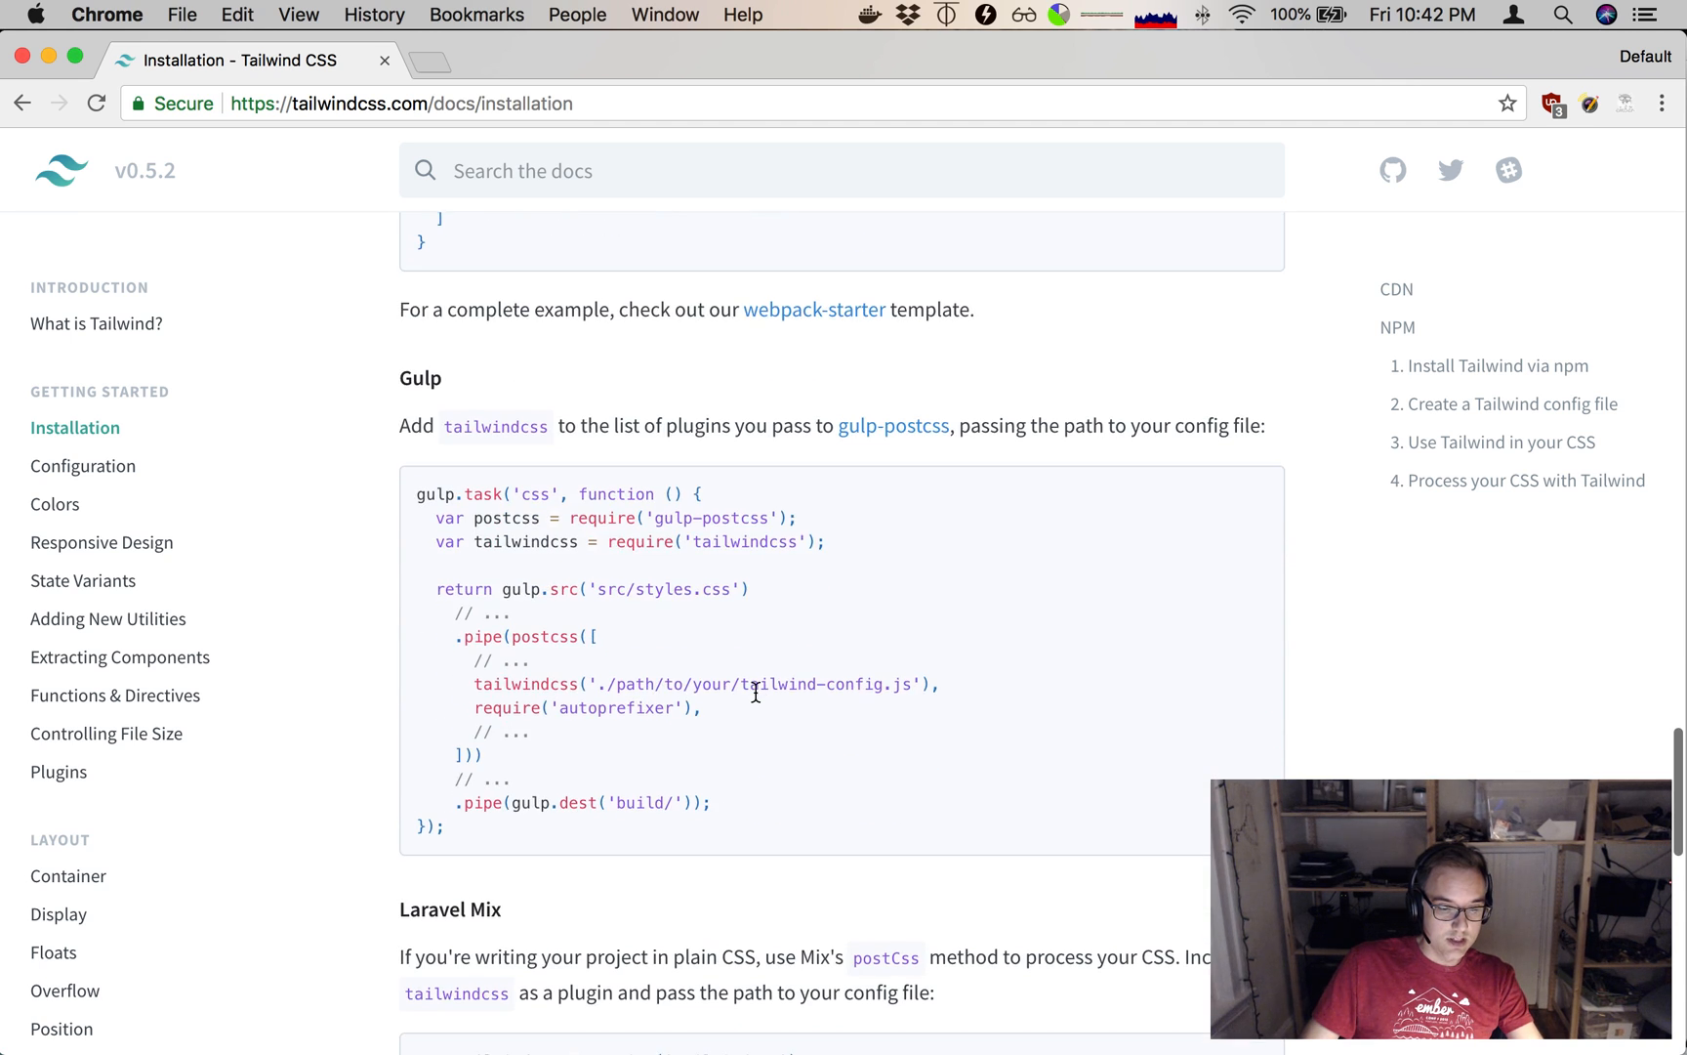
scroll(down, 3)
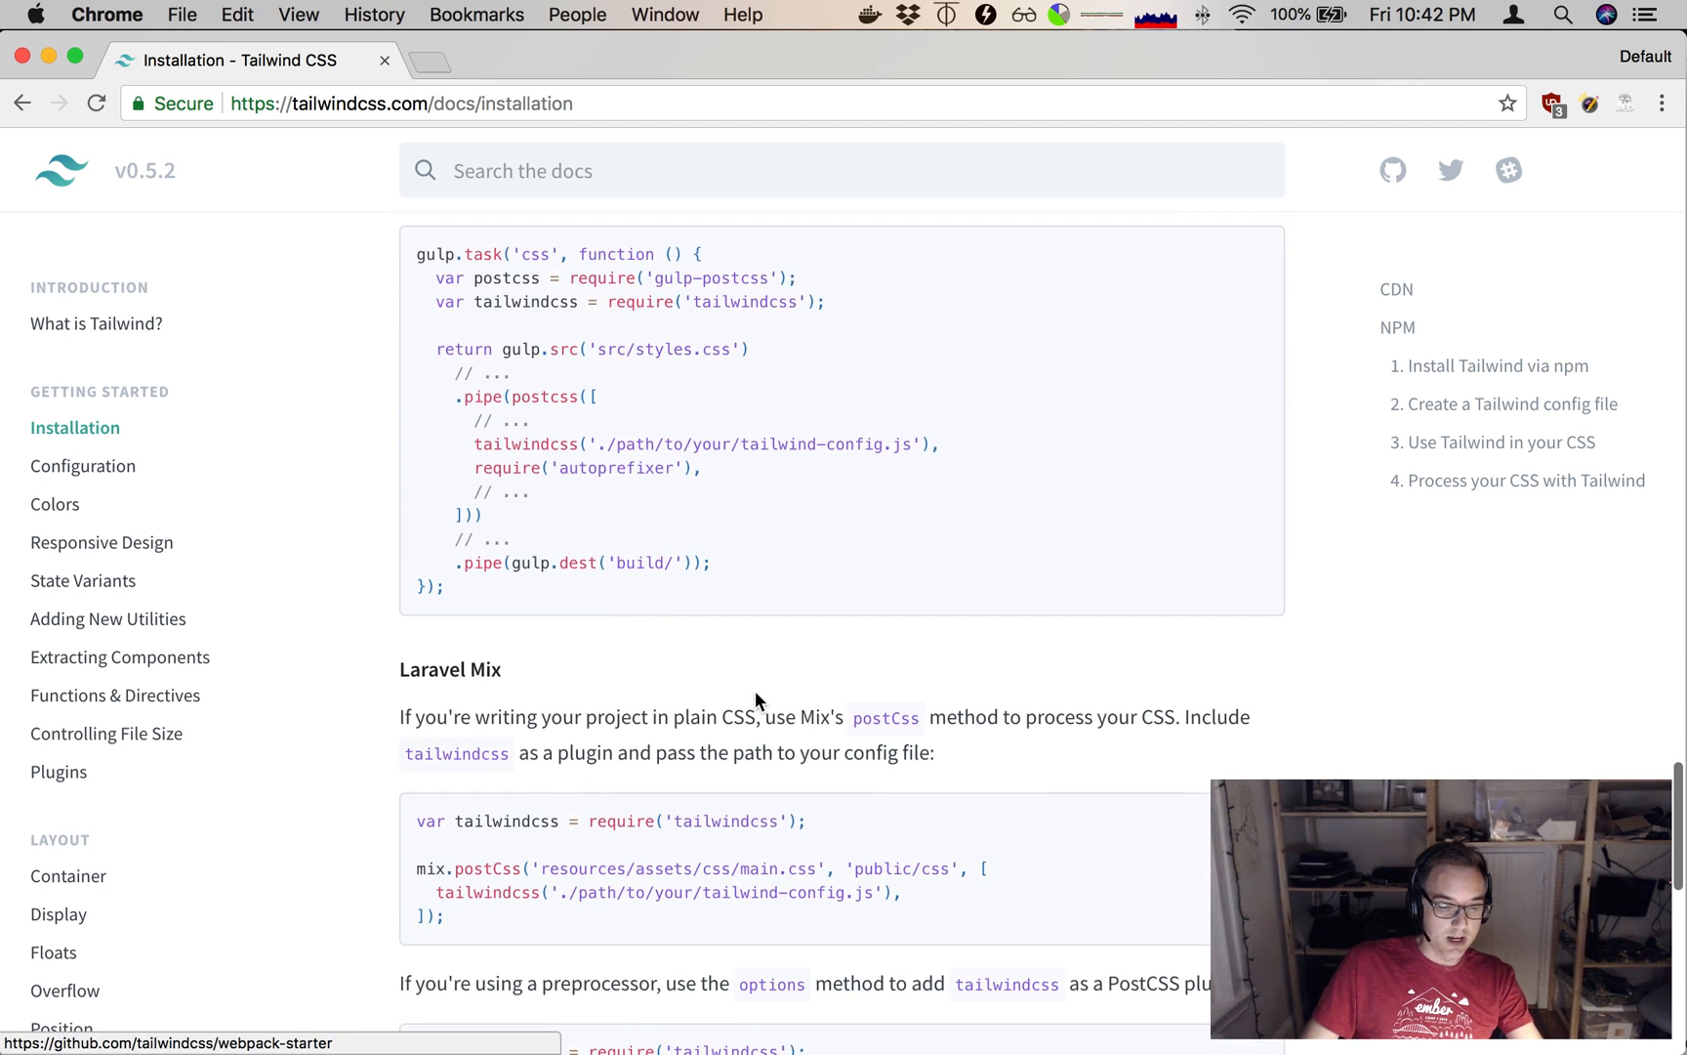
scroll(down, 3)
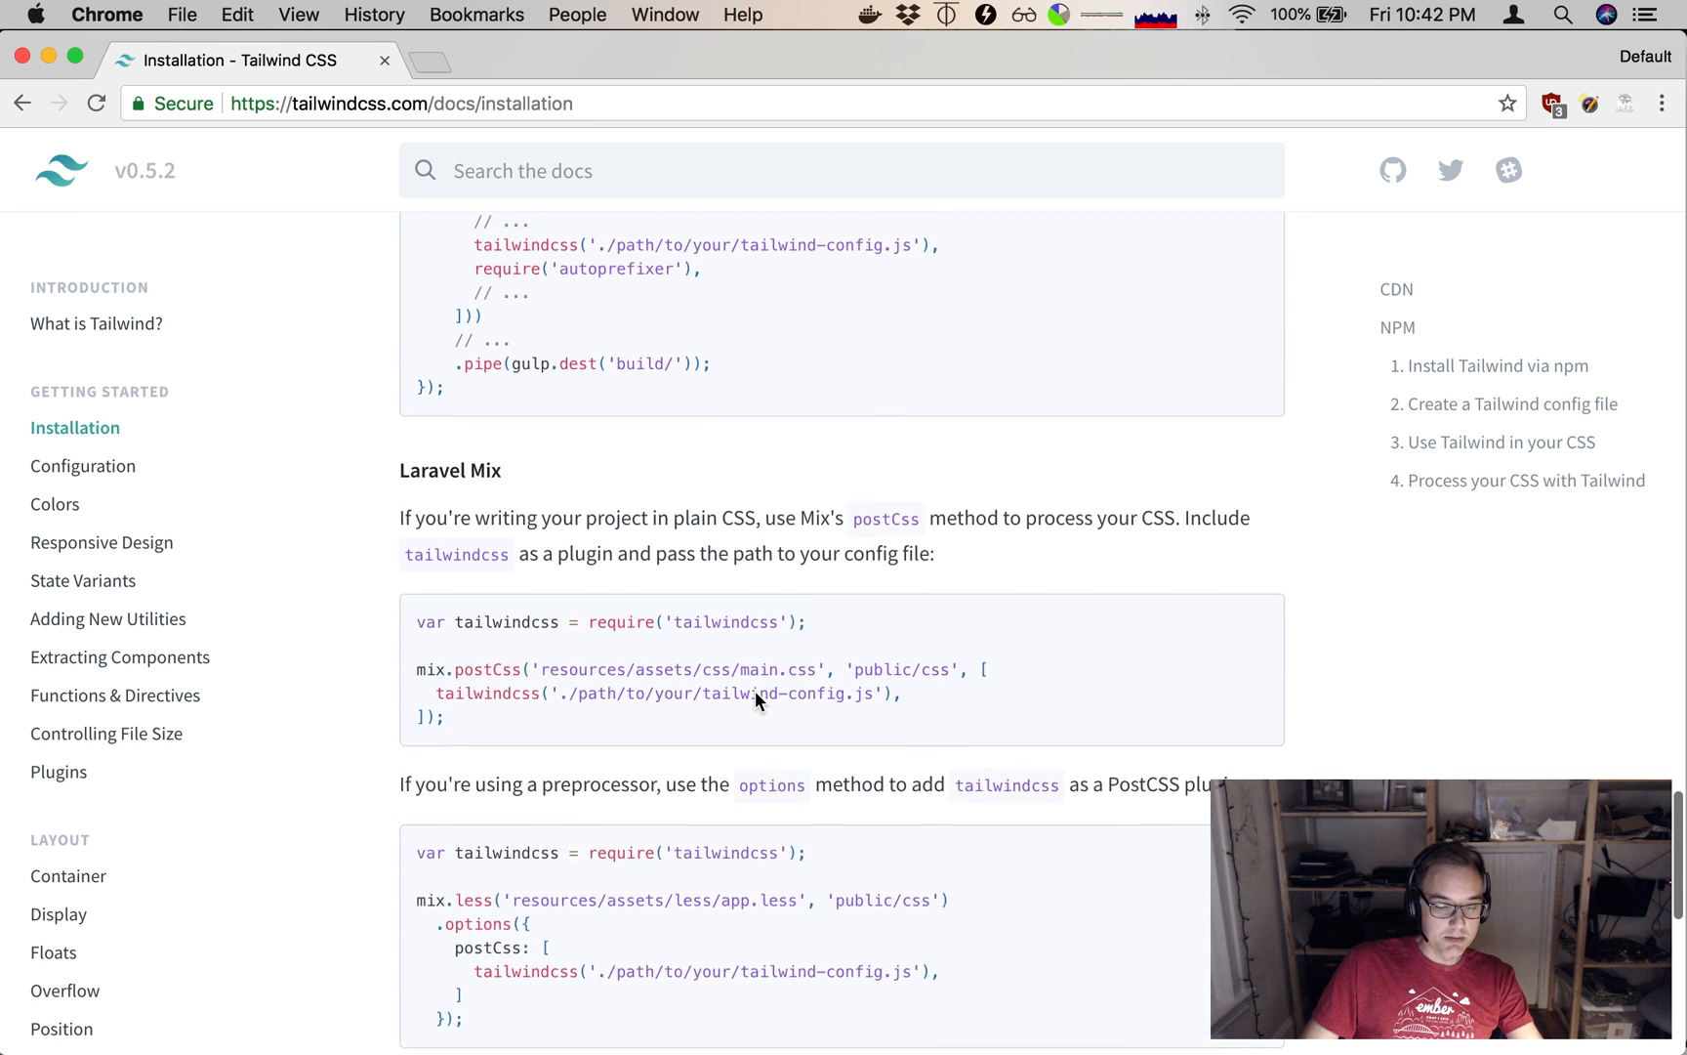
scroll(up, 3)
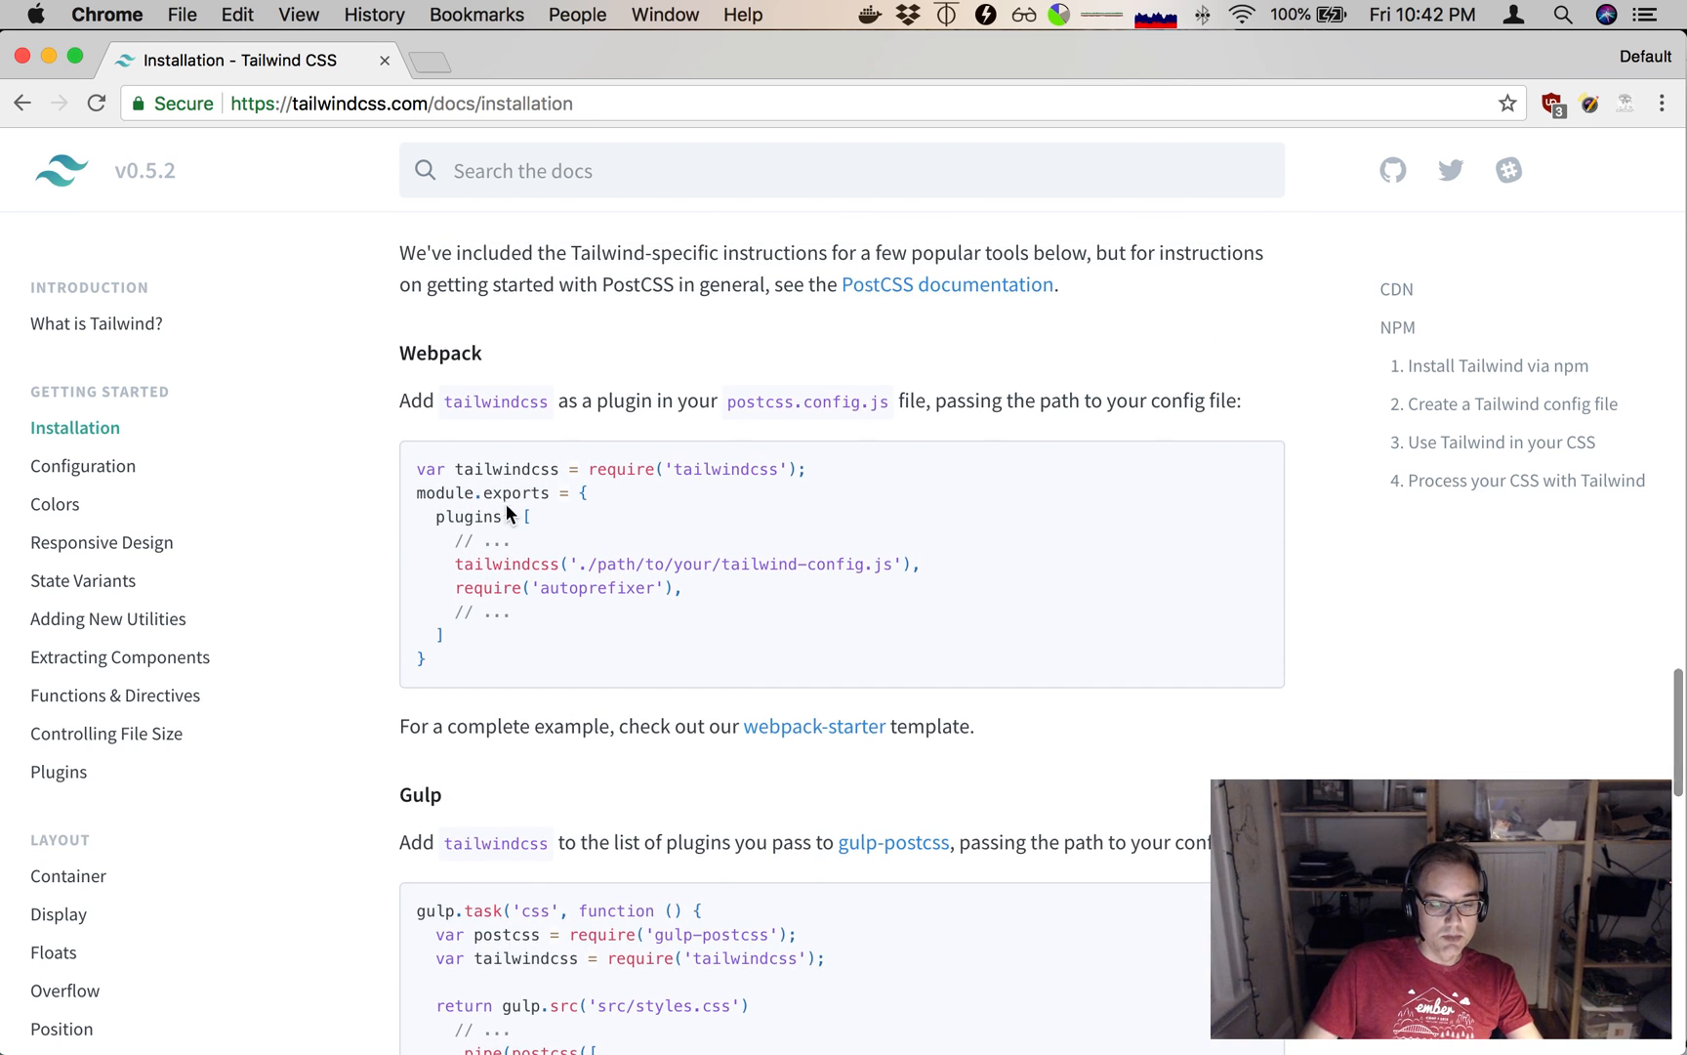
scroll(down, 3)
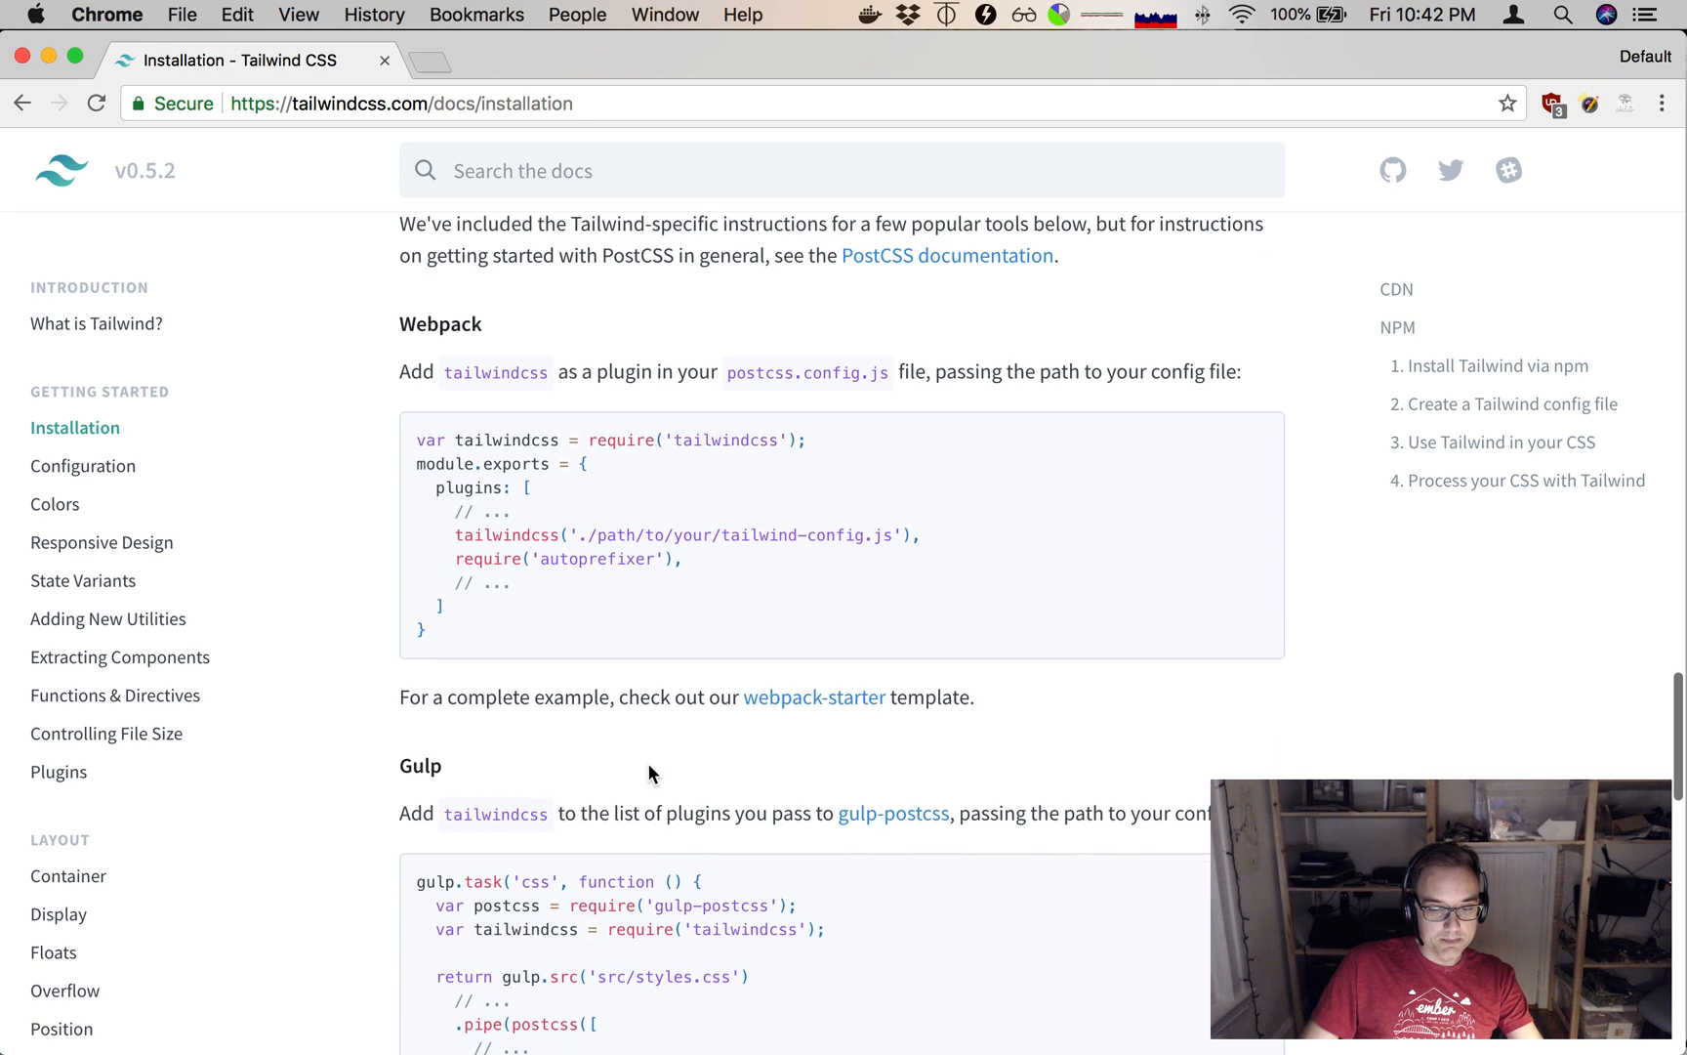
scroll(down, 3)
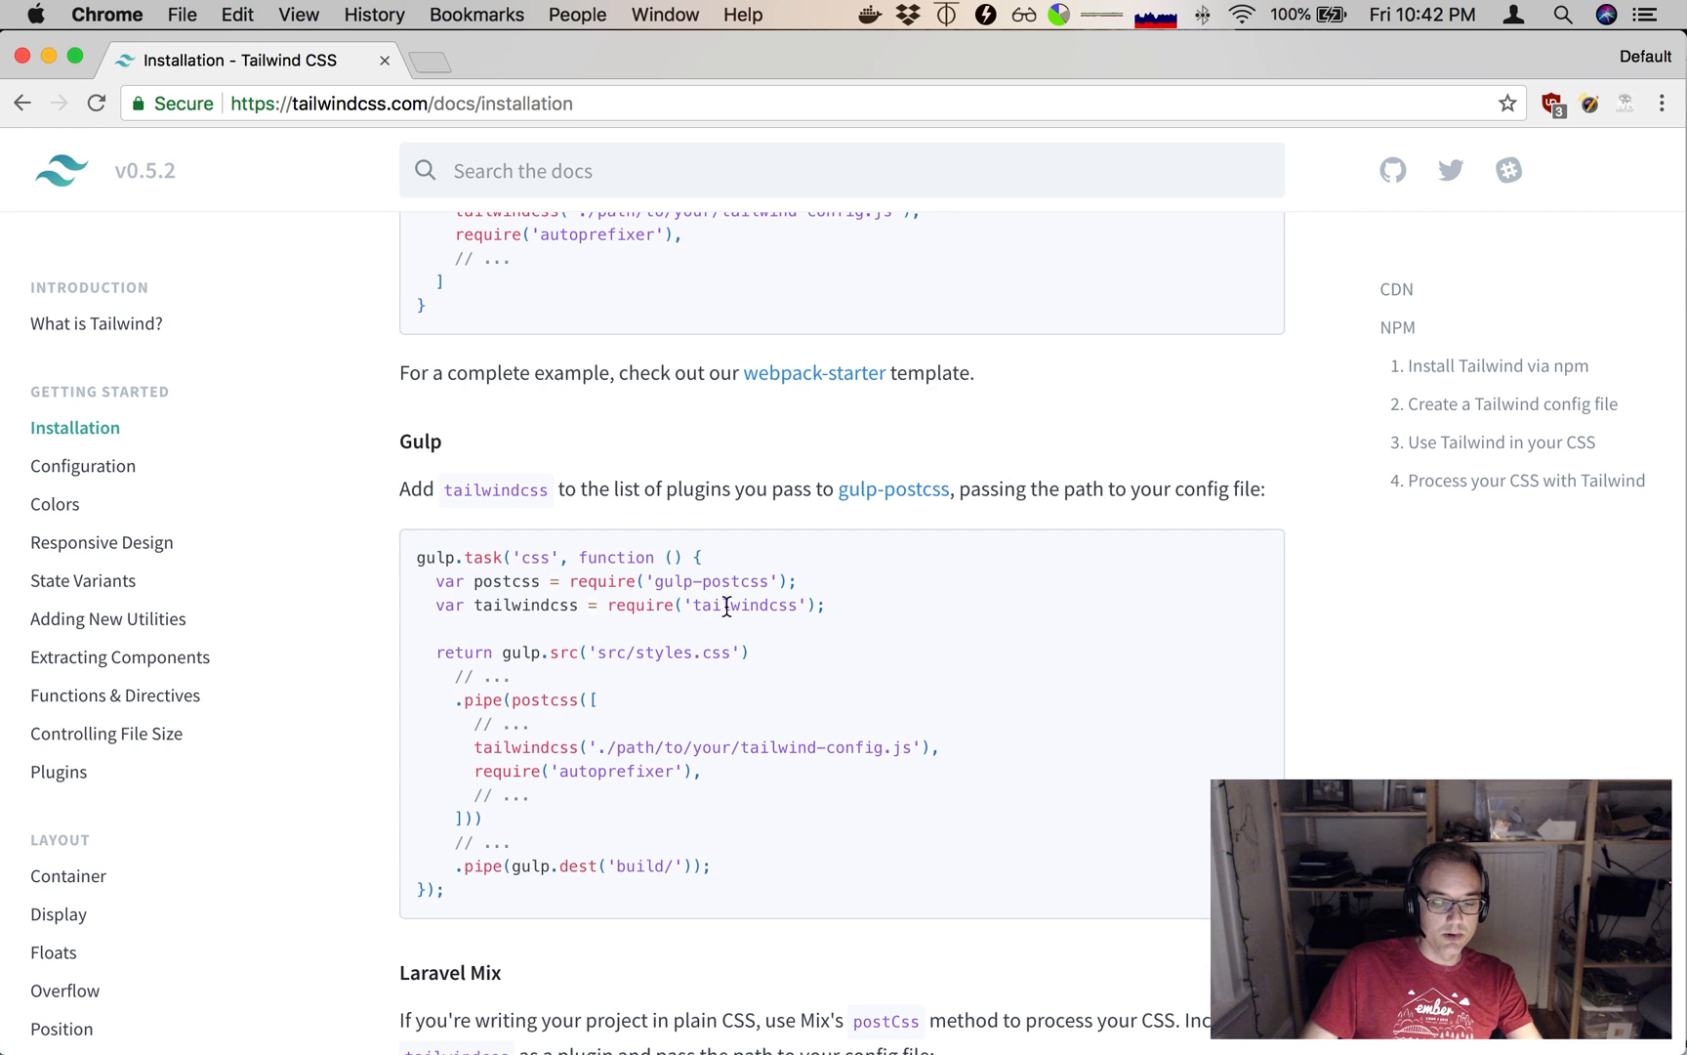
scroll(down, 3)
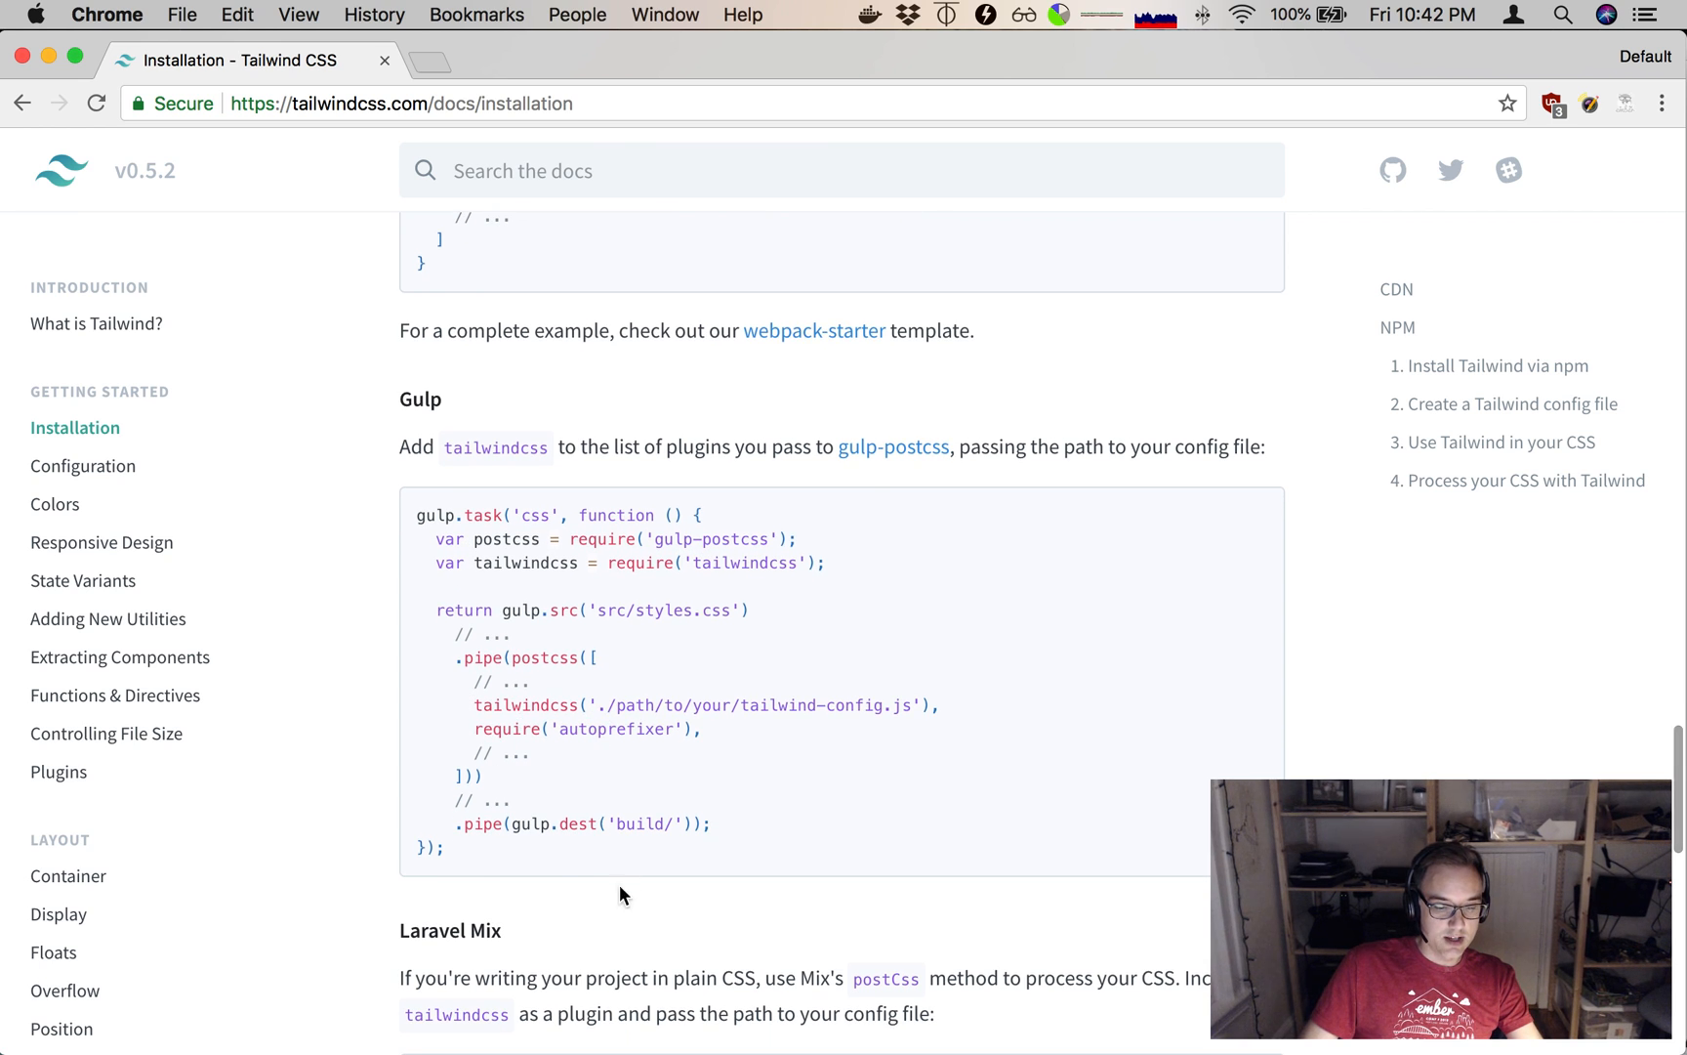
scroll(up, 3)
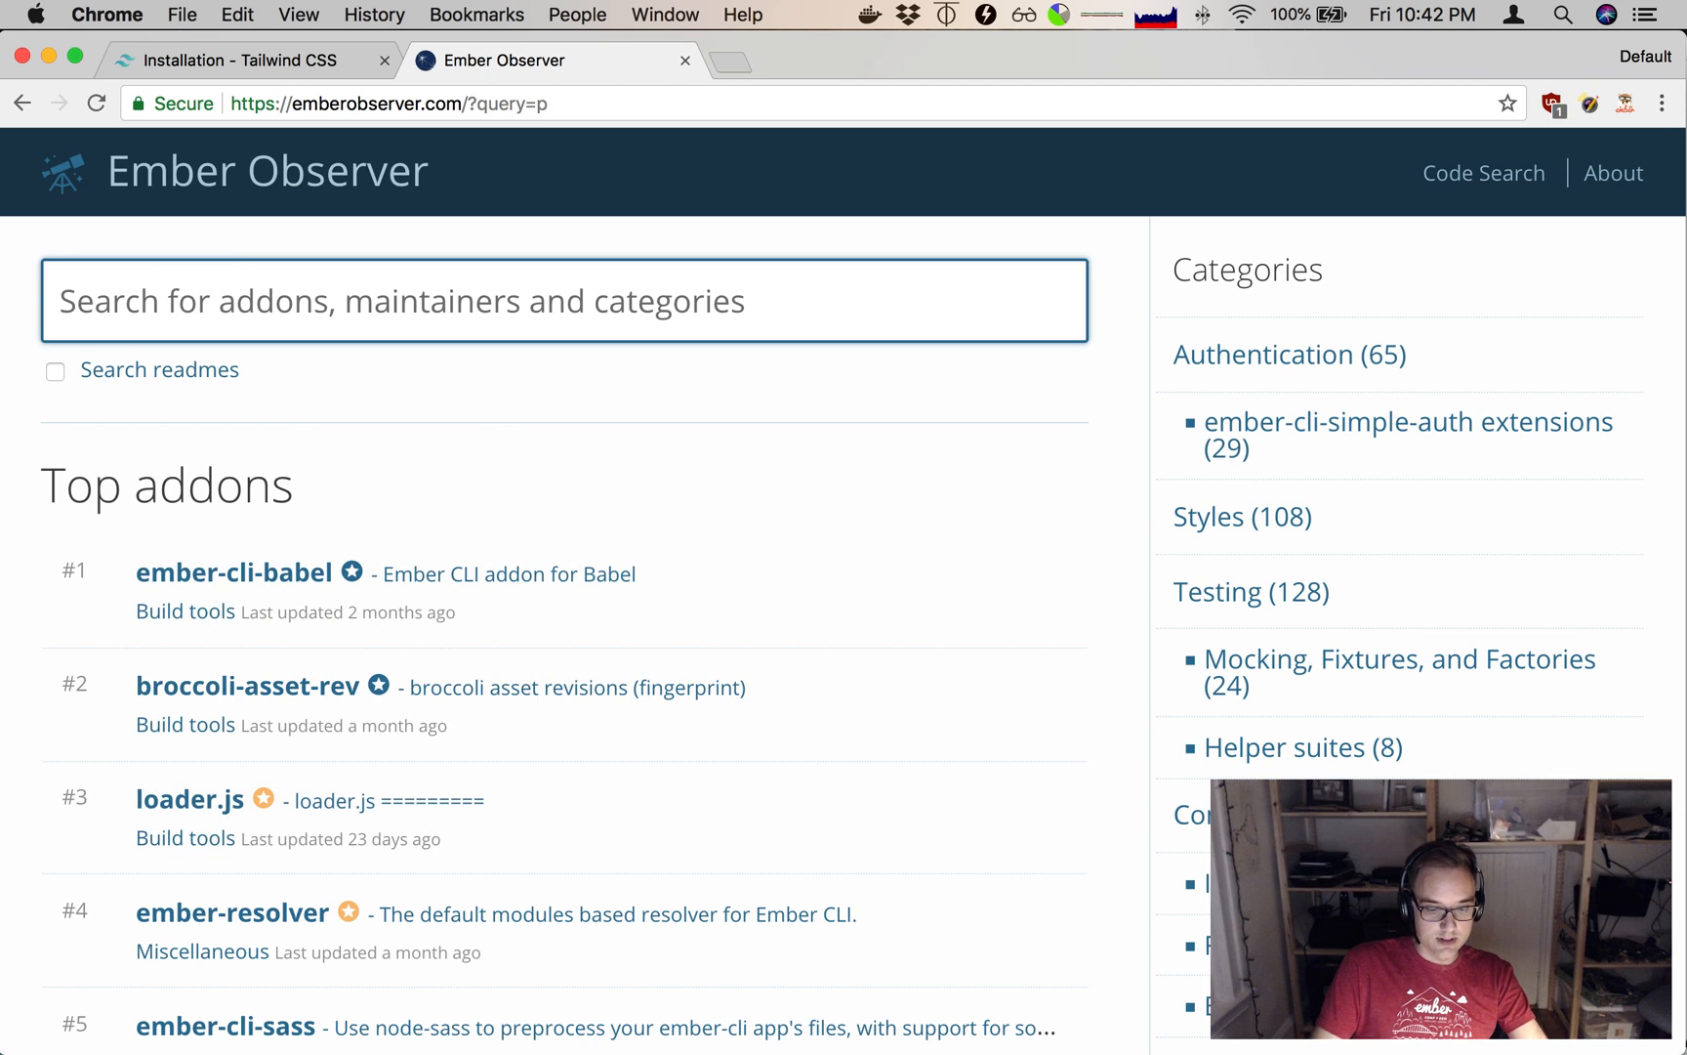
Search Ember Observer for postcss and open the ember-cli-postcss addon page.
text(ostcss)
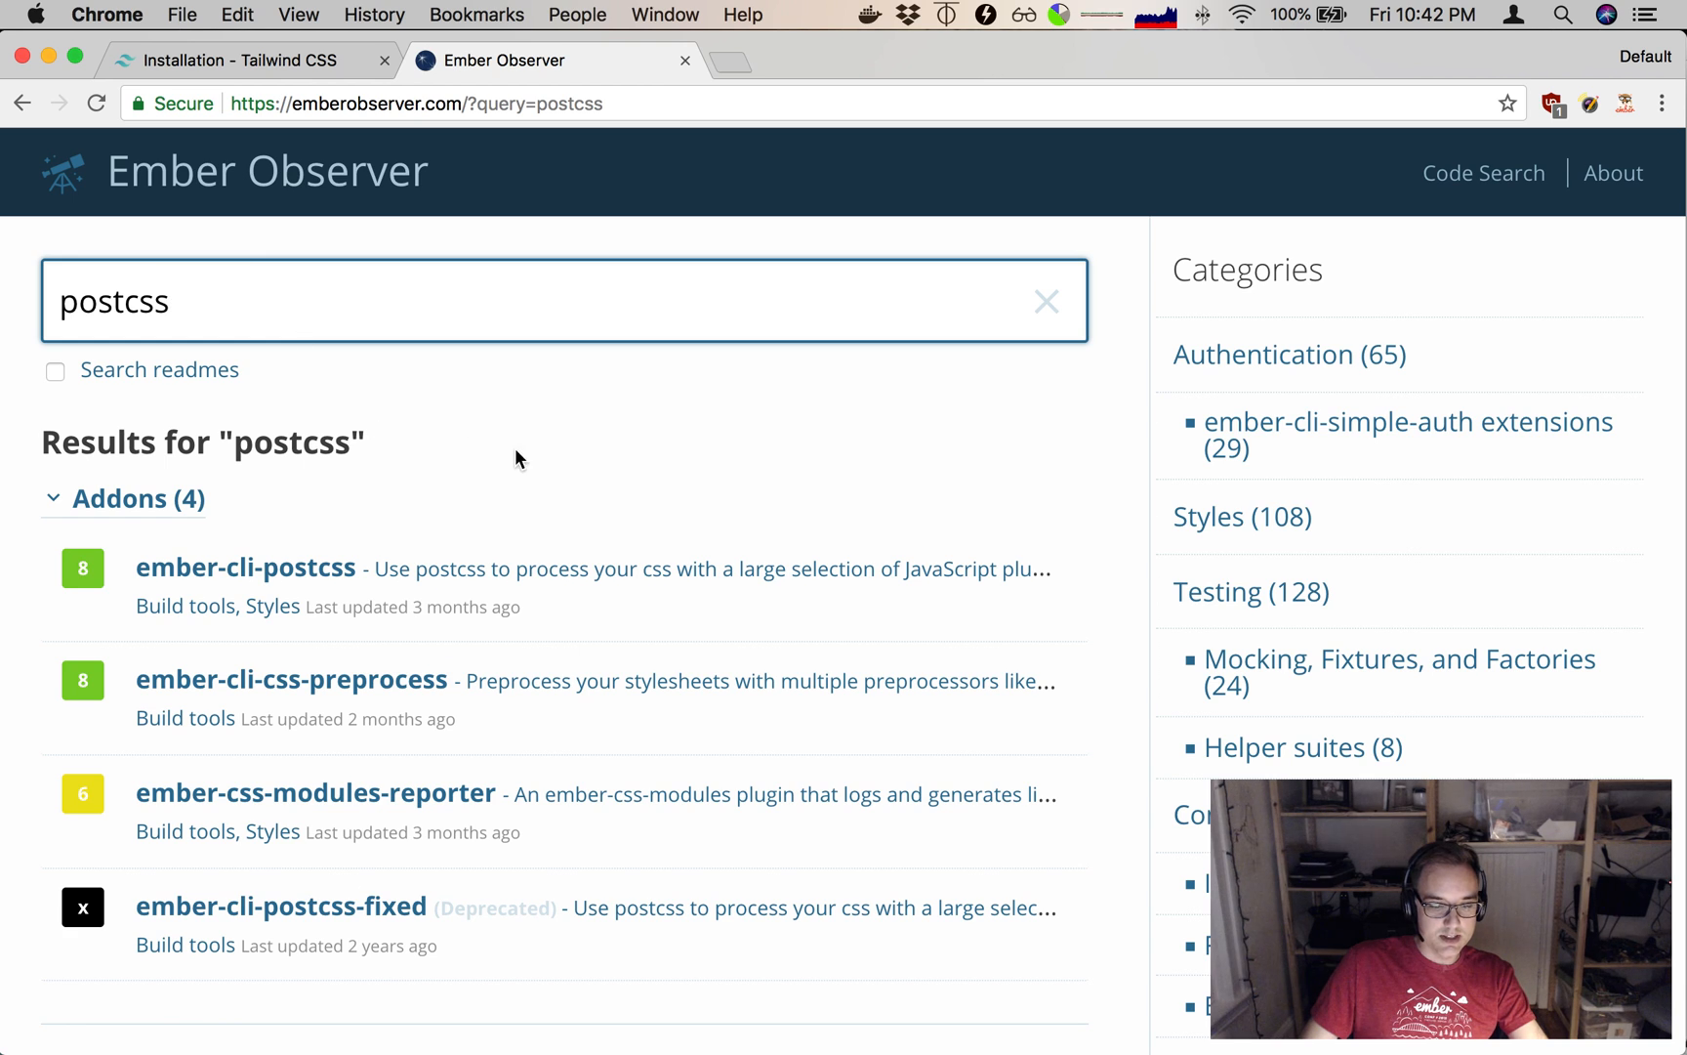
mouse_move(248, 576)
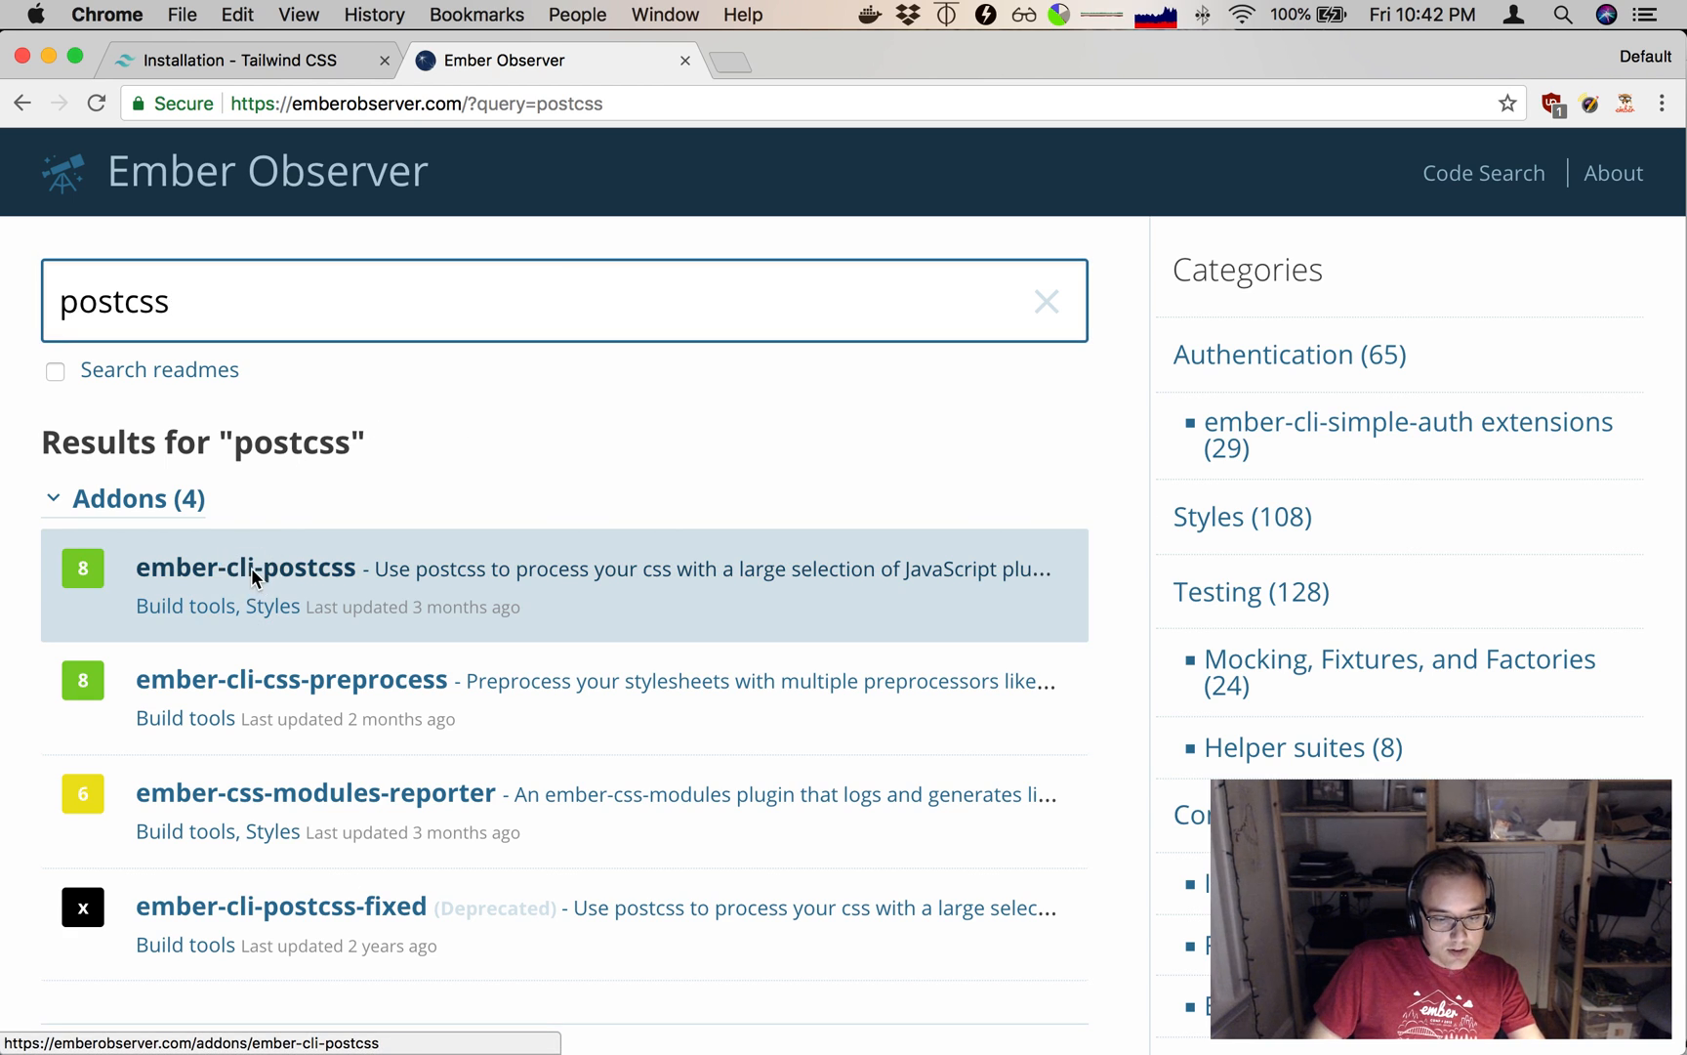
click(246, 568)
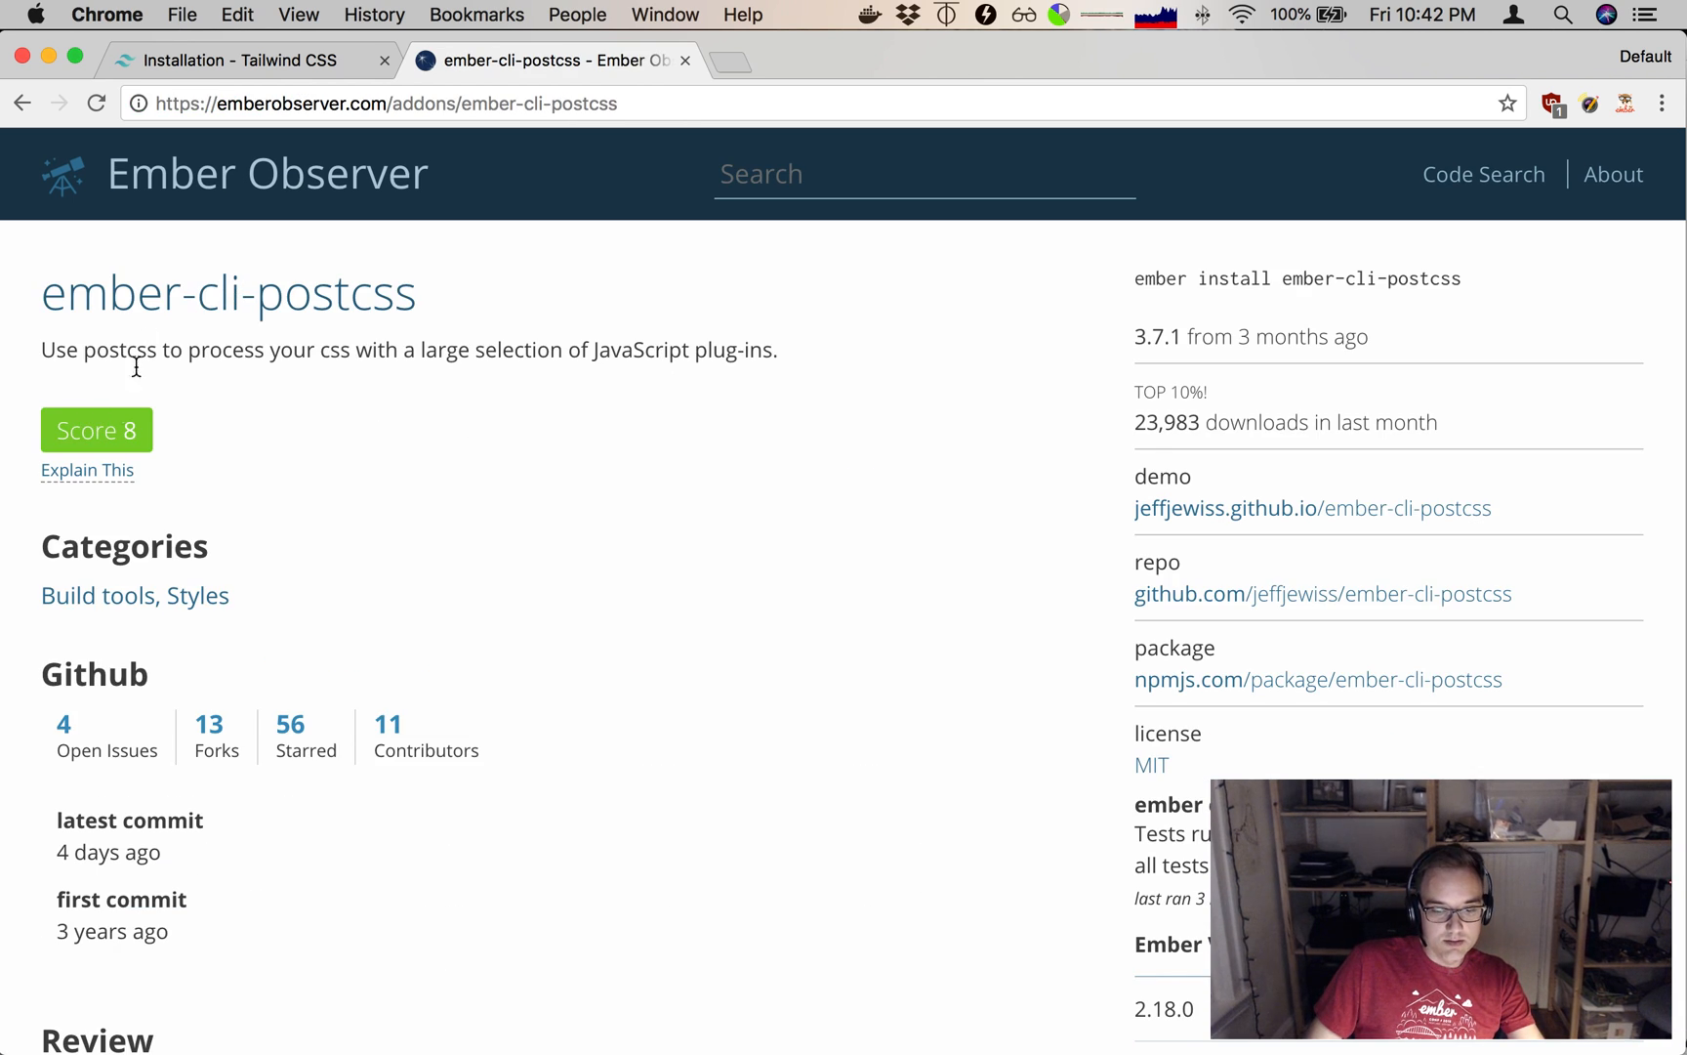
mouse_move(707, 528)
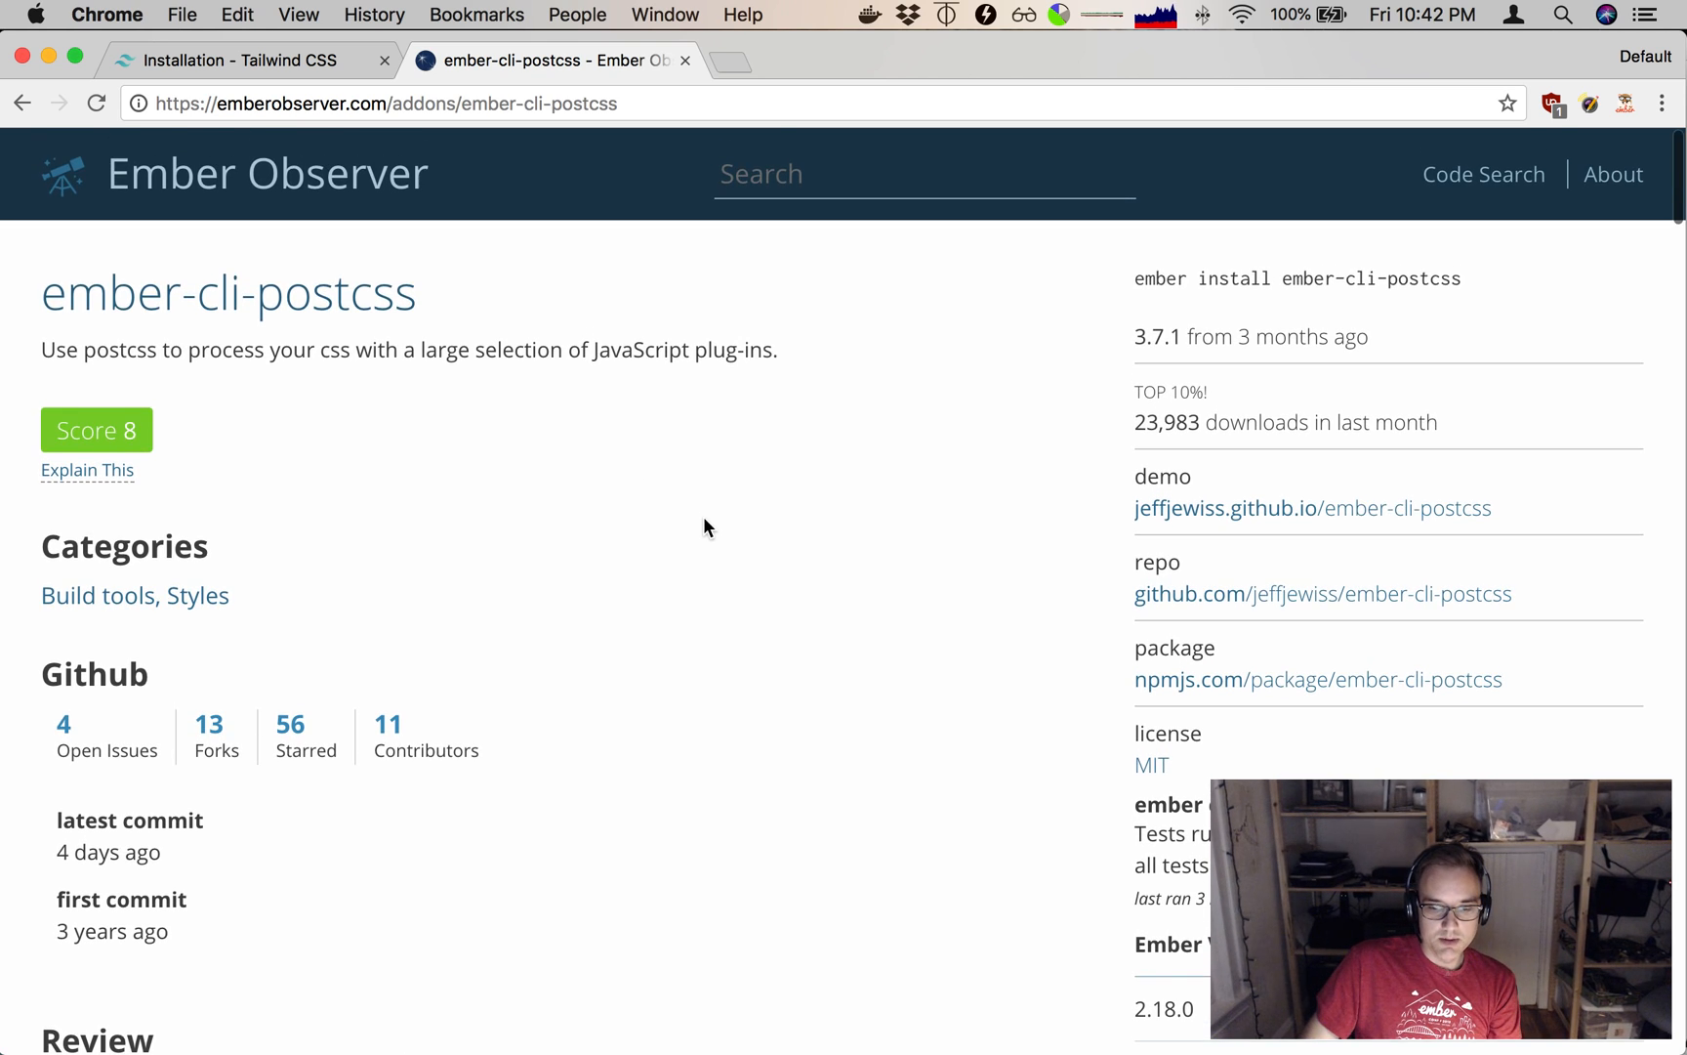
scroll(down, 3)
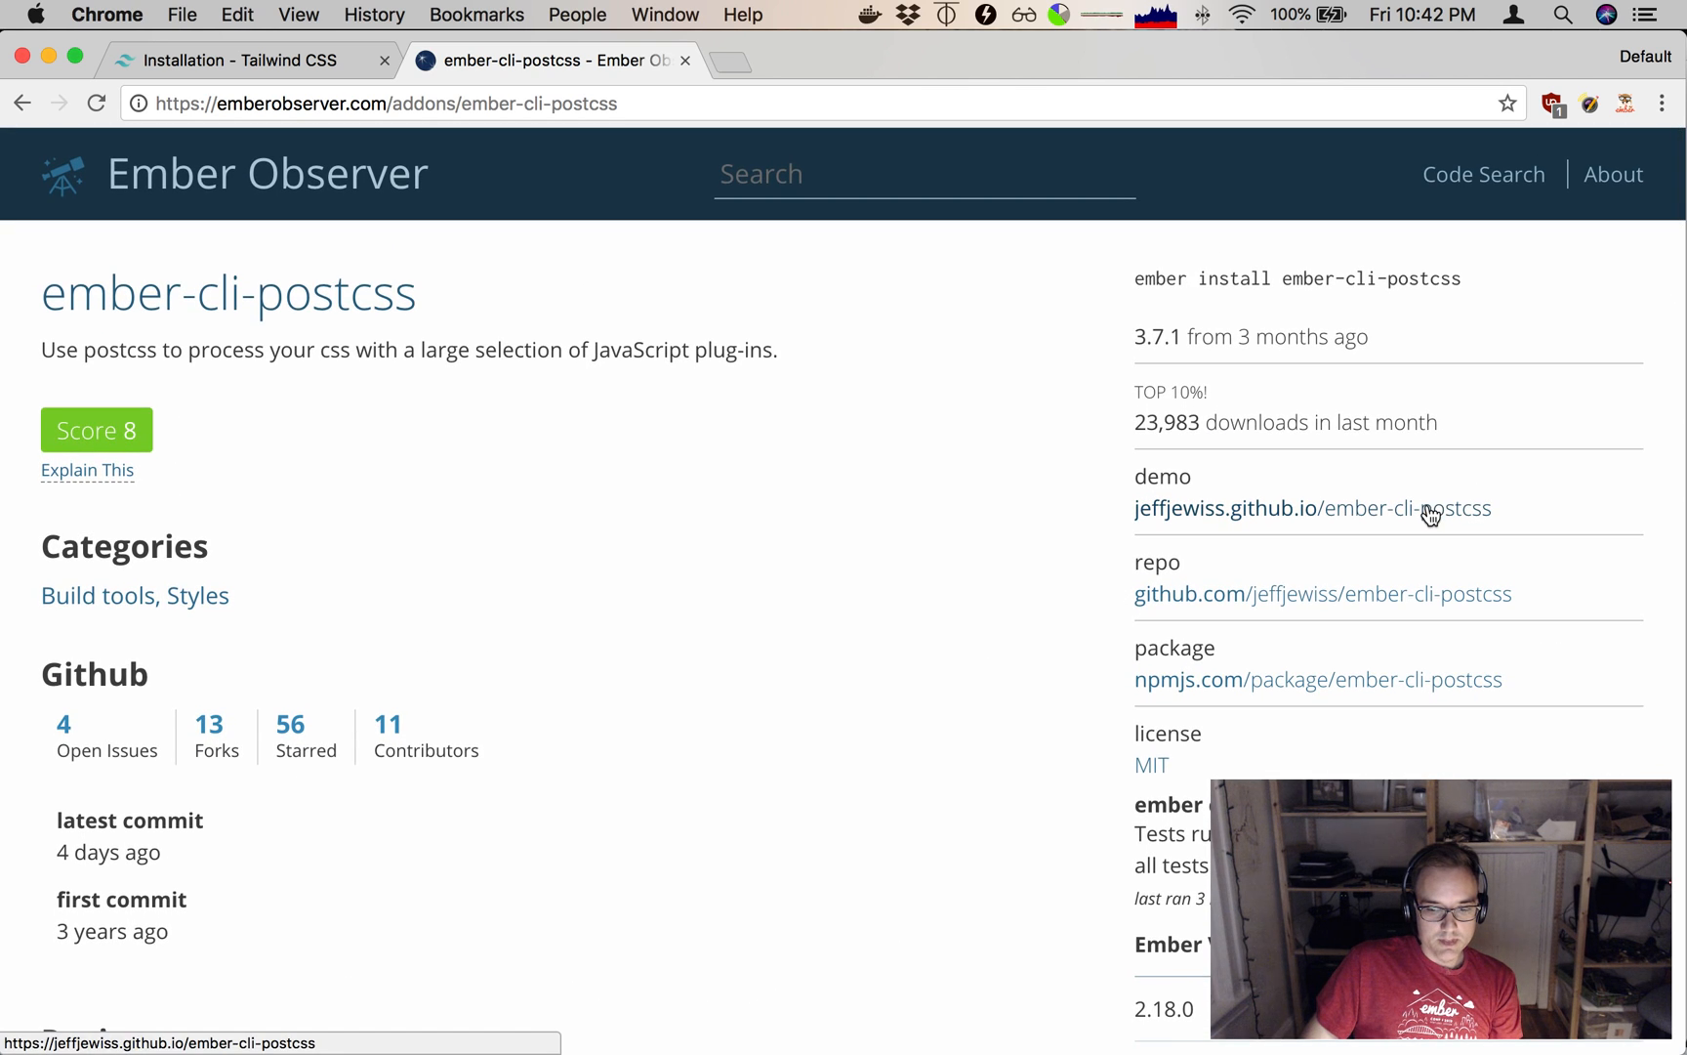
Open the Ember CLI Postcss docs site, read the install steps and copy the package name.
click(1312, 508)
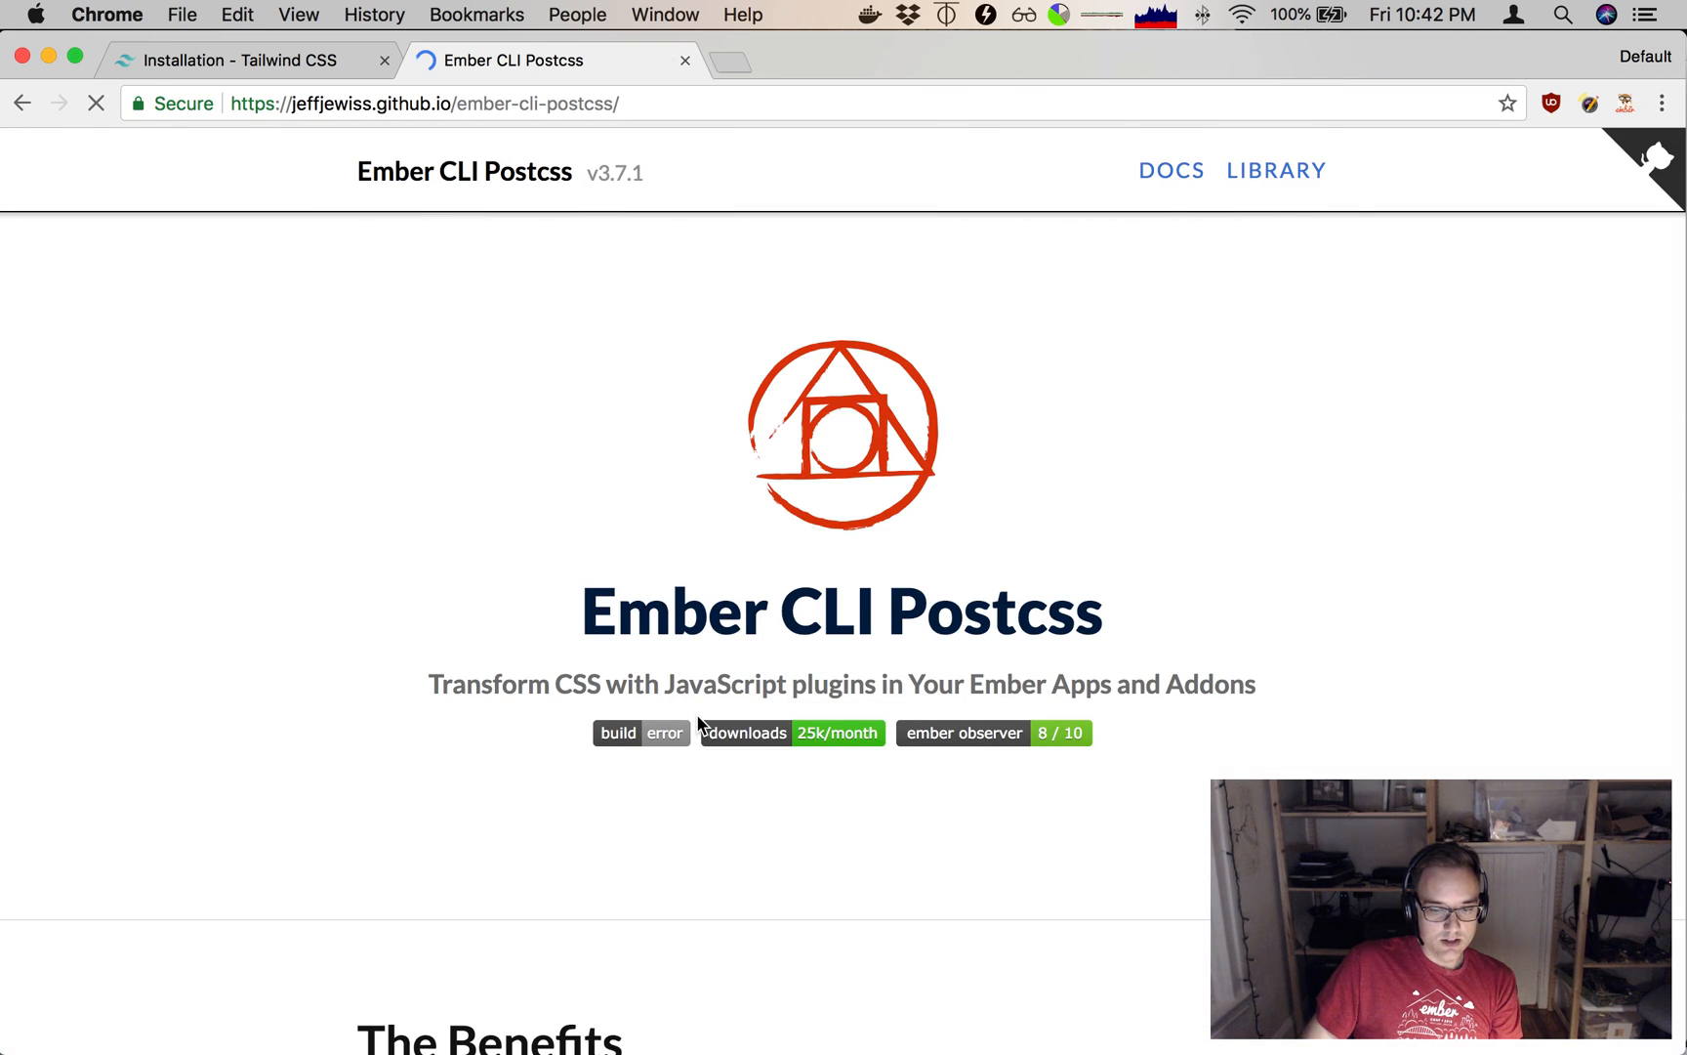
scroll(down, 3)
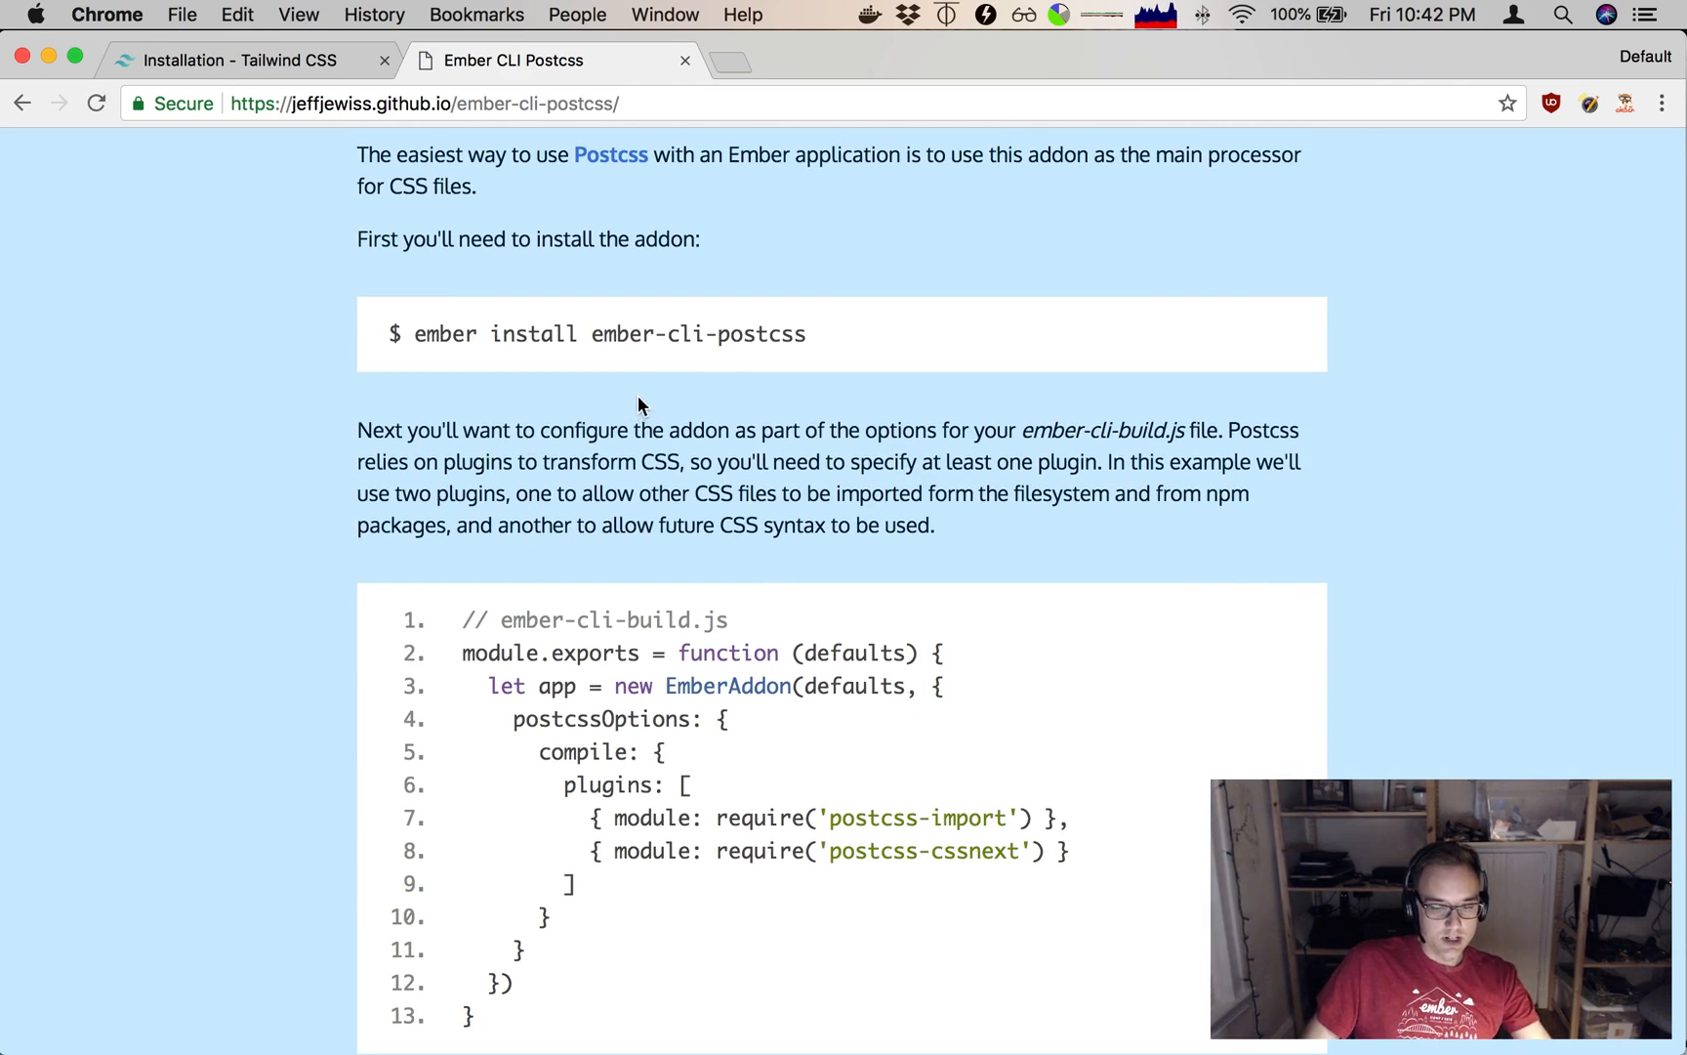
double_click(697, 334)
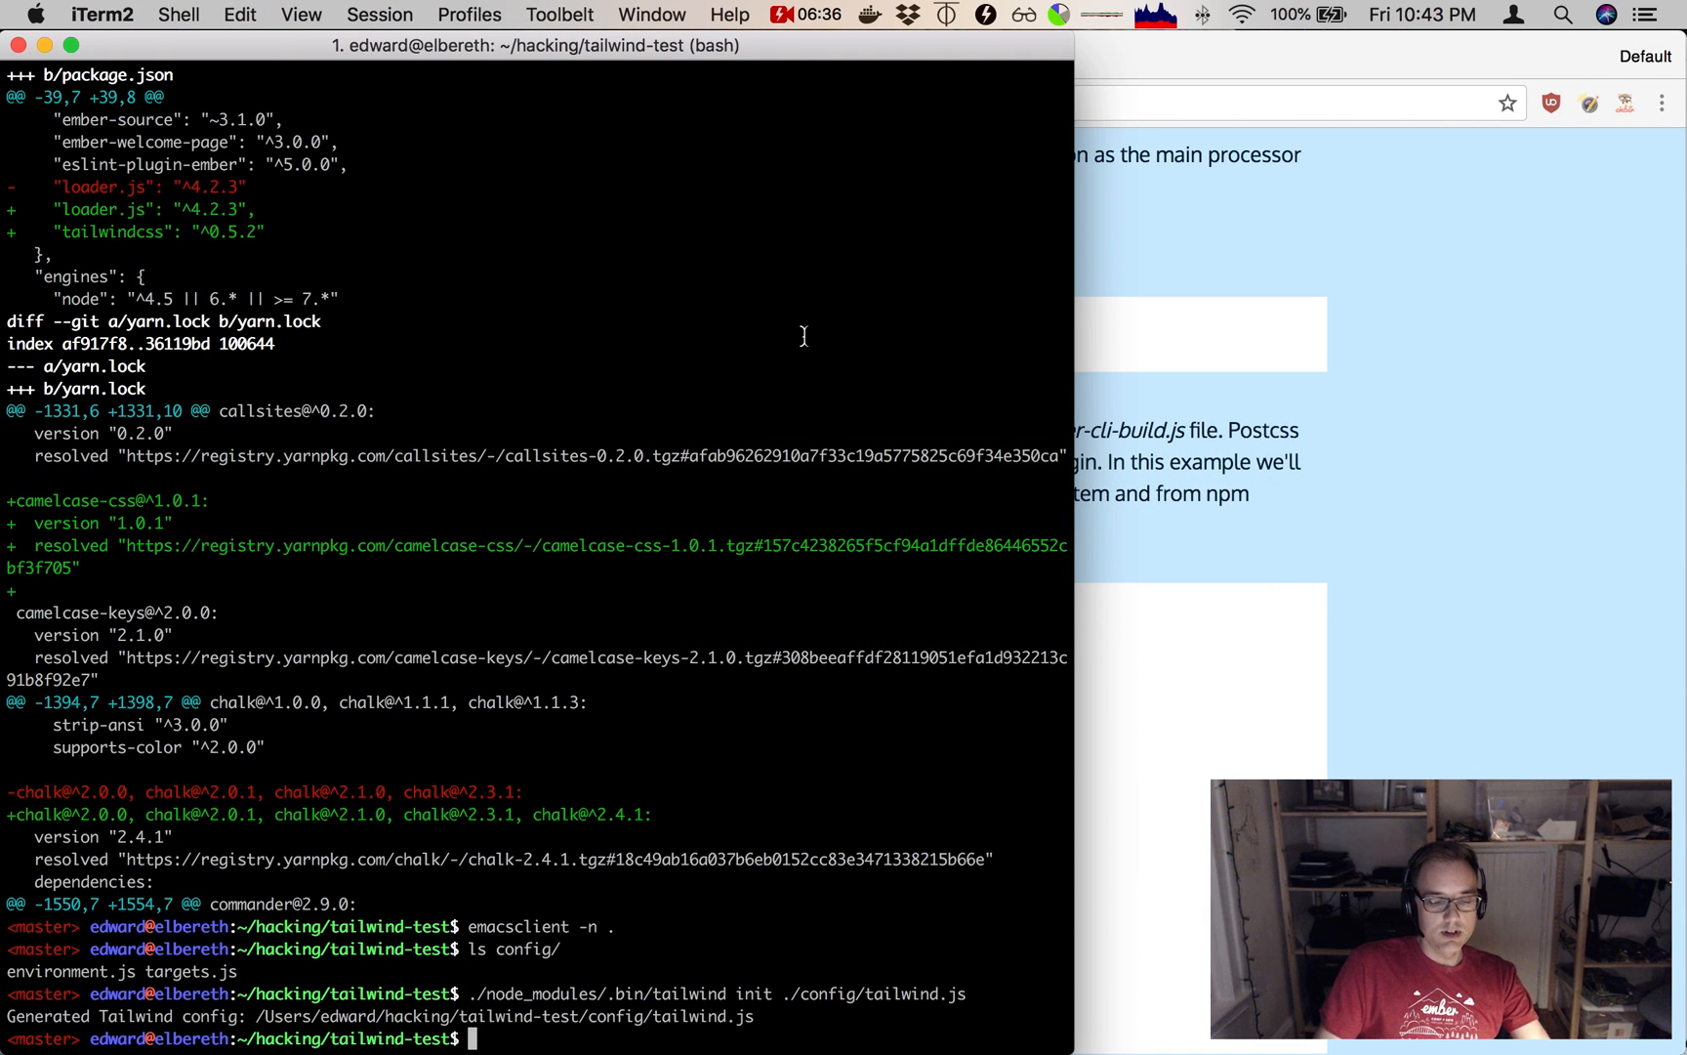
Enter yarn install --dev ember-cli-postcss in the terminal.
text(yarn)
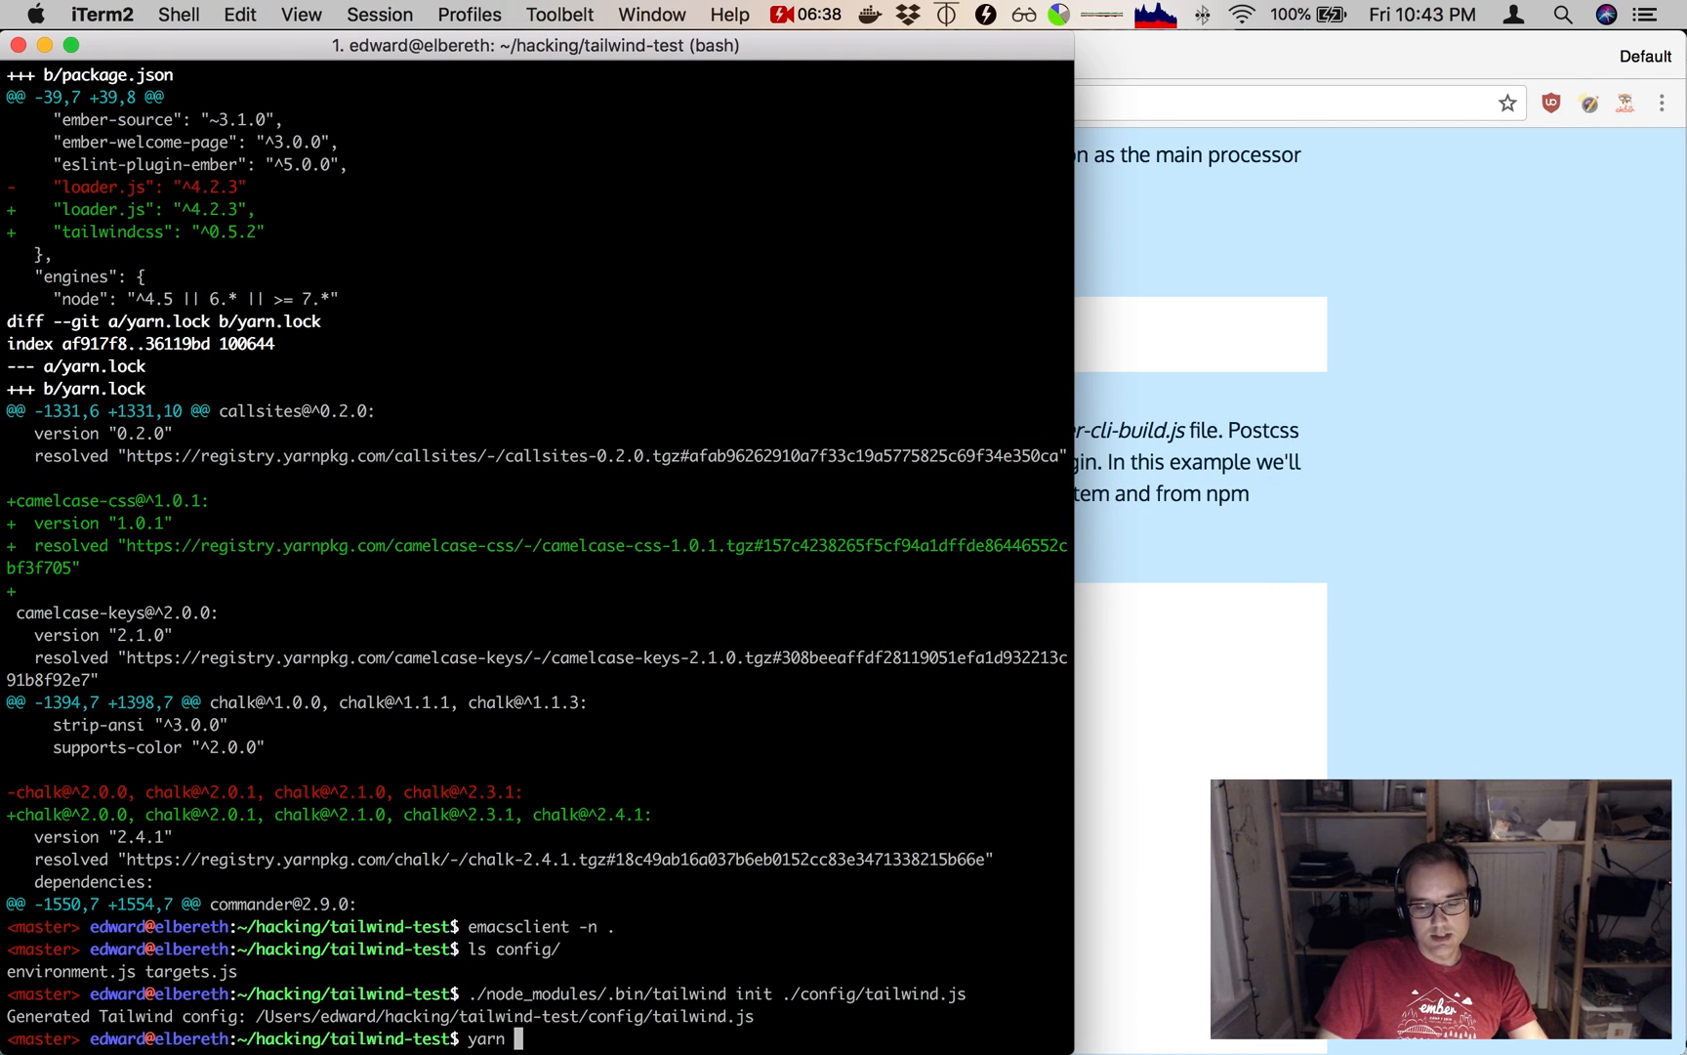
text(install)
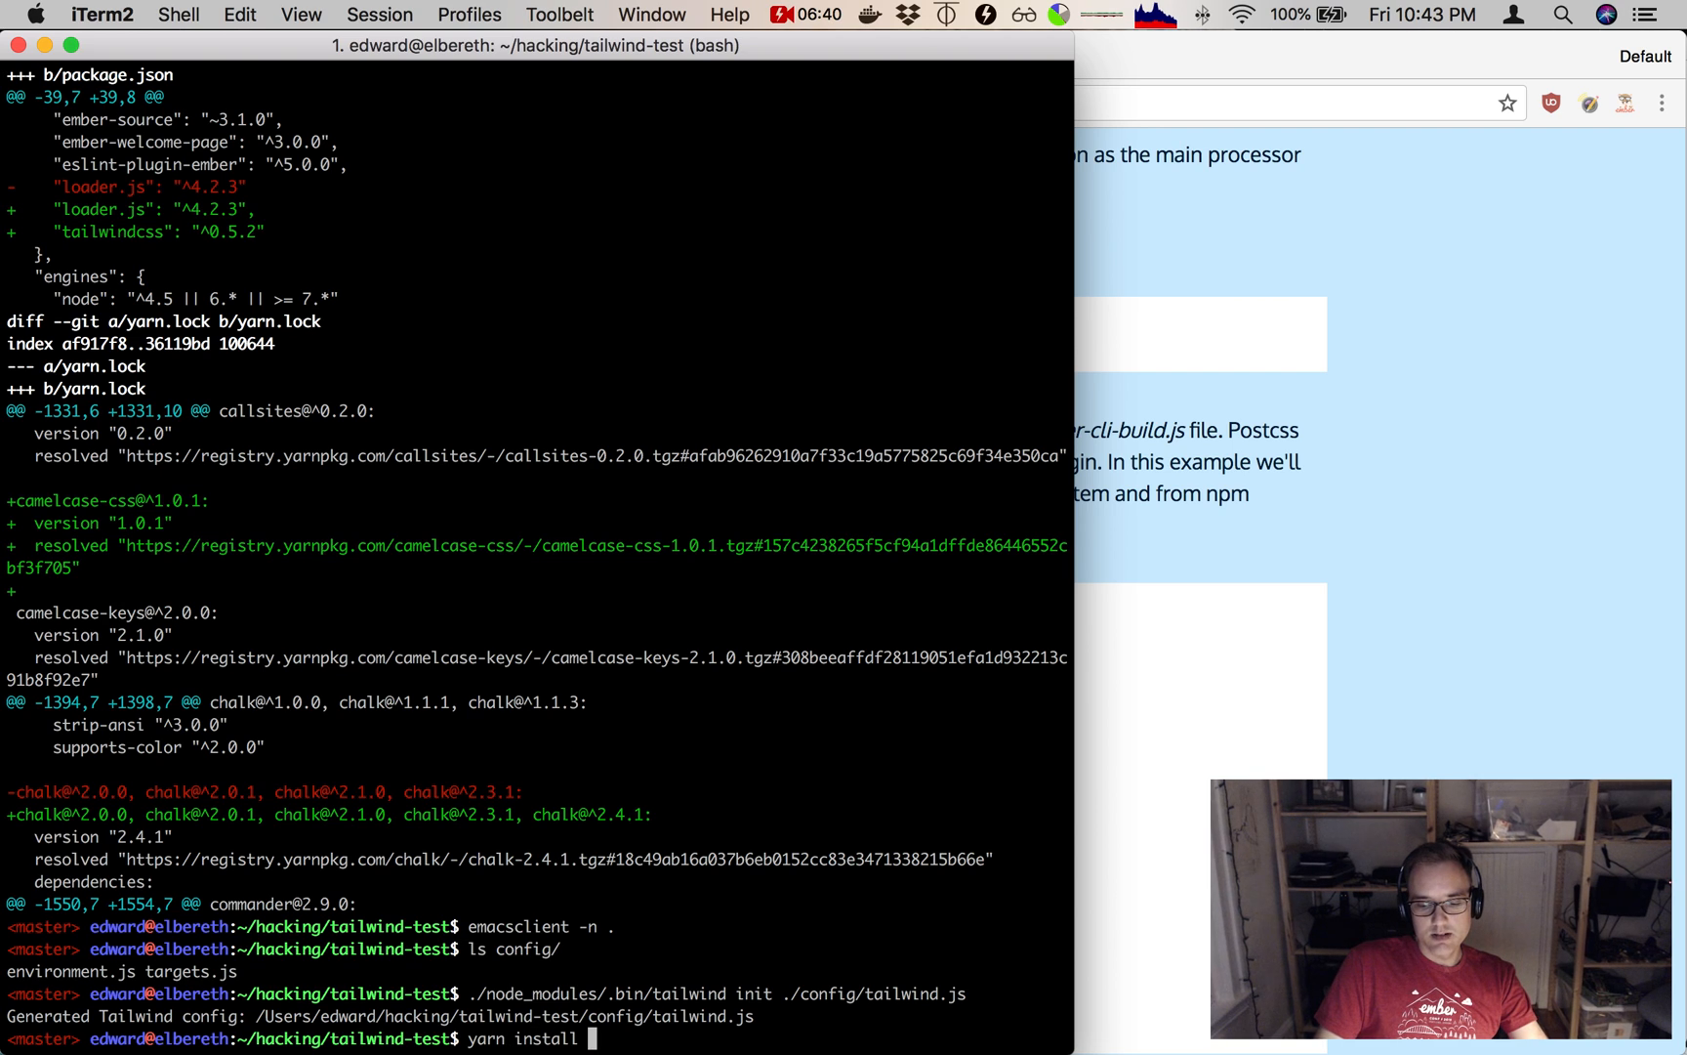
text(--d)
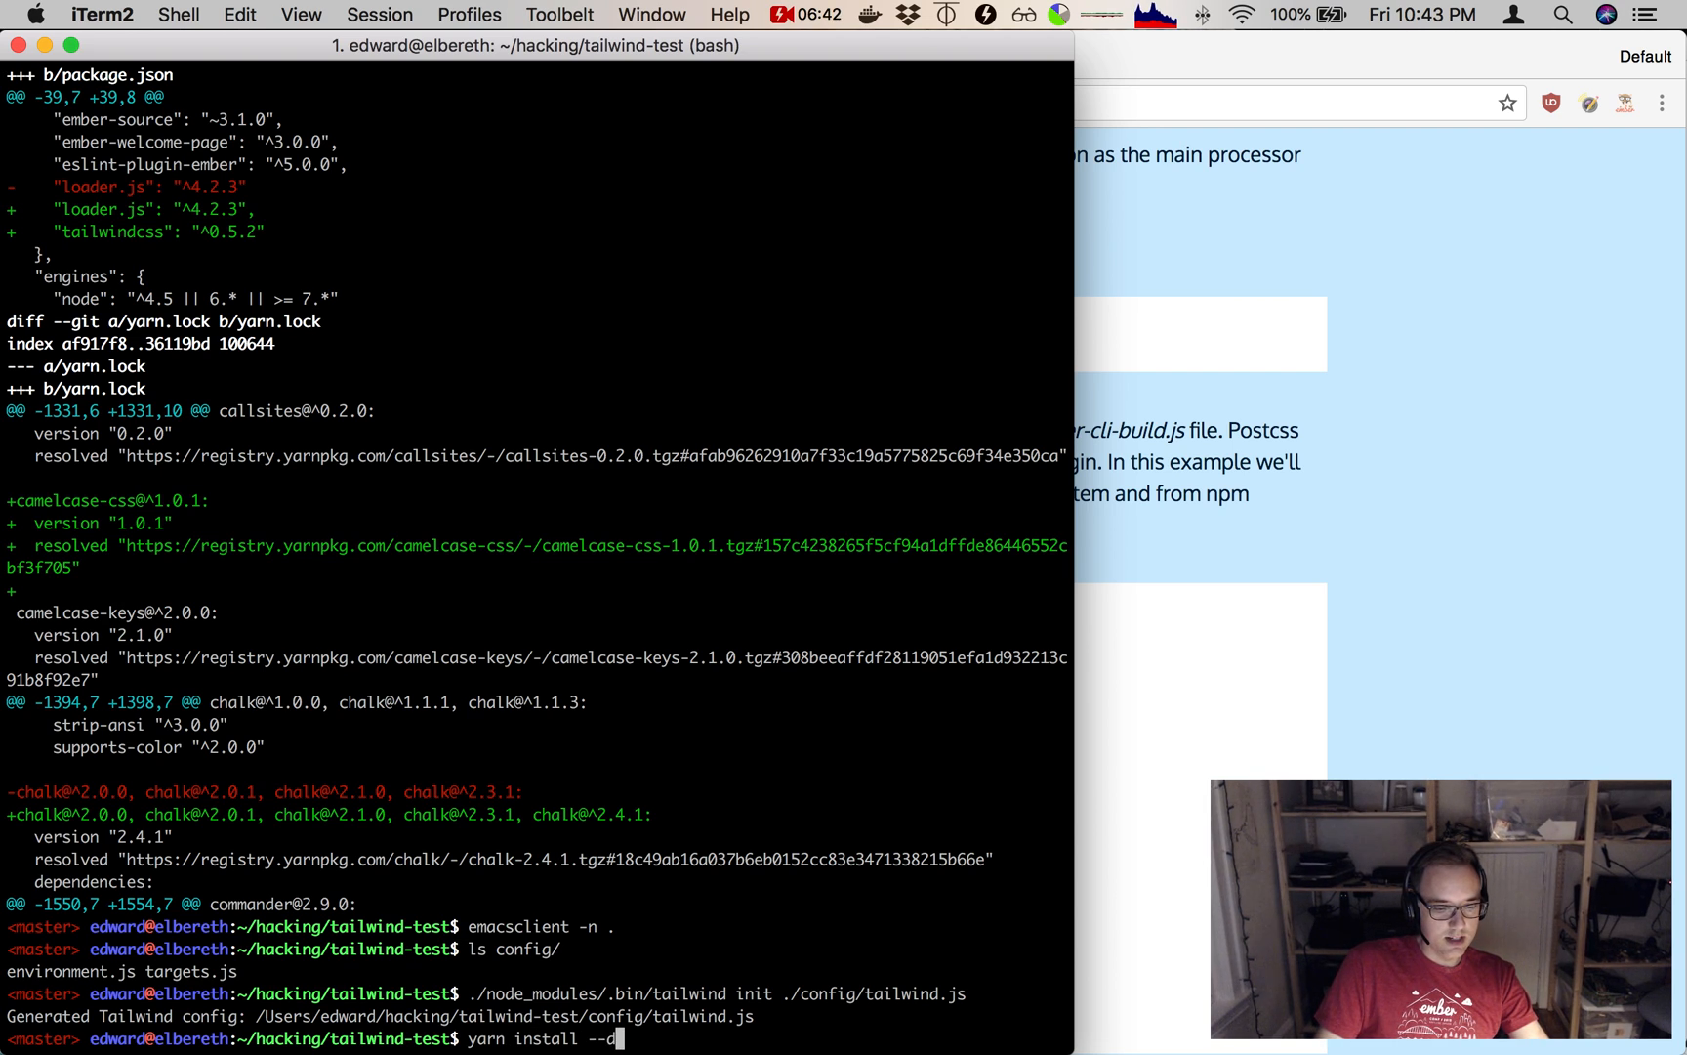
text(ev)
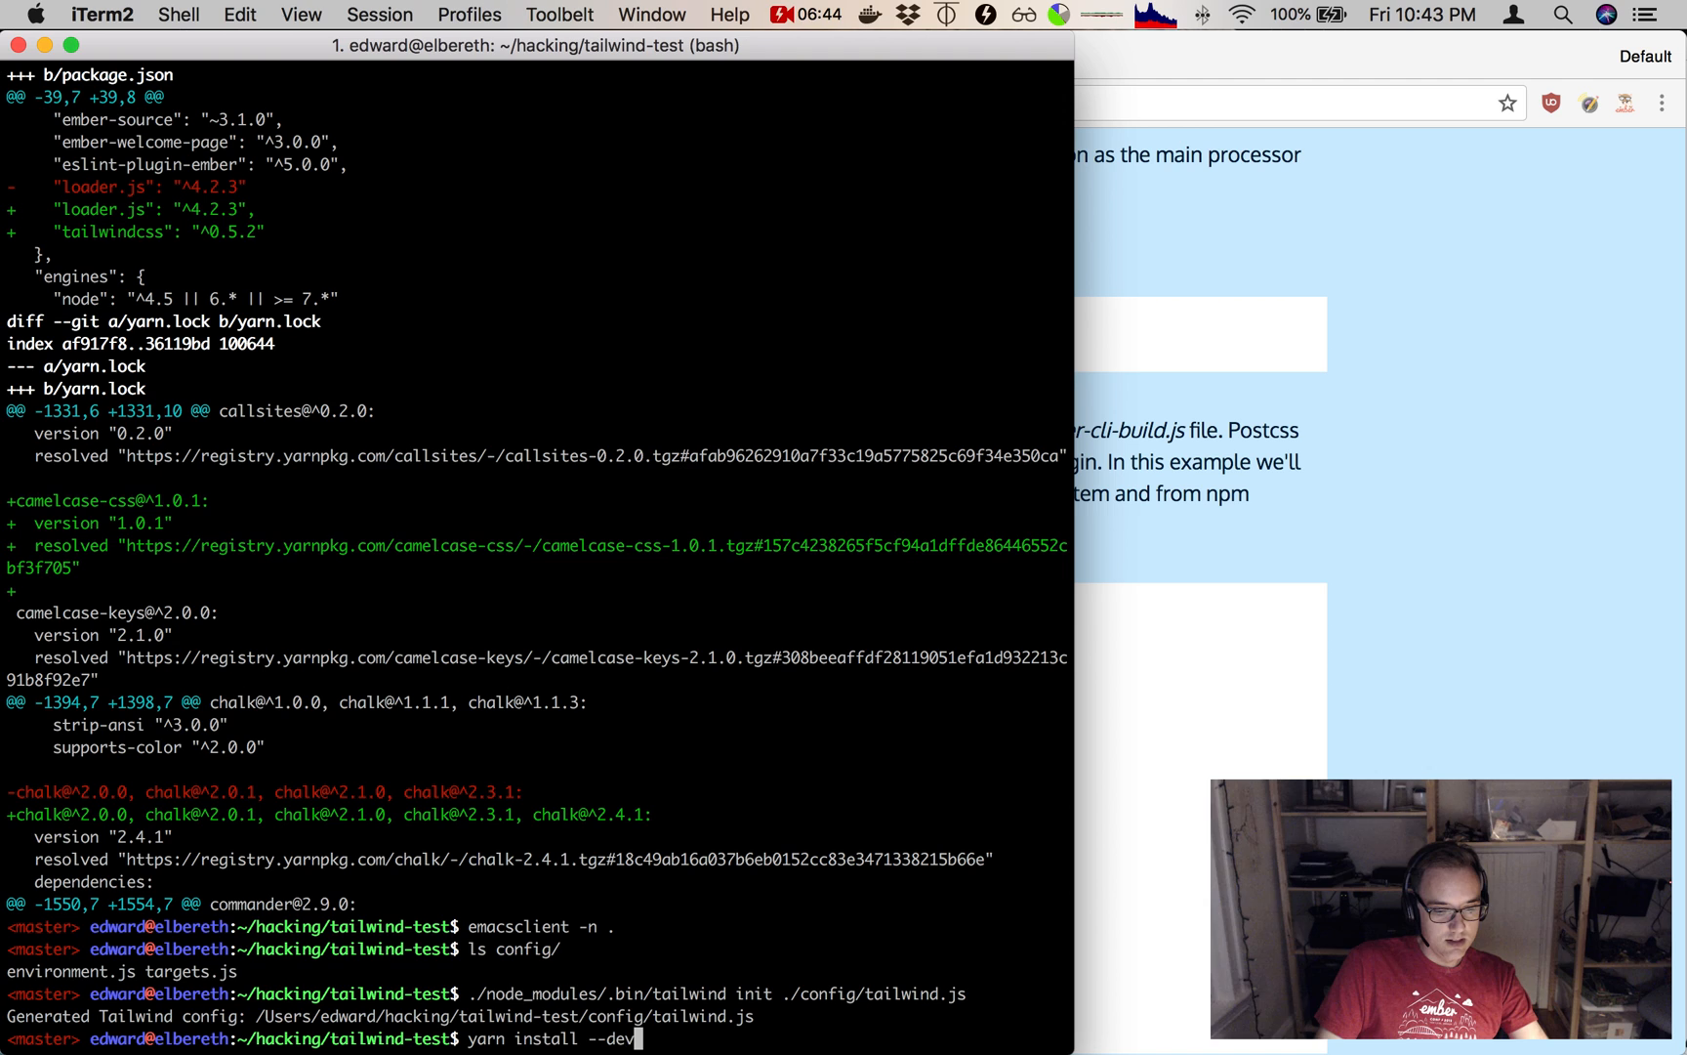
text(ember-cli-postcss)
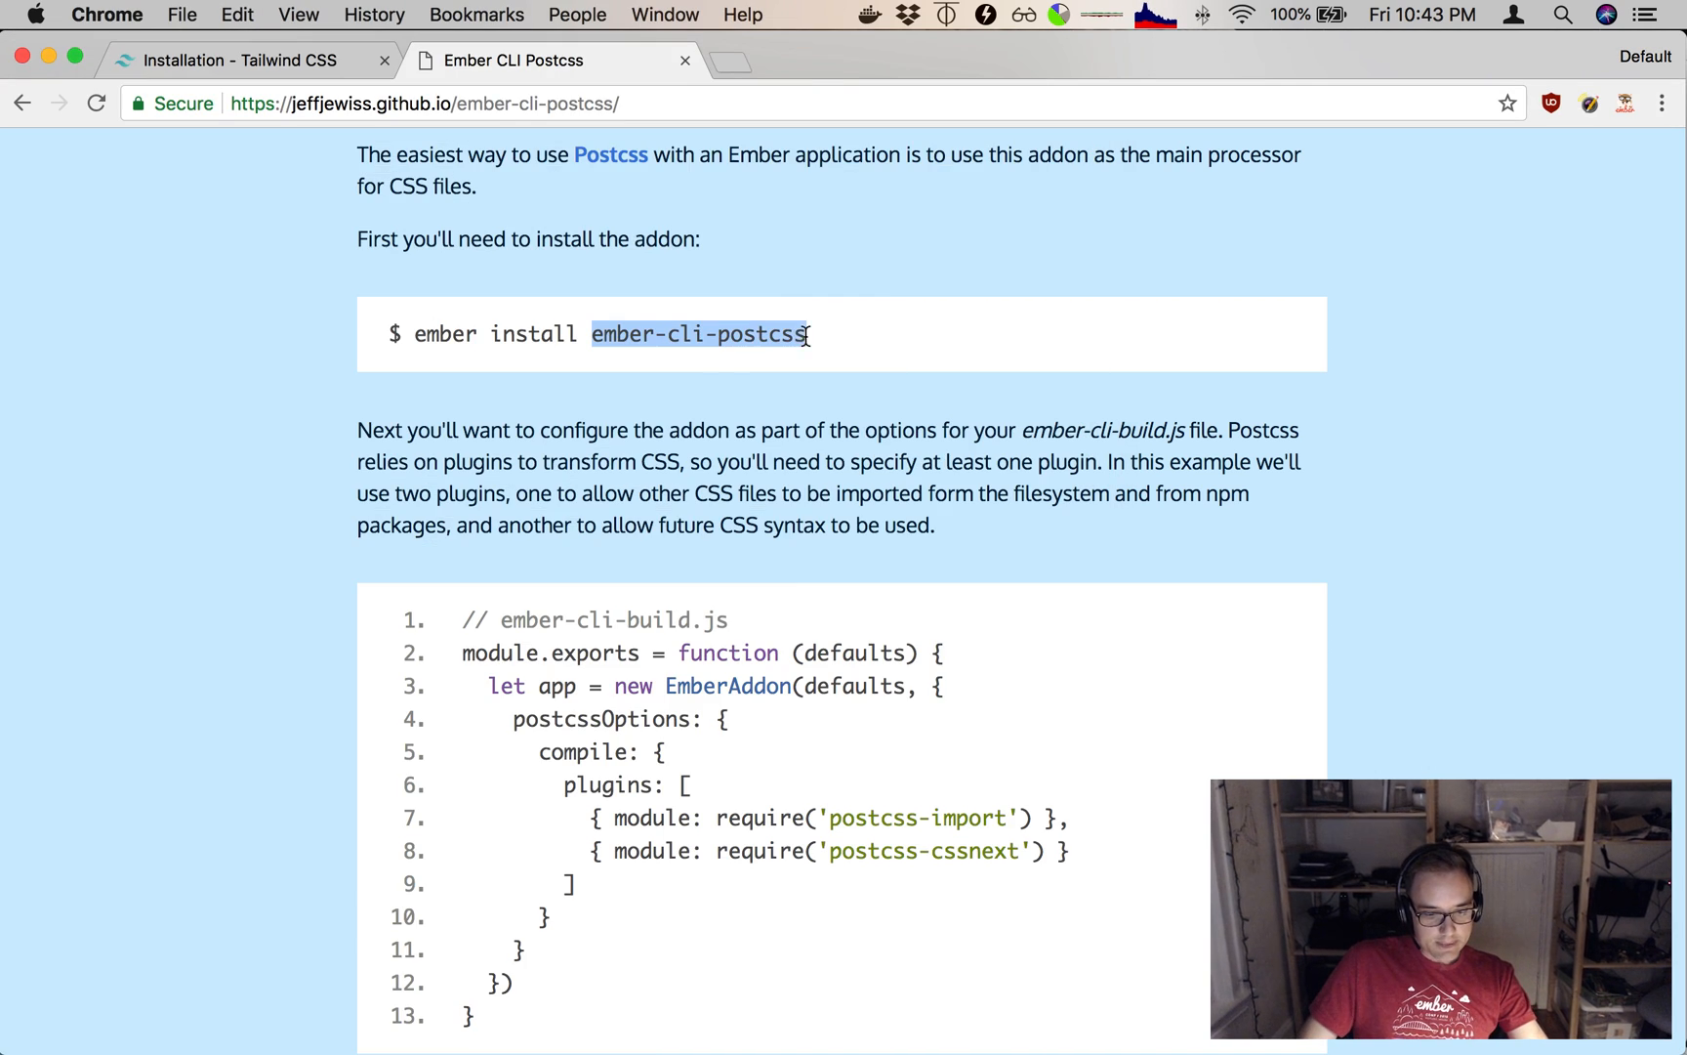
Compare the Tailwind webpack example with the ember-cli-build.js example and copy its postcssOptions block.
scroll(down, 3)
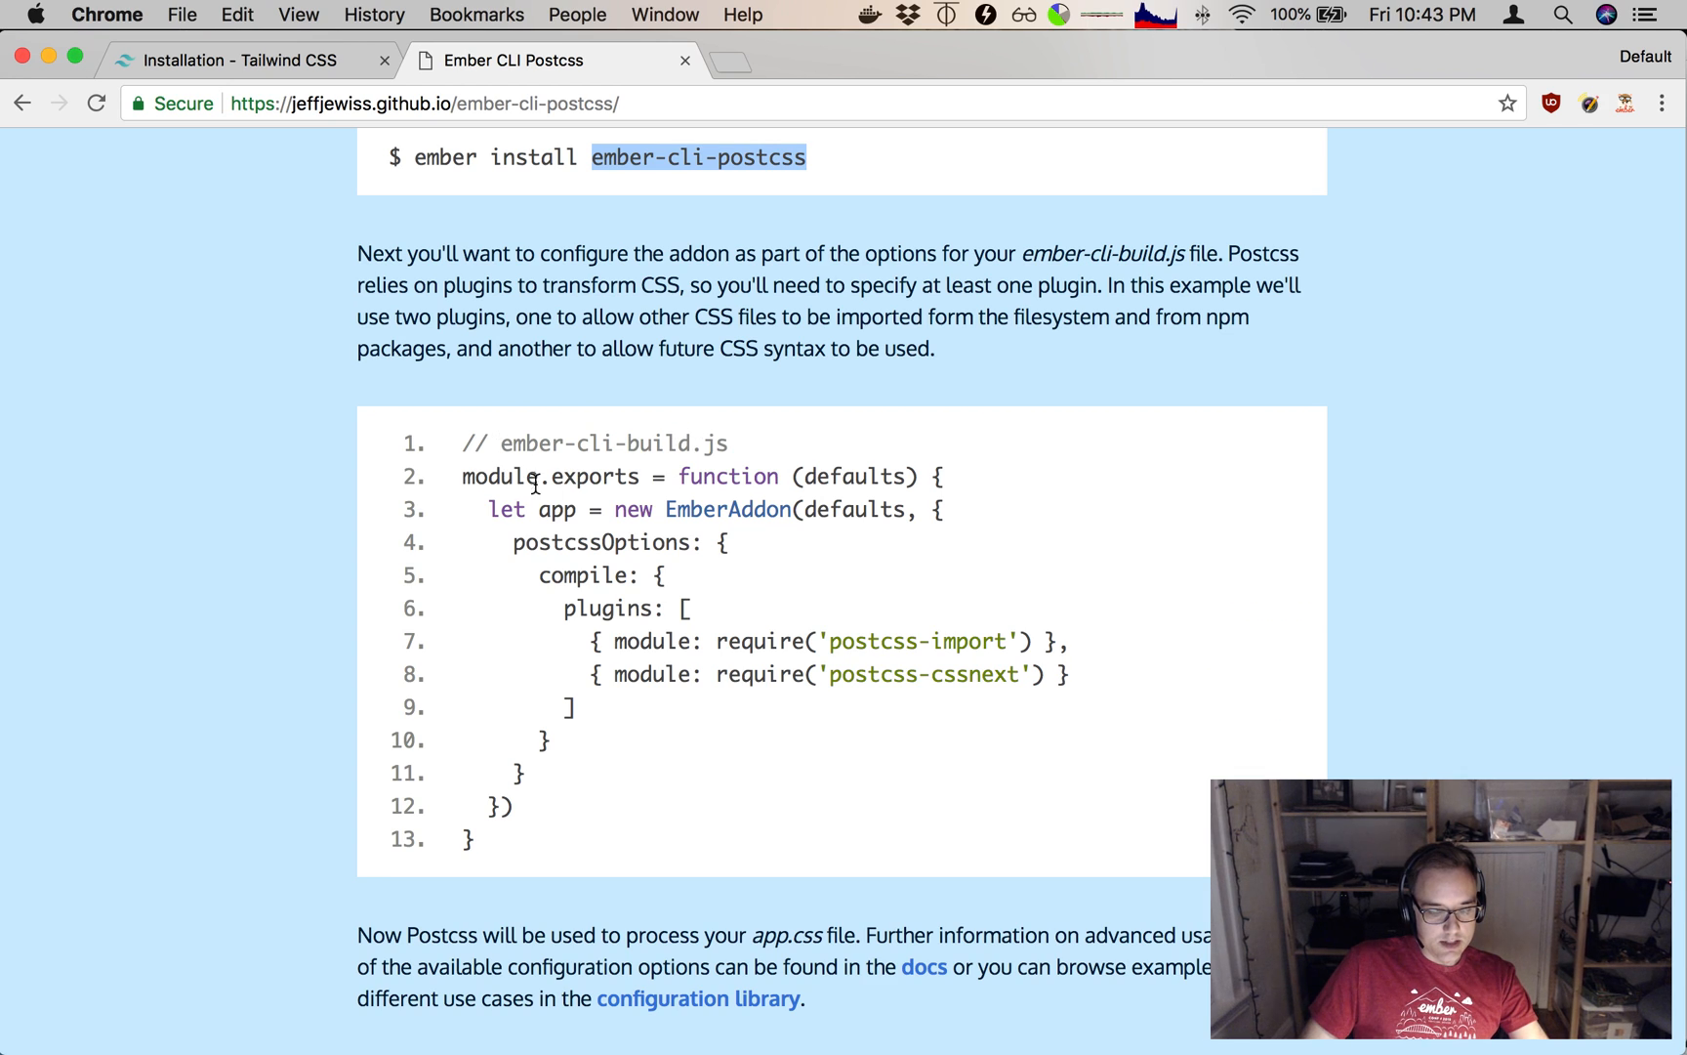
mouse_move(539, 442)
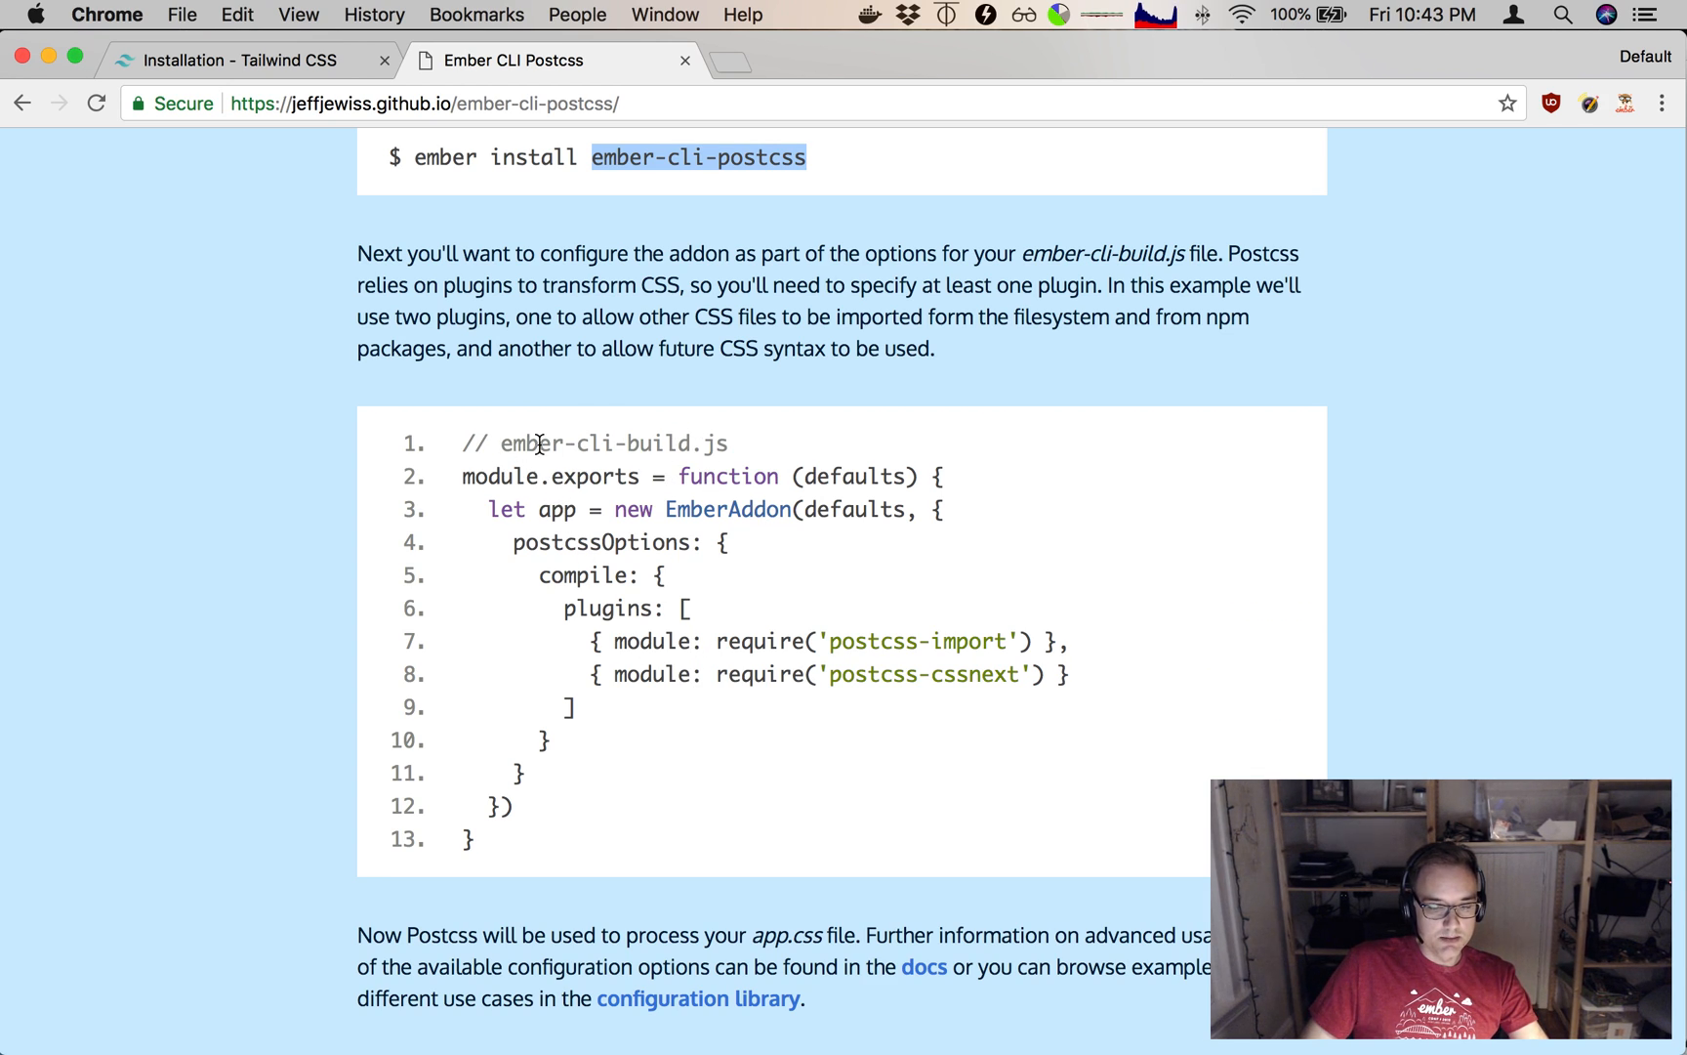
mouse_move(476, 541)
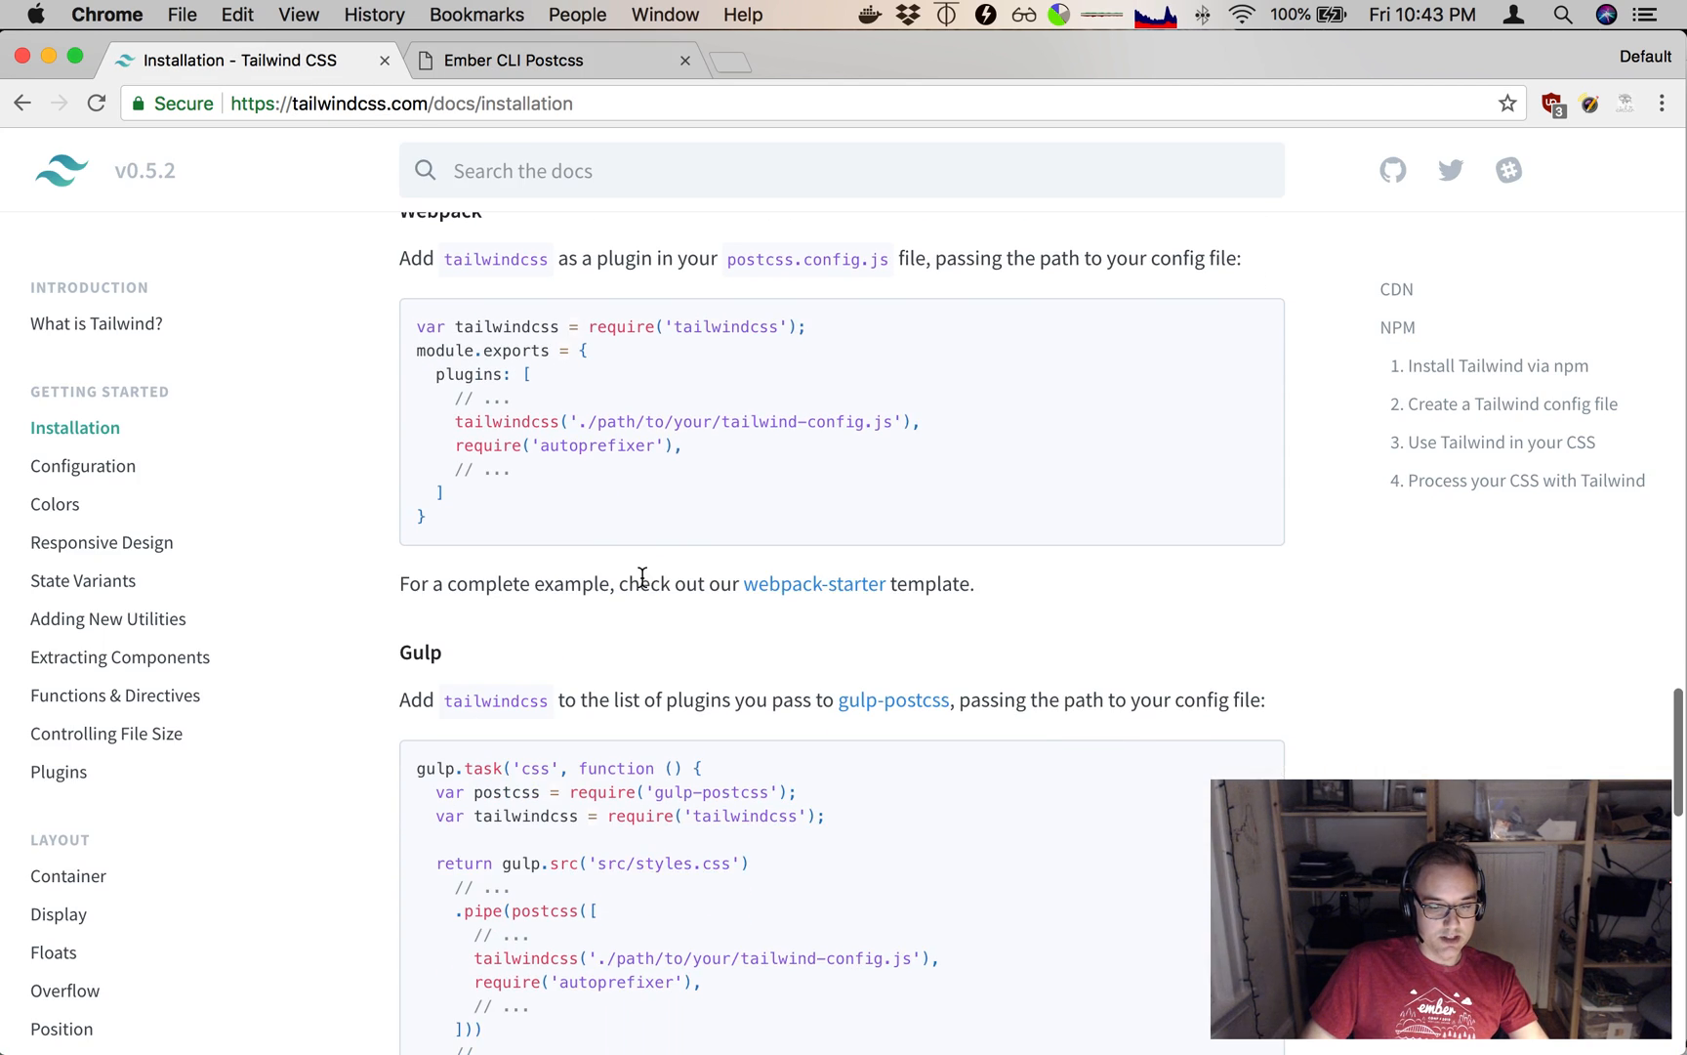
click(506, 60)
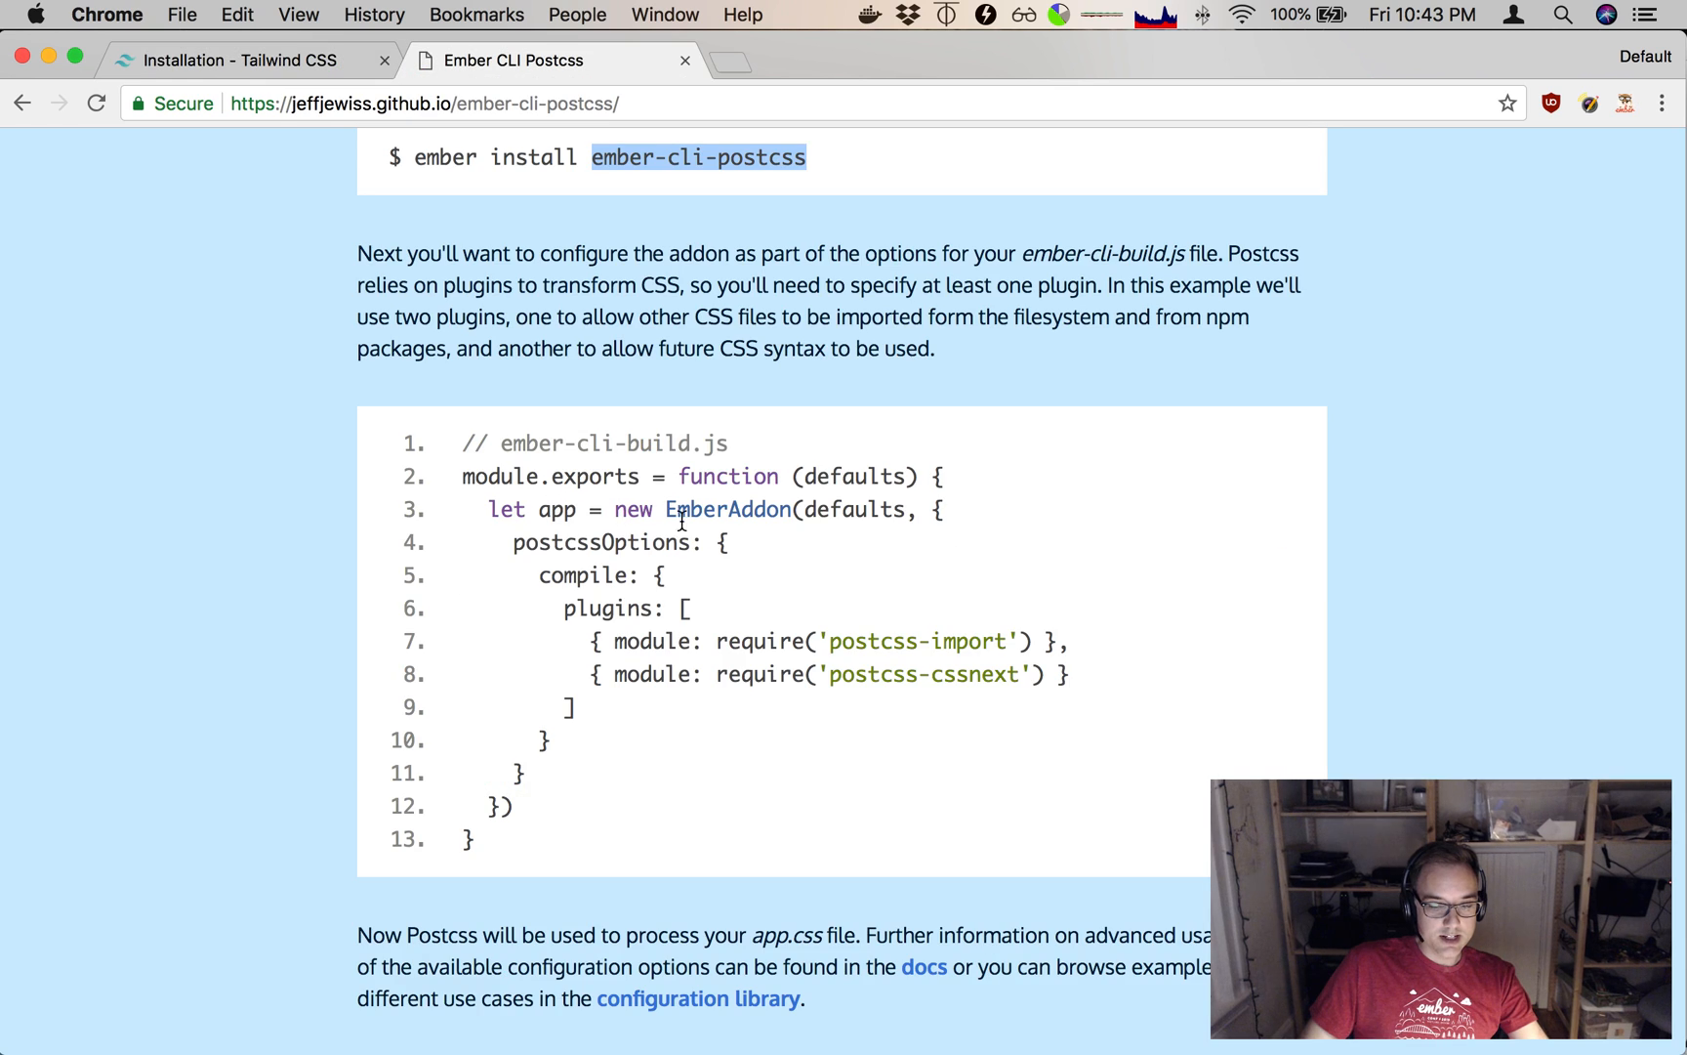
click(236, 60)
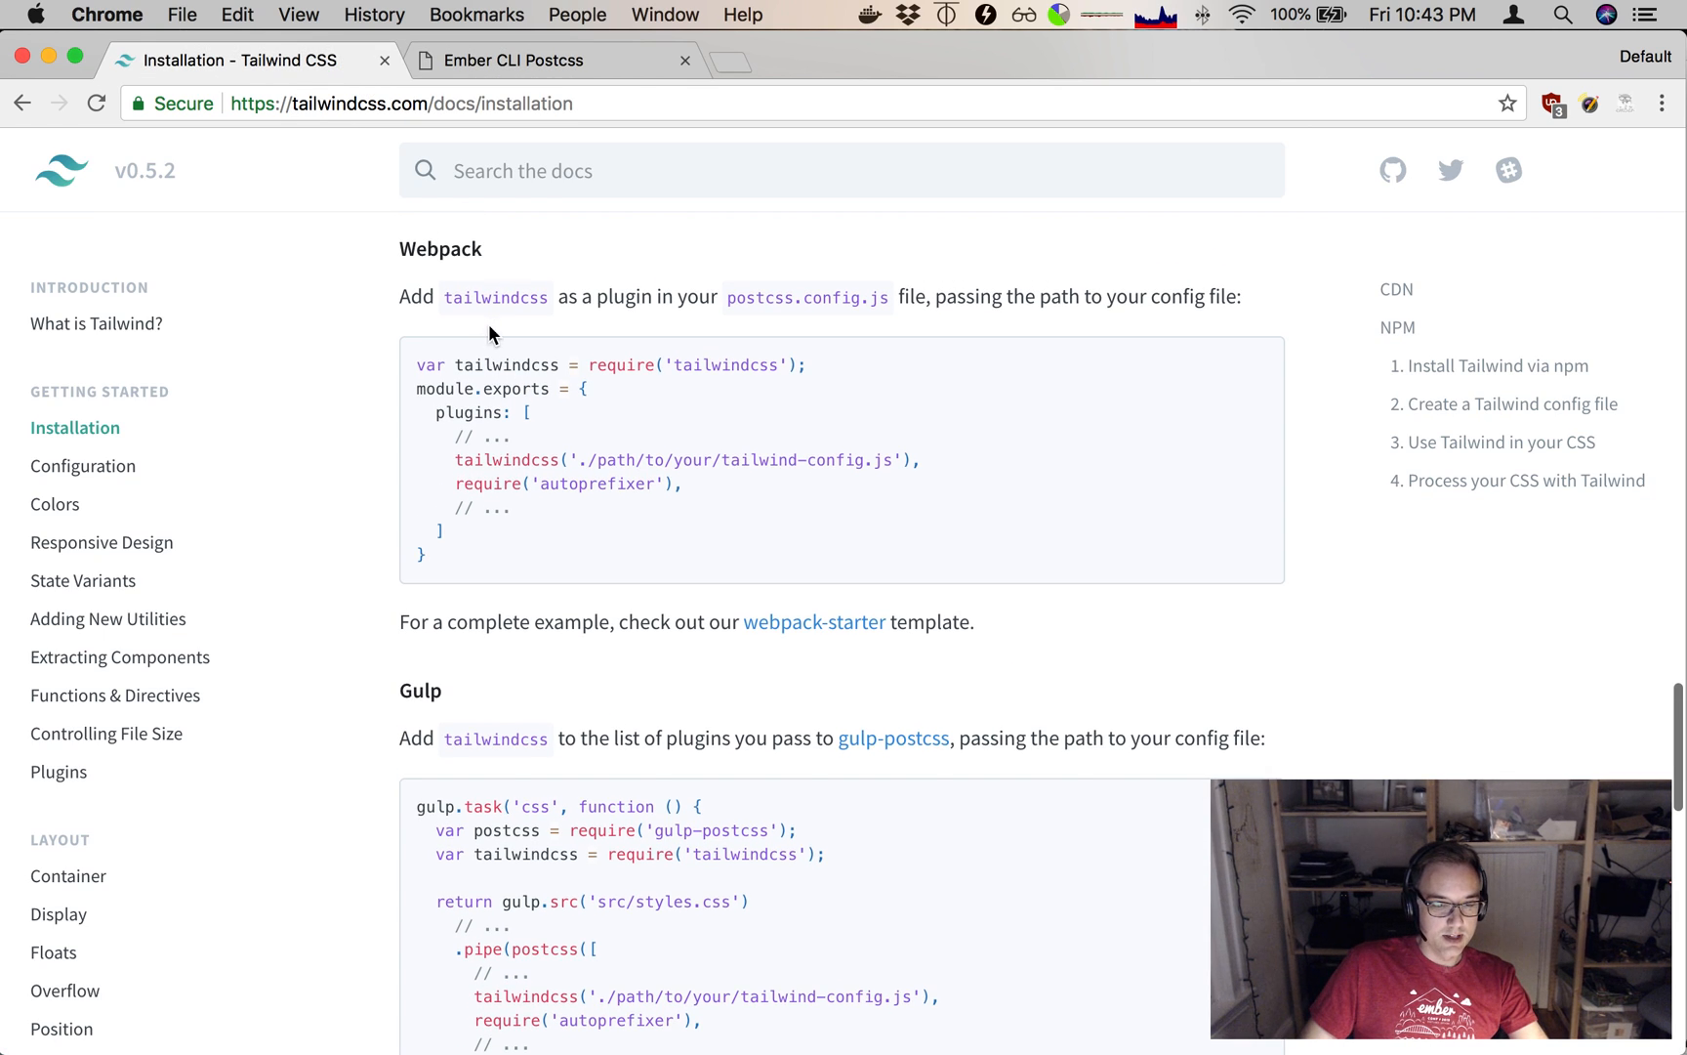
click(512, 61)
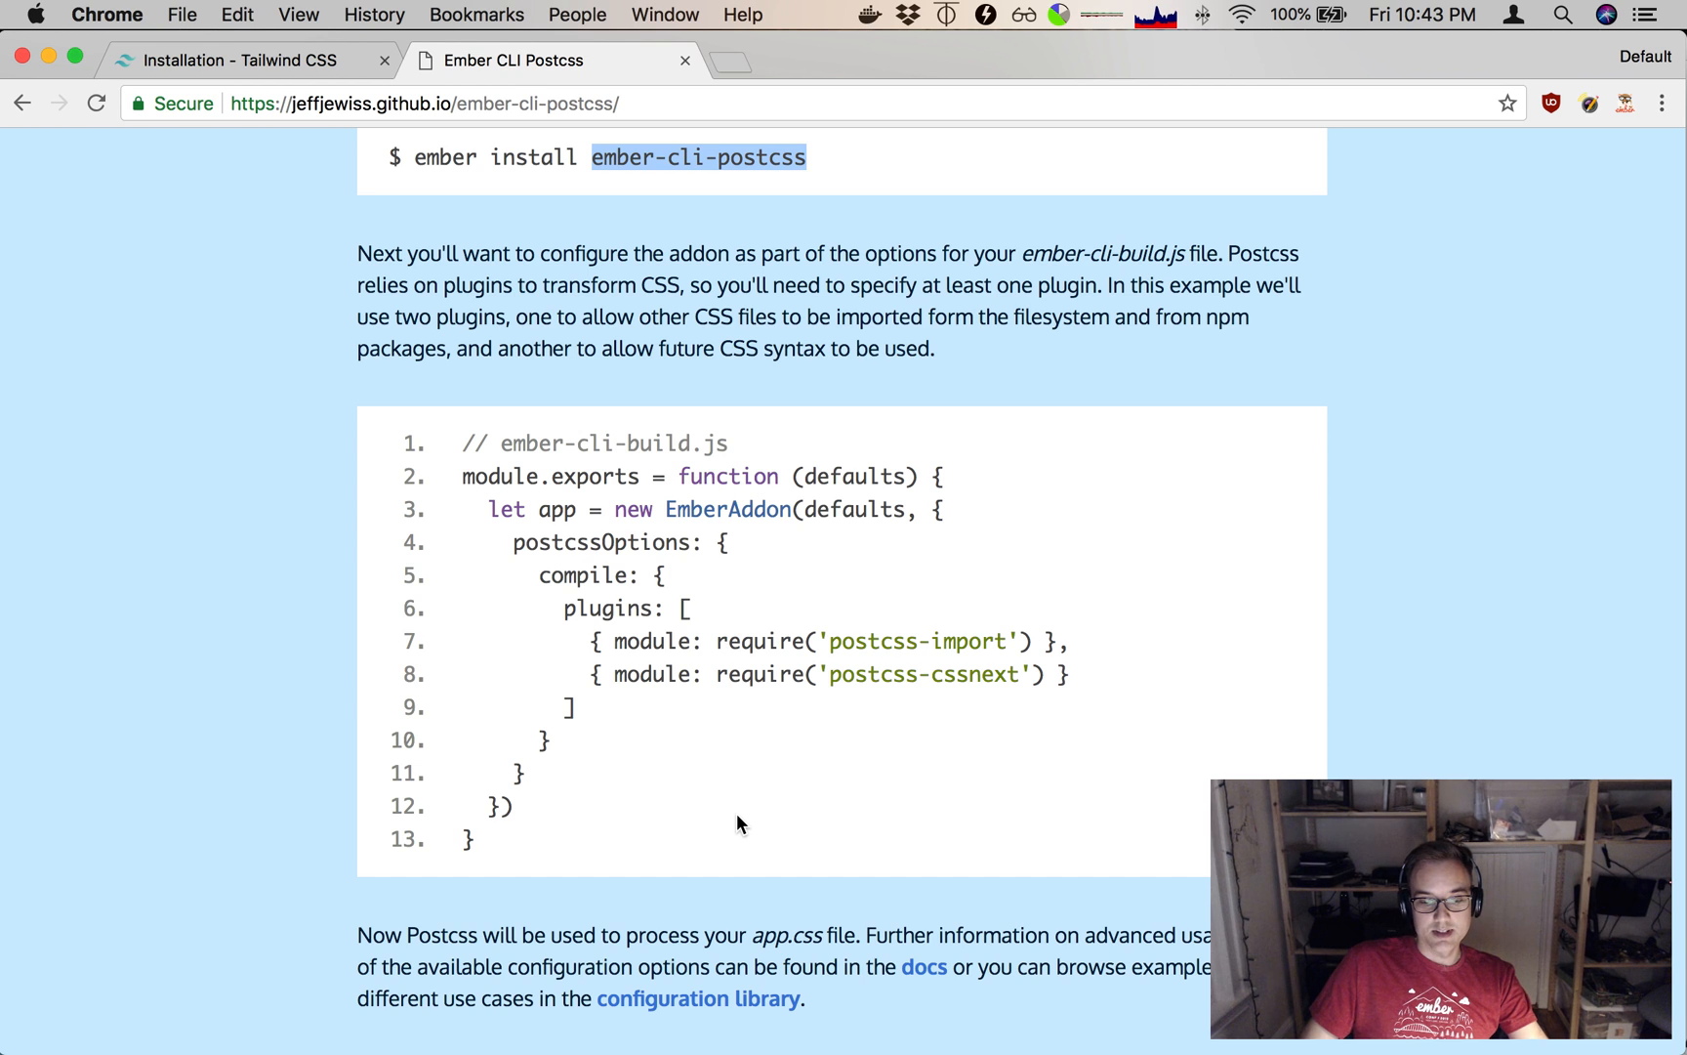
click(248, 60)
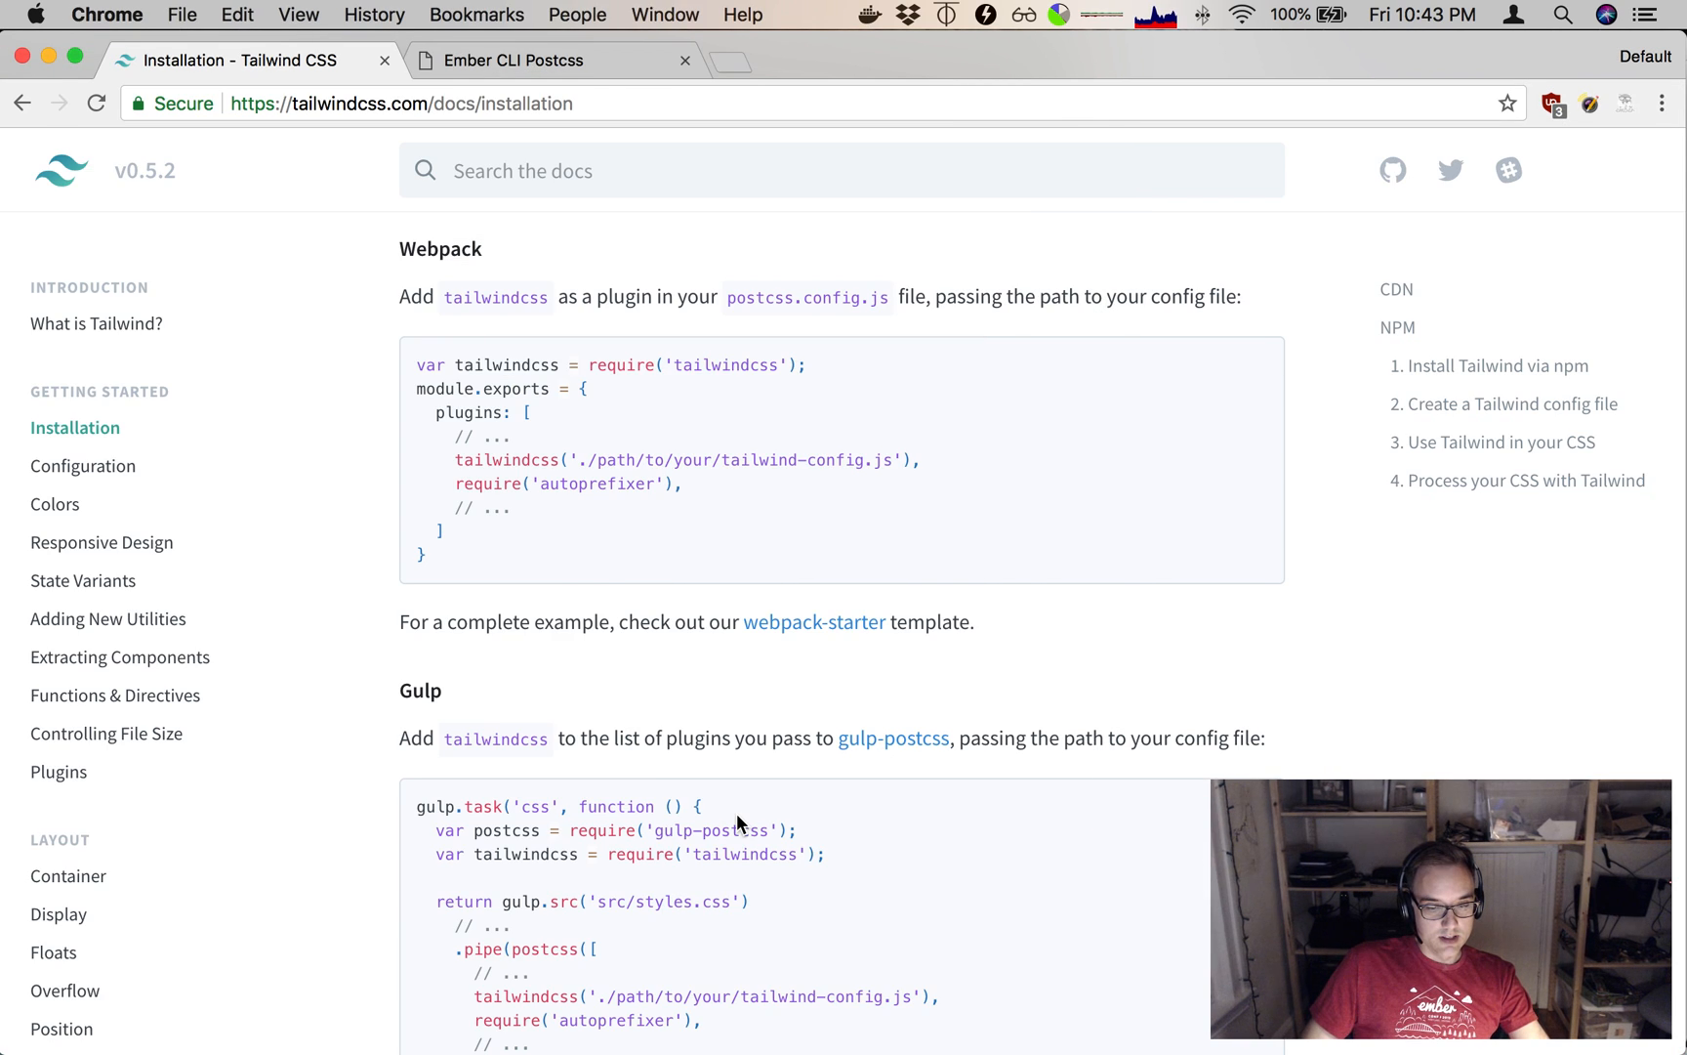
click(549, 61)
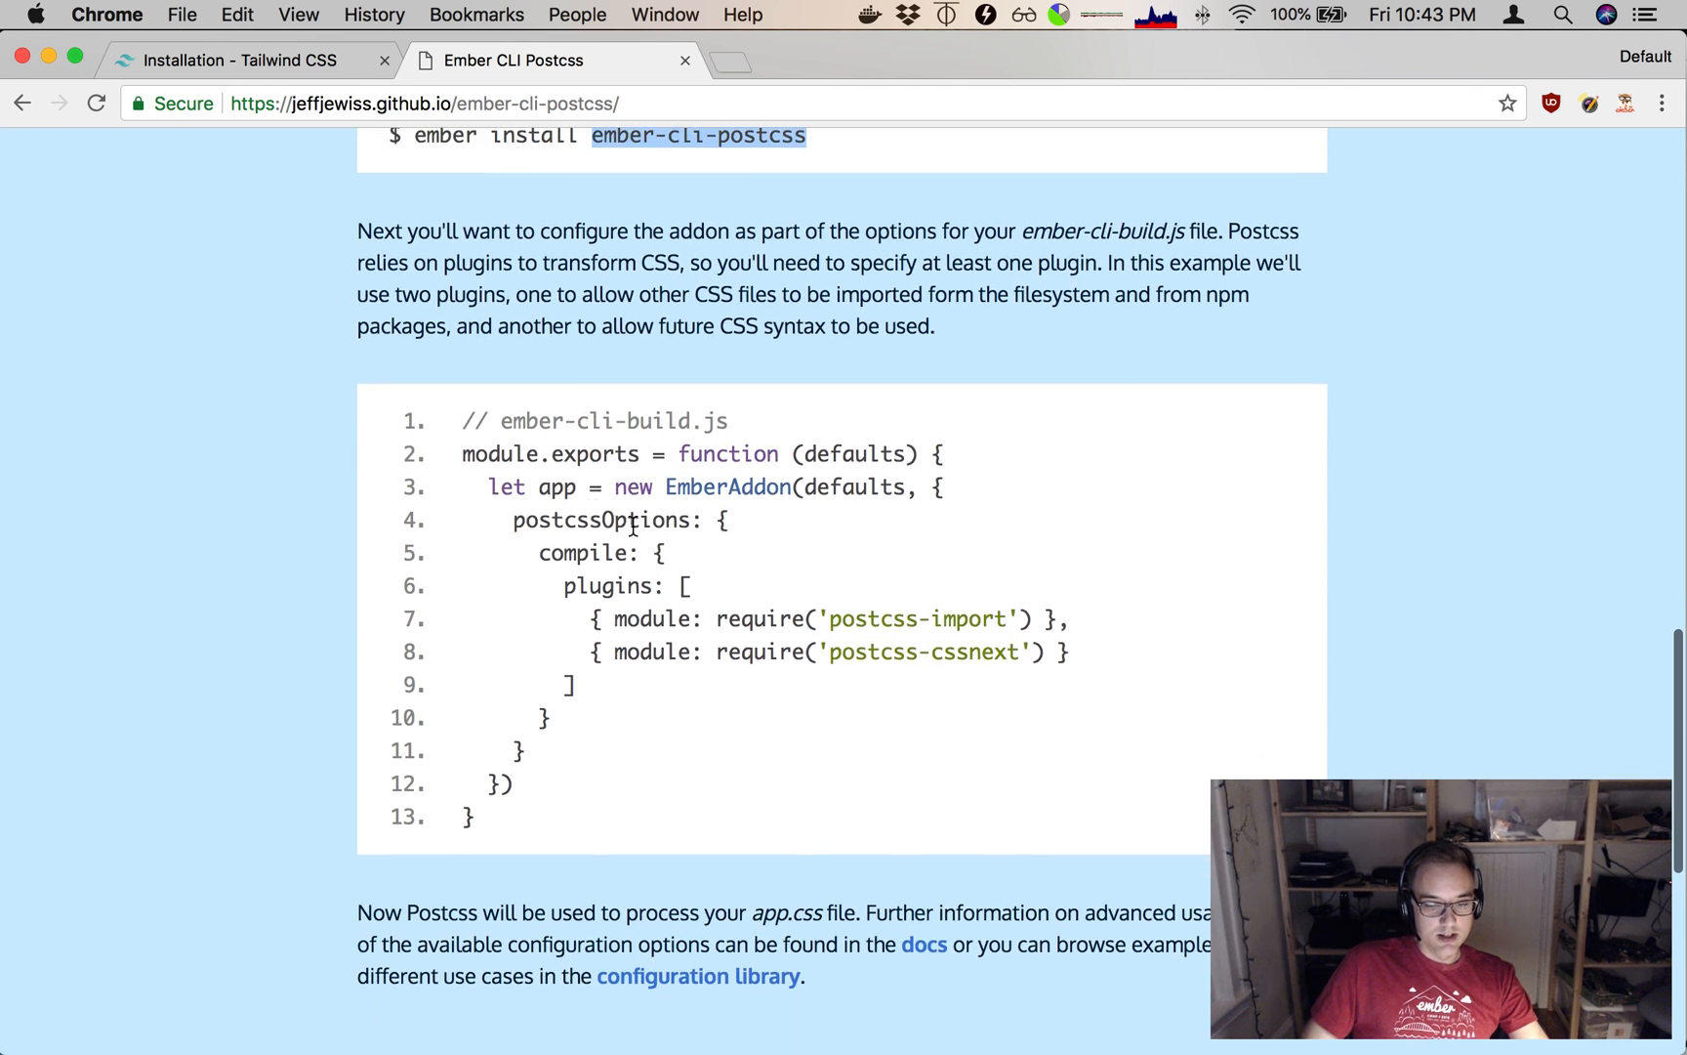
mouse_move(988, 644)
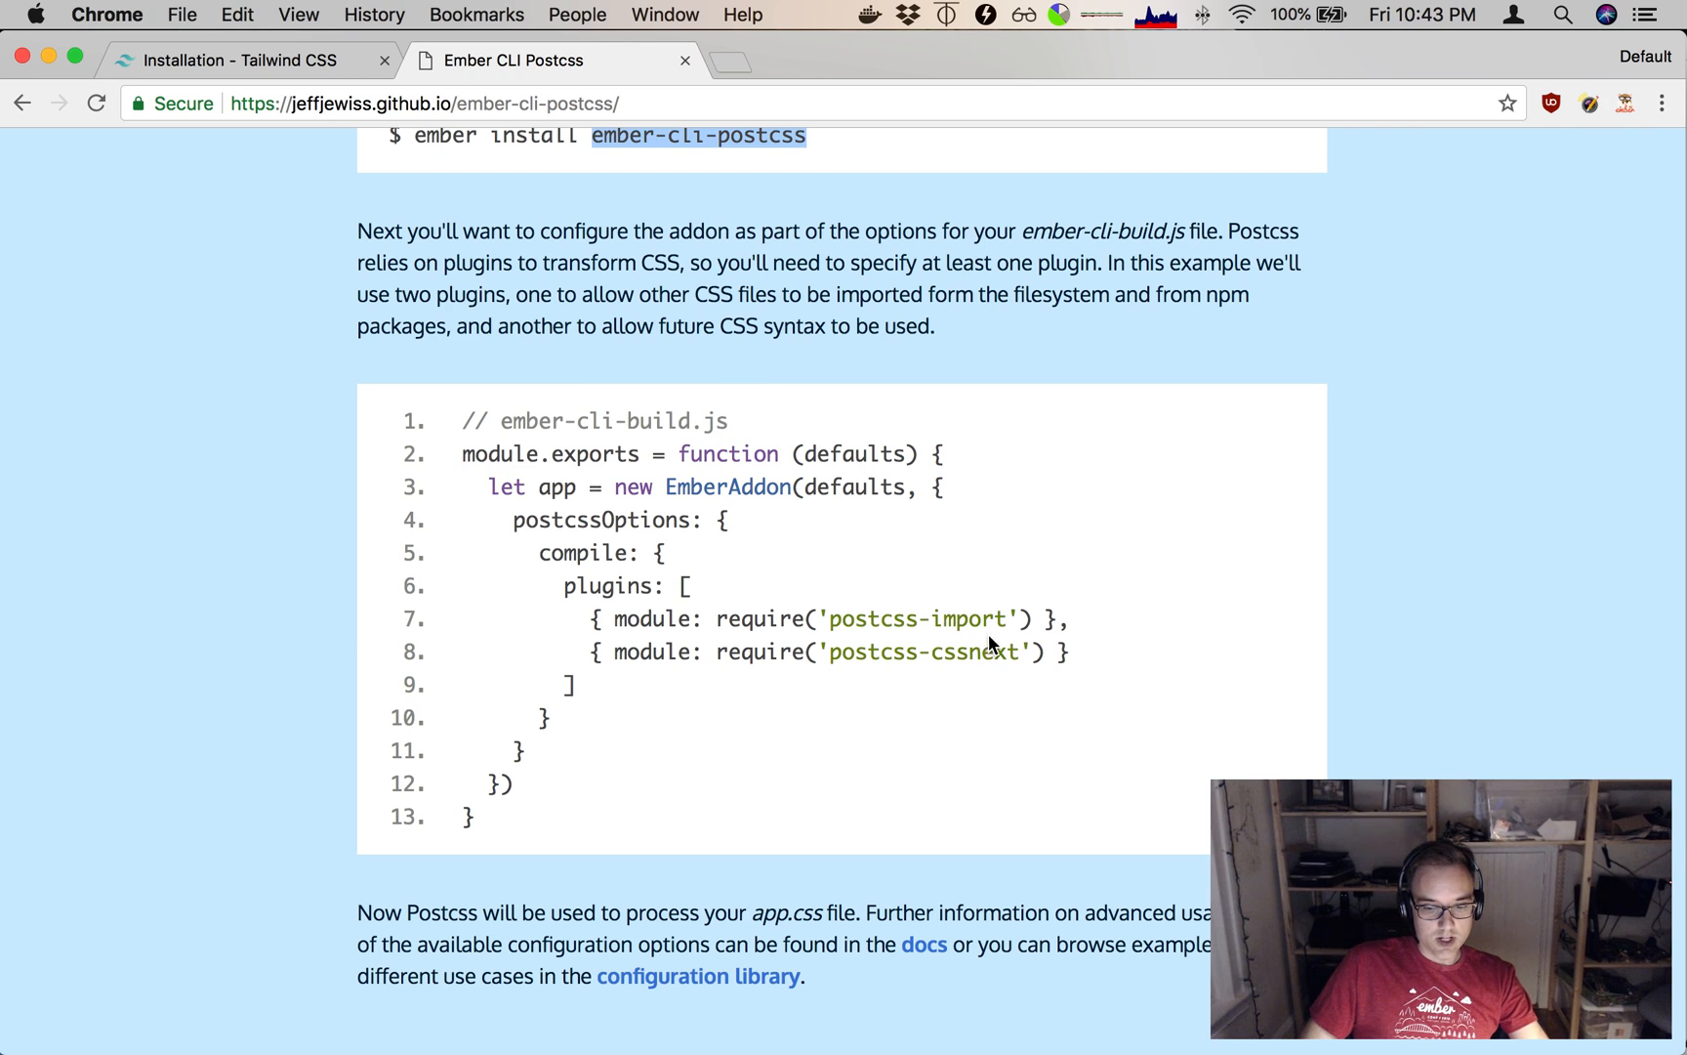
mouse_move(1049, 629)
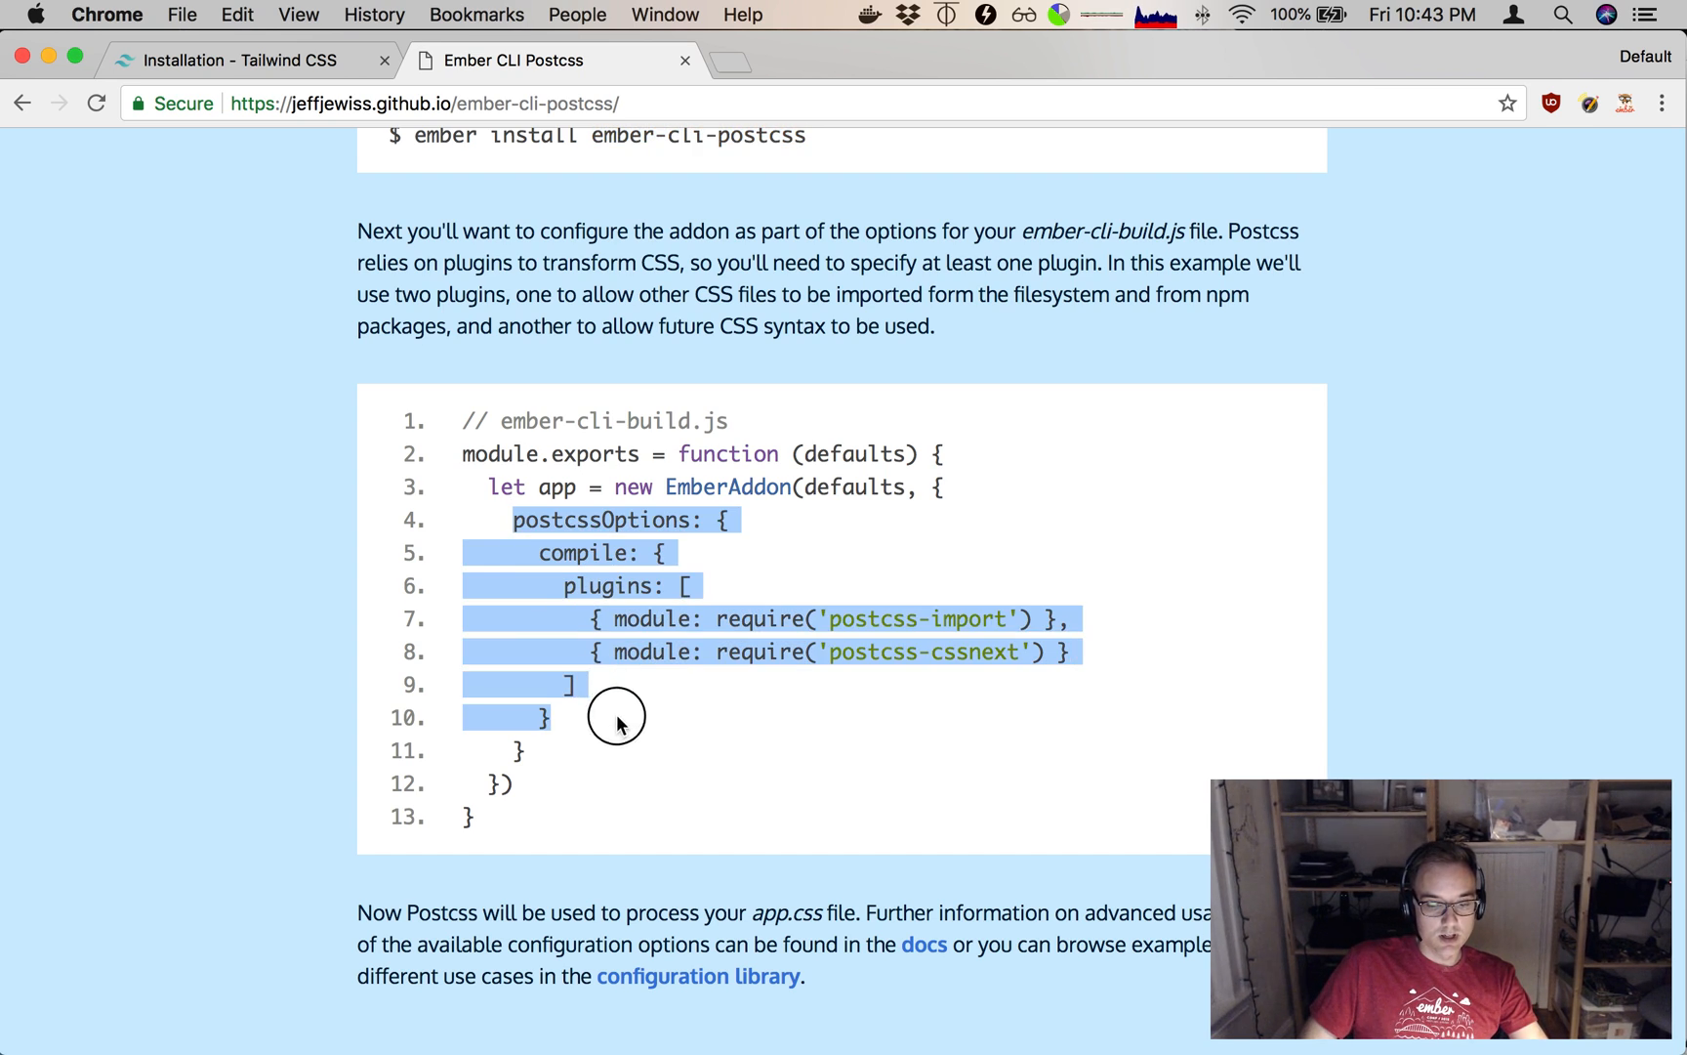
key(cmd+tab)
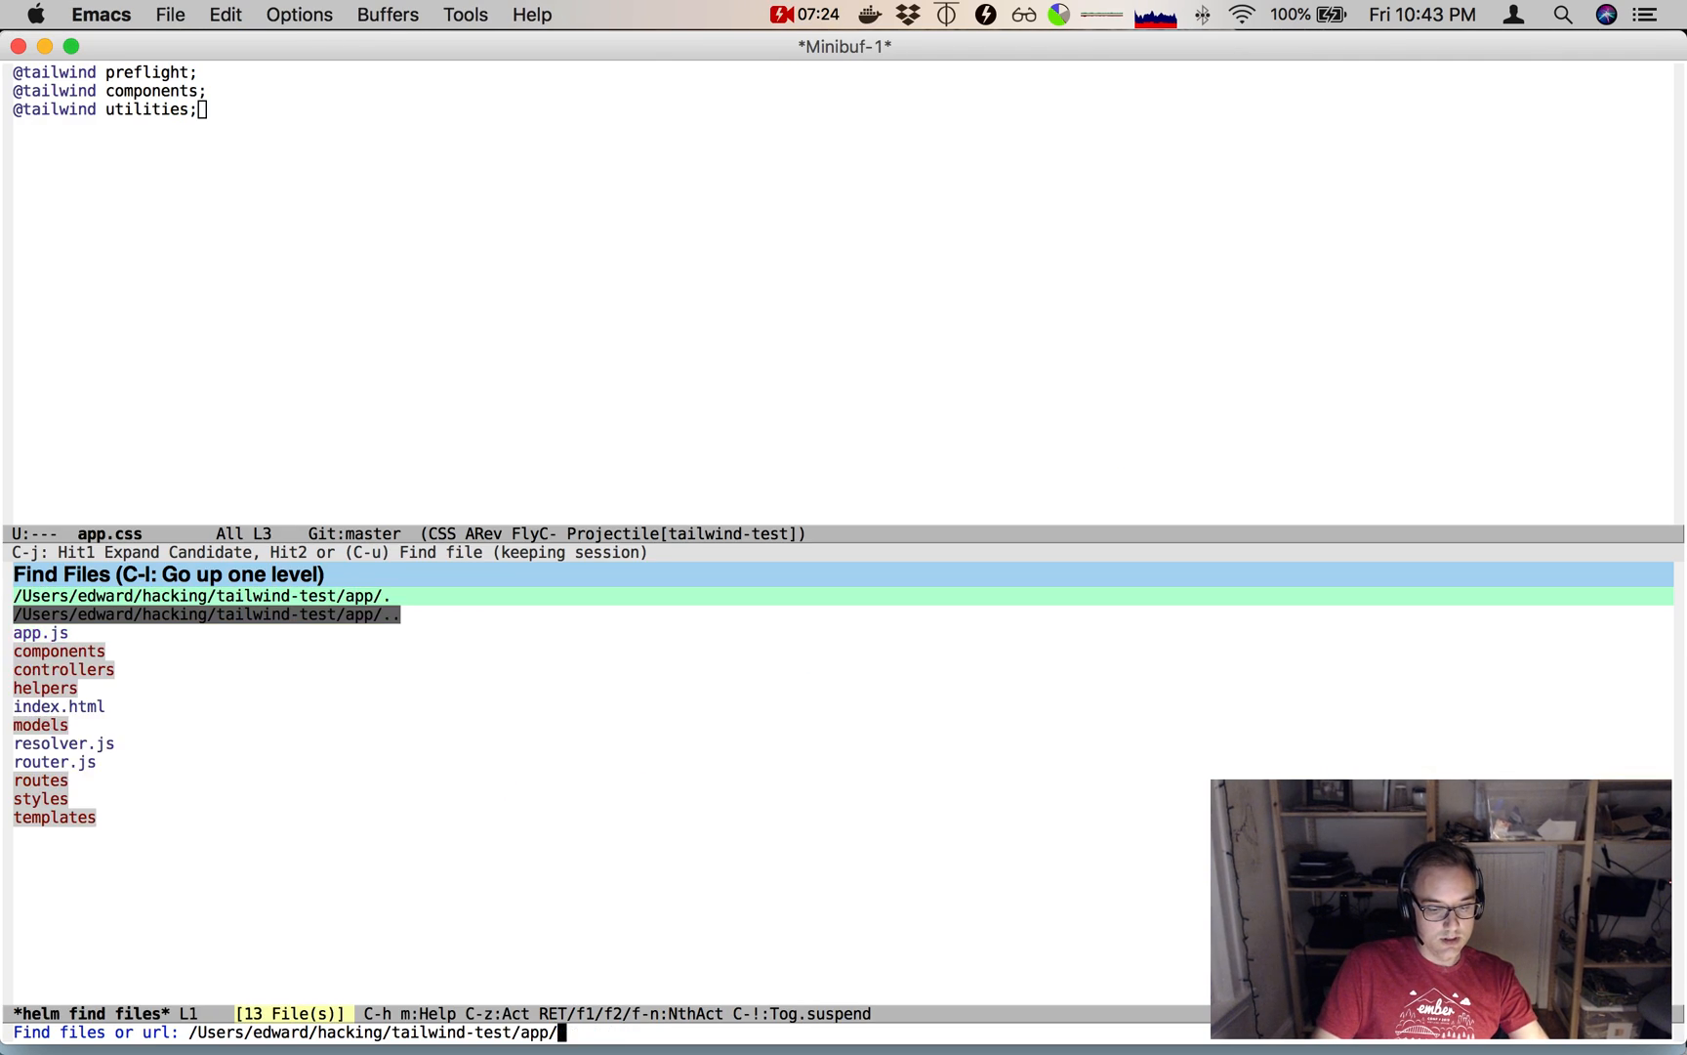
Add 'postcssOptions: {' to ember-cli-build.js and check the tailwindcss name in the Webpack example.
text(ember-cli-build.js)
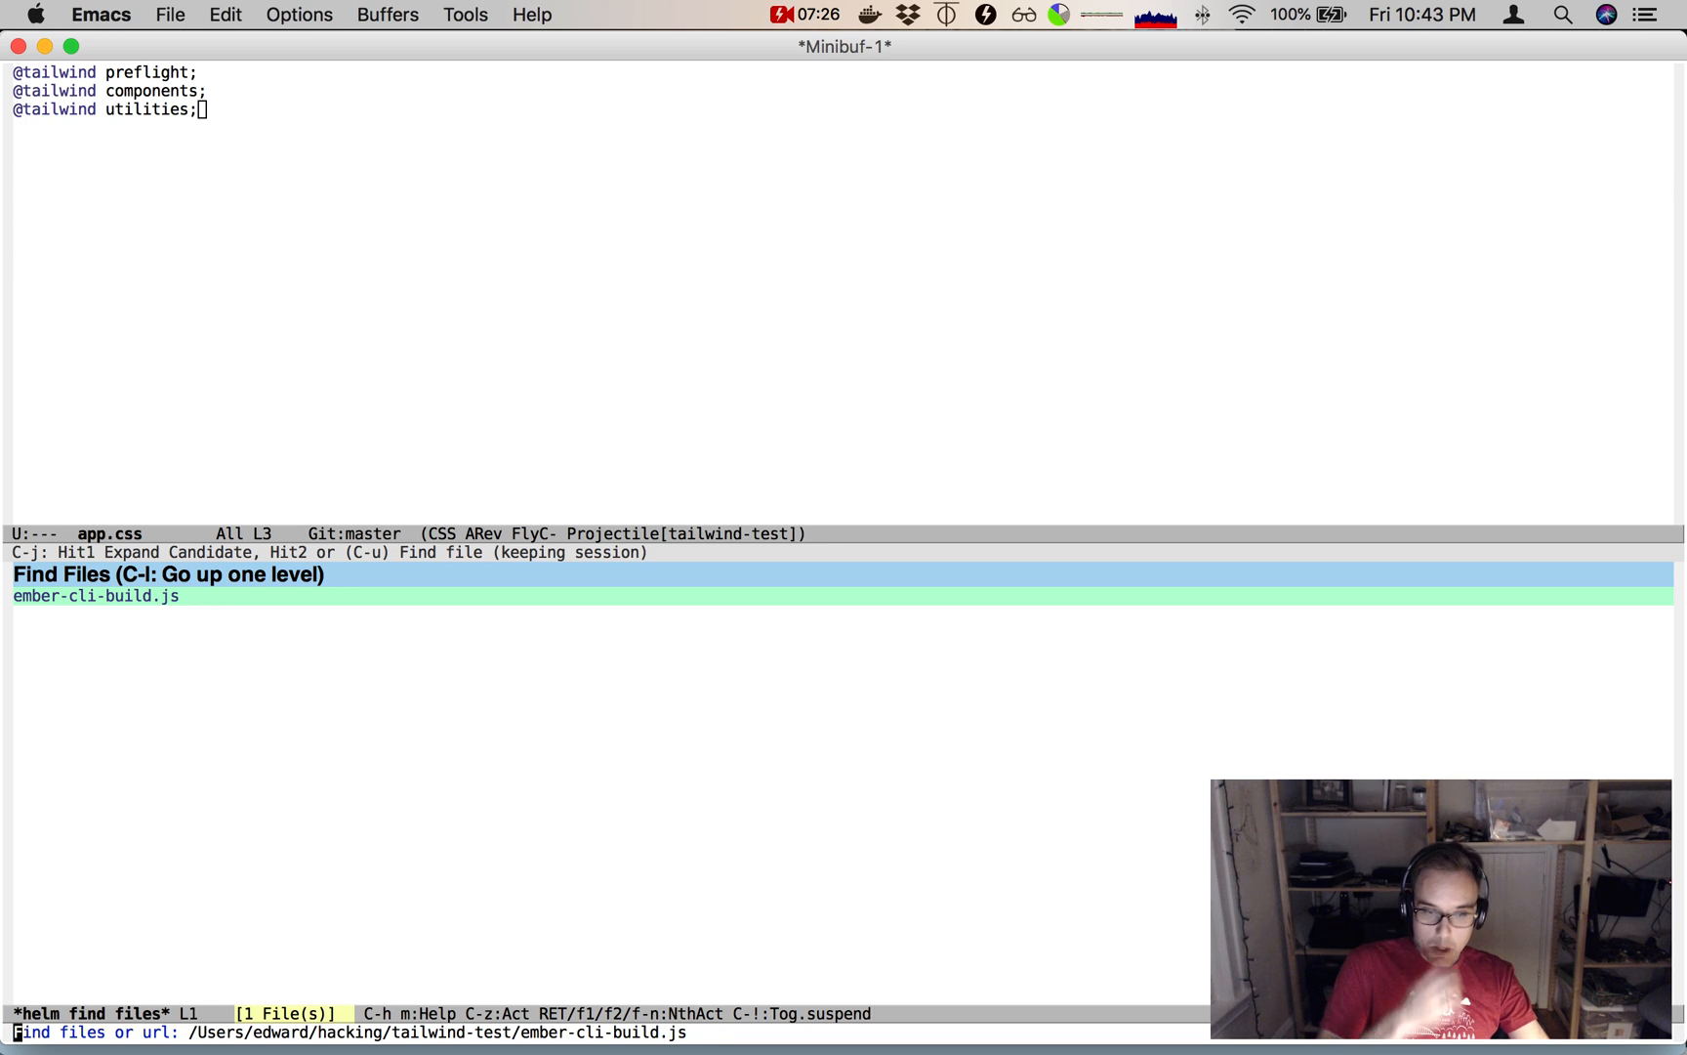
key(Return)
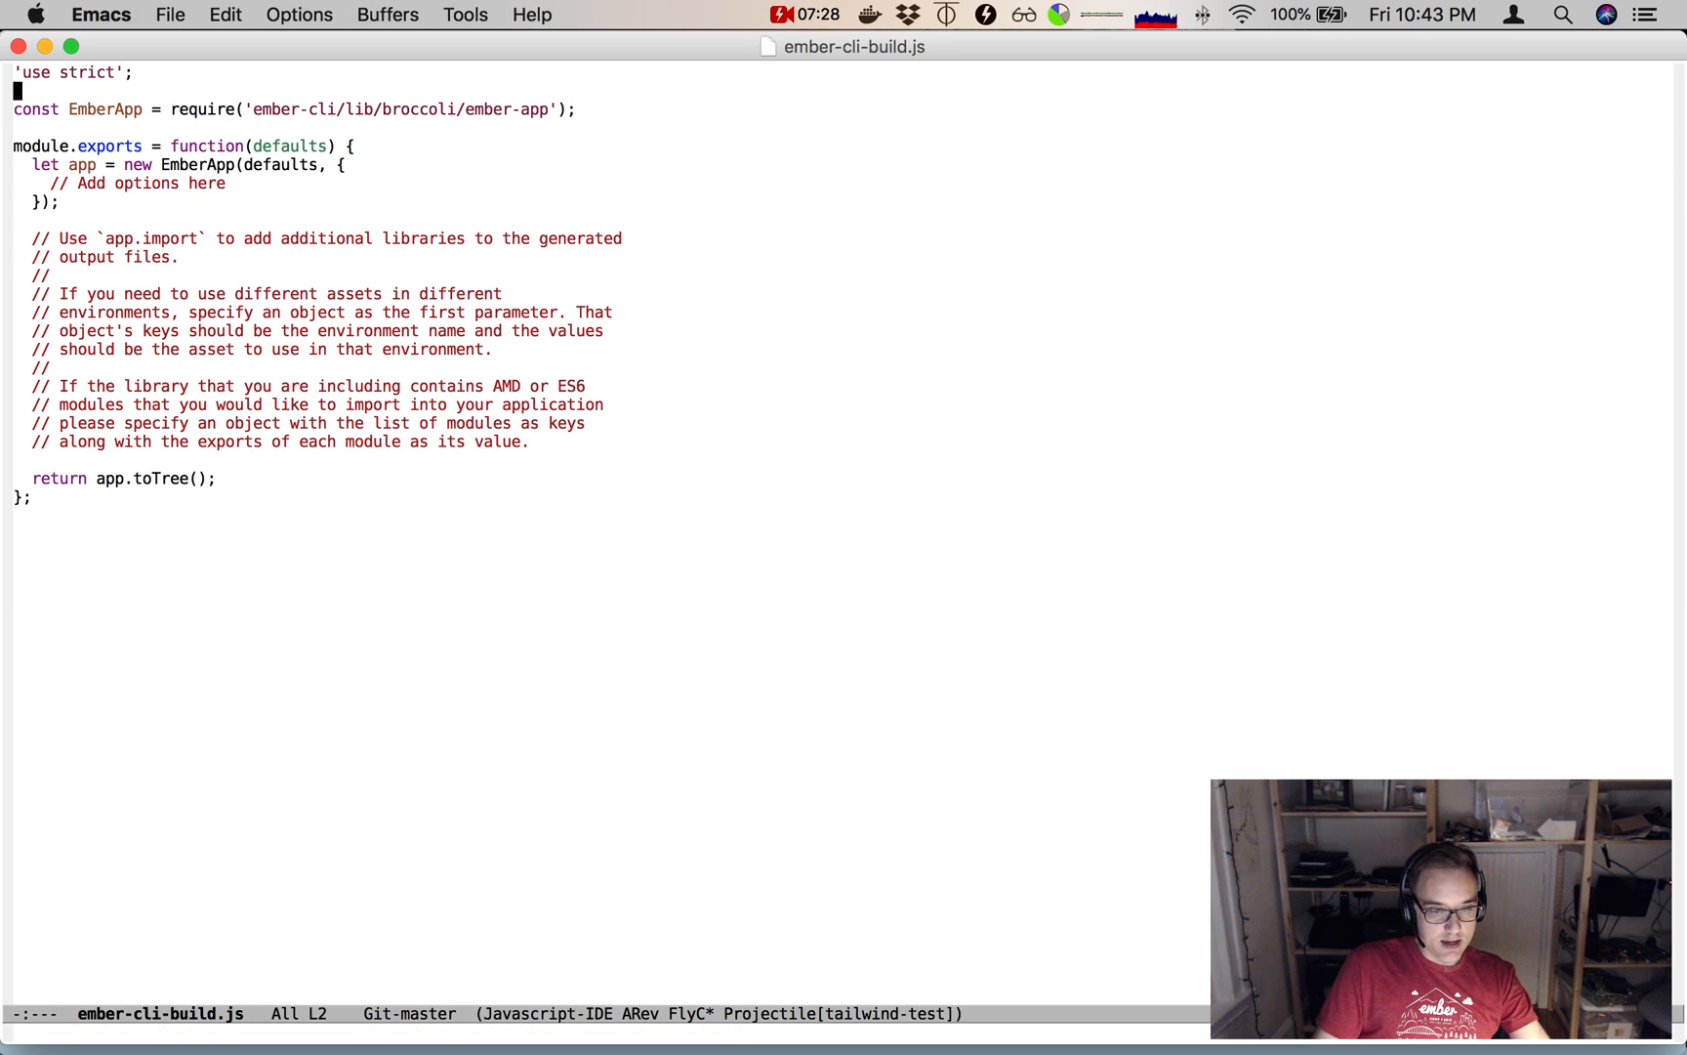
text(app/styles/)
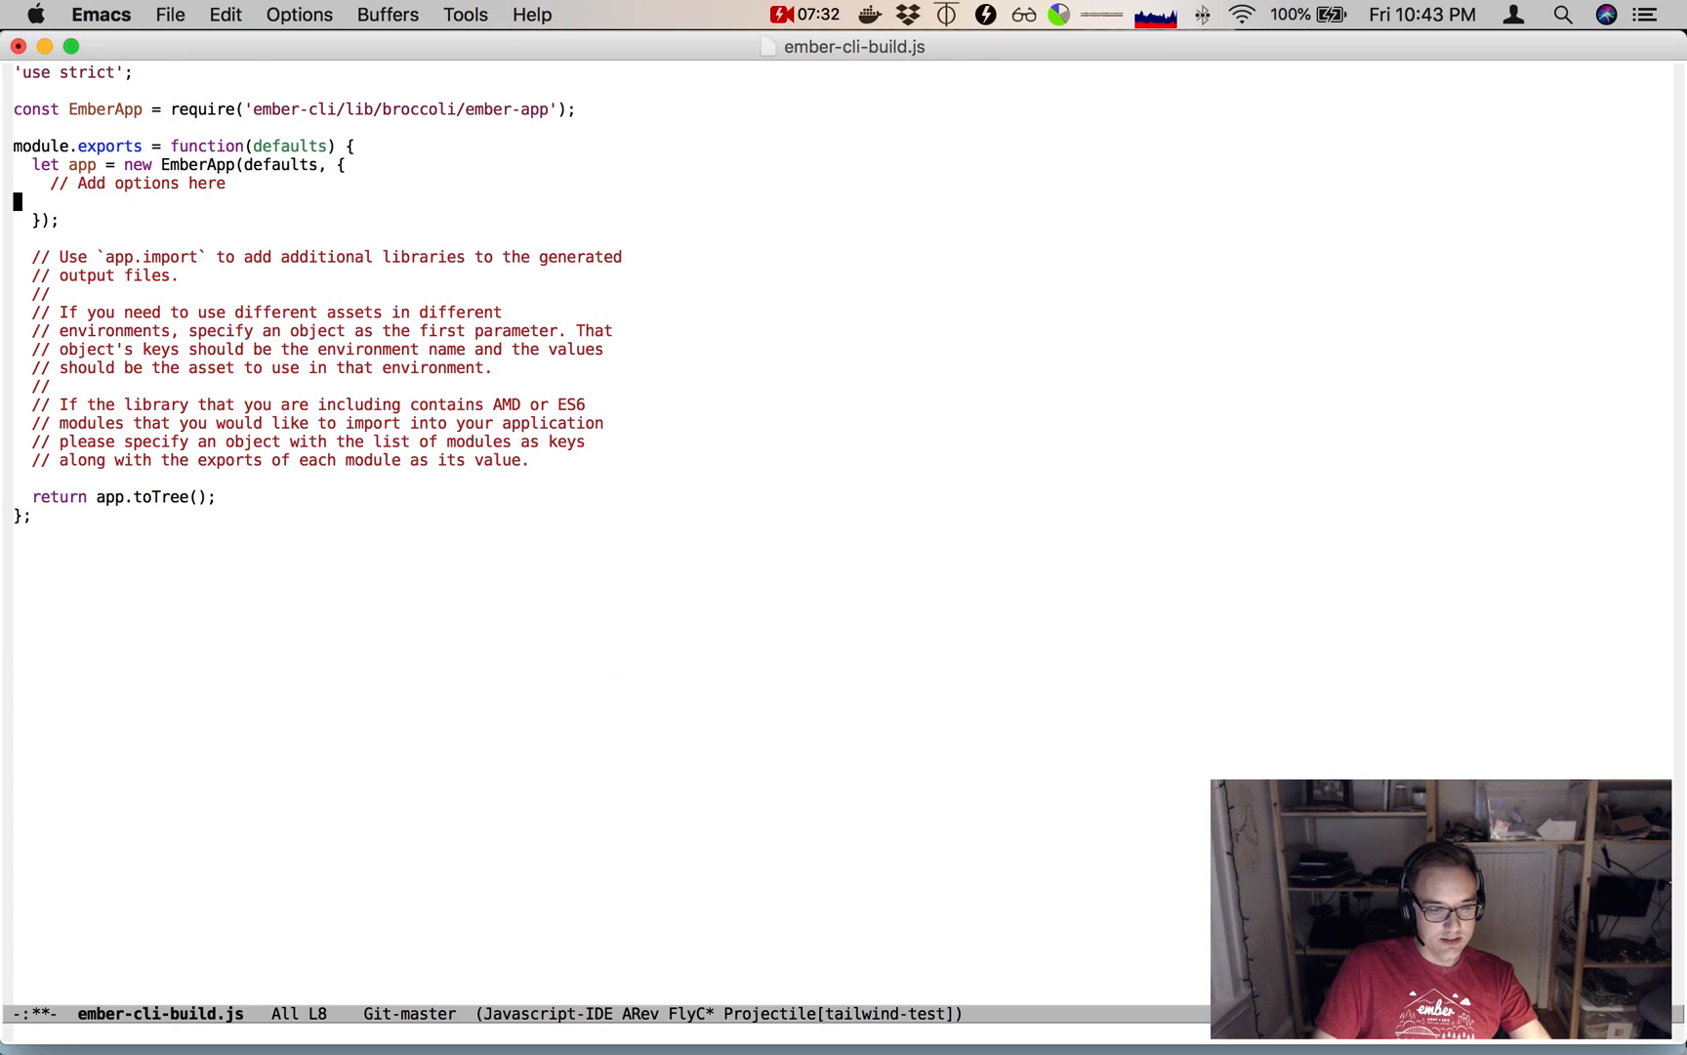
text(postcssOptions: {)
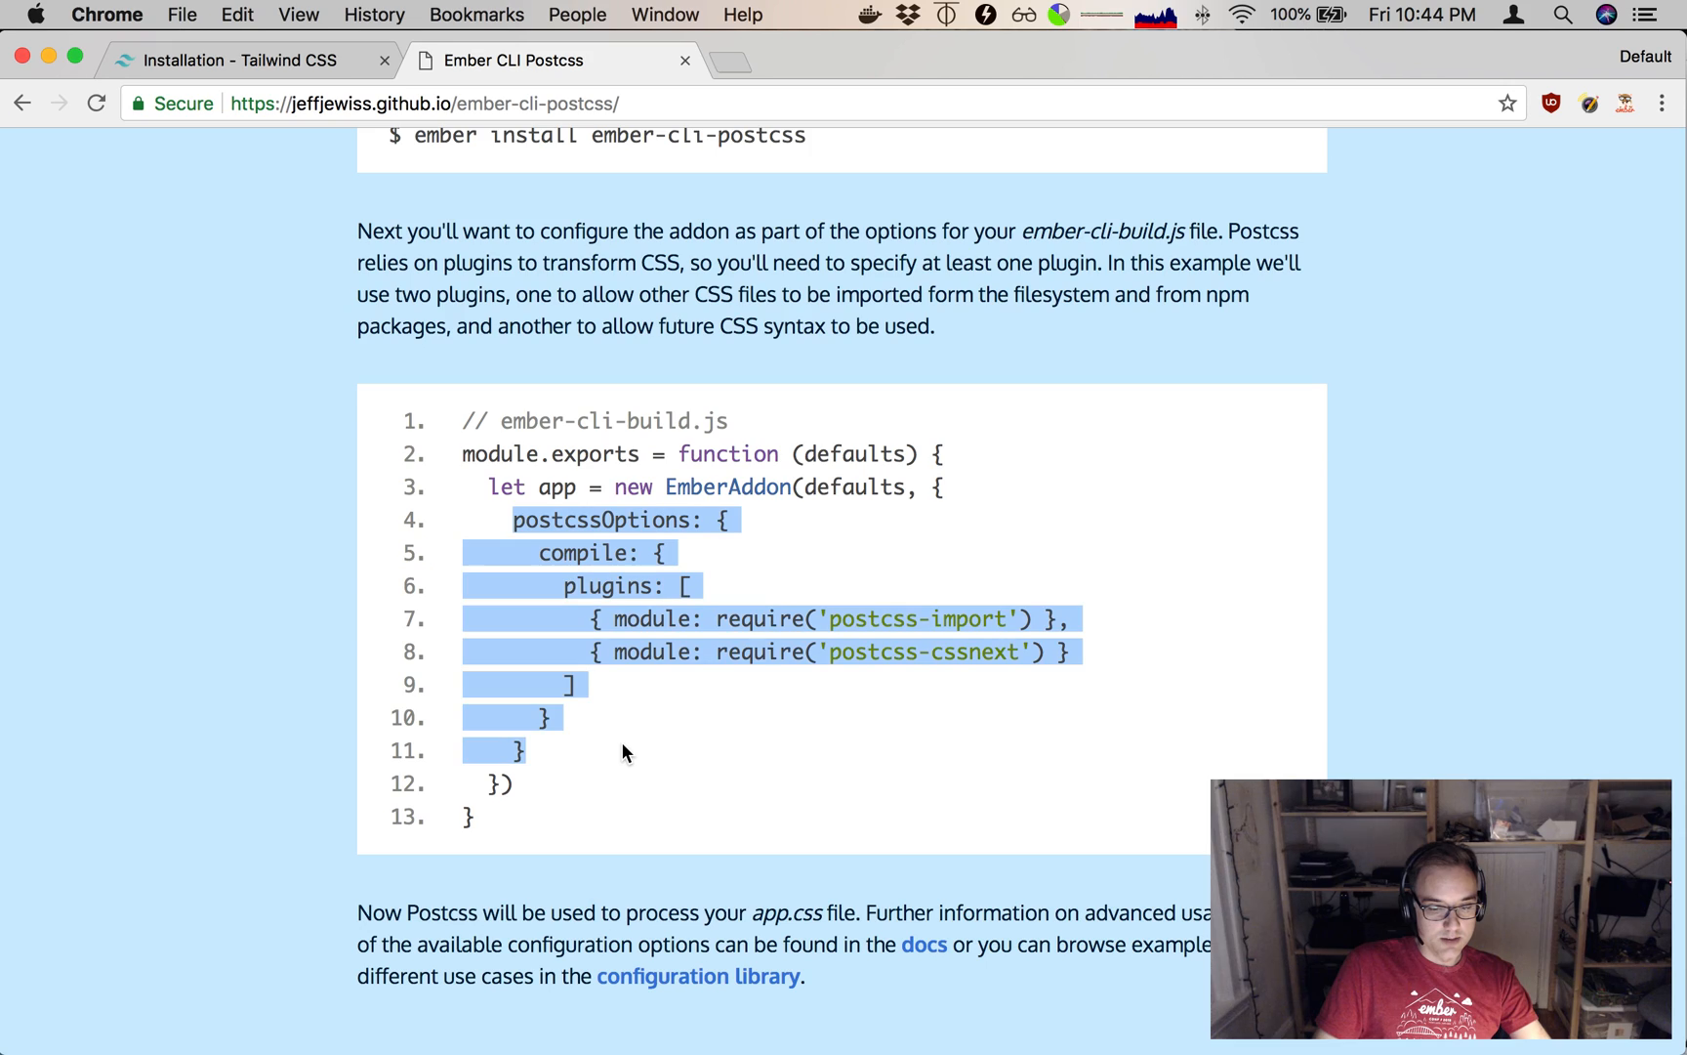
click(242, 61)
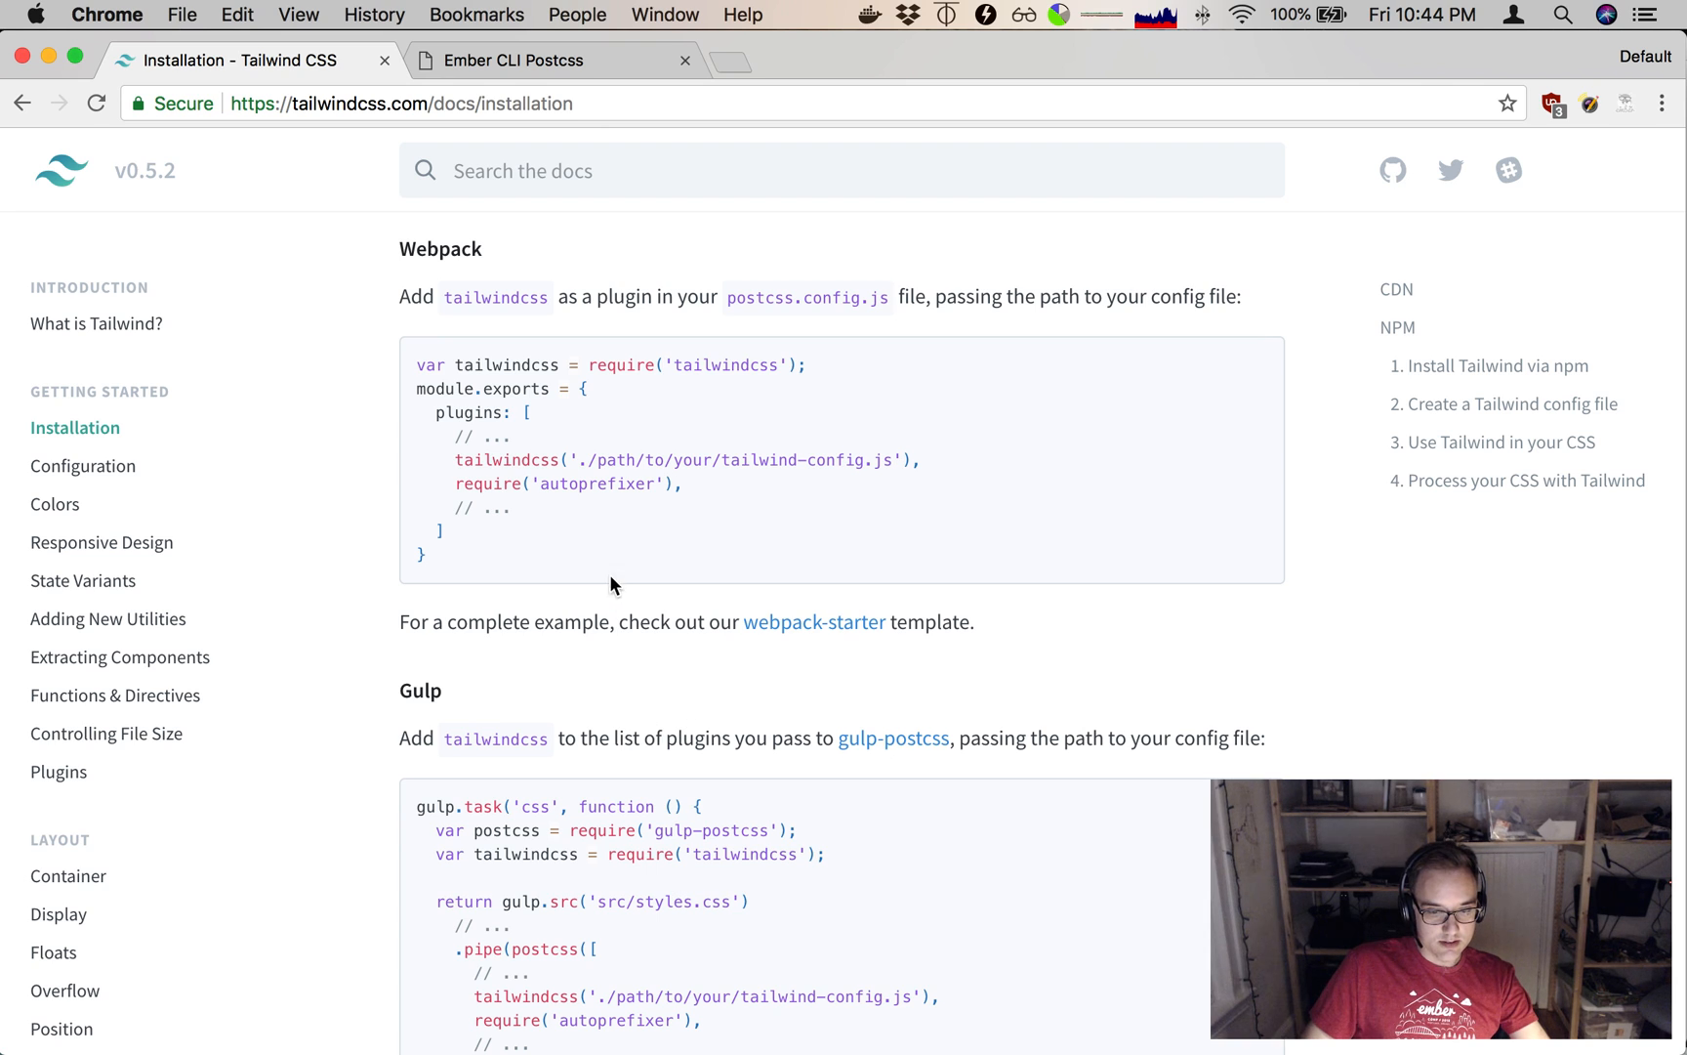
double_click(729, 365)
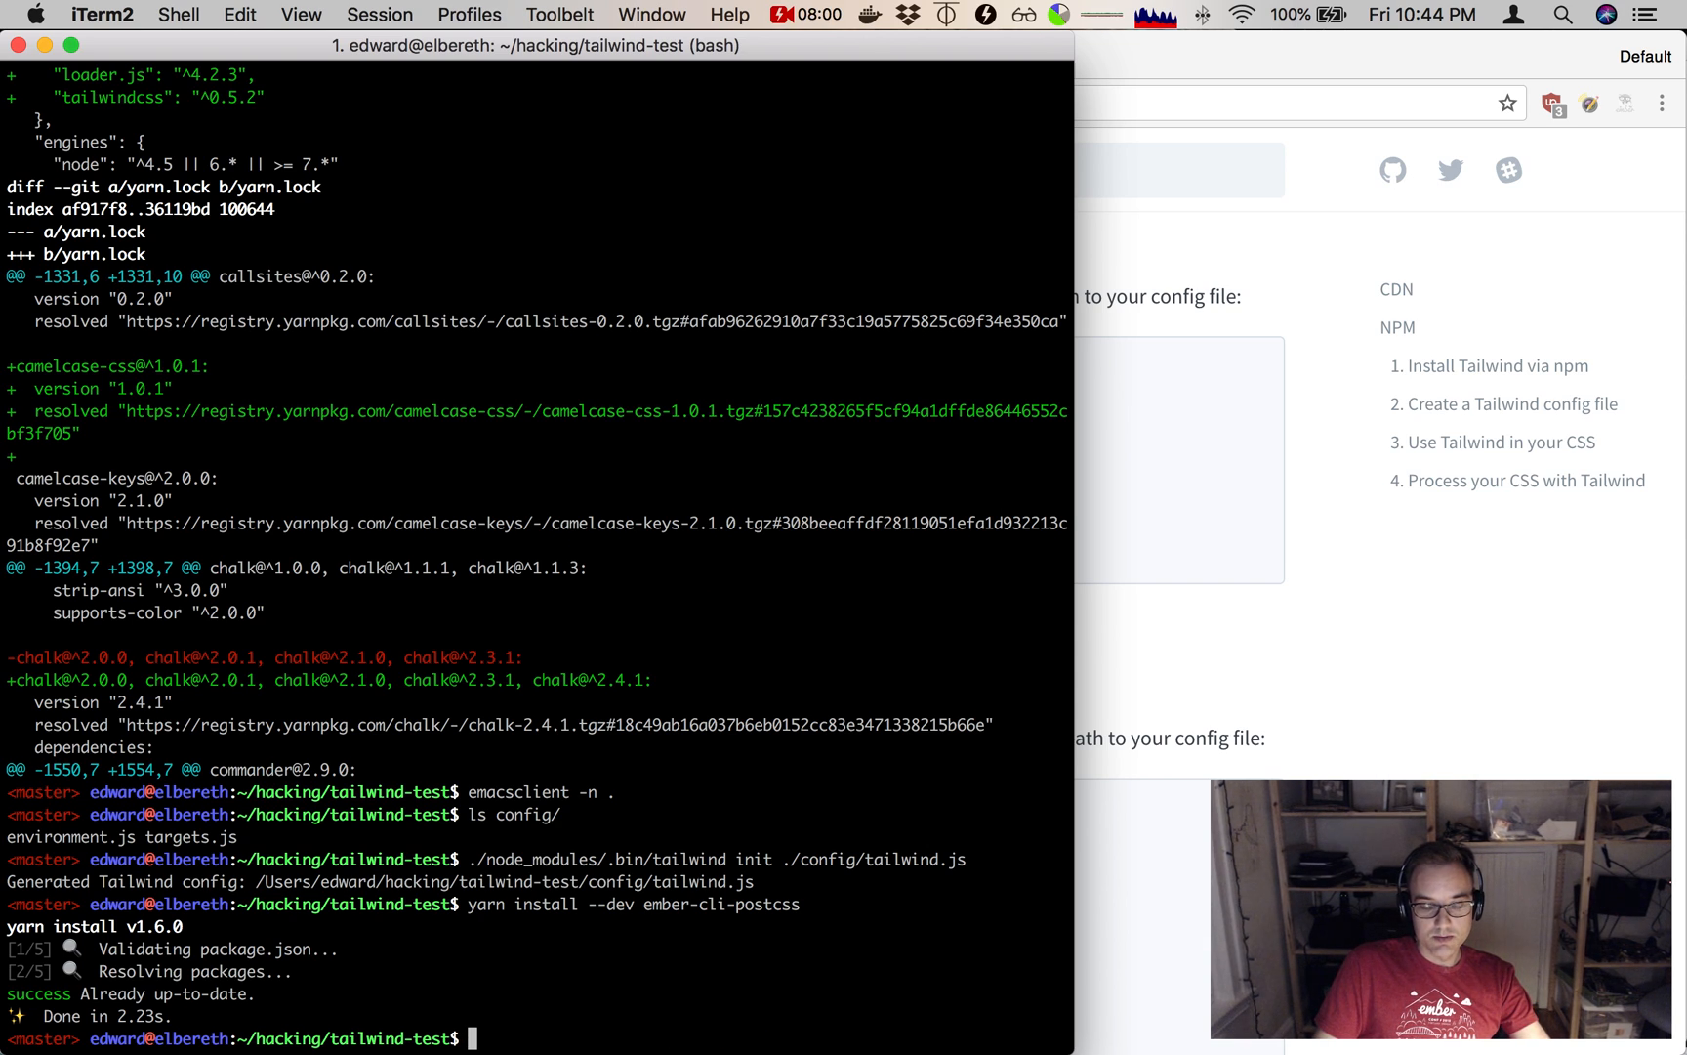
Run 'ember s' and return to the terminal to watch the build serve on localhost:4200.
text(ember)
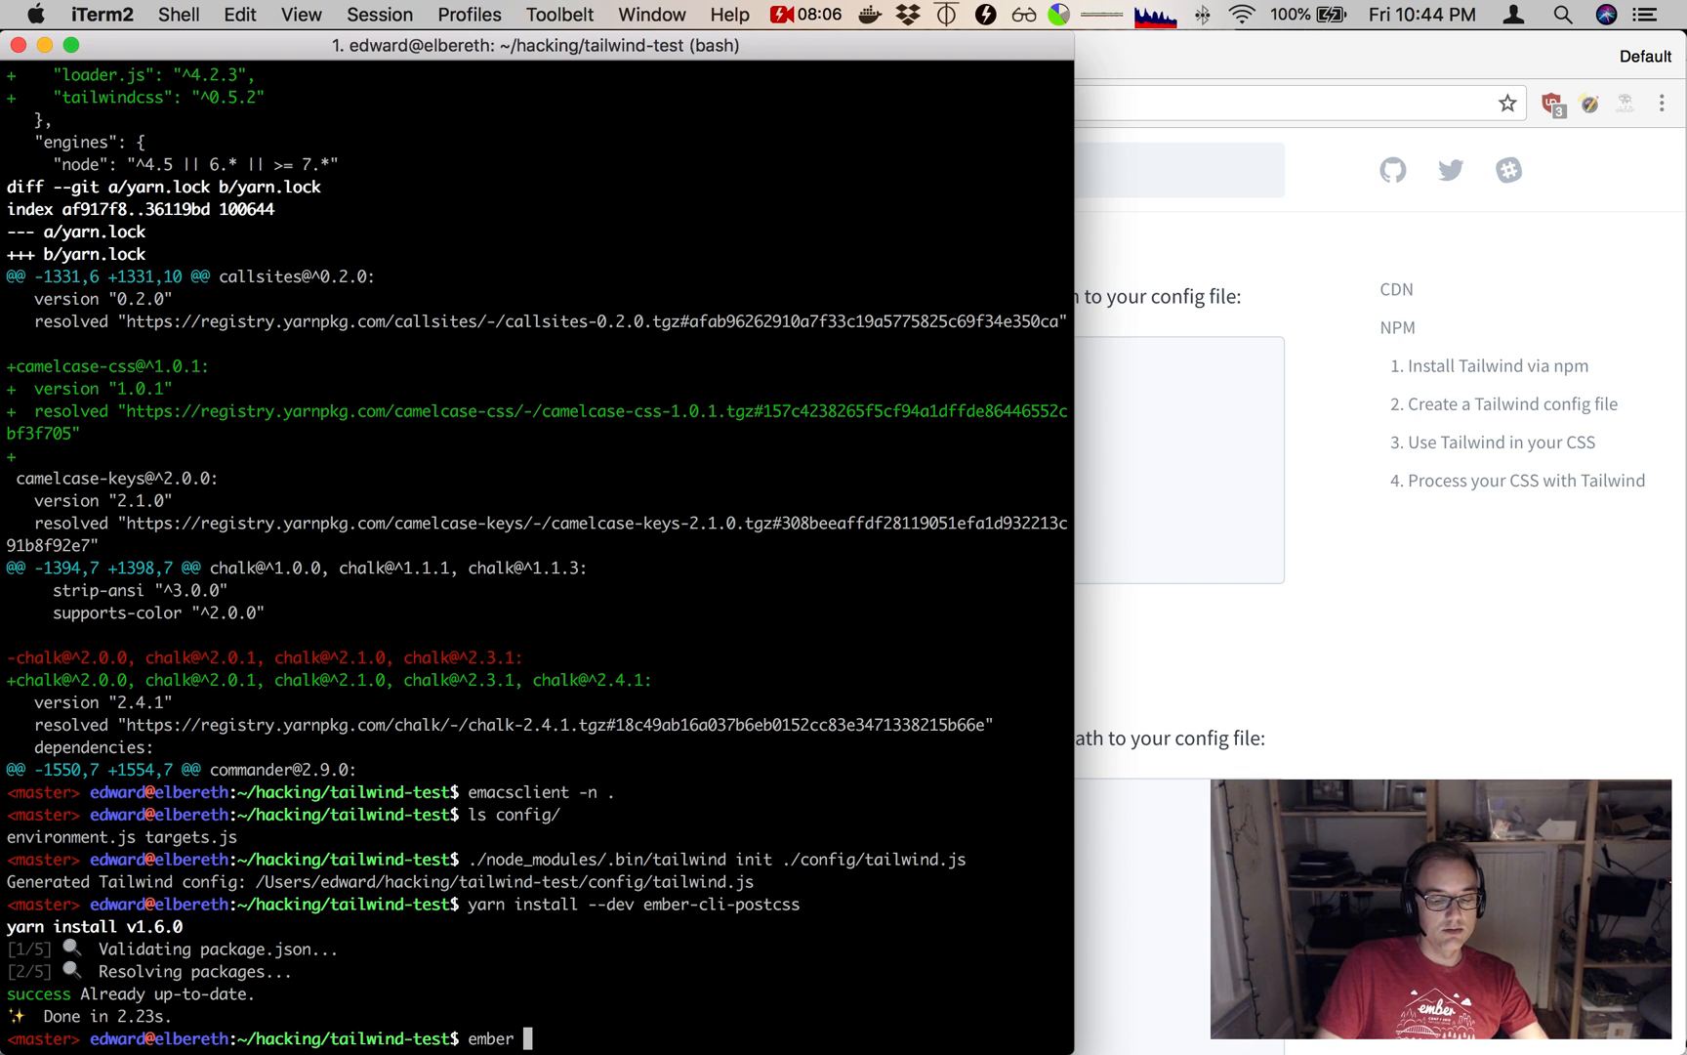
text(s)
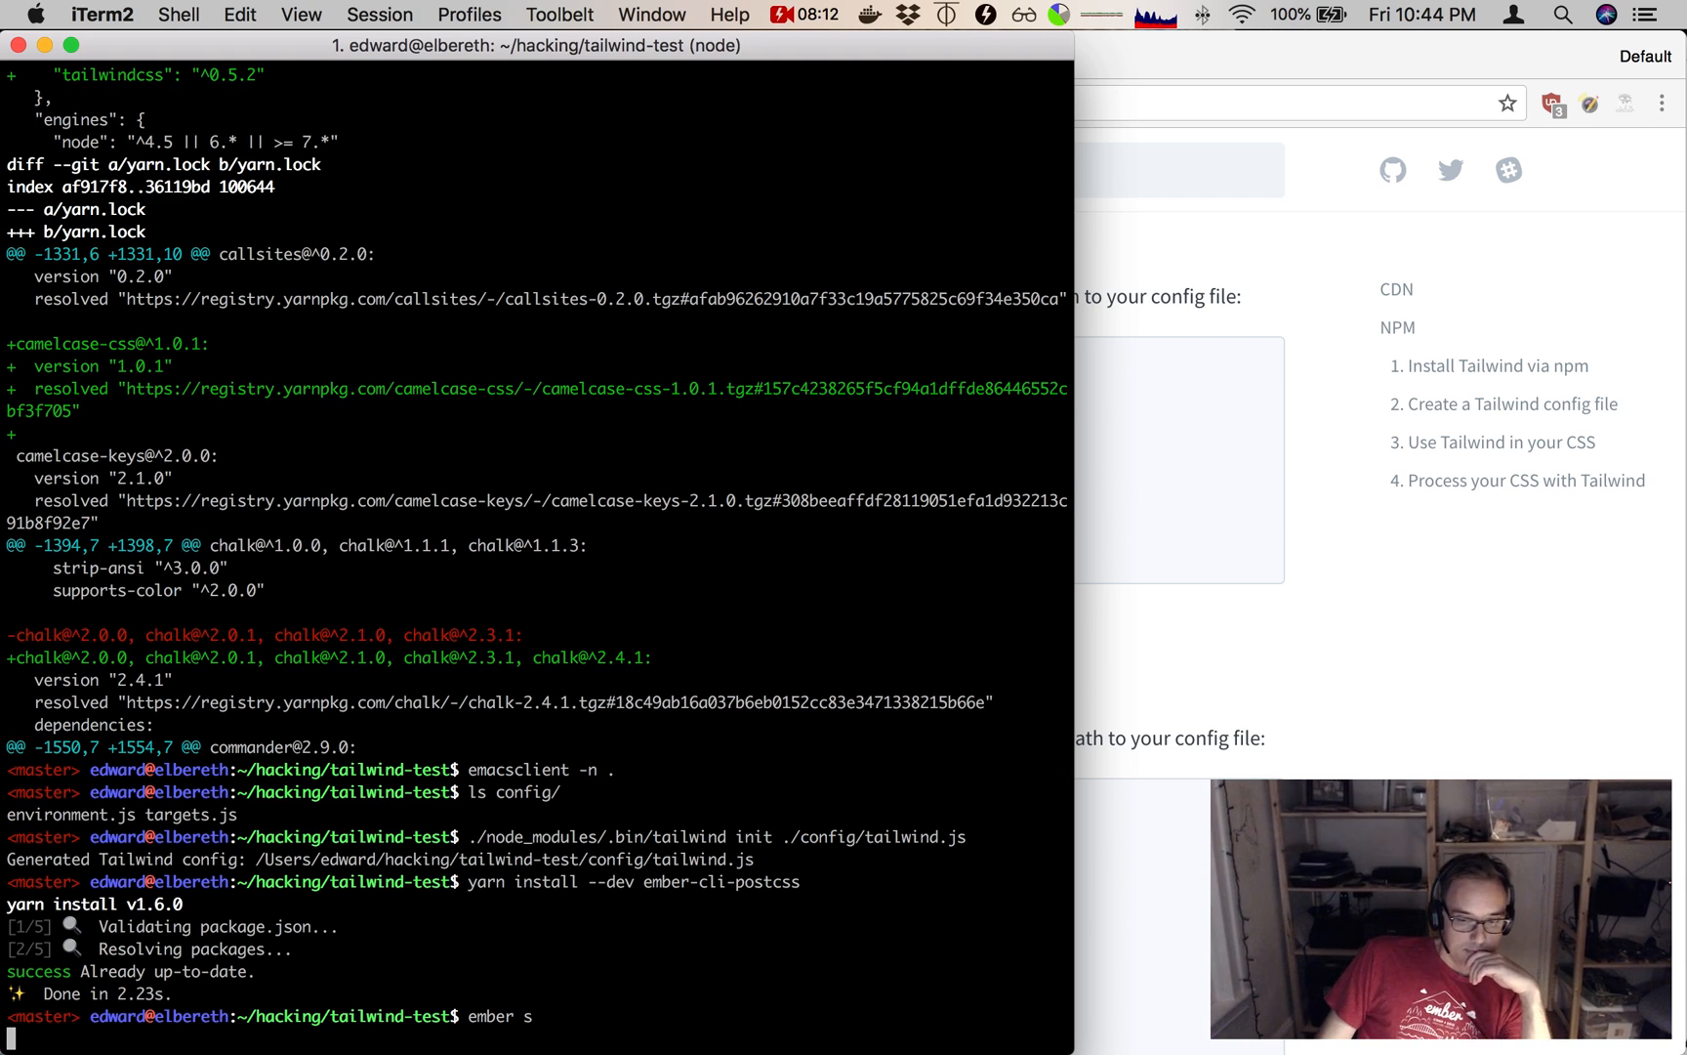
mouse_move(715, 367)
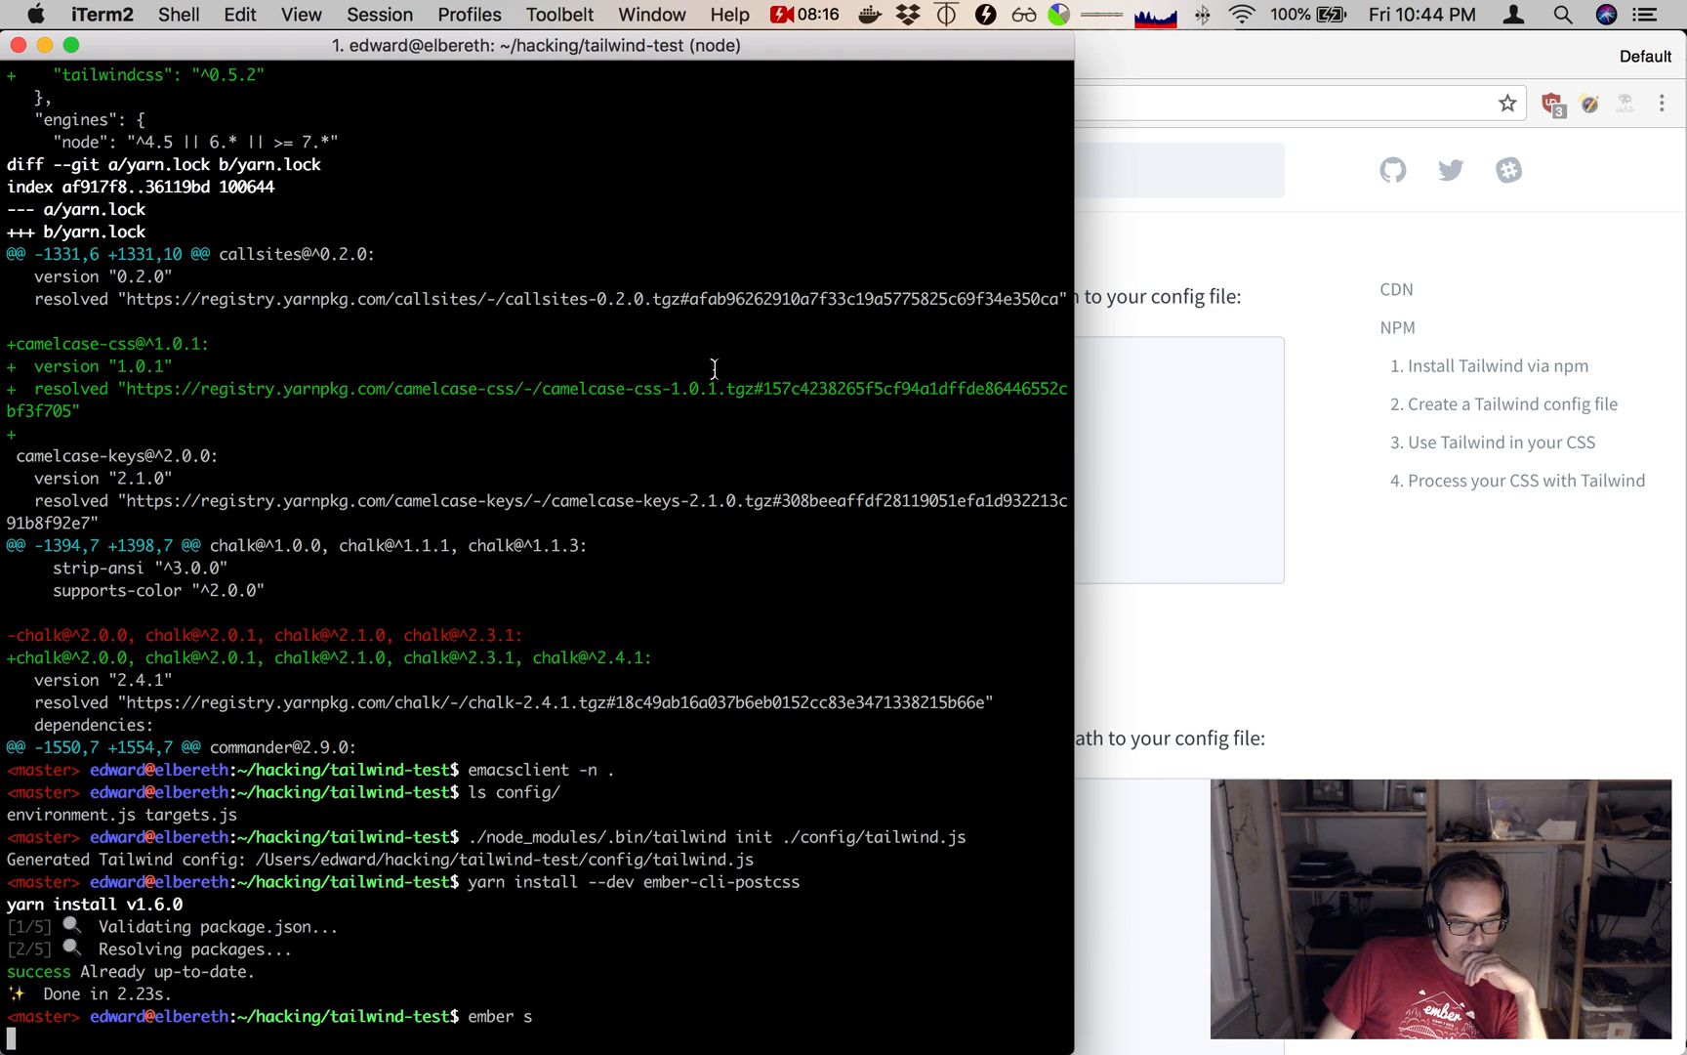
mouse_move(1011, 338)
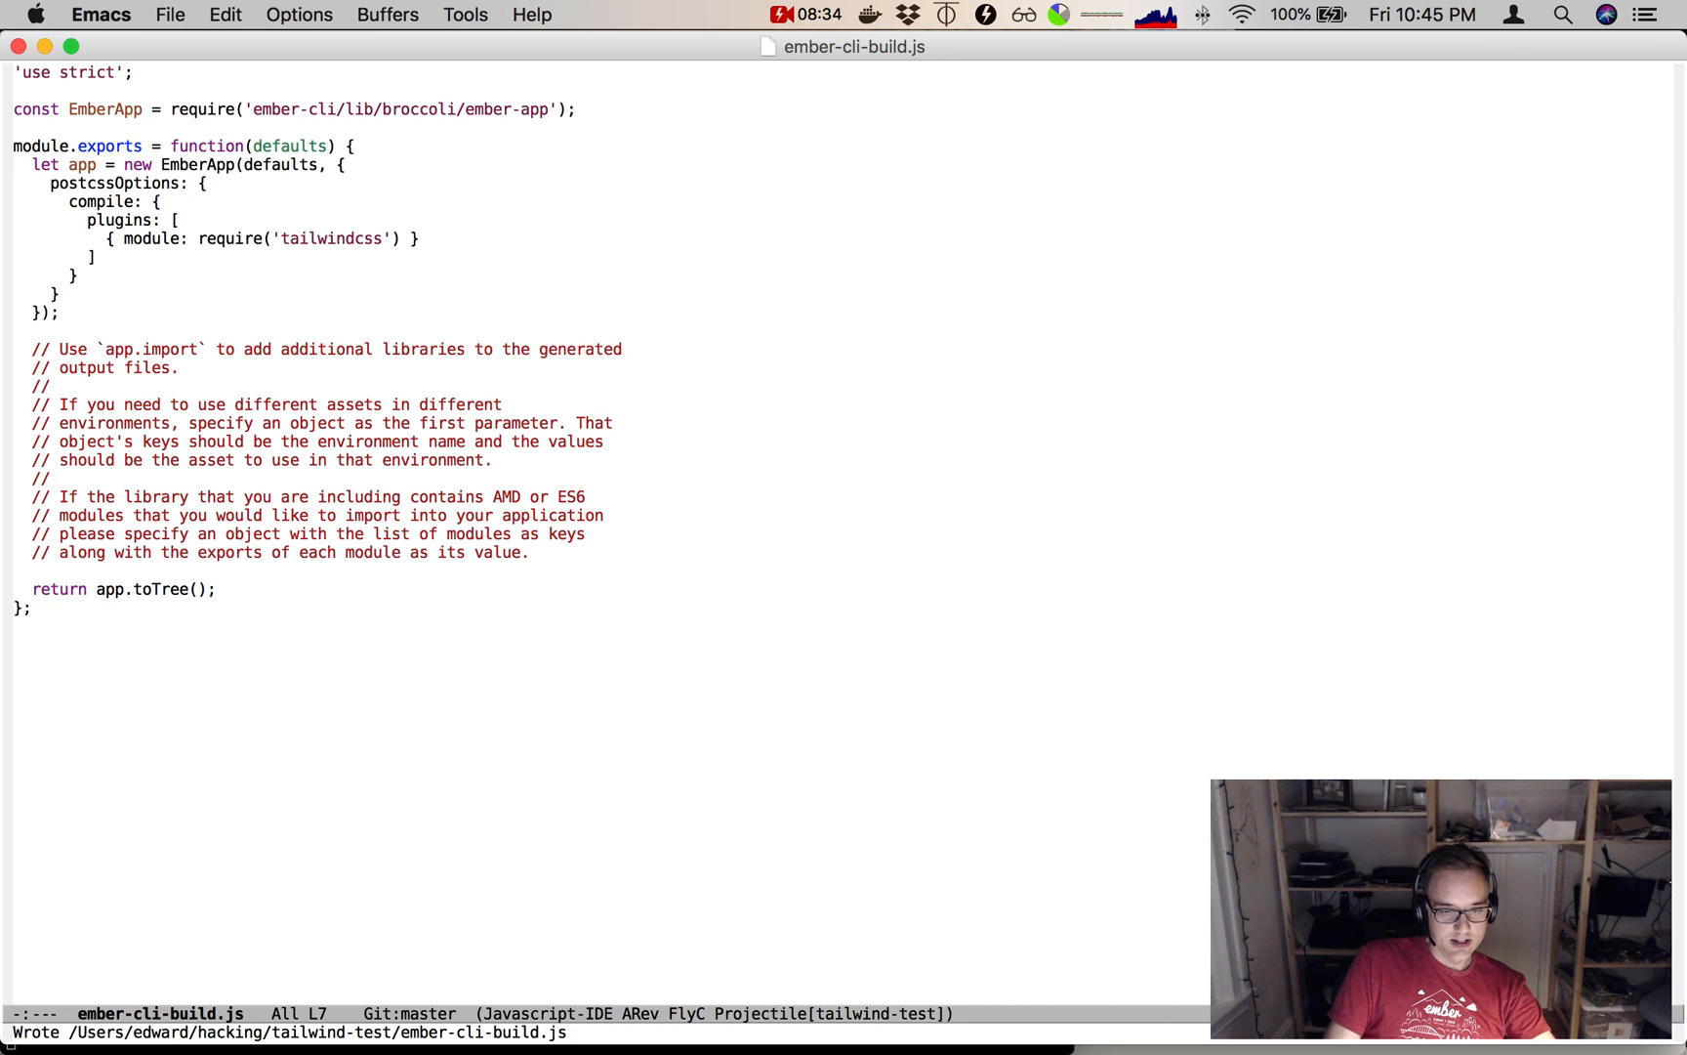
key(C-x g)
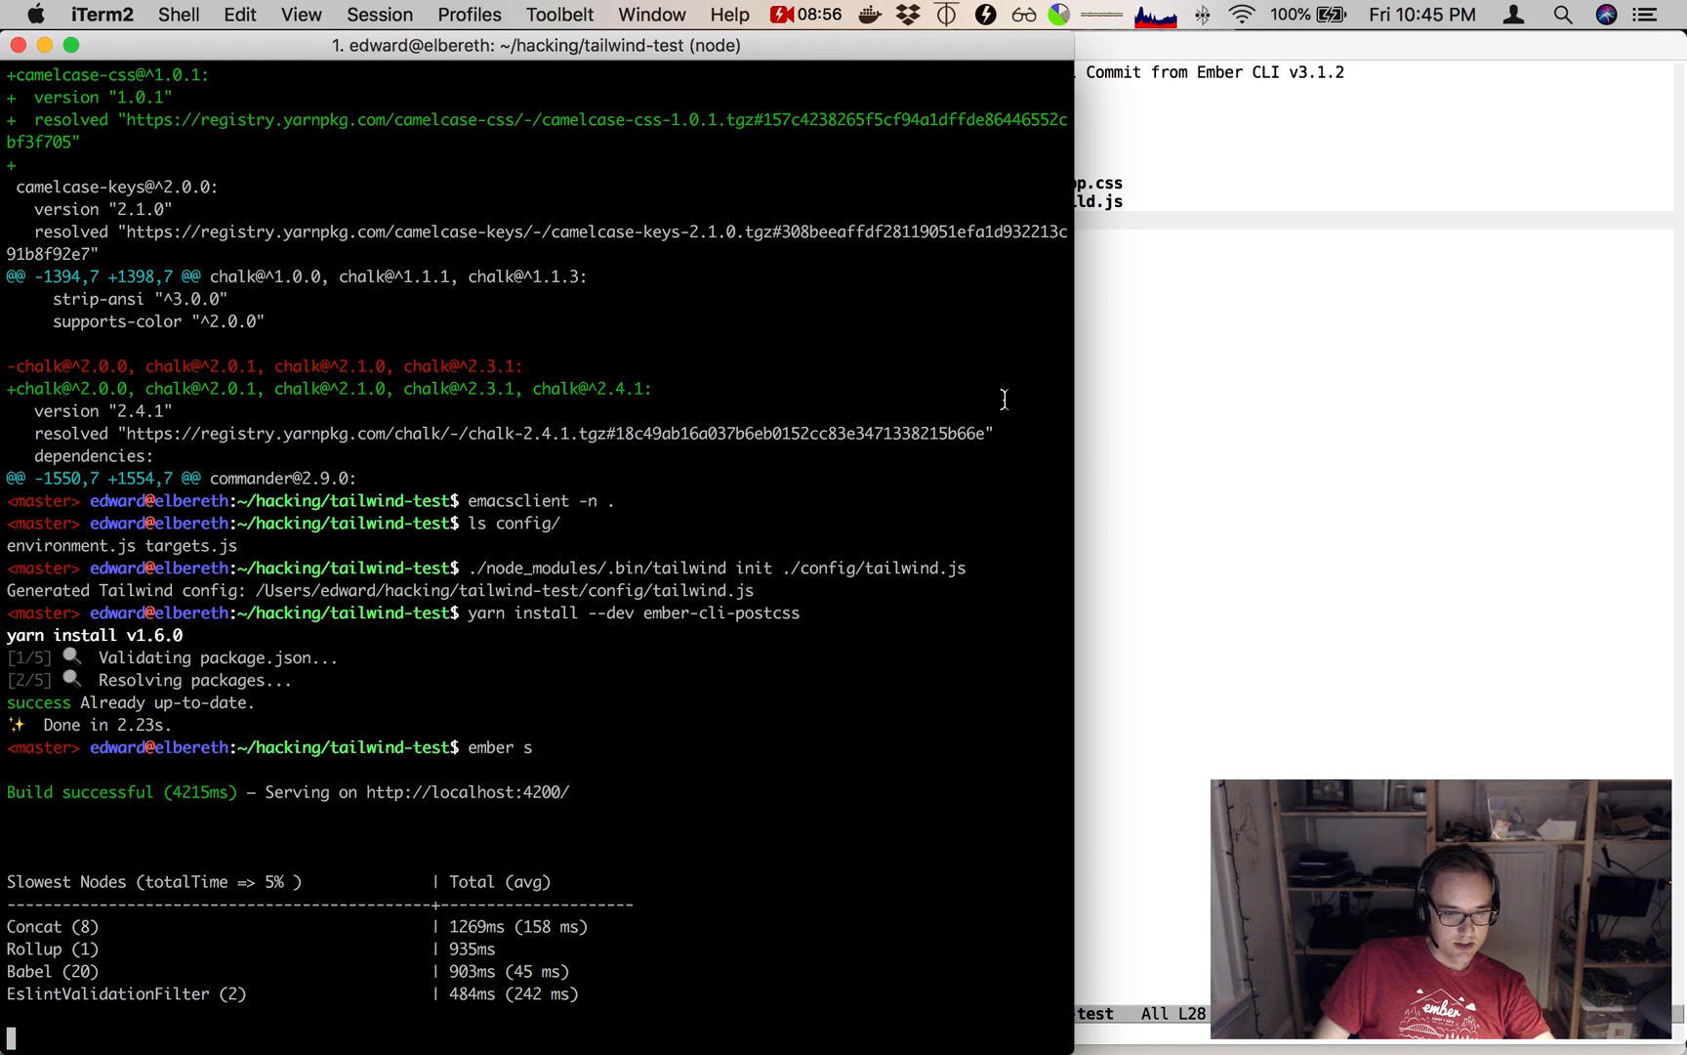
mouse_move(375, 689)
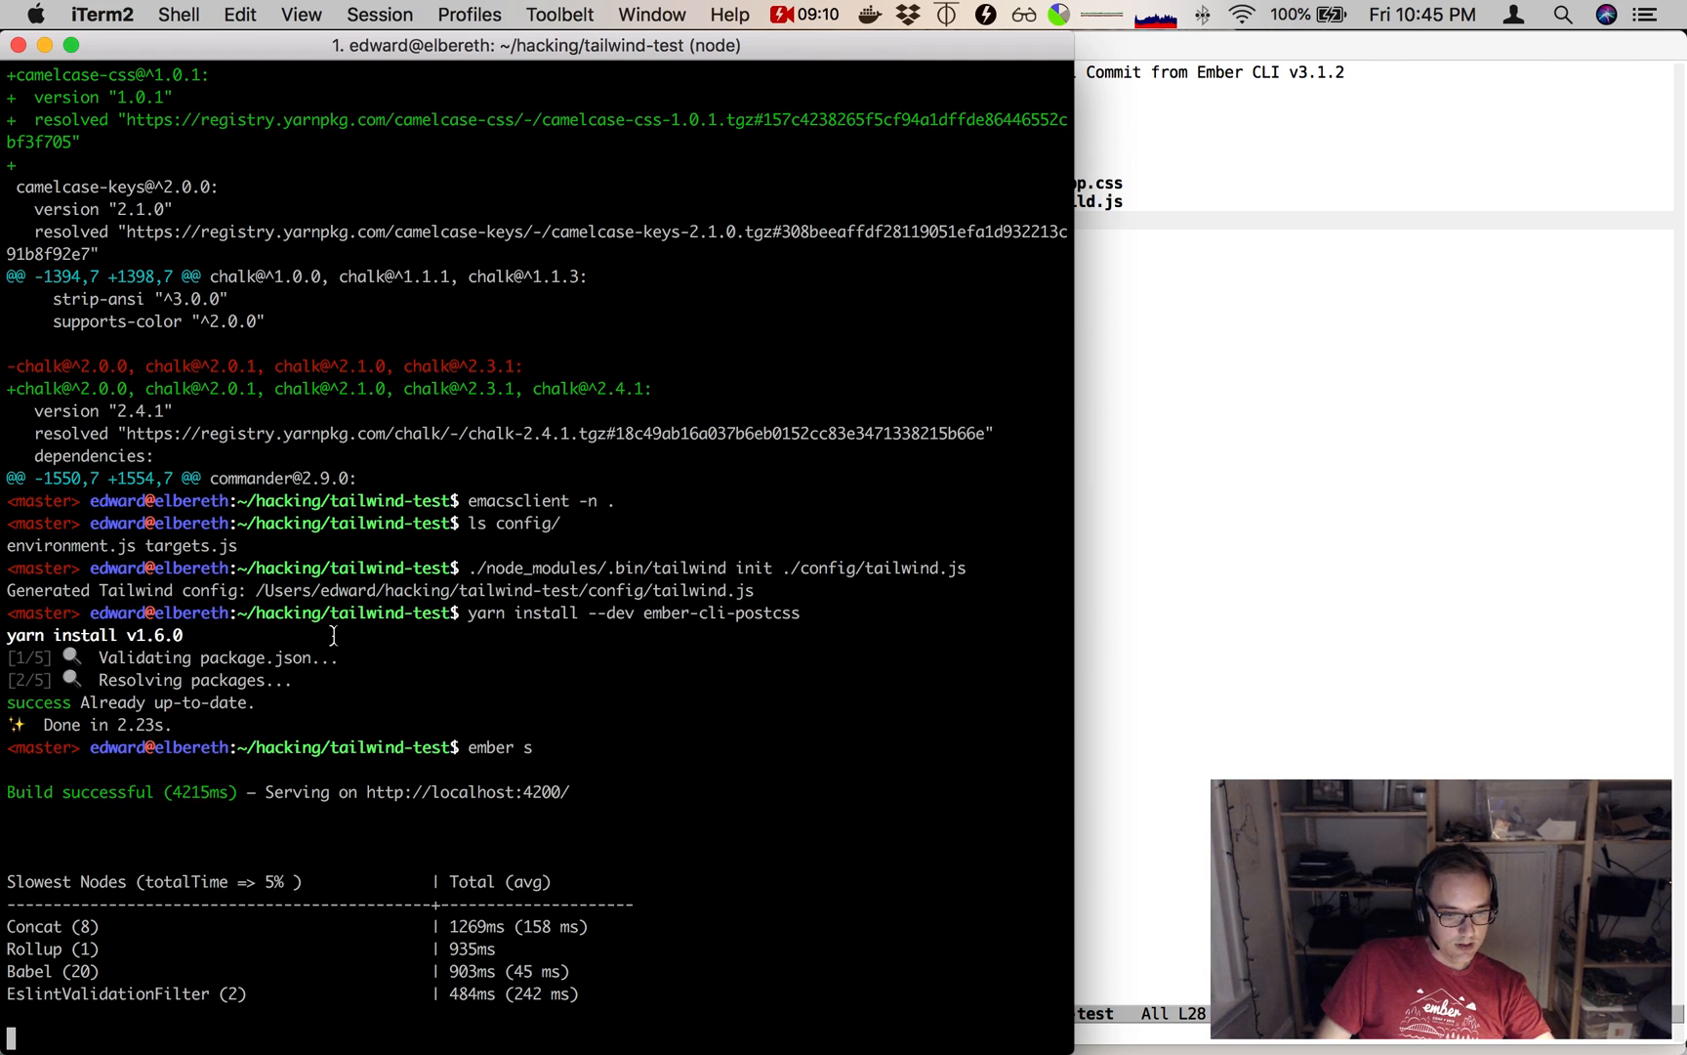
mouse_move(514, 594)
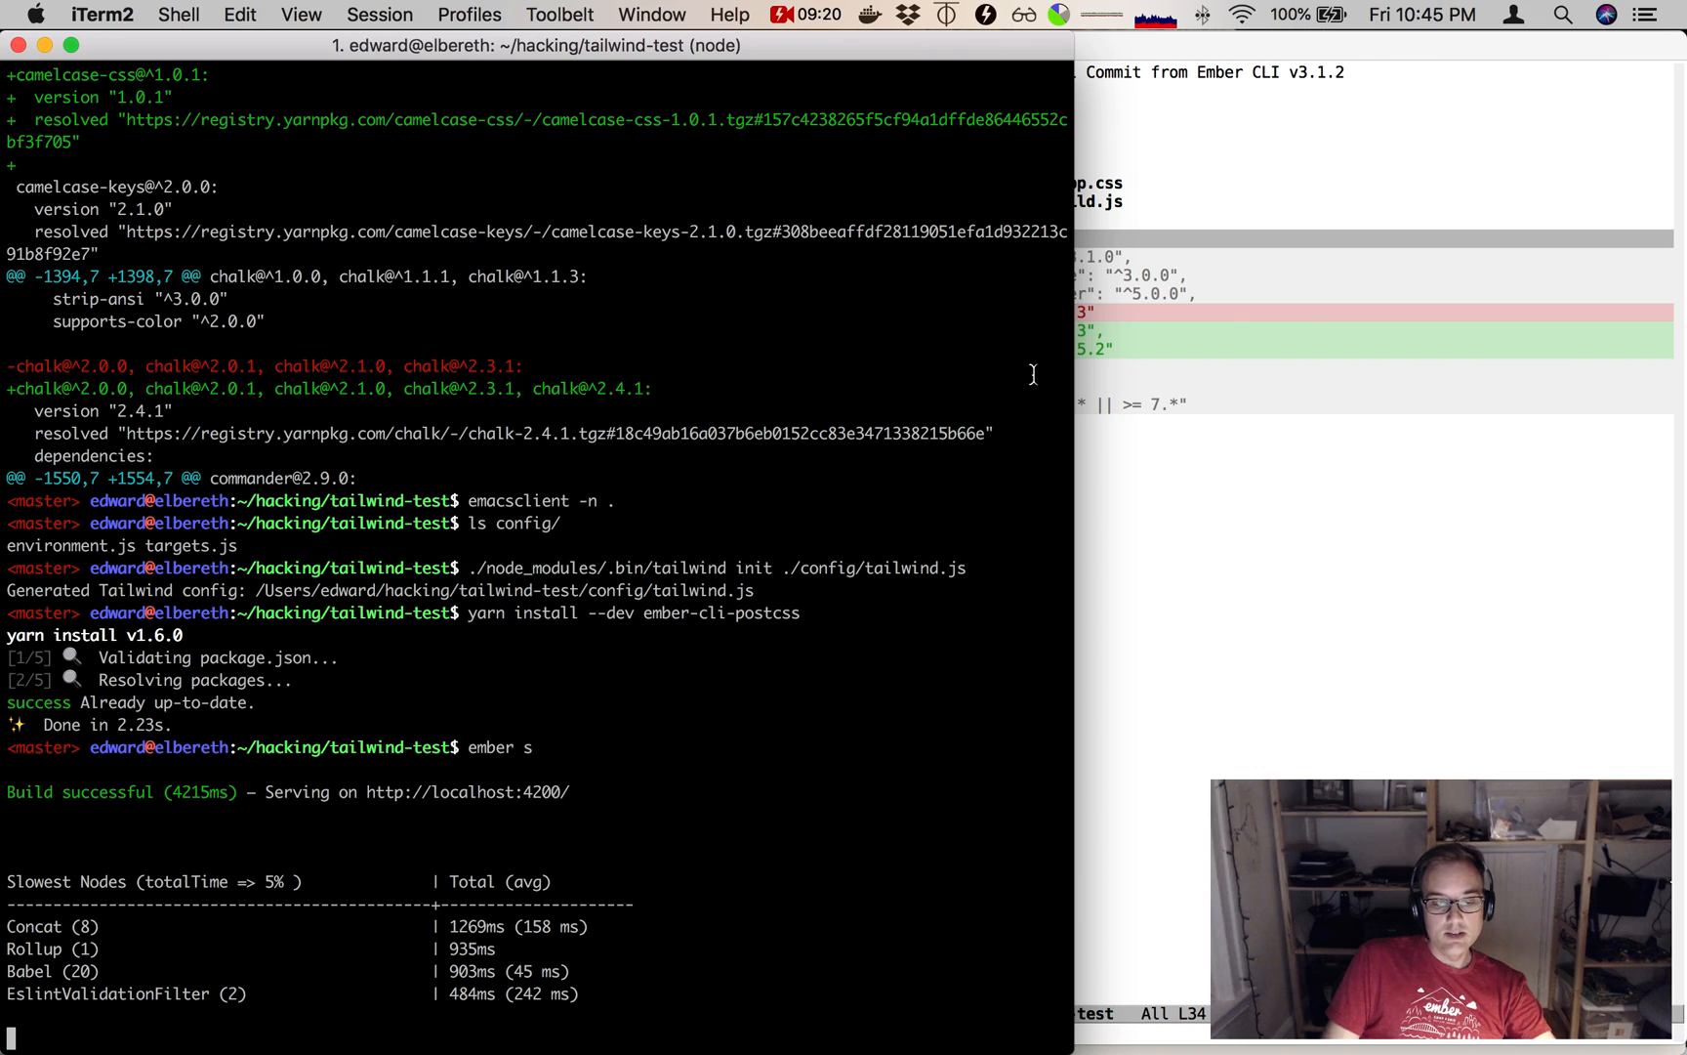
List node_modules/ember-cli-po* and install ember-cli-postcss as a dev dependency with yarn.
text(ls node_modules/)
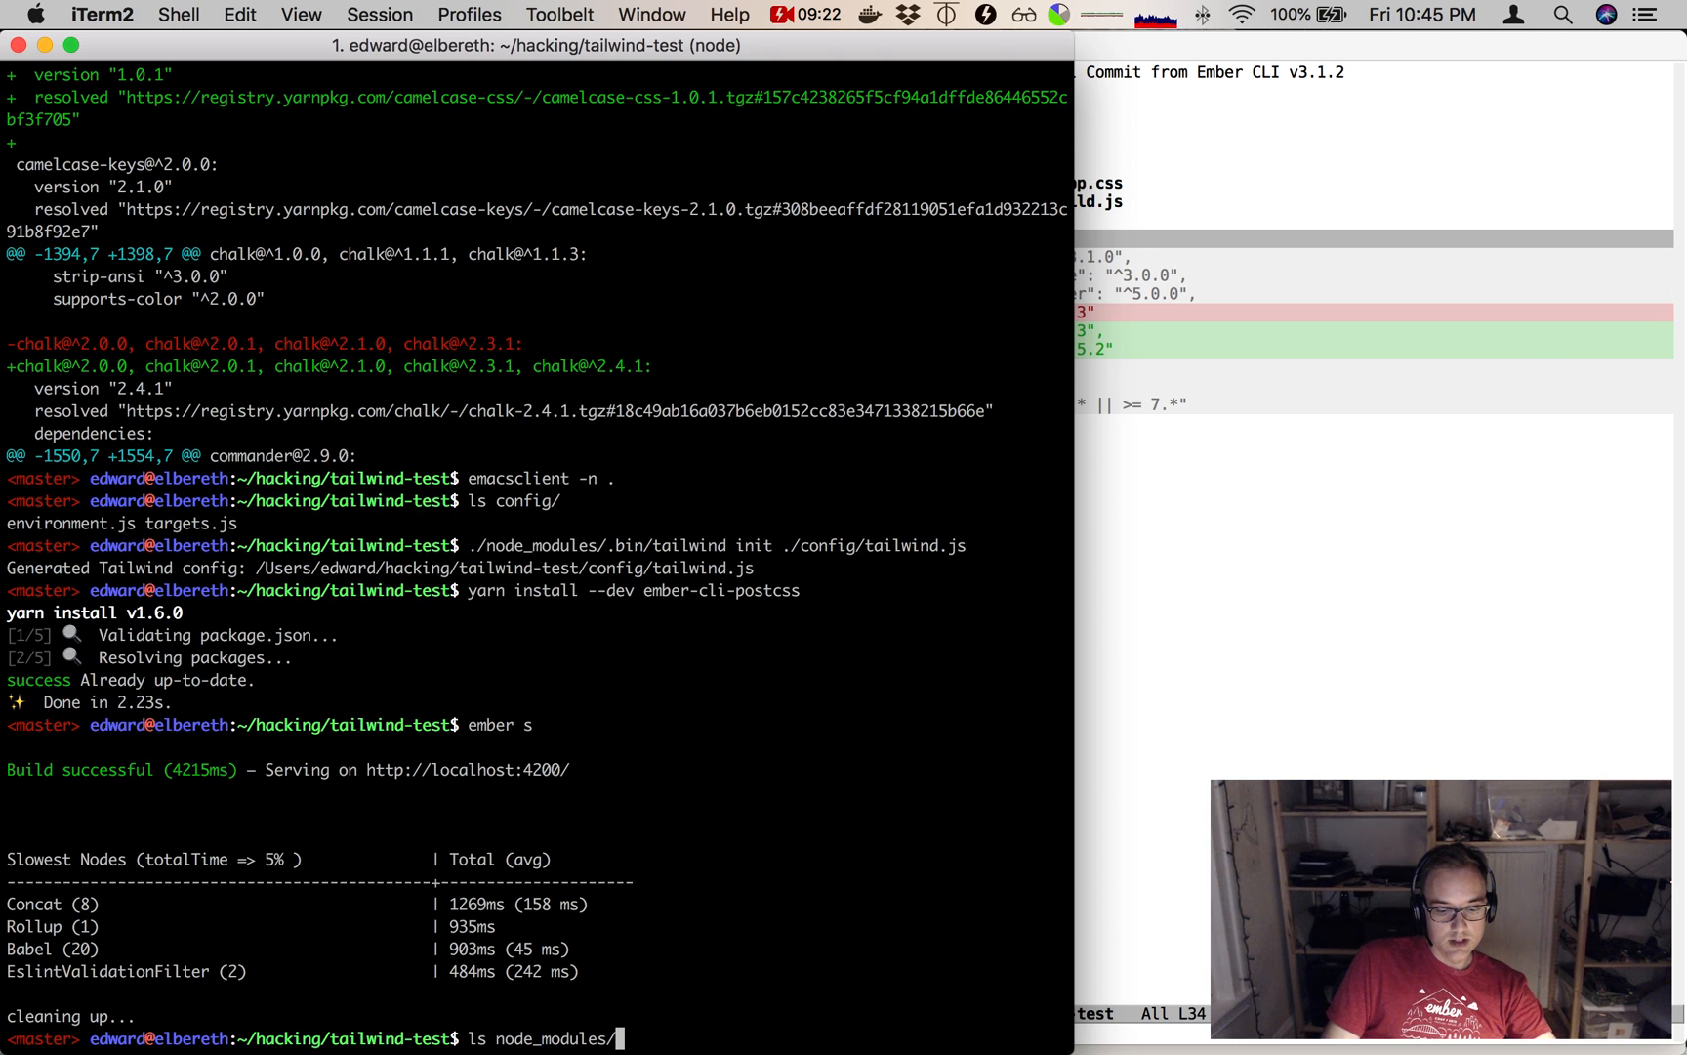
text(ember-cli)
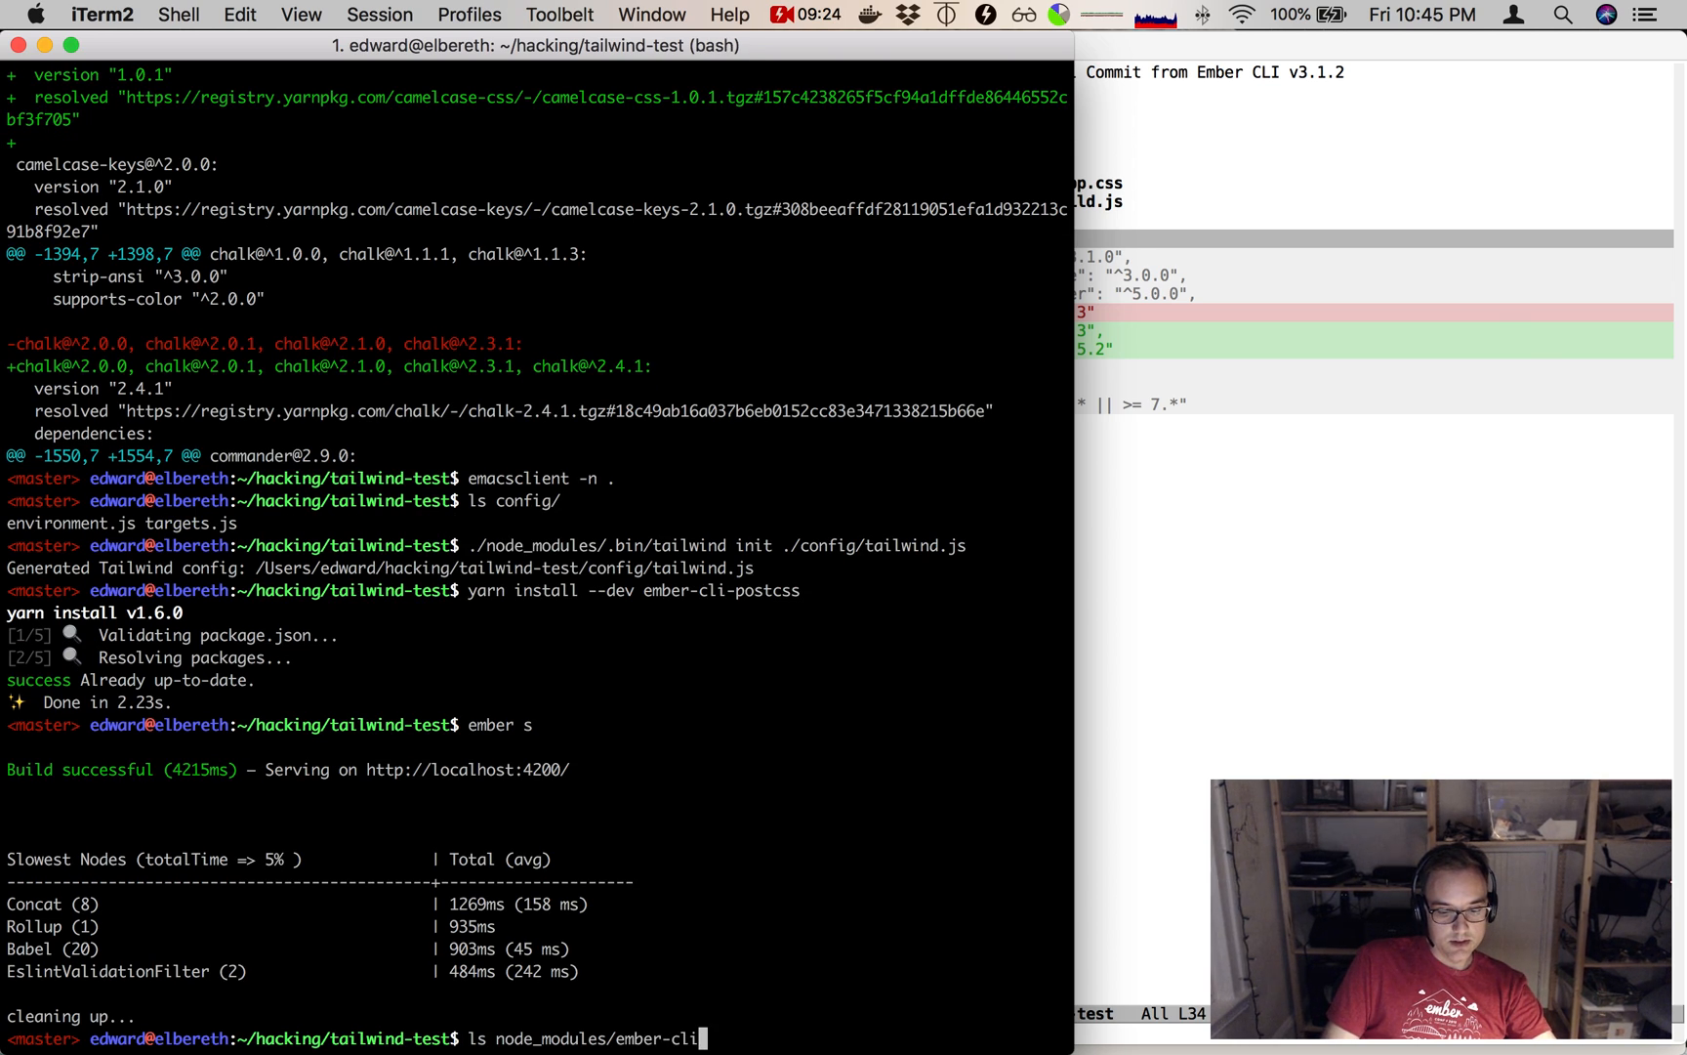
text(po)
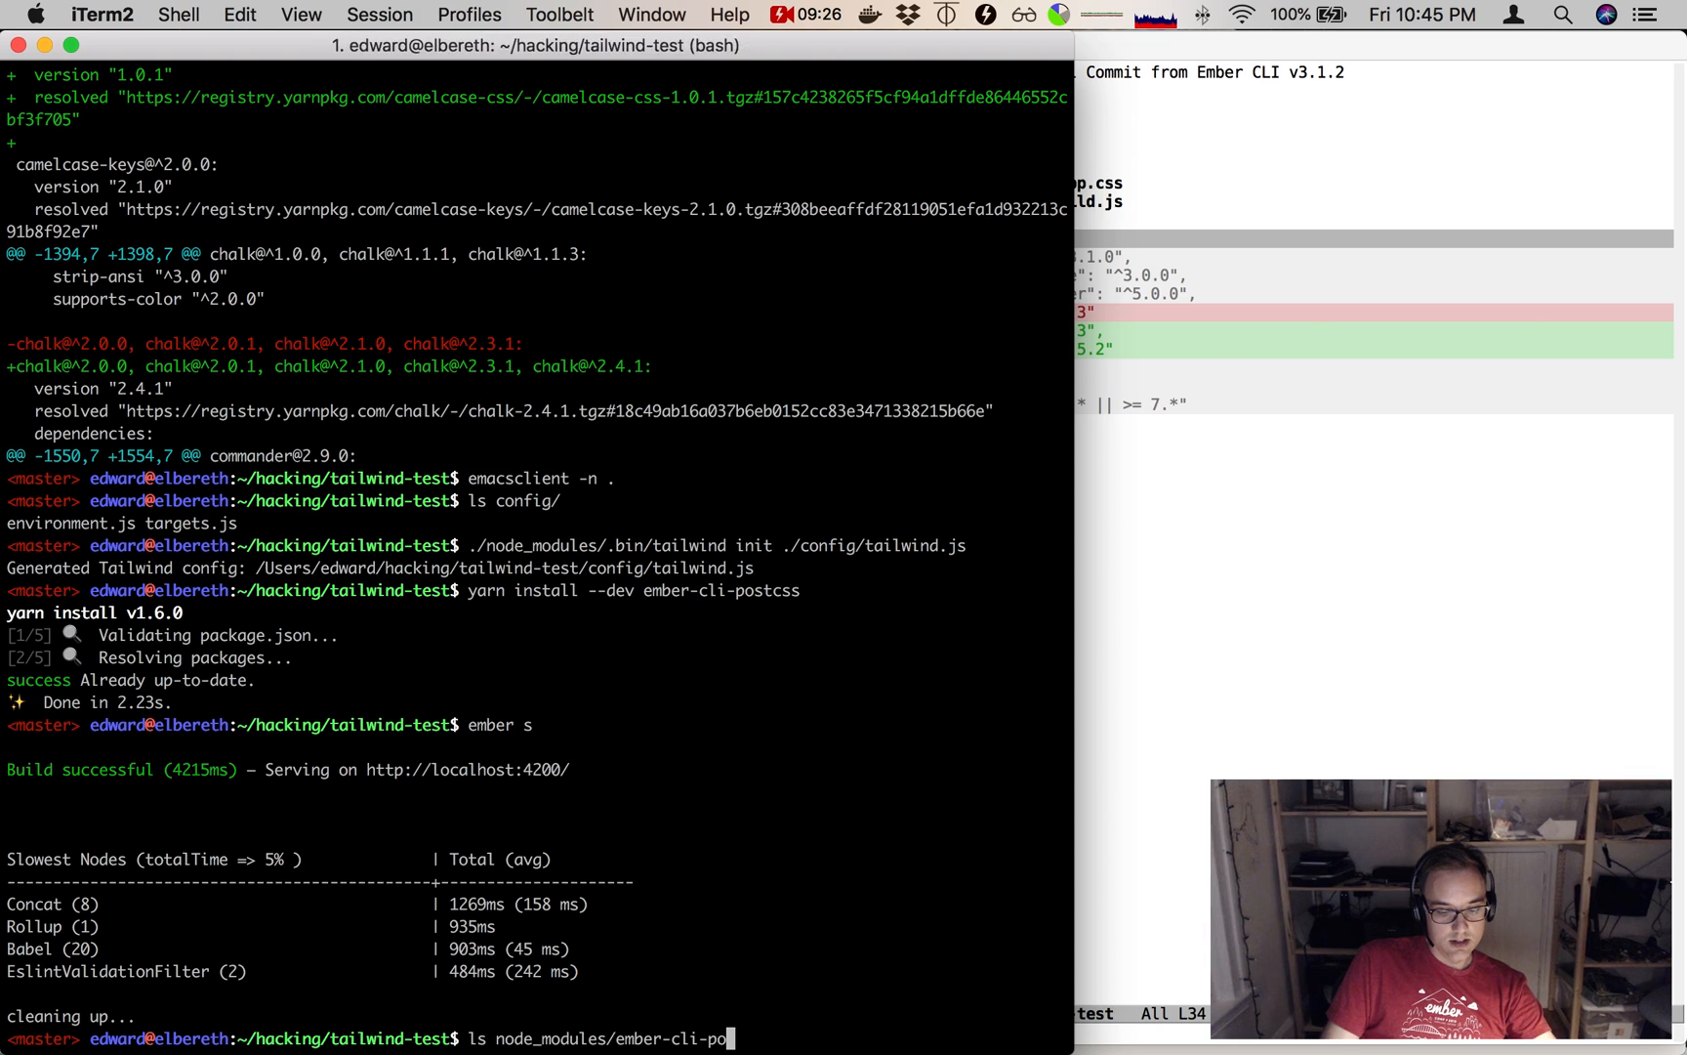
text(yarn install --dev ember-cli-postcss)
text(ember s)
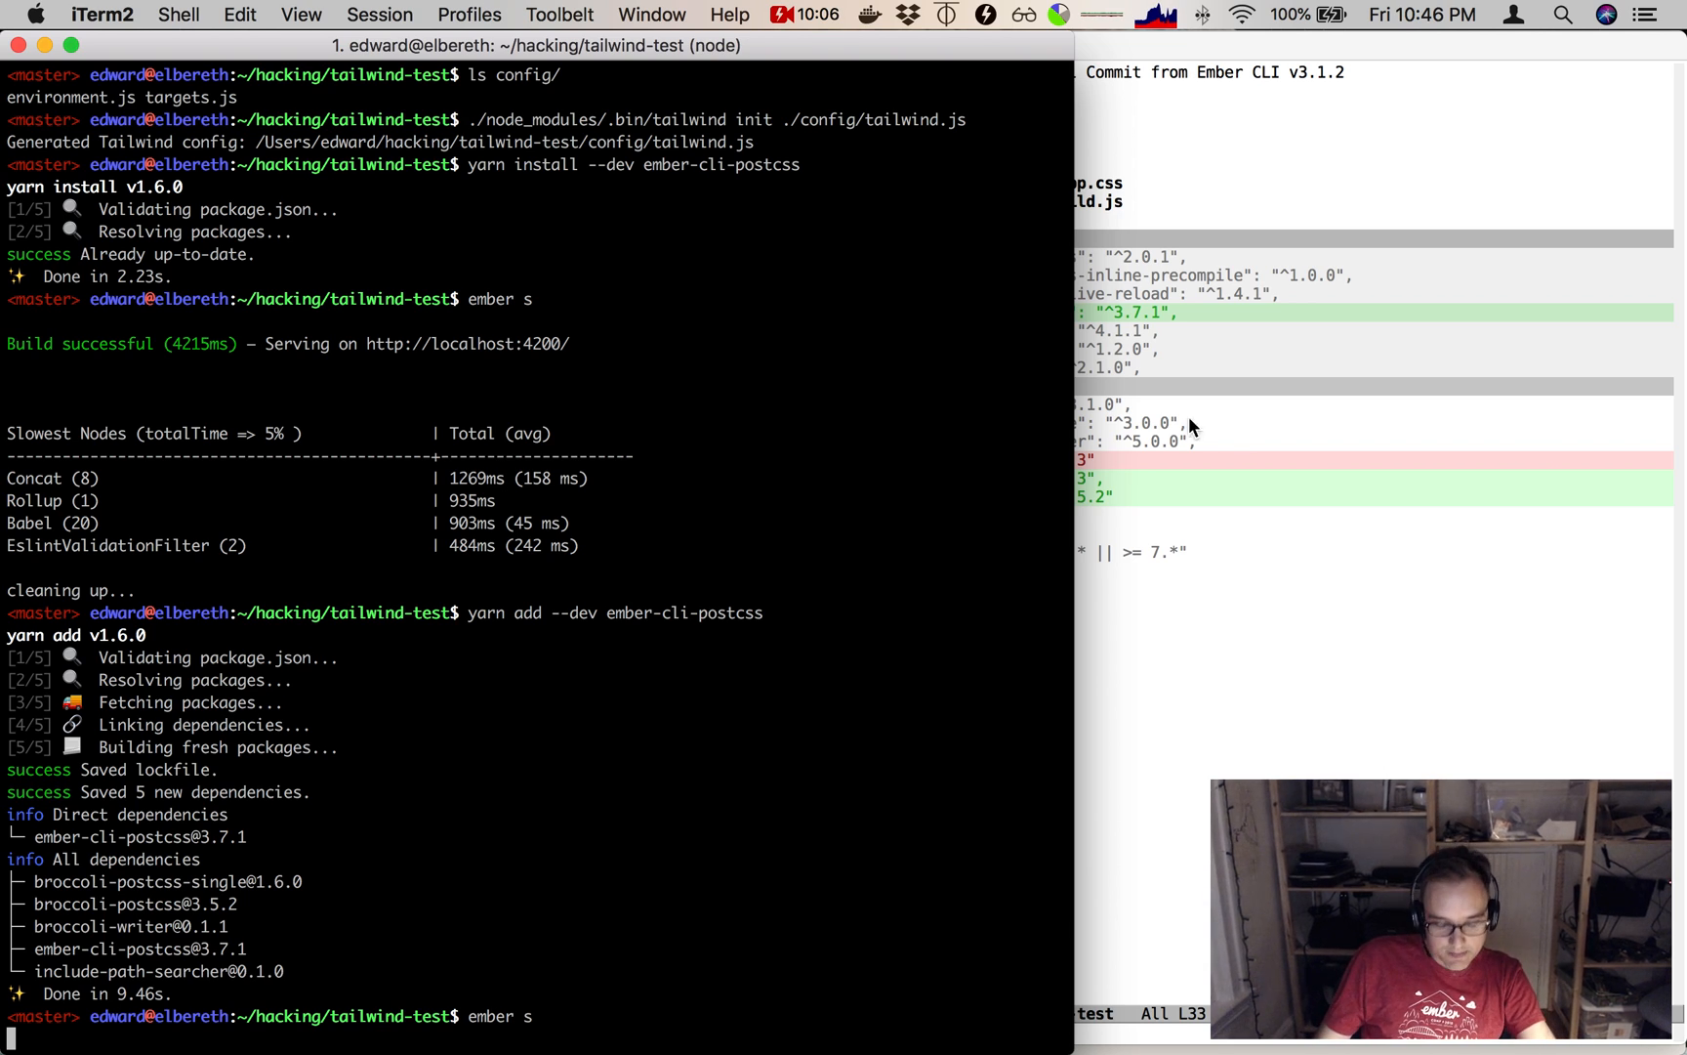
mouse_move(697, 505)
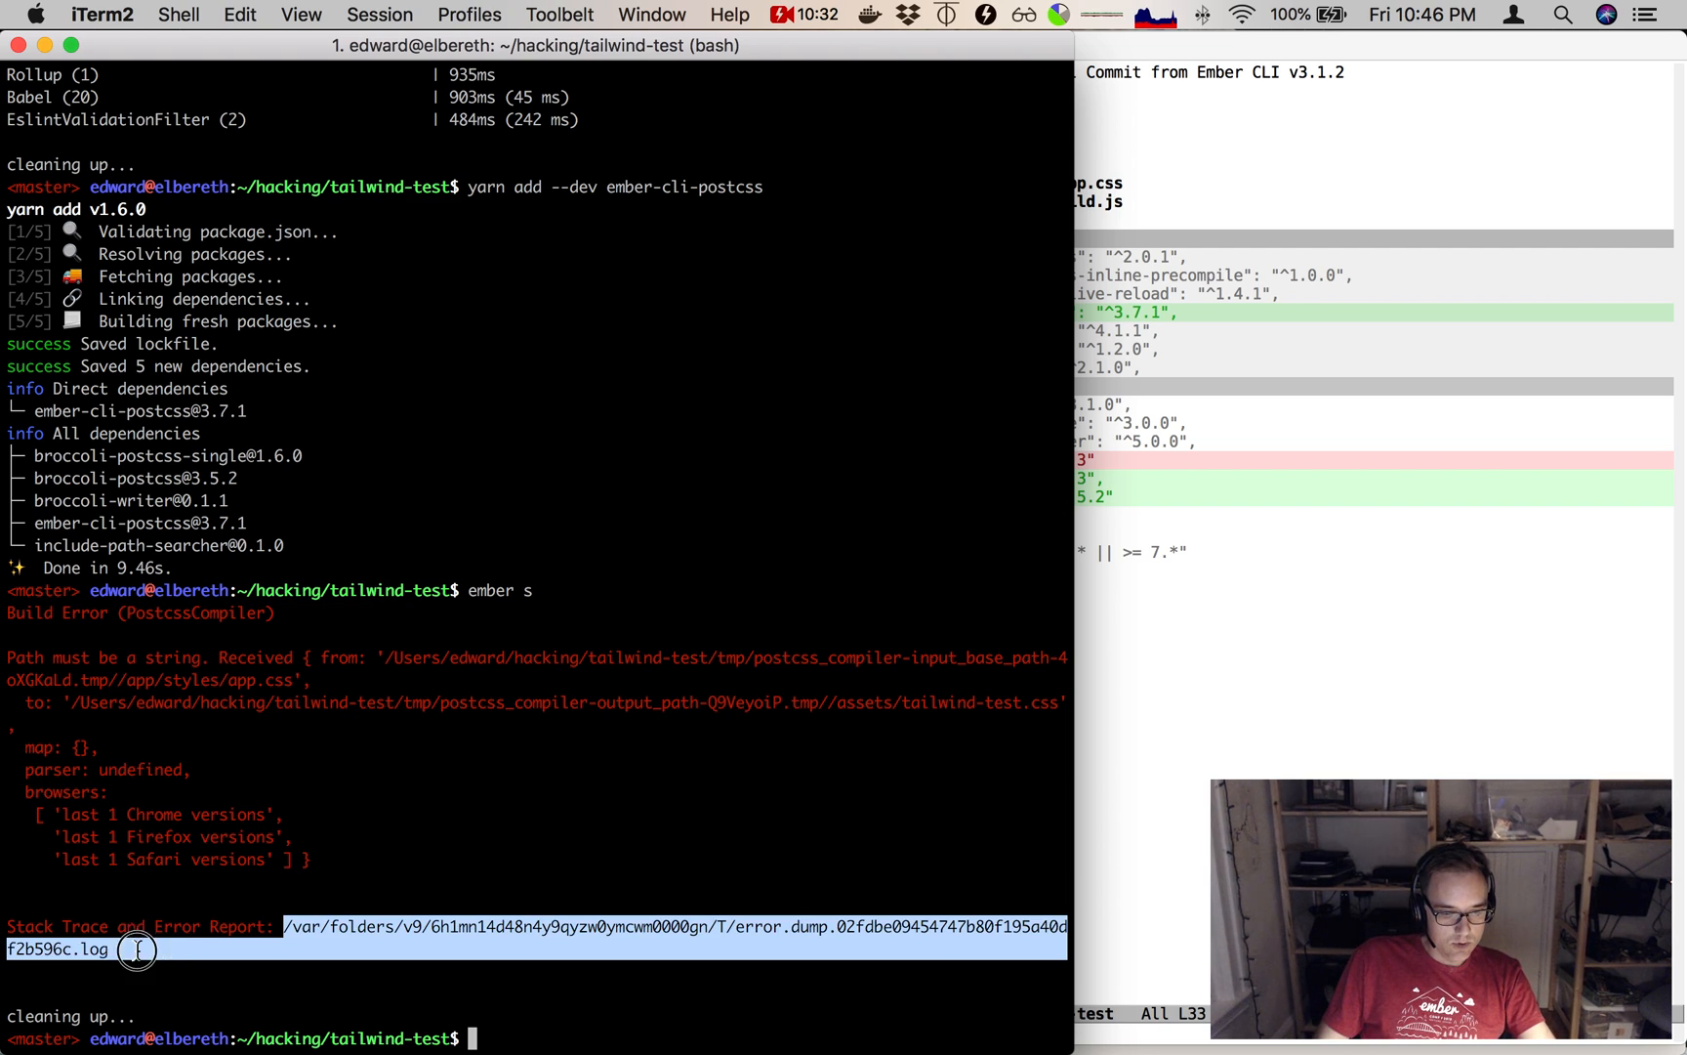
Open the PostcssCompiler 'Path must be a string' error dump log in Emacs.
text(e)
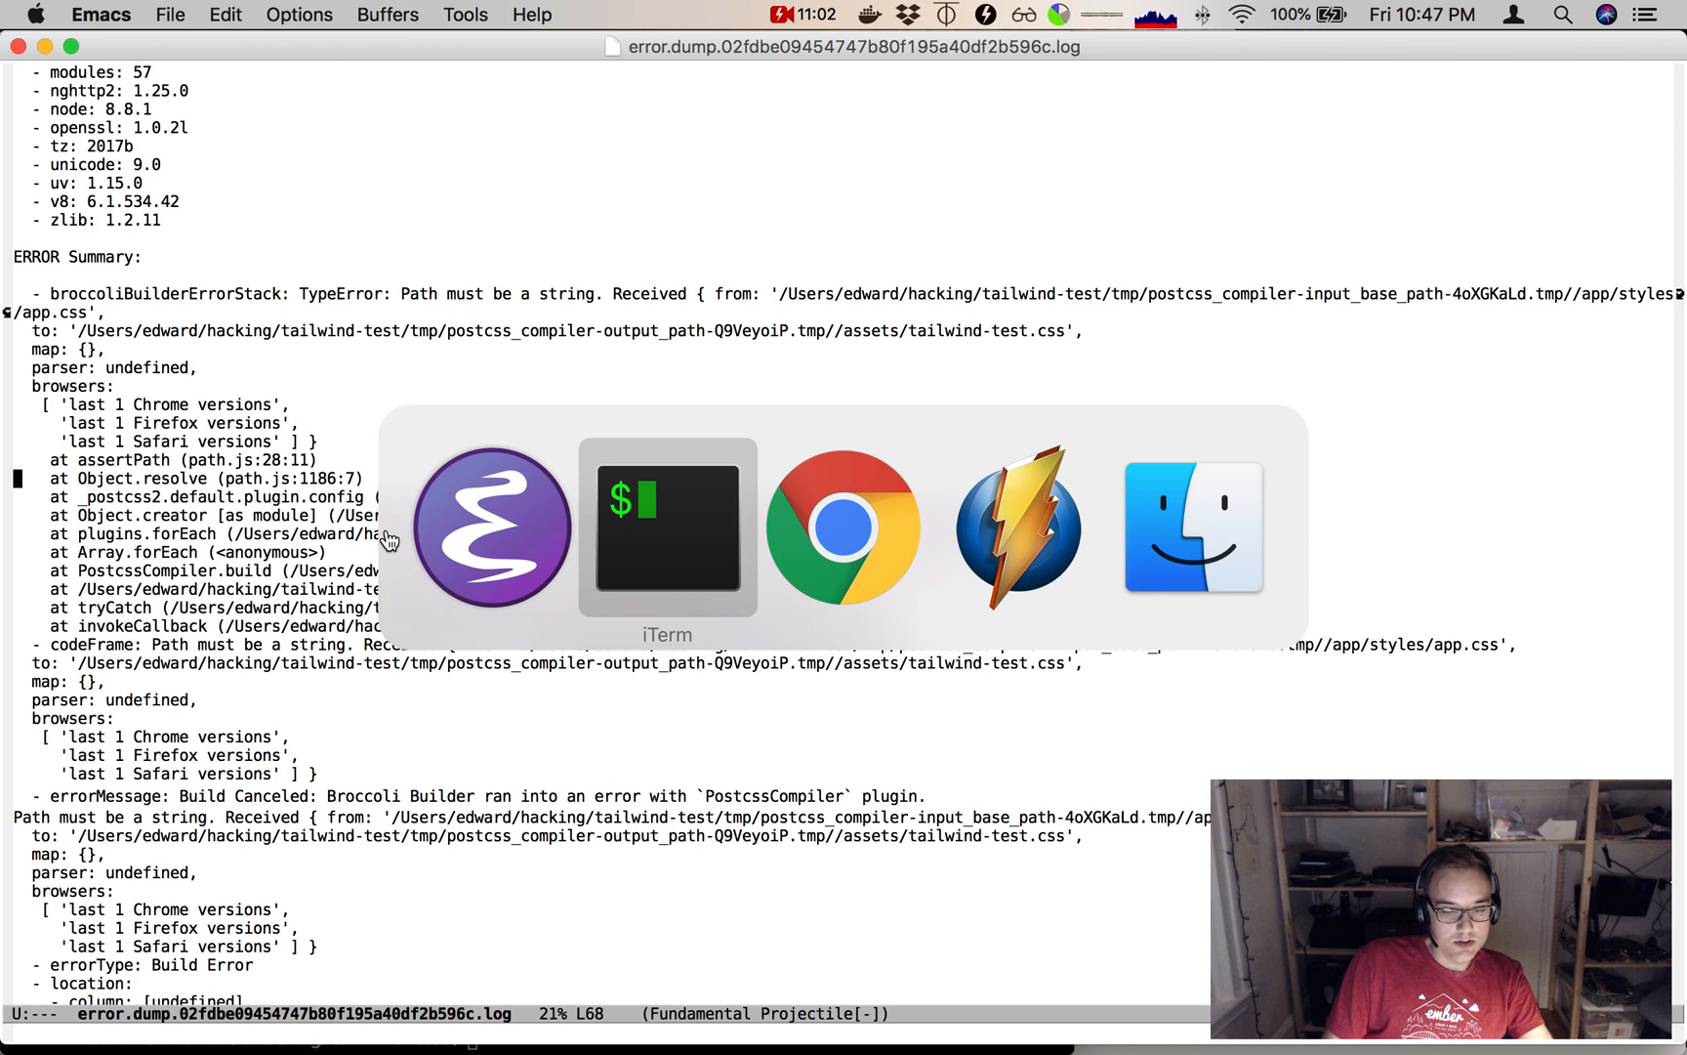
Review the Tailwind Webpack snippet's tailwindcss call and its example config file path.
click(842, 527)
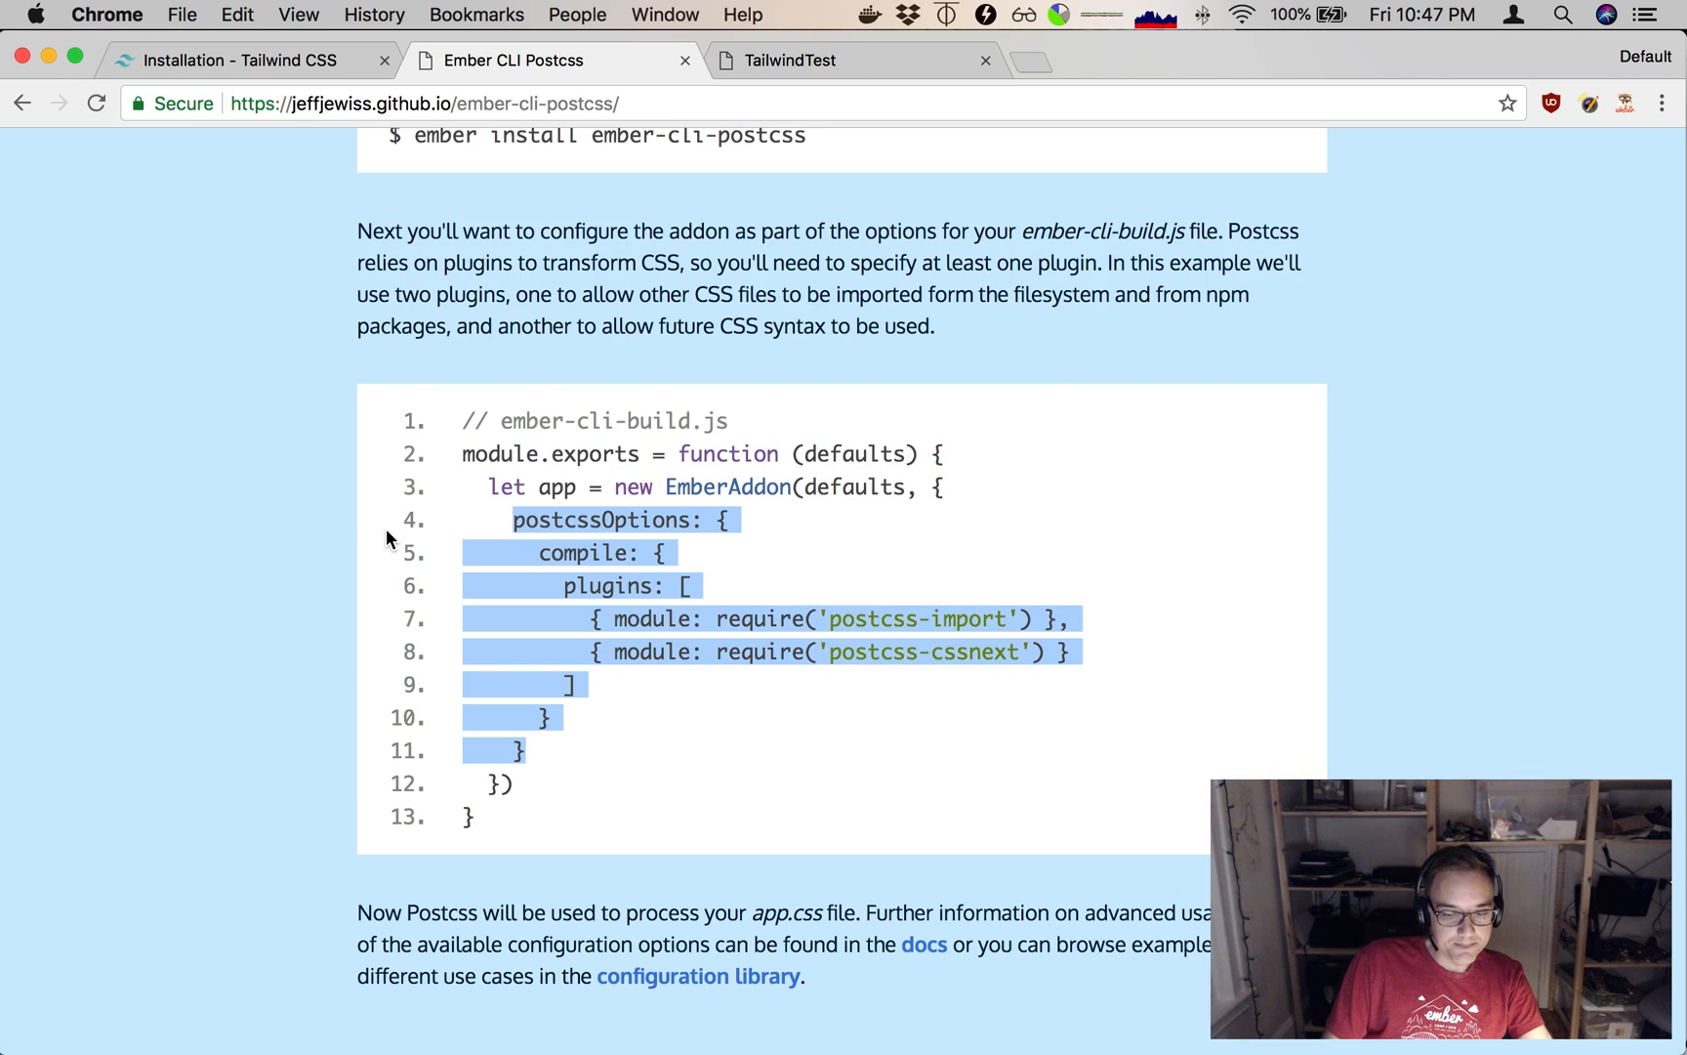
click(248, 60)
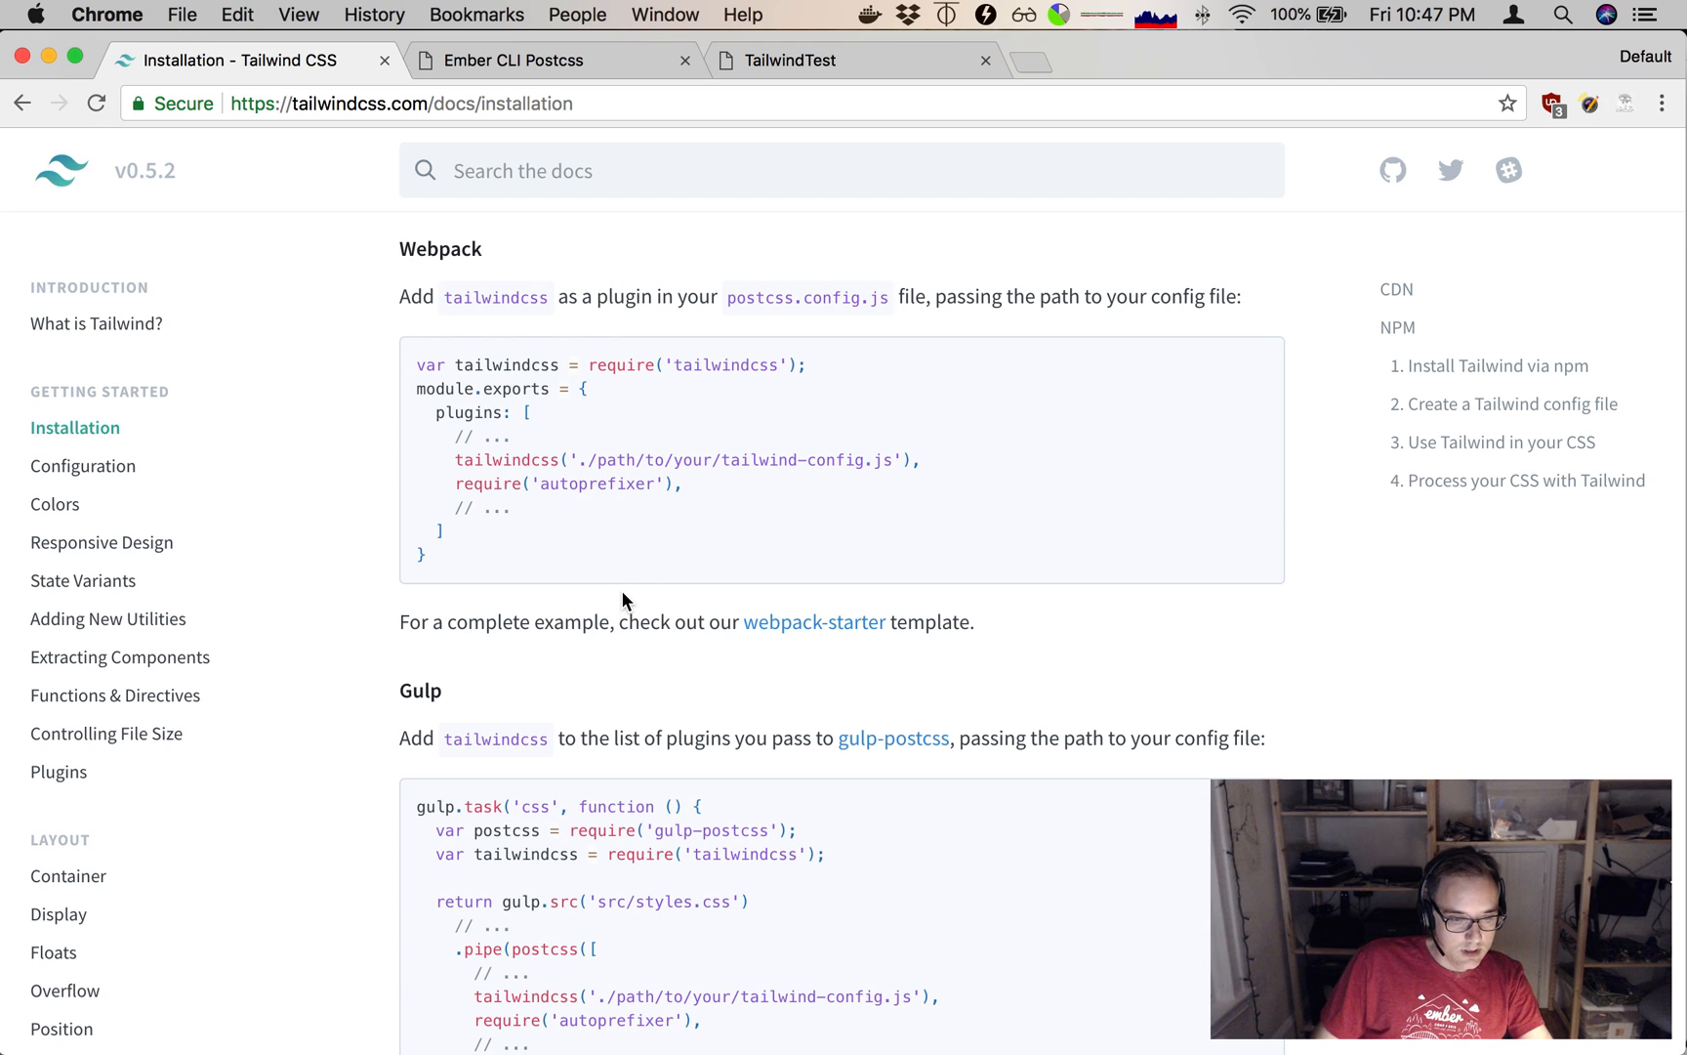
scroll(down, 3)
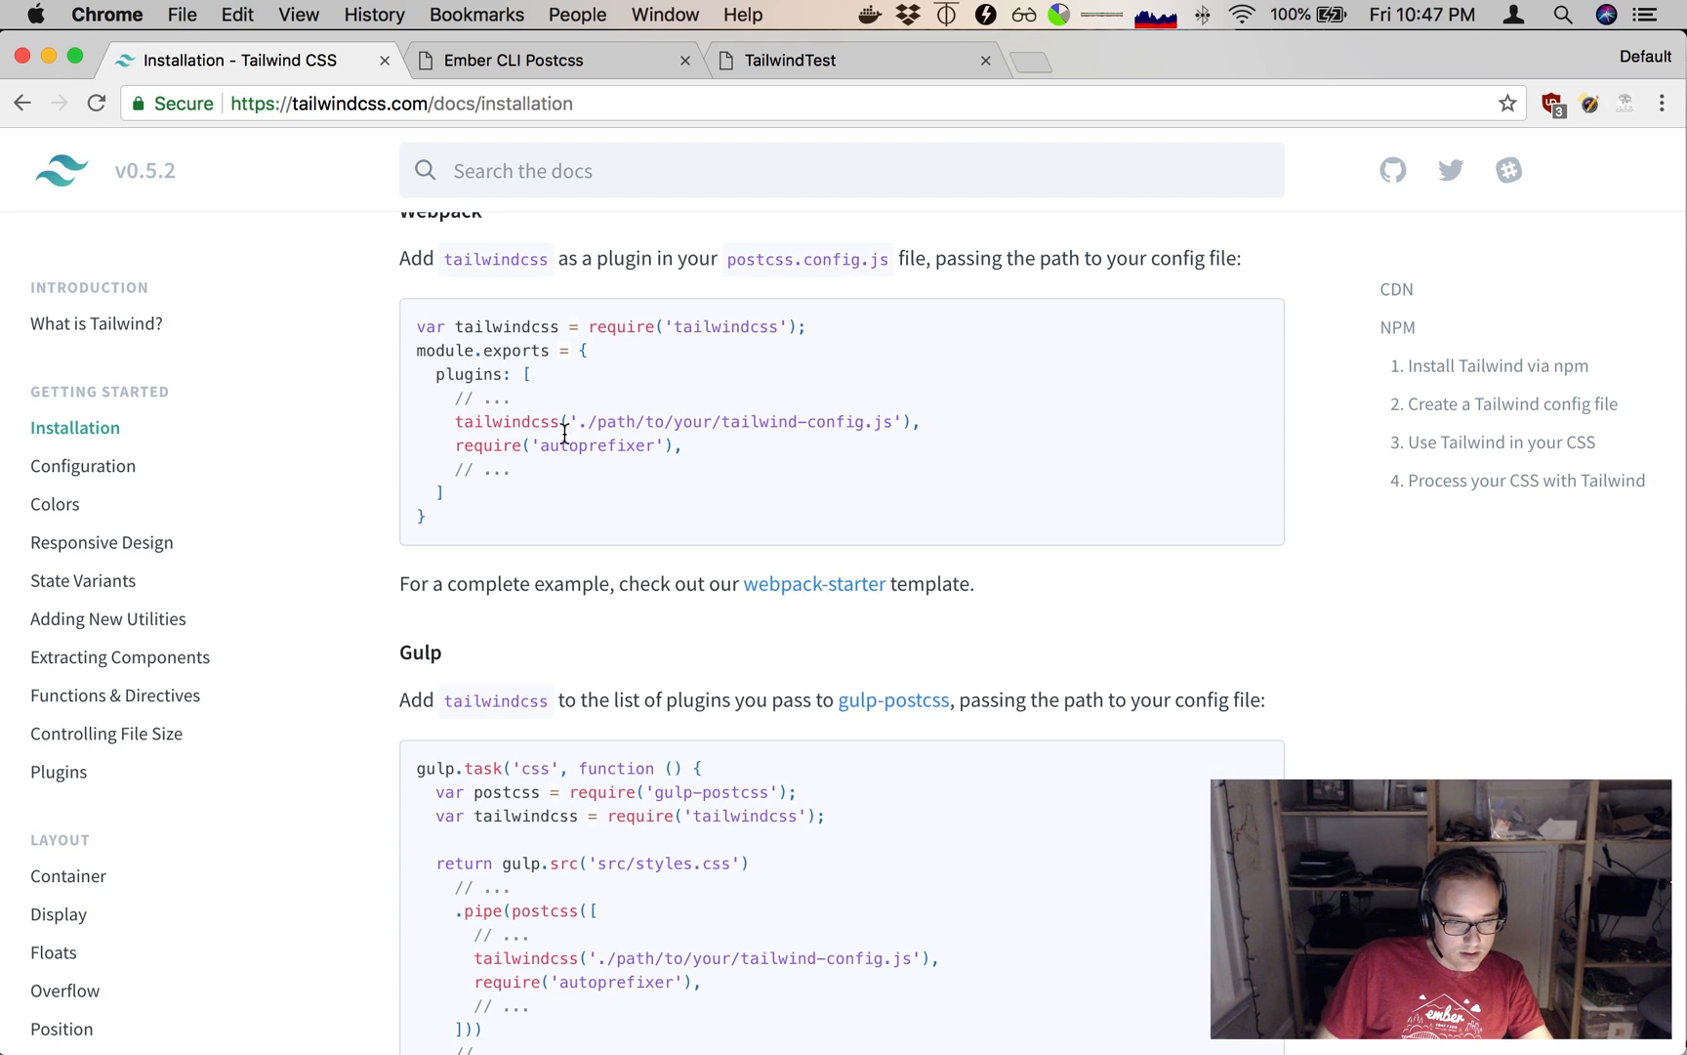
double_click(508, 420)
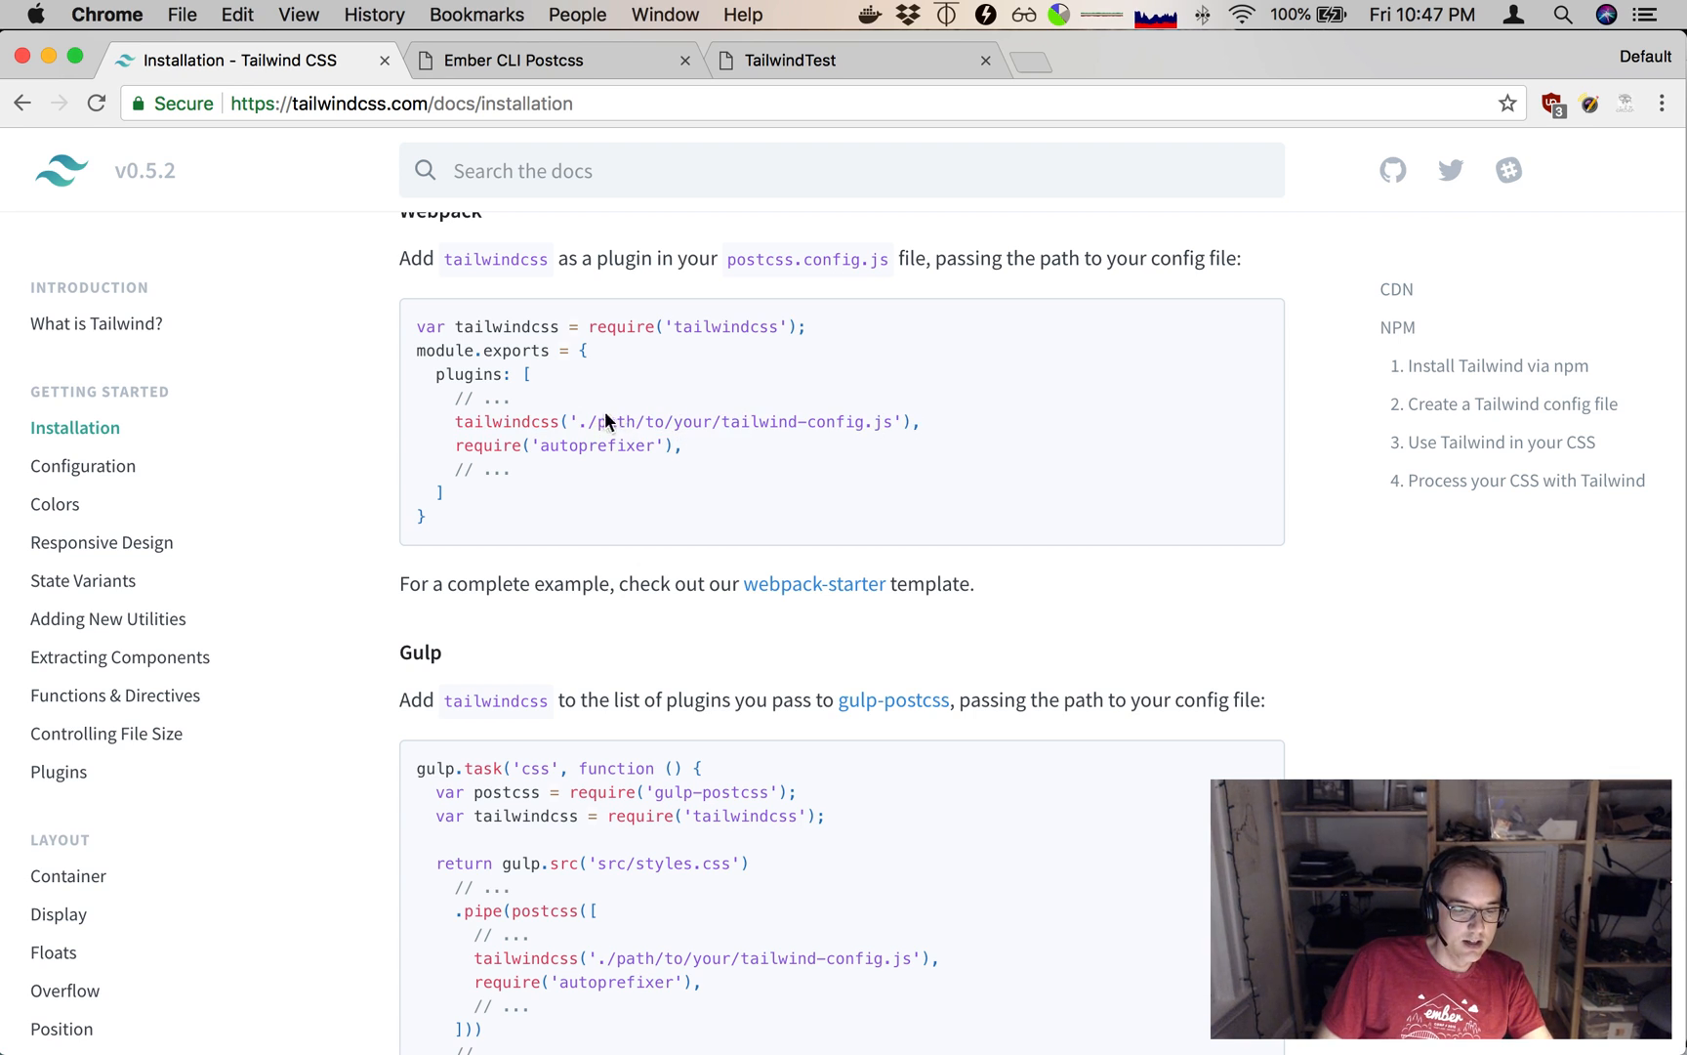
double_click(500, 420)
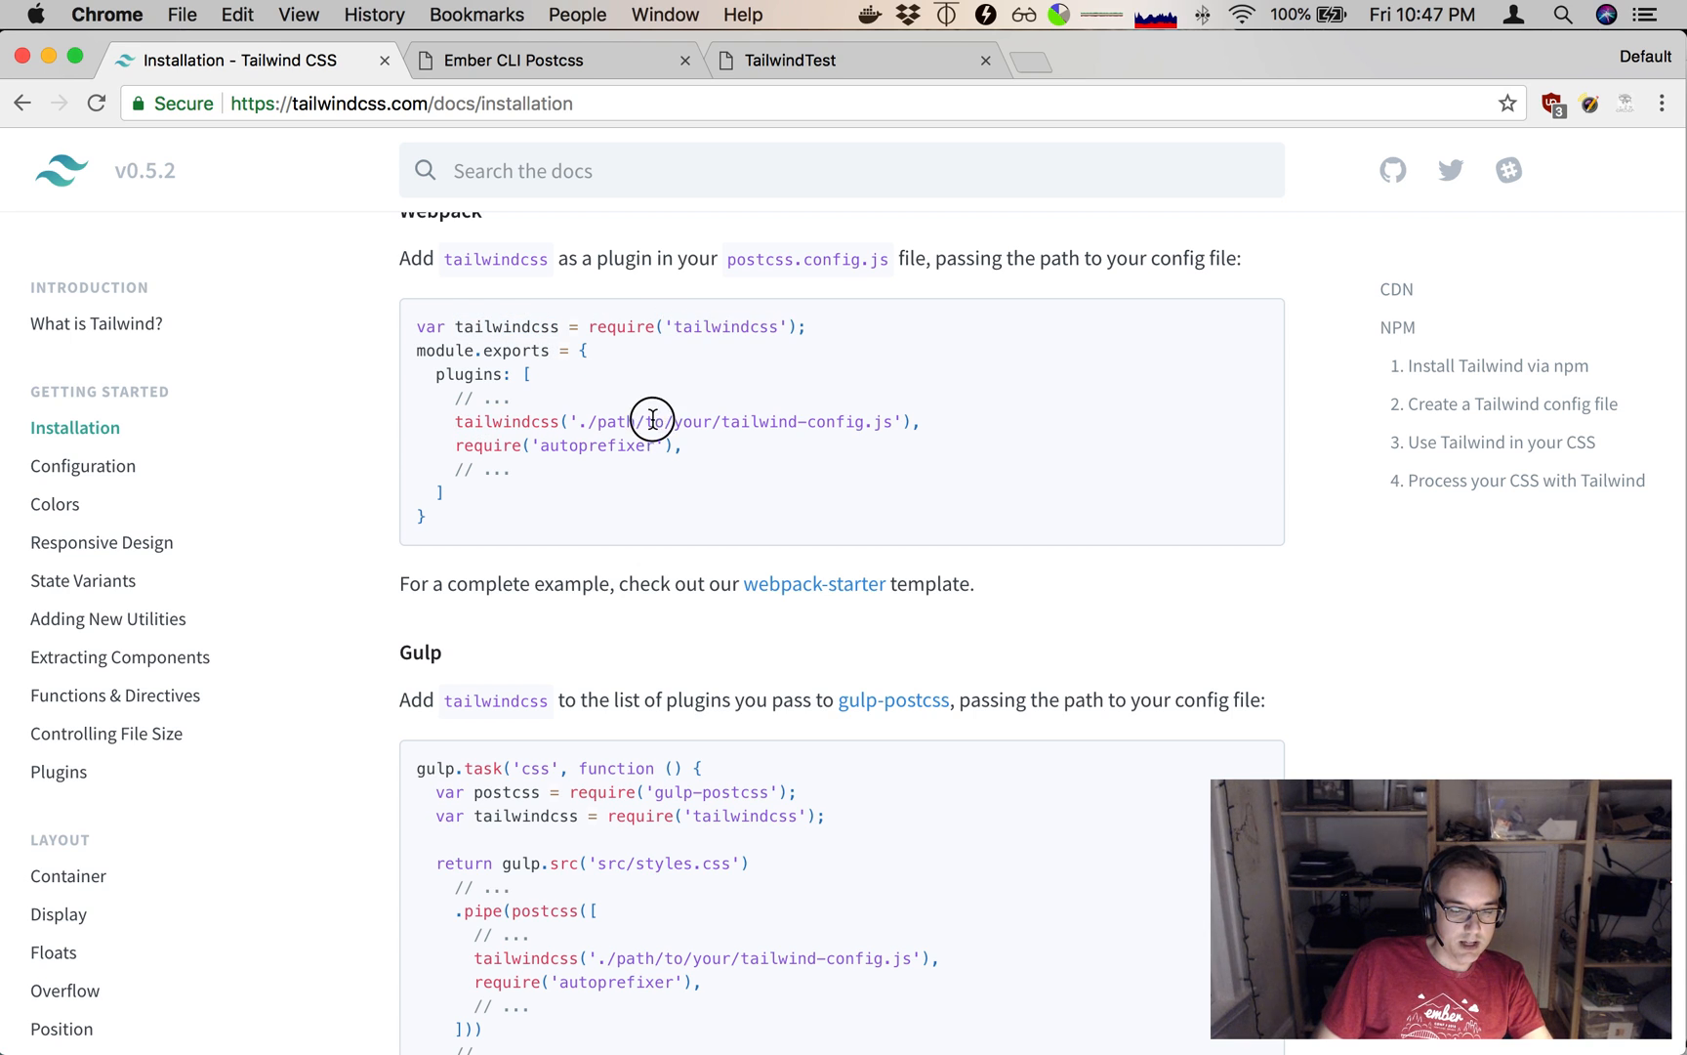
double_click(507, 420)
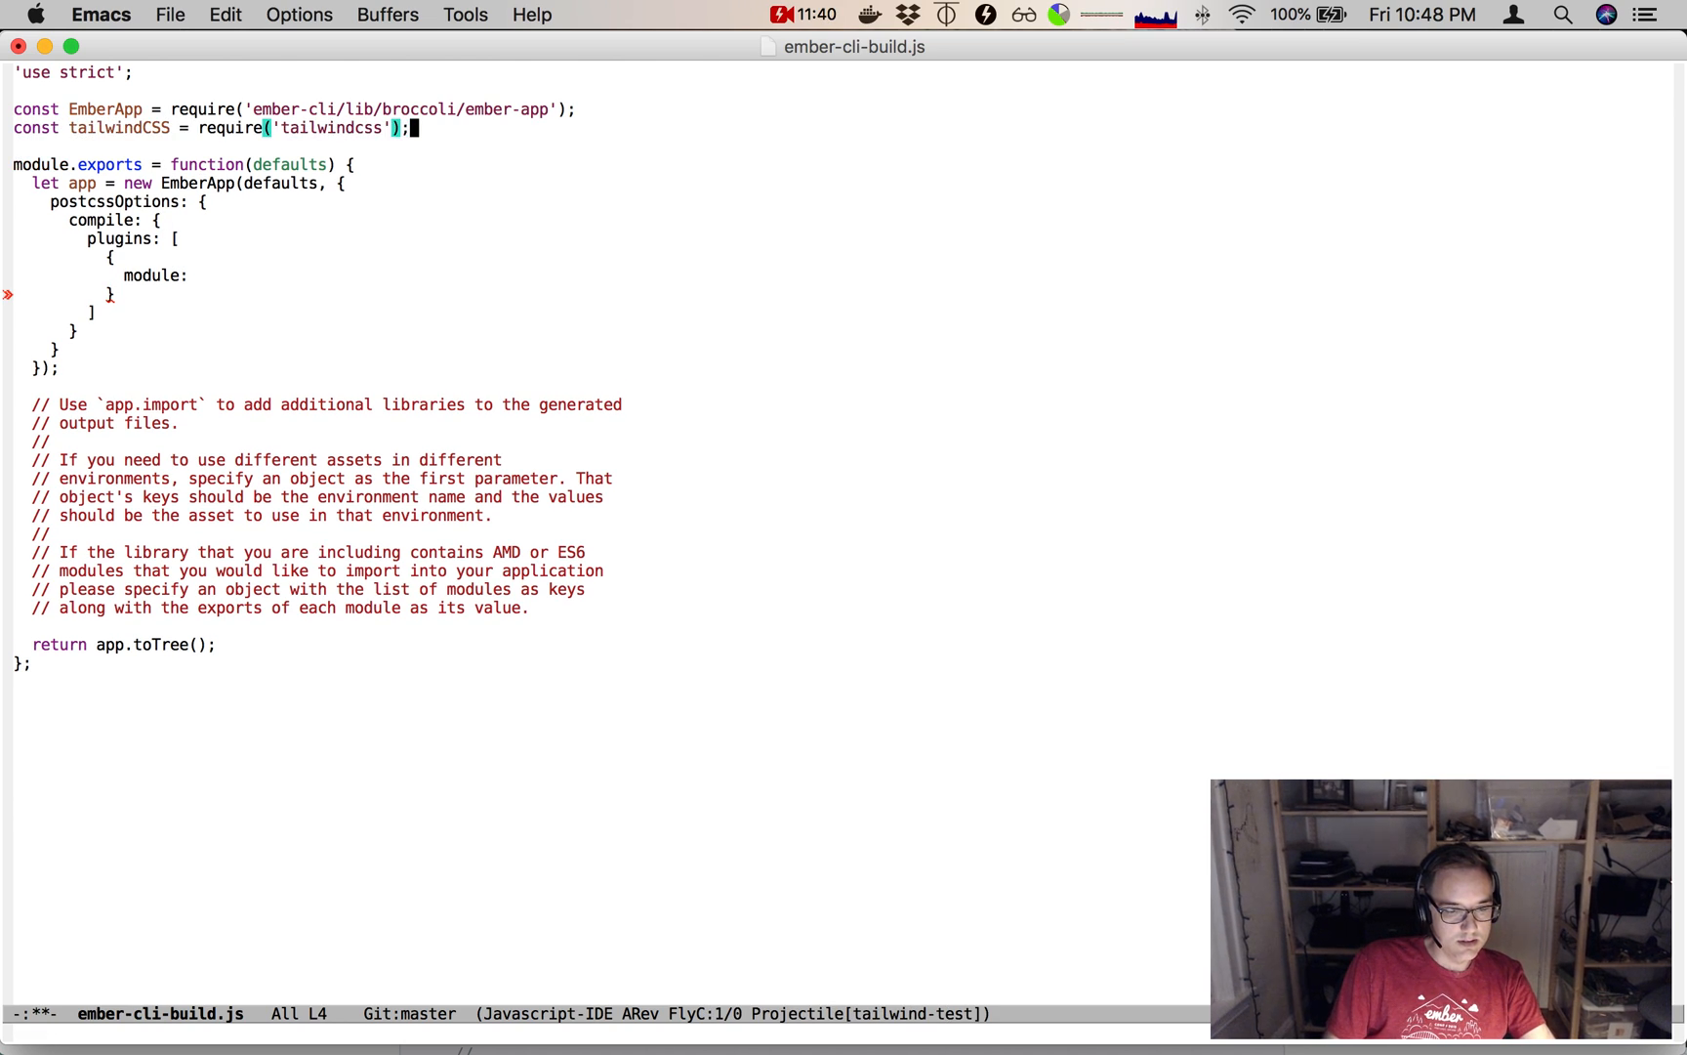
Set the plugin entry's module to tailwindCSS('./config/tailwind.js') and save ember-cli-build.js.
text(tai)
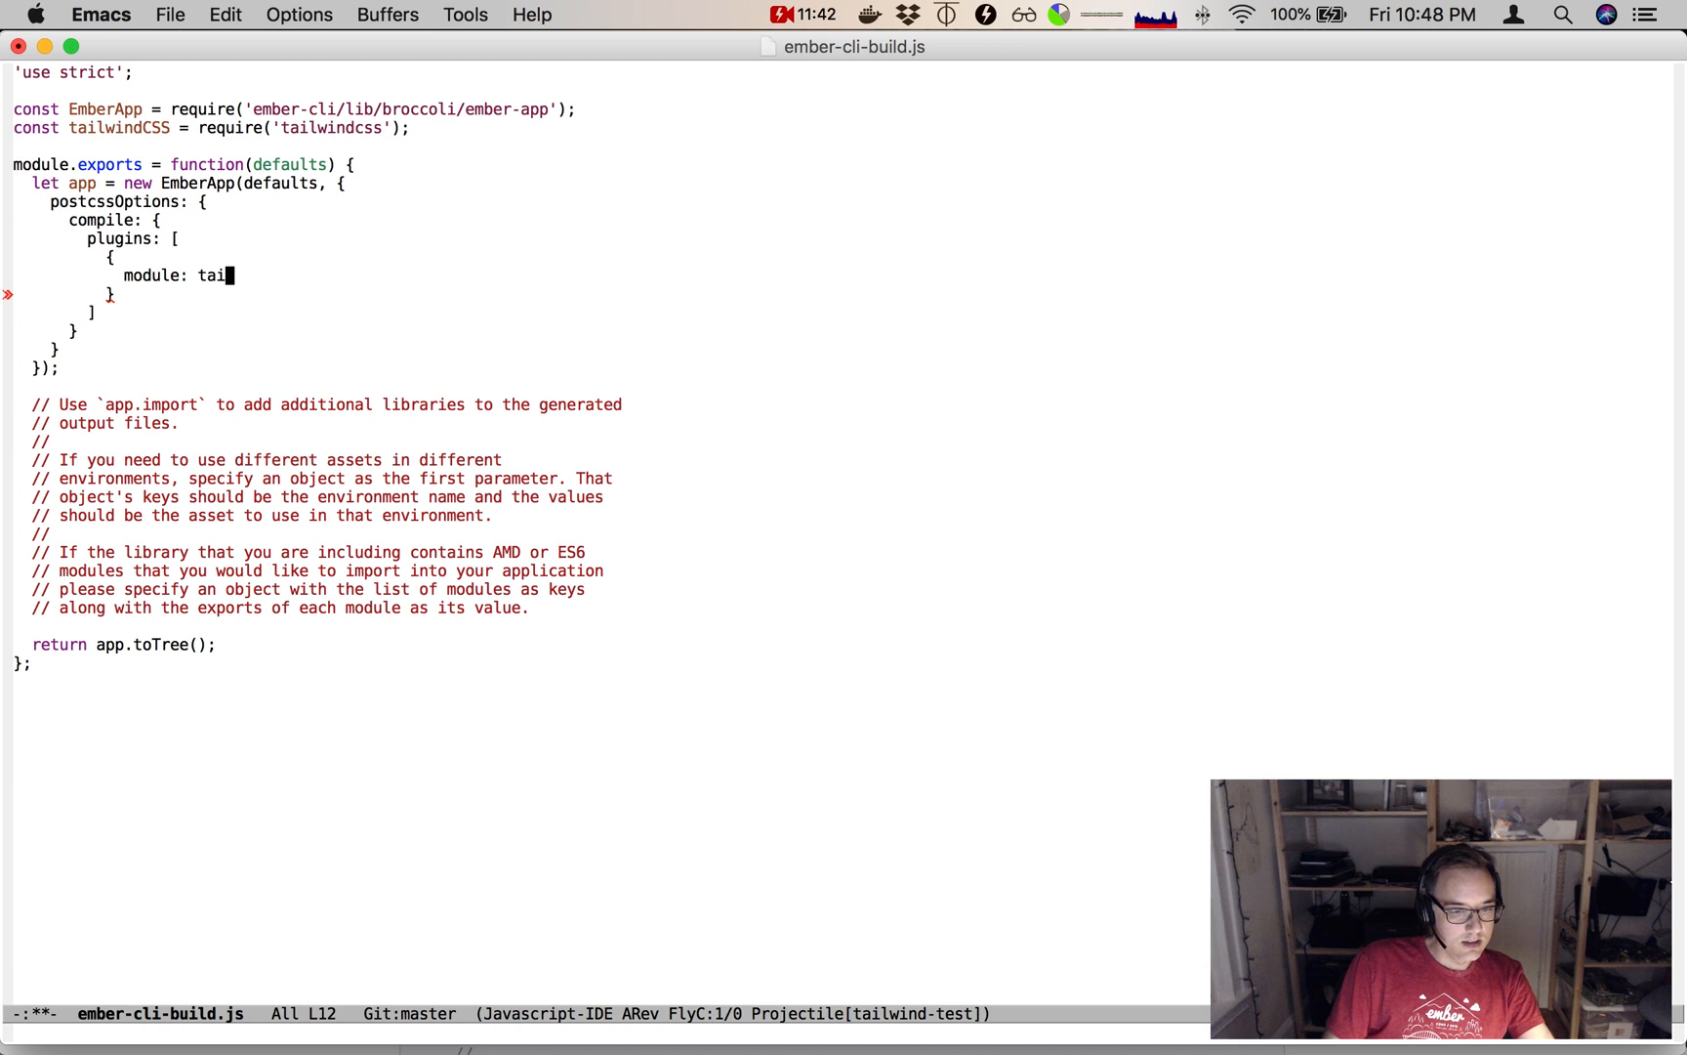
text(lwindCSS)
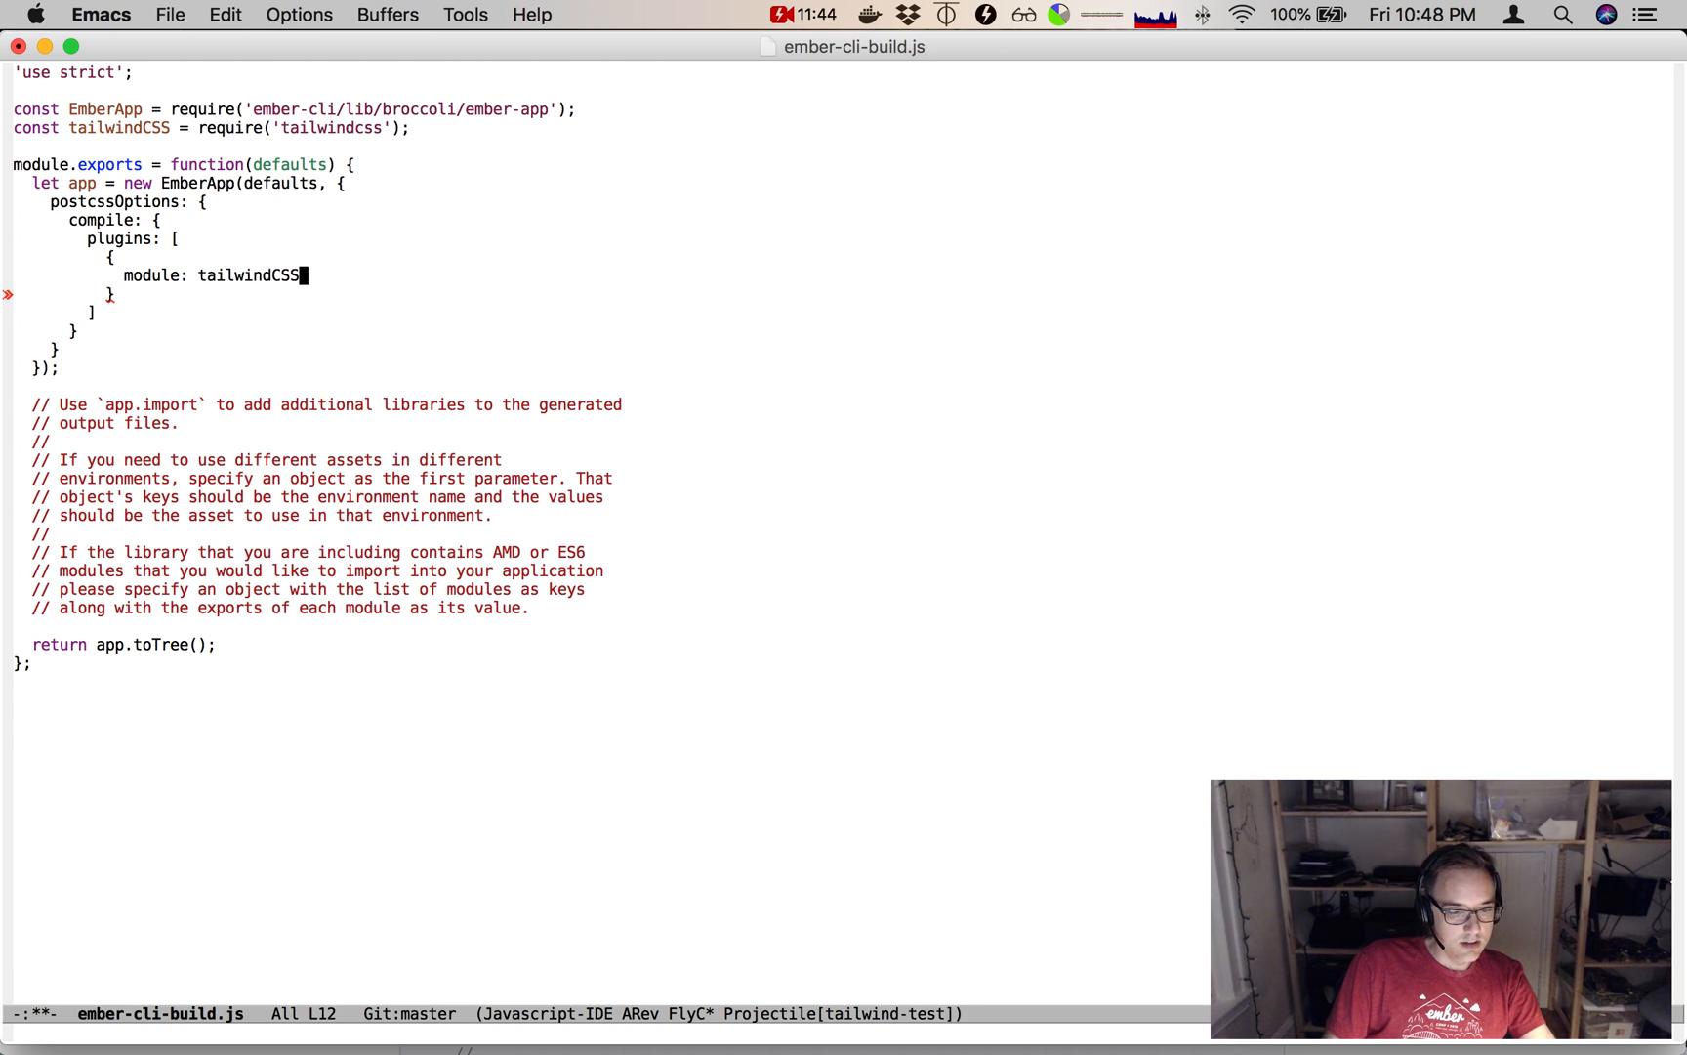
text(('./c)
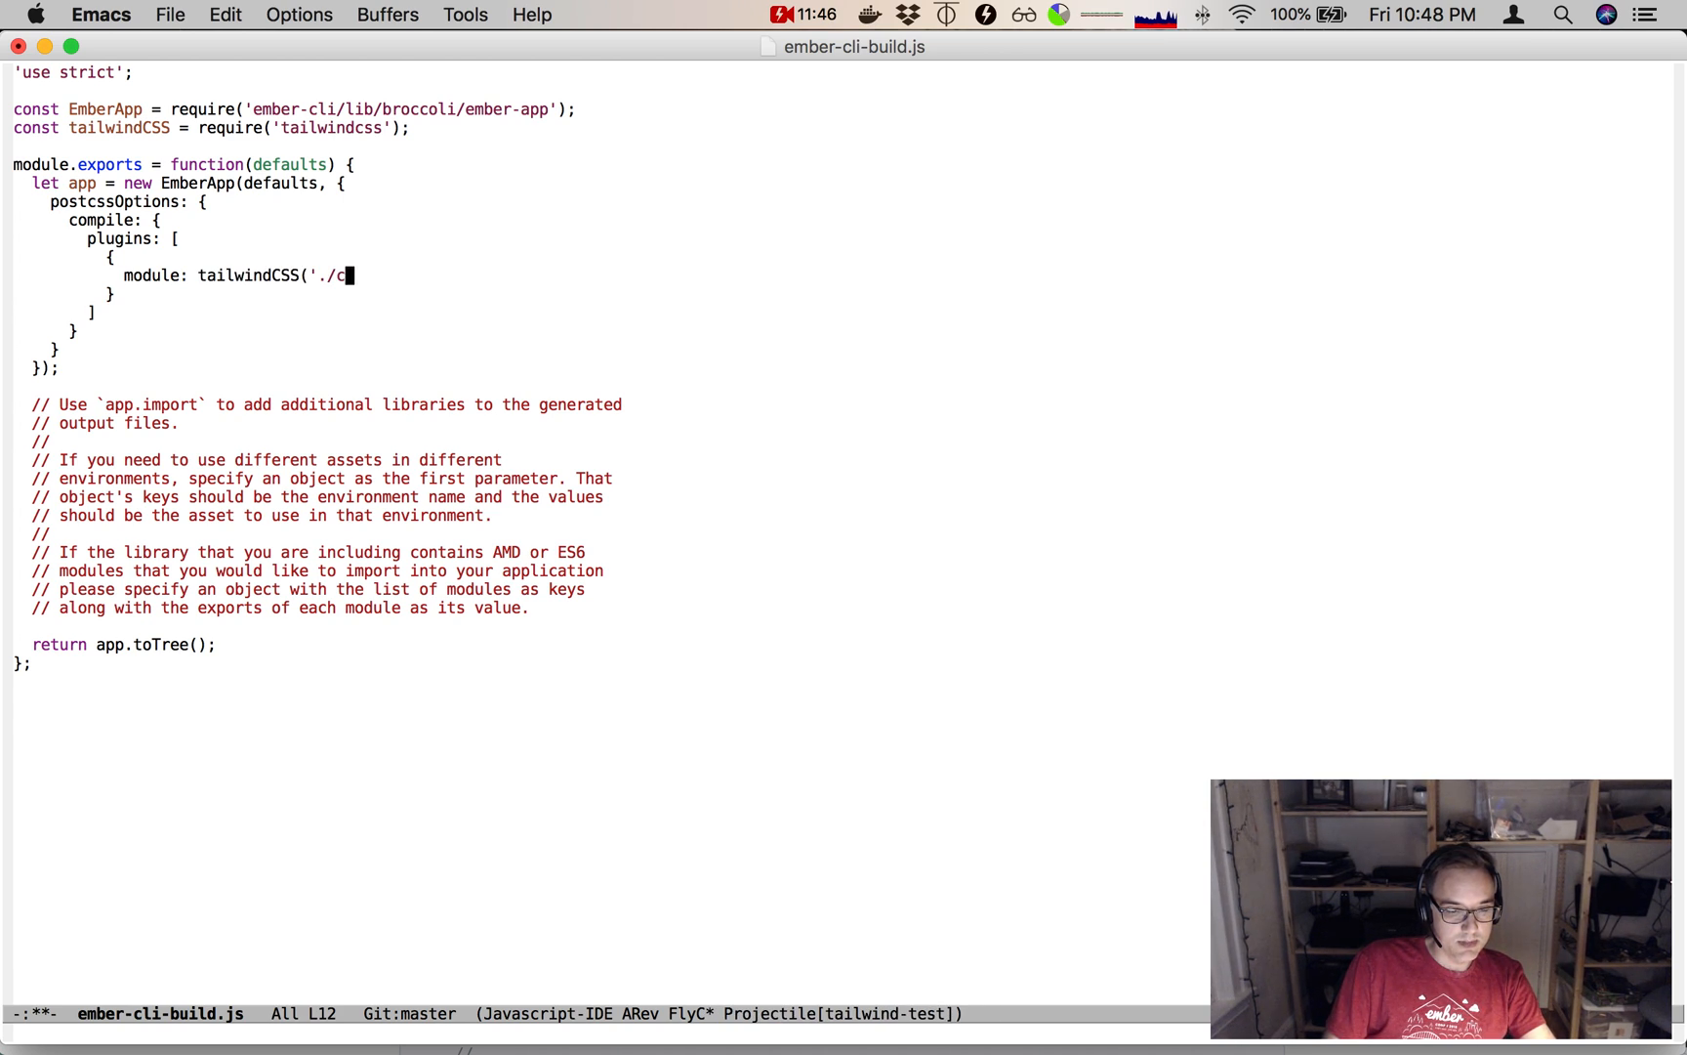
text(onfig/tailwind.js')
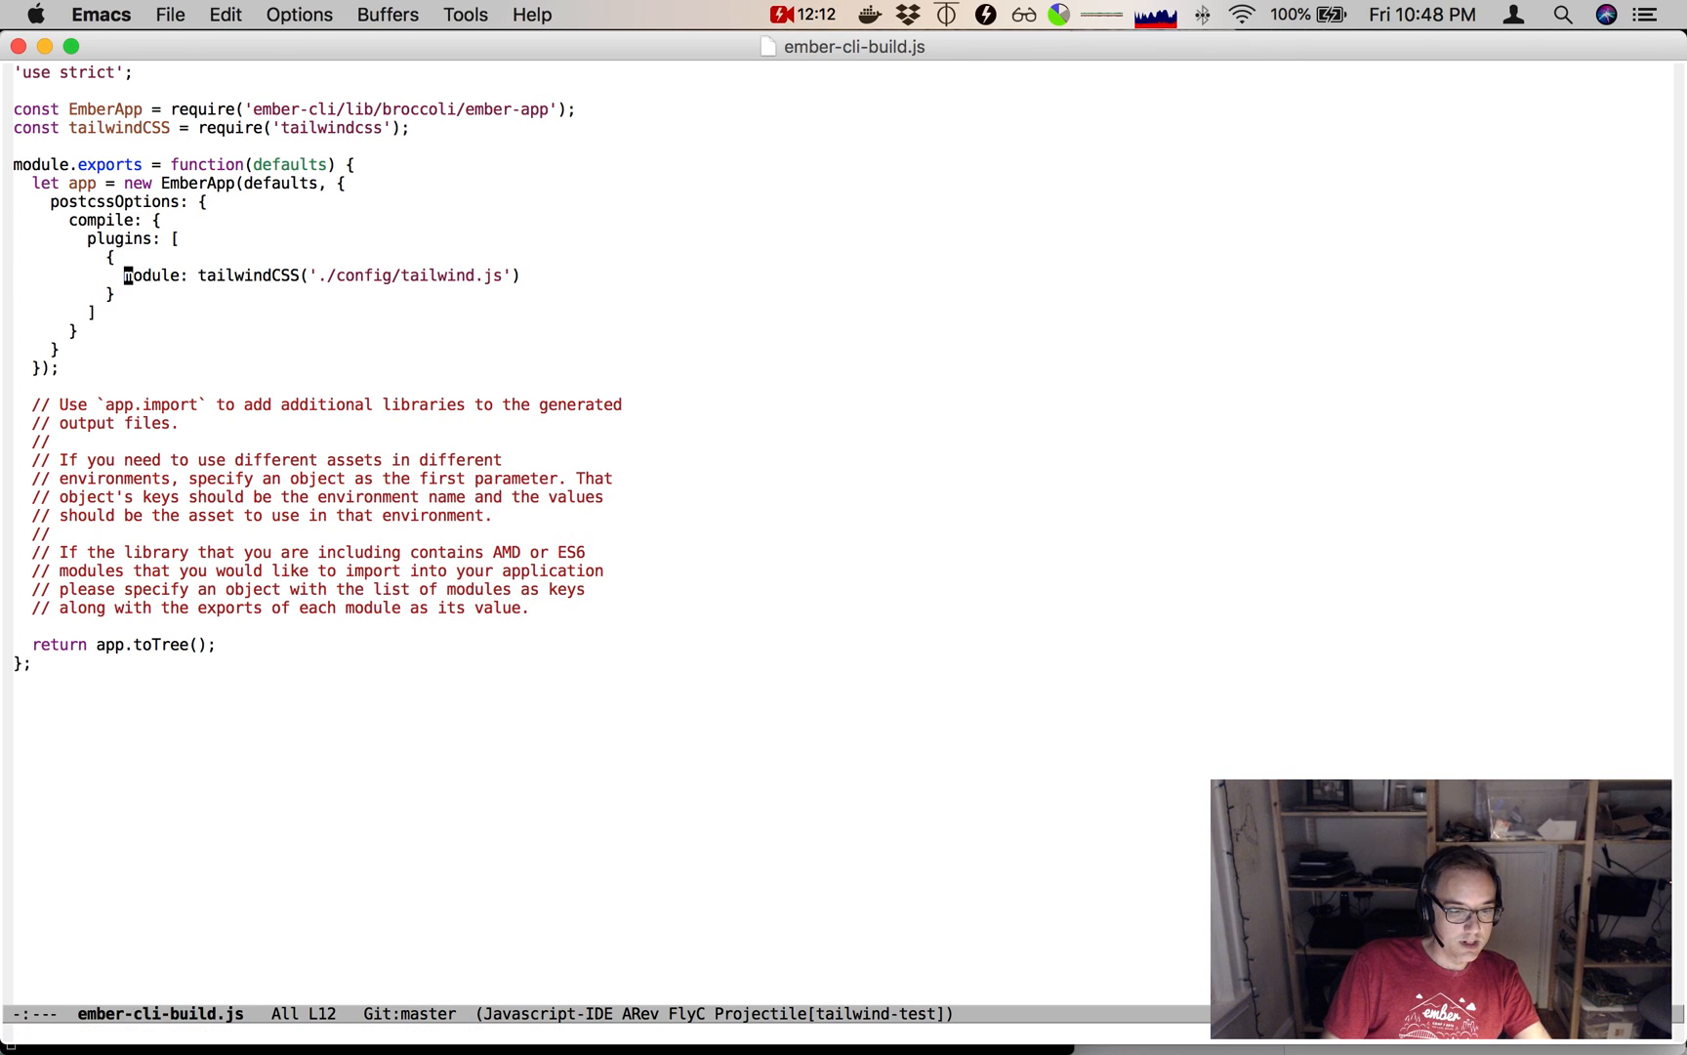
double_click(153, 275)
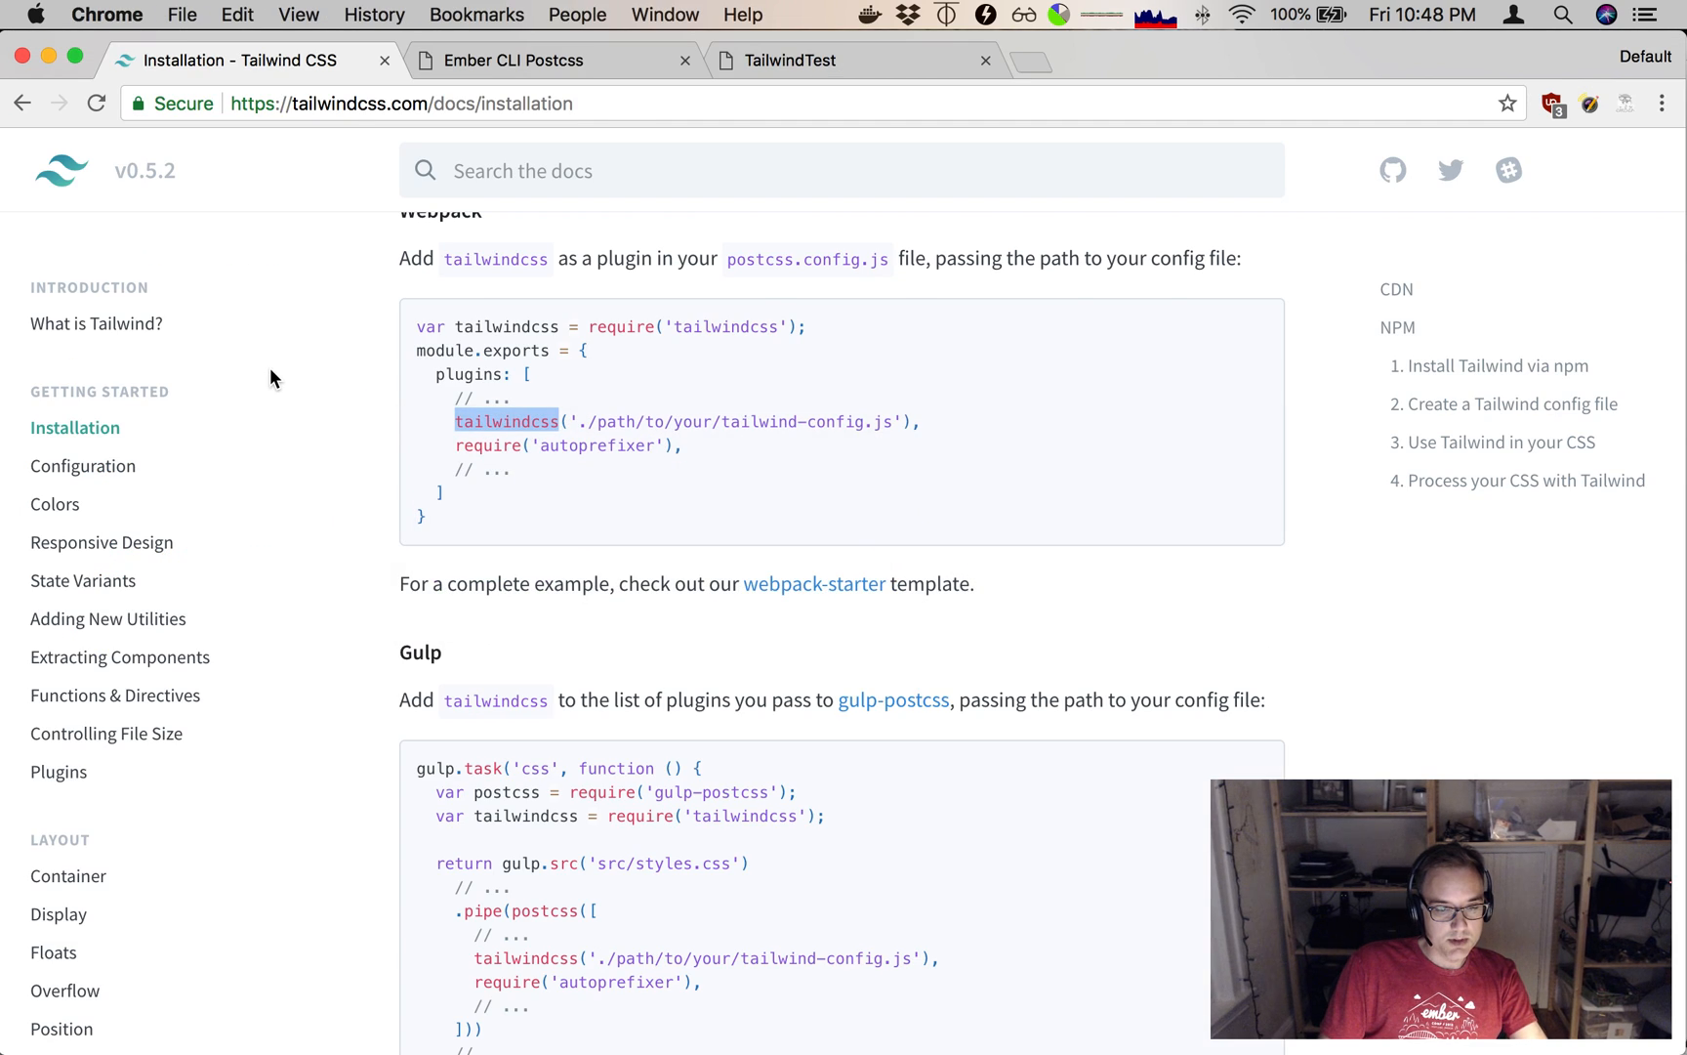
click(515, 60)
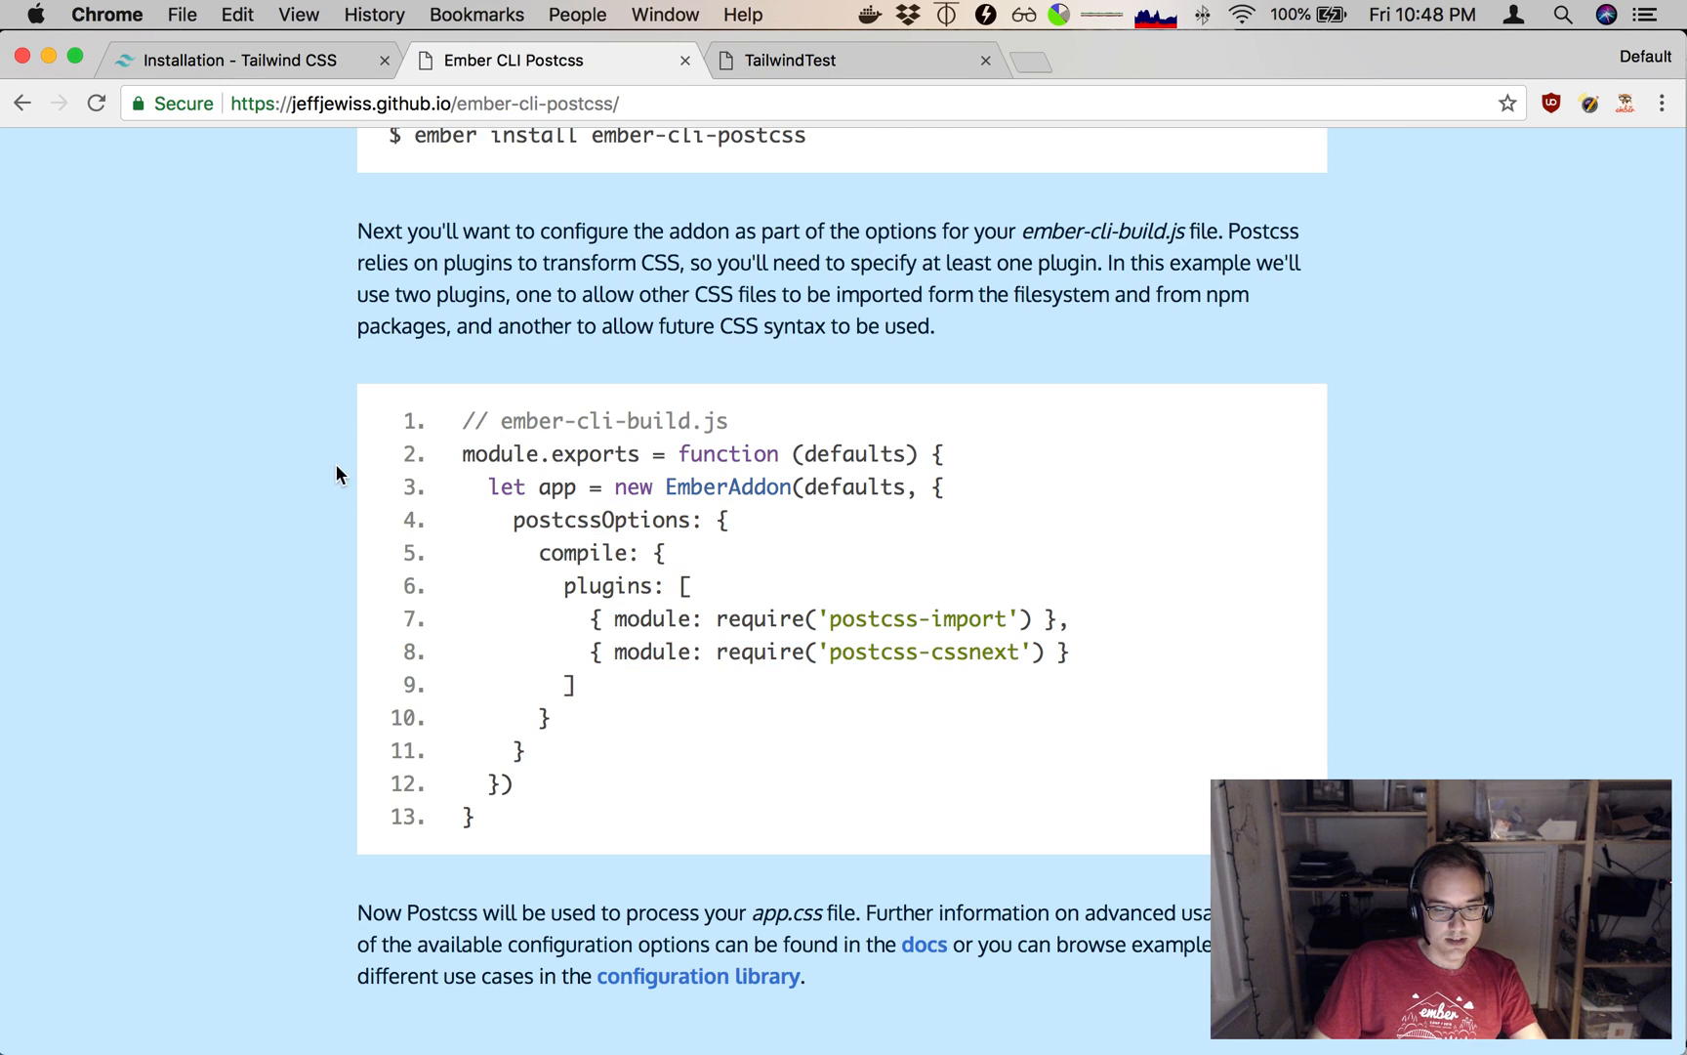
scroll(down, 3)
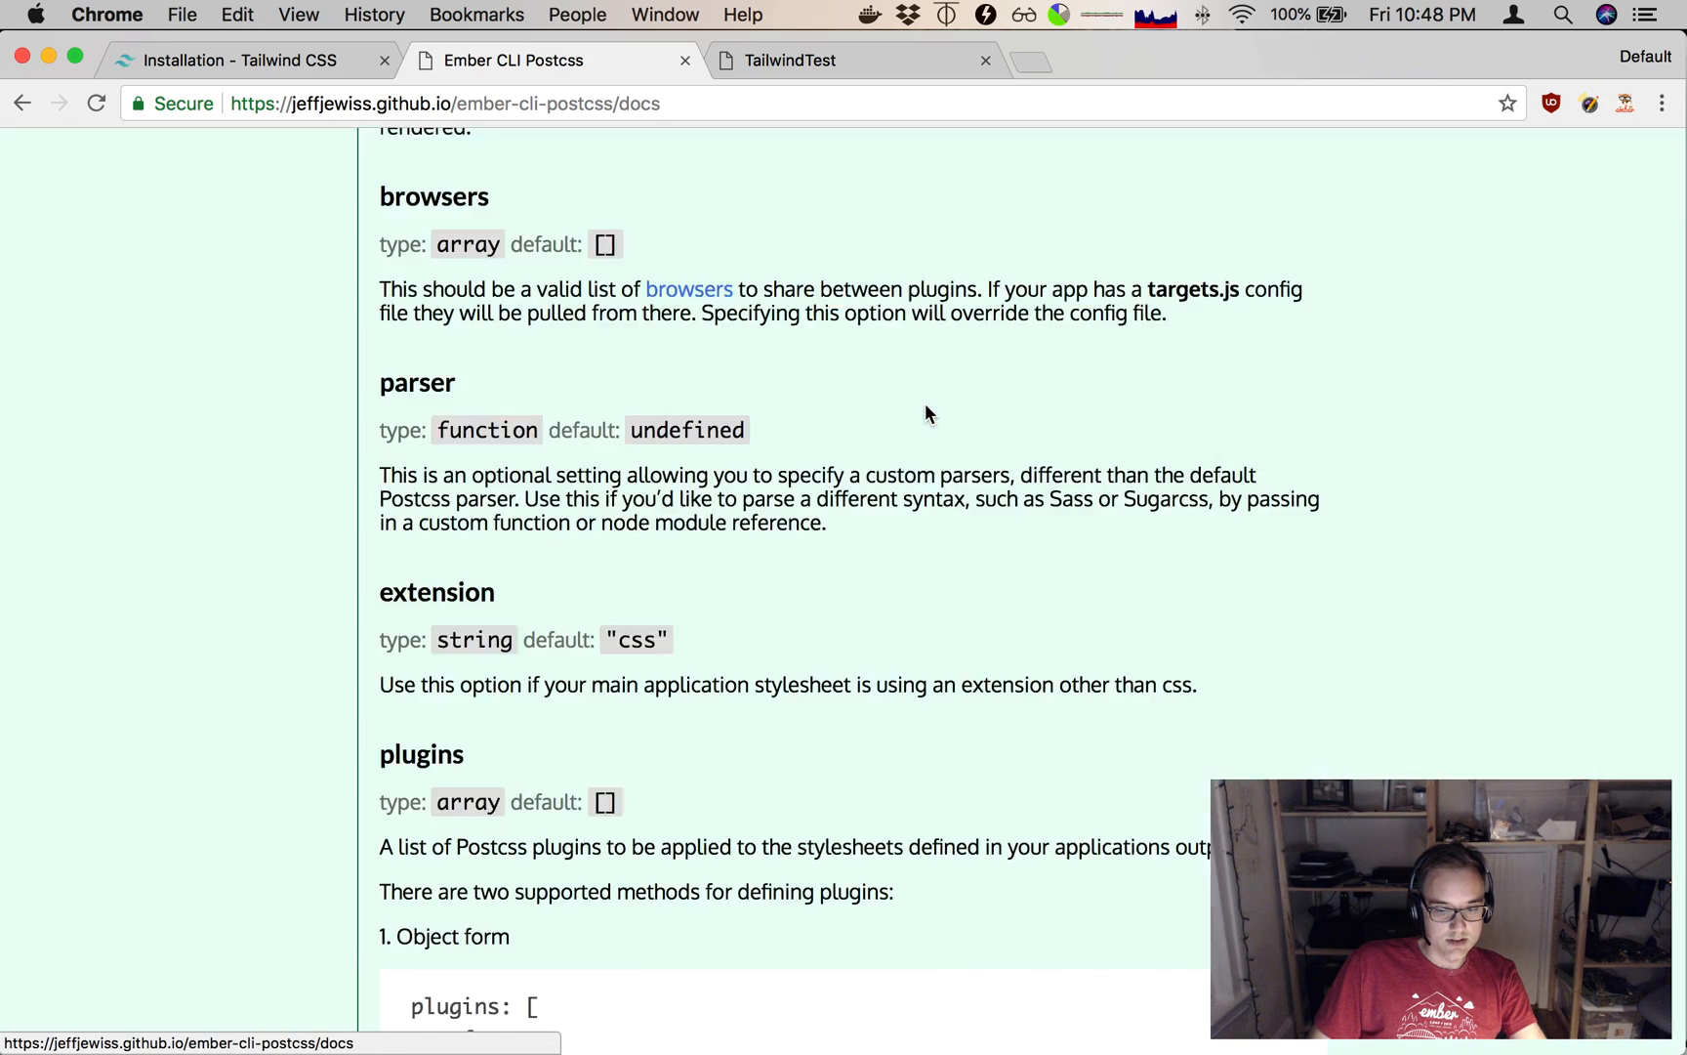
scroll(up, 3)
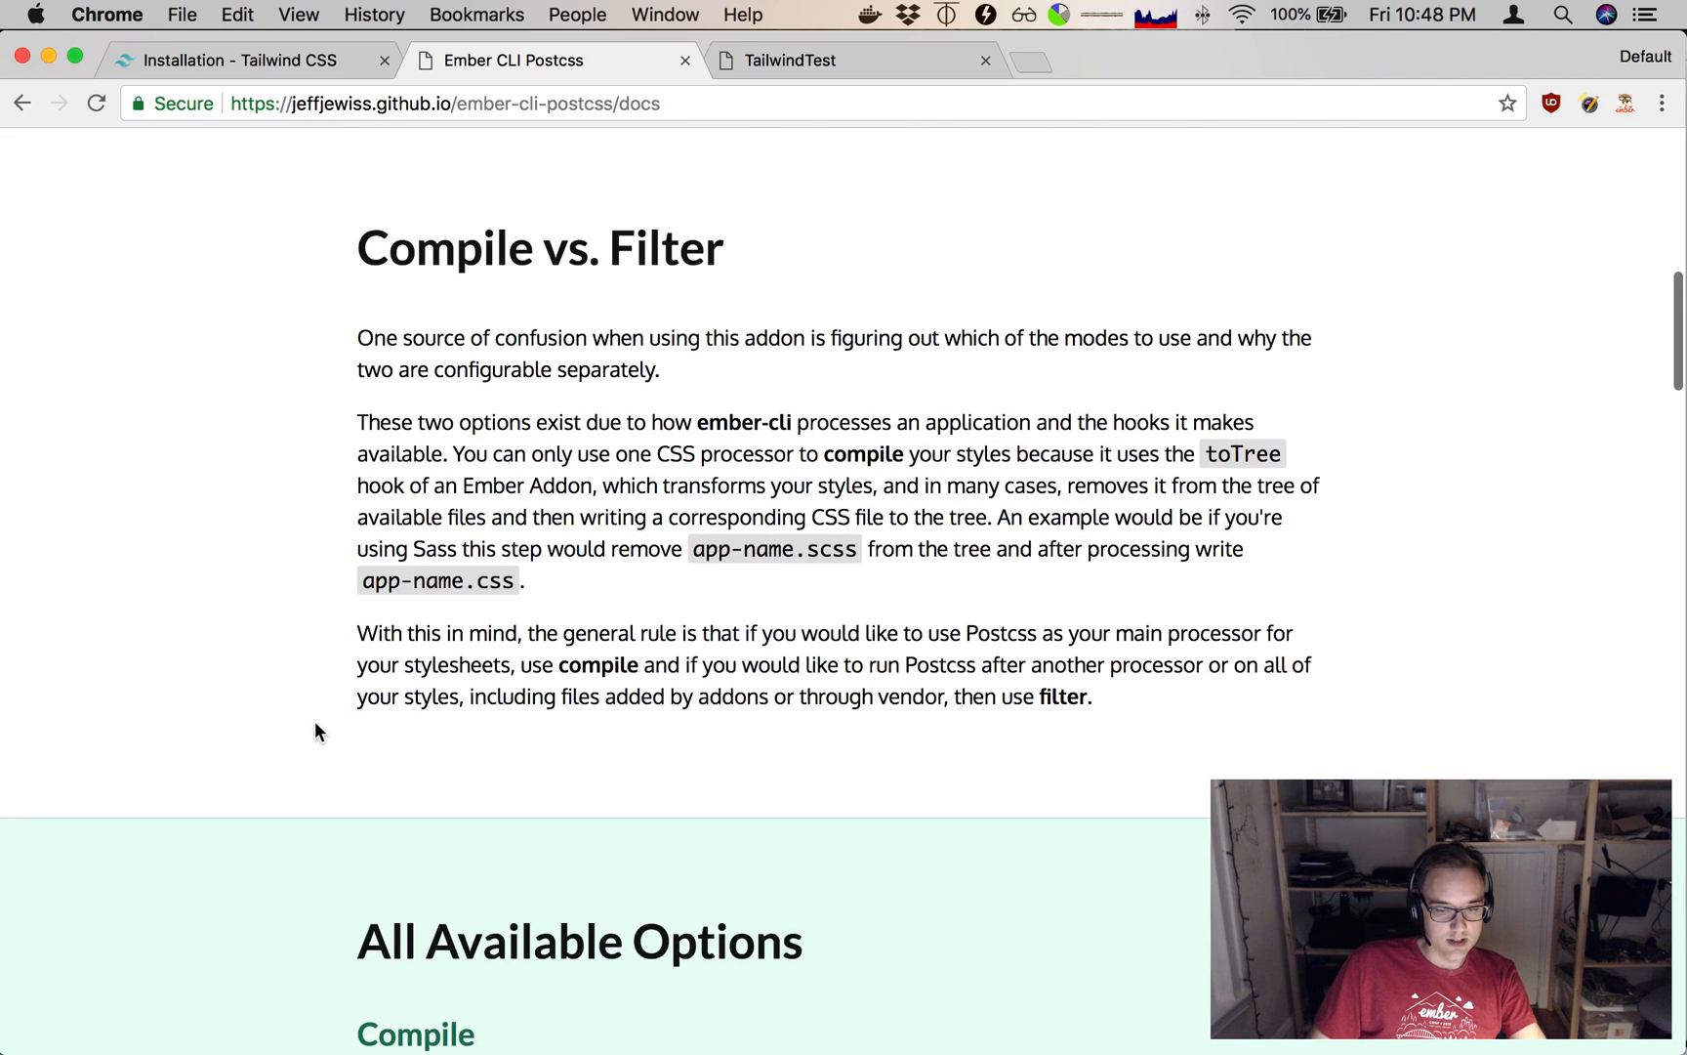
scroll(down, 3)
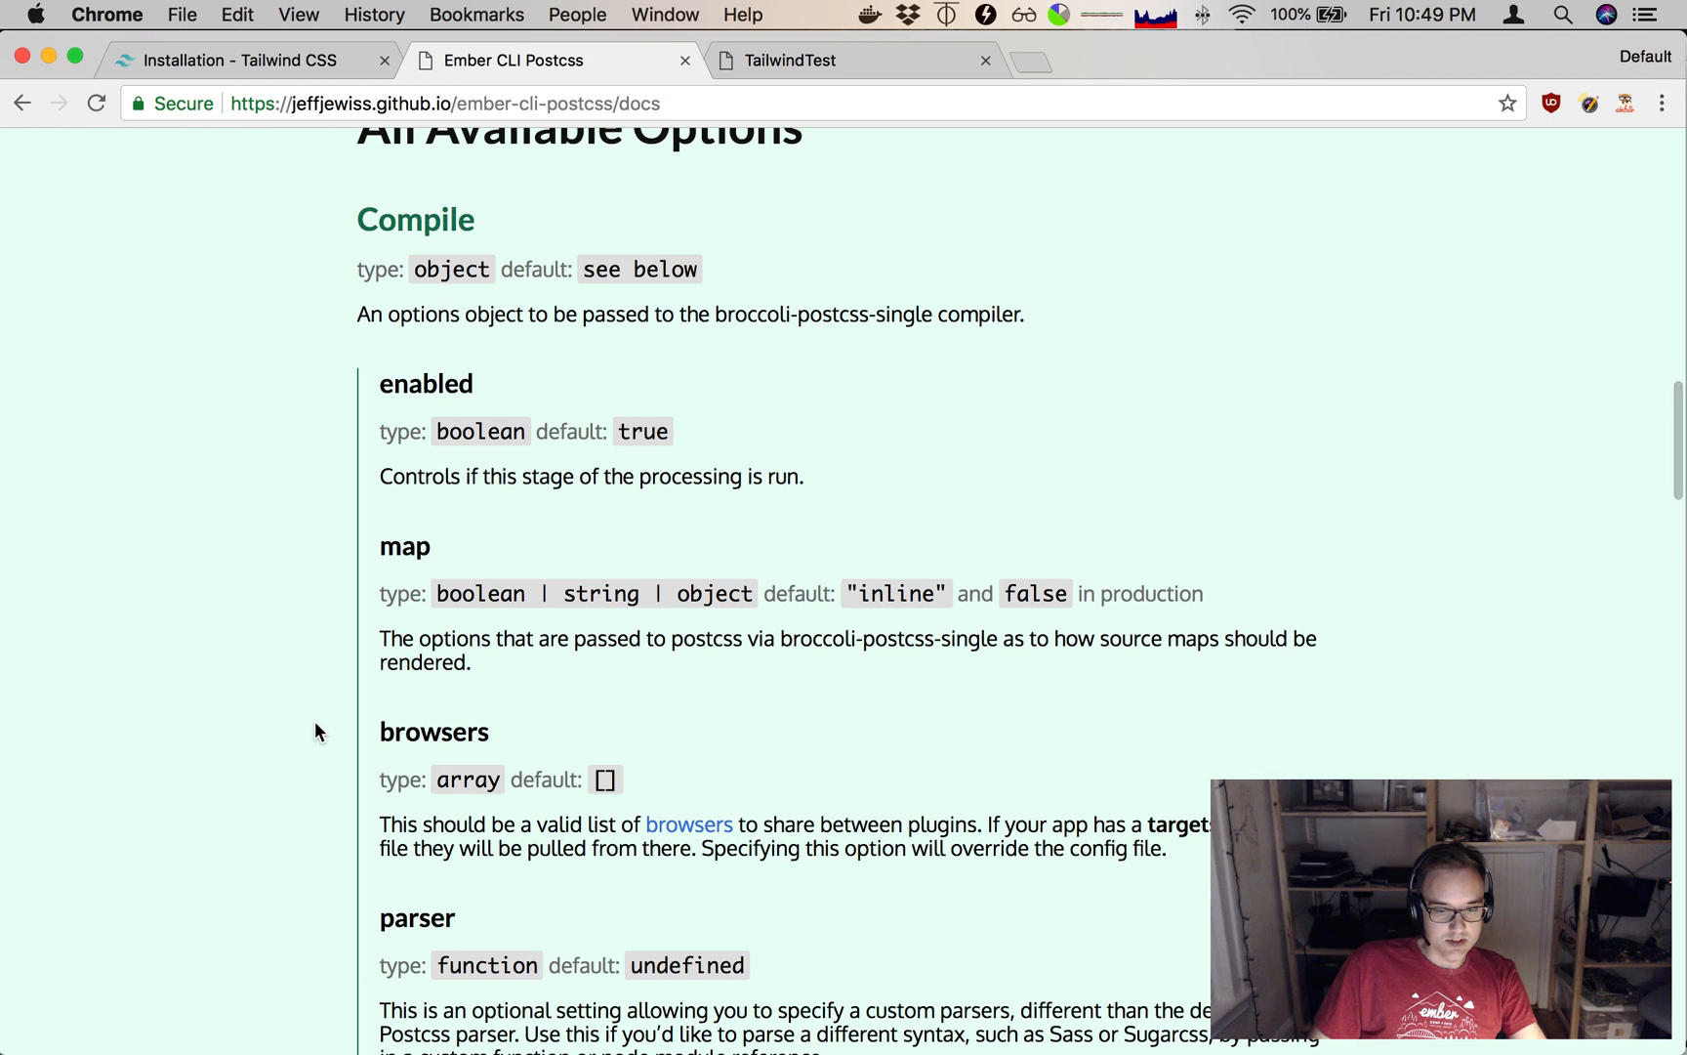
scroll(down, 3)
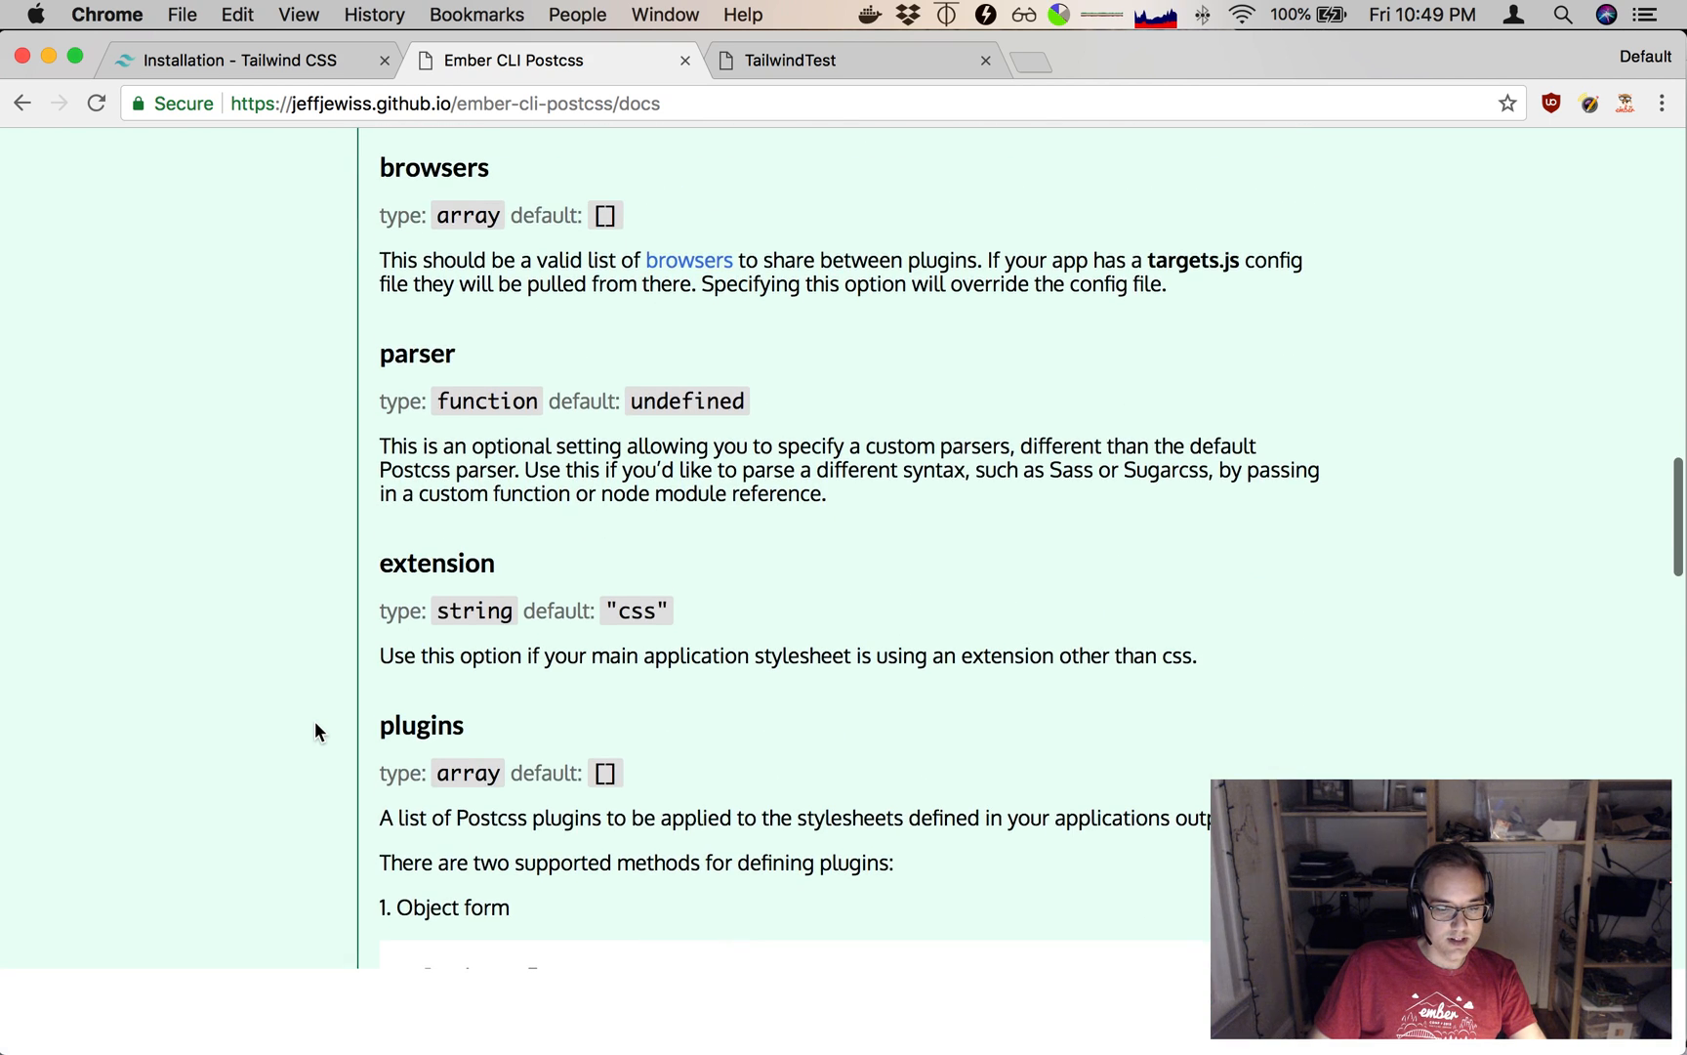
scroll(down, 3)
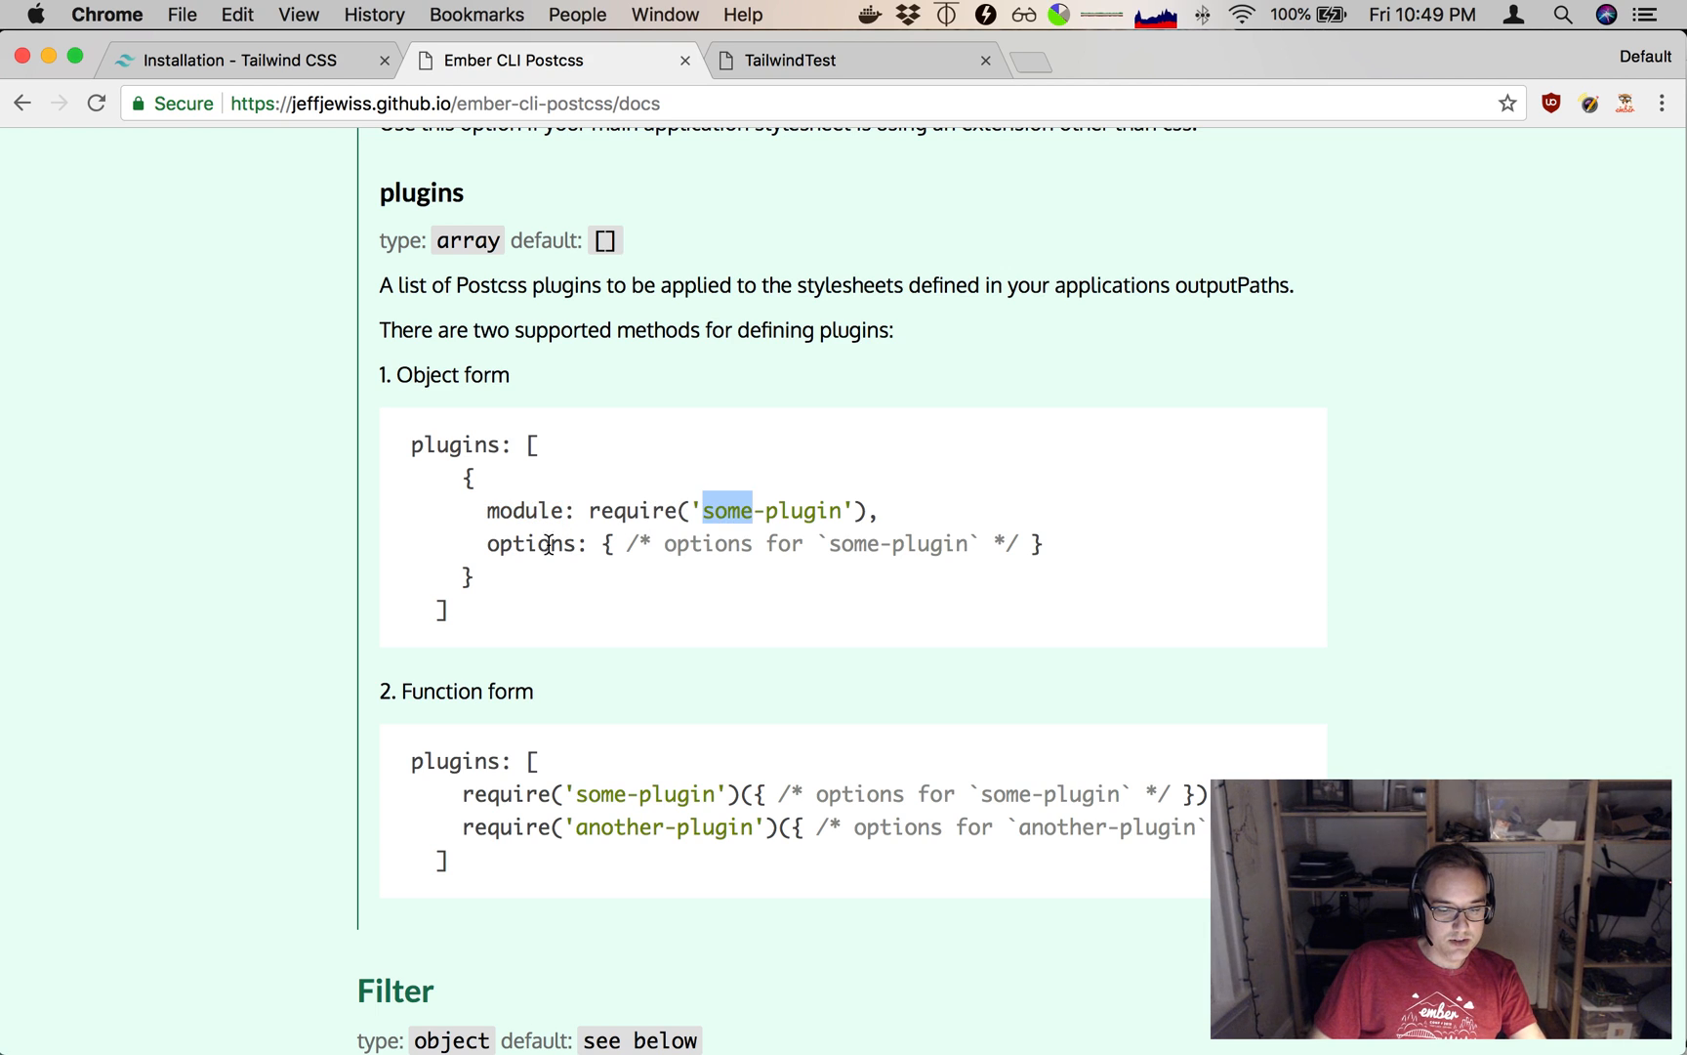
scroll(down, 3)
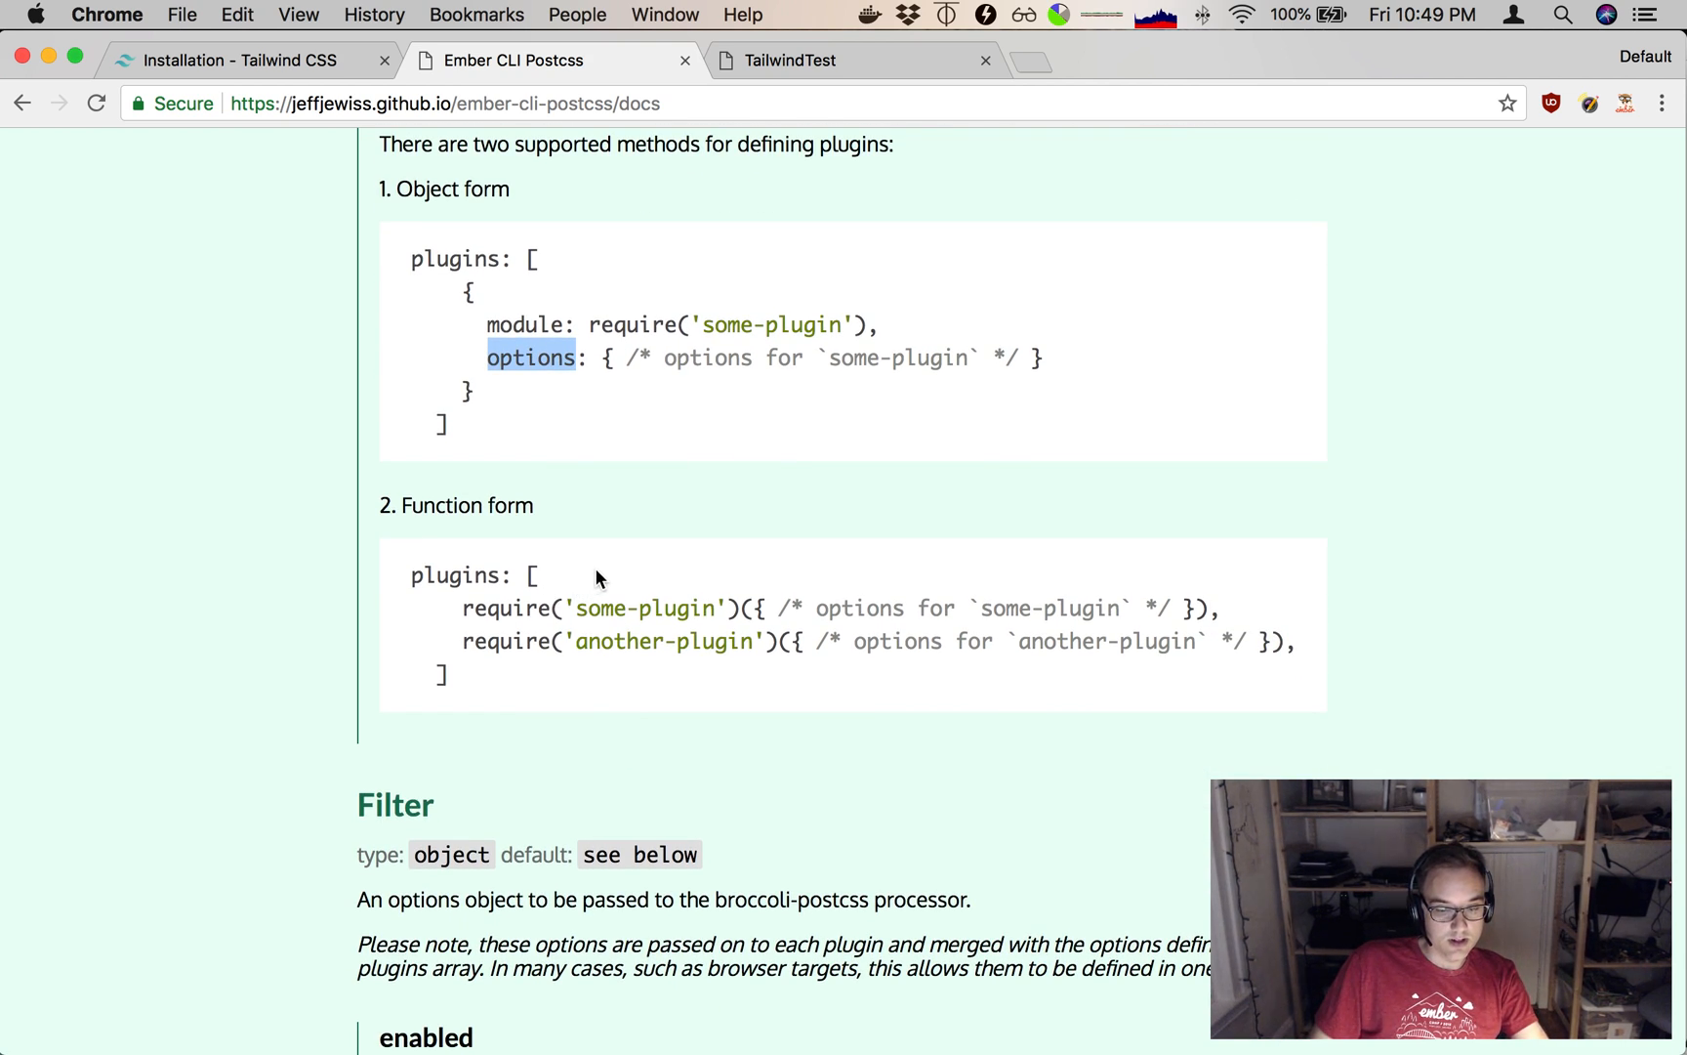
scroll(down, 3)
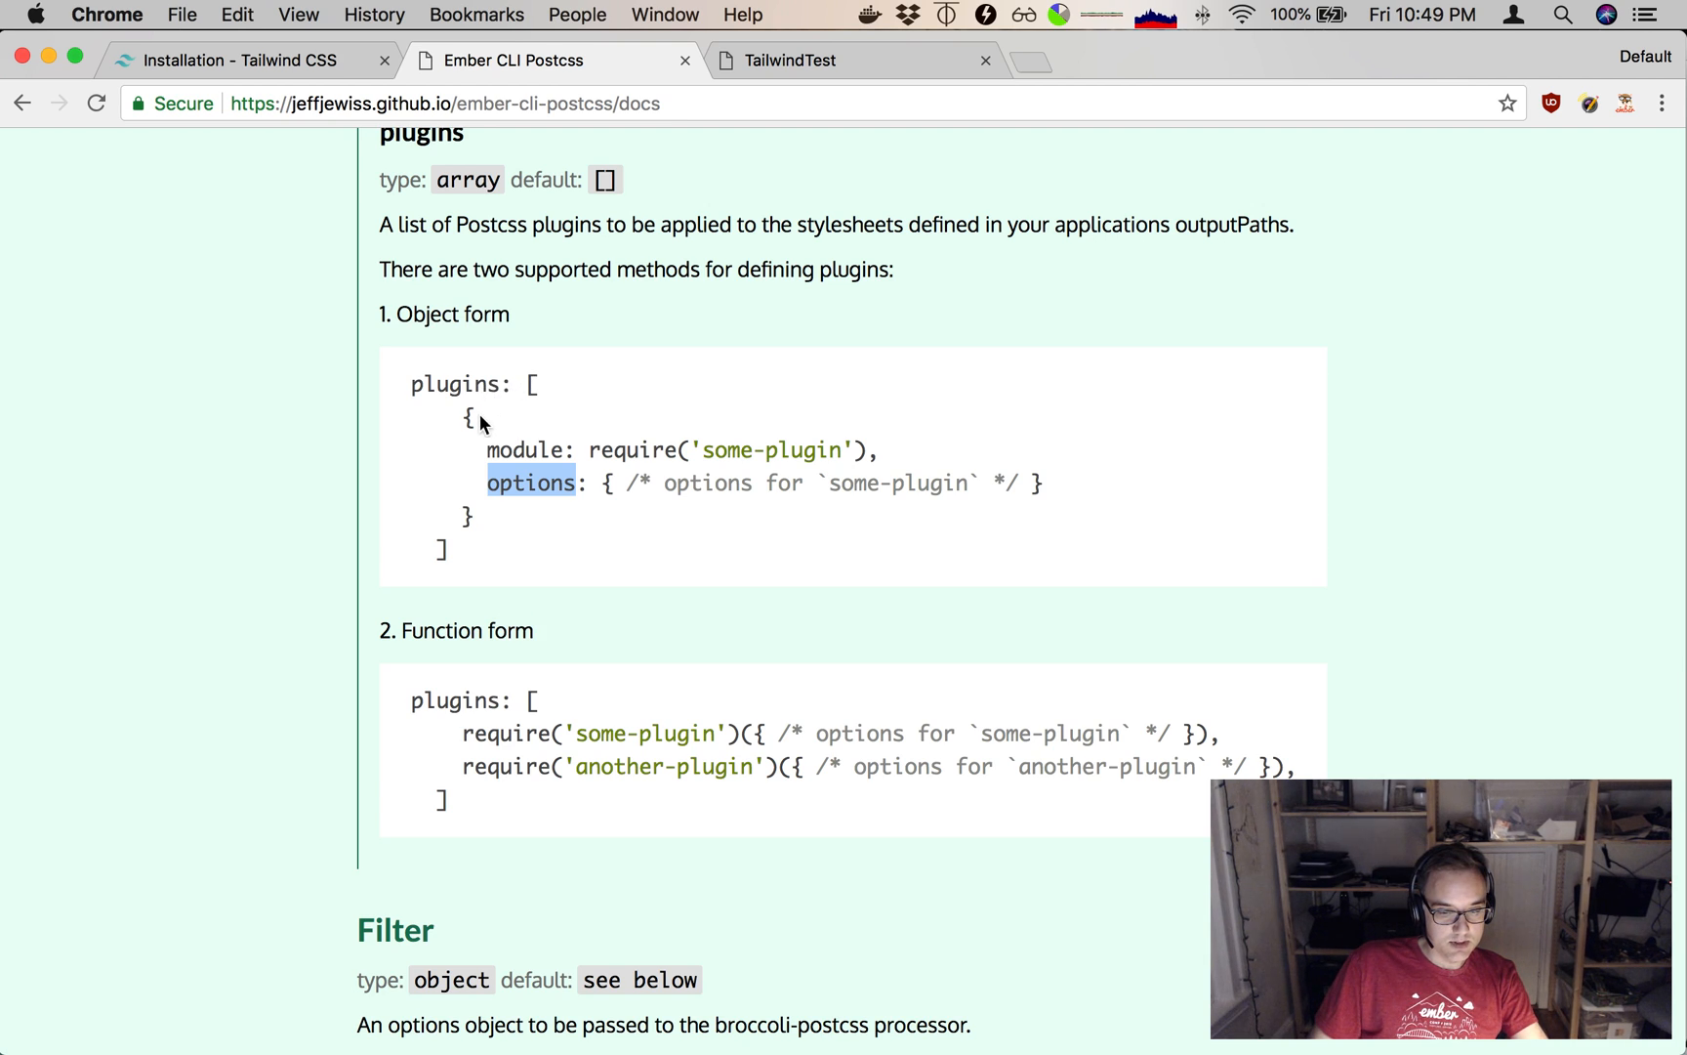
mouse_move(520, 724)
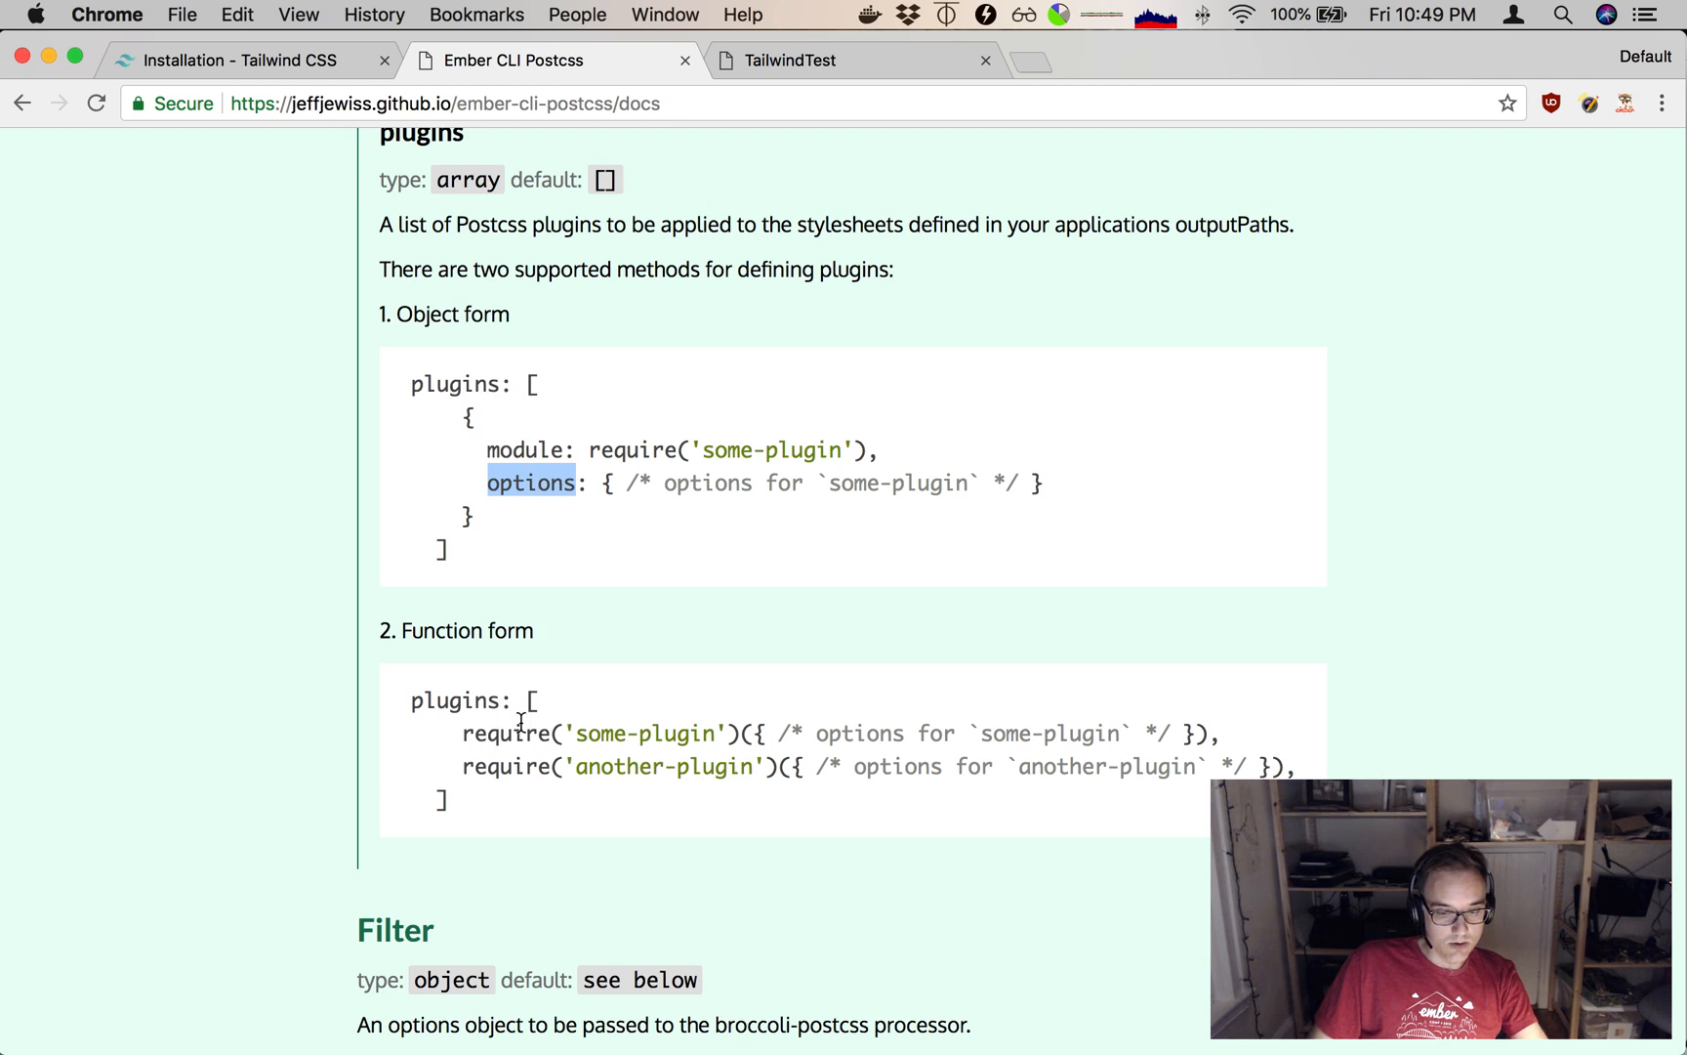
mouse_move(486, 791)
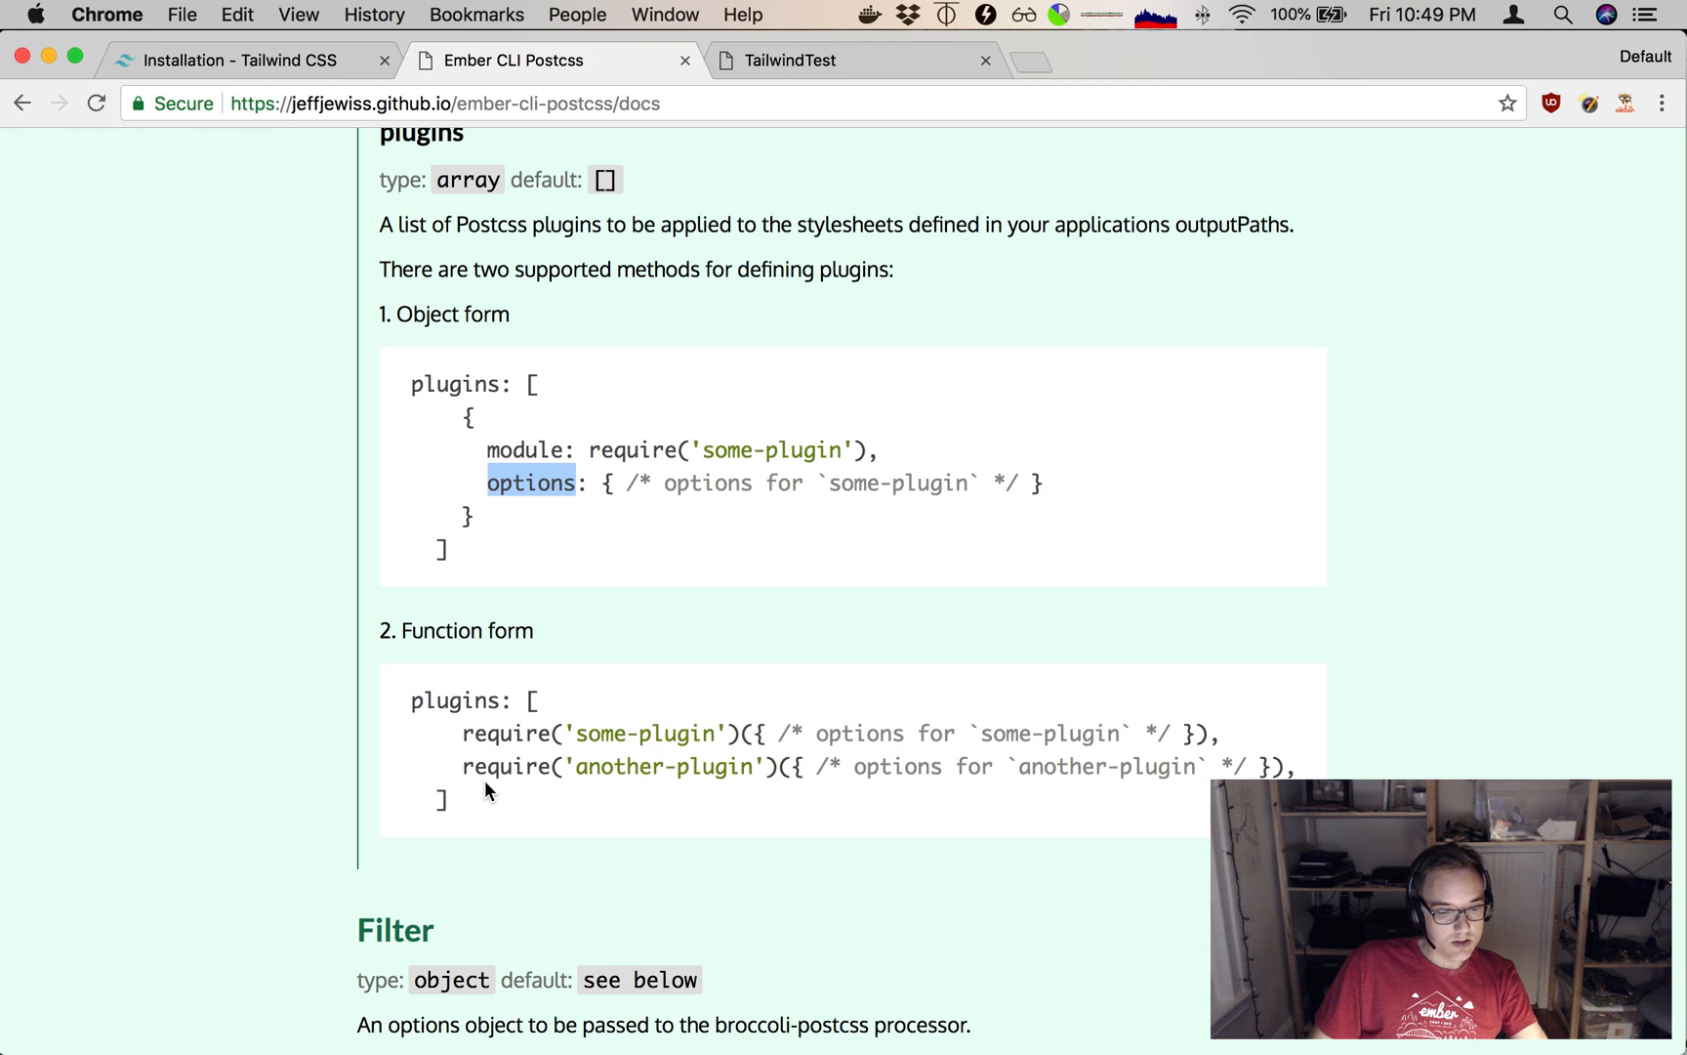
key(cmd+tab)
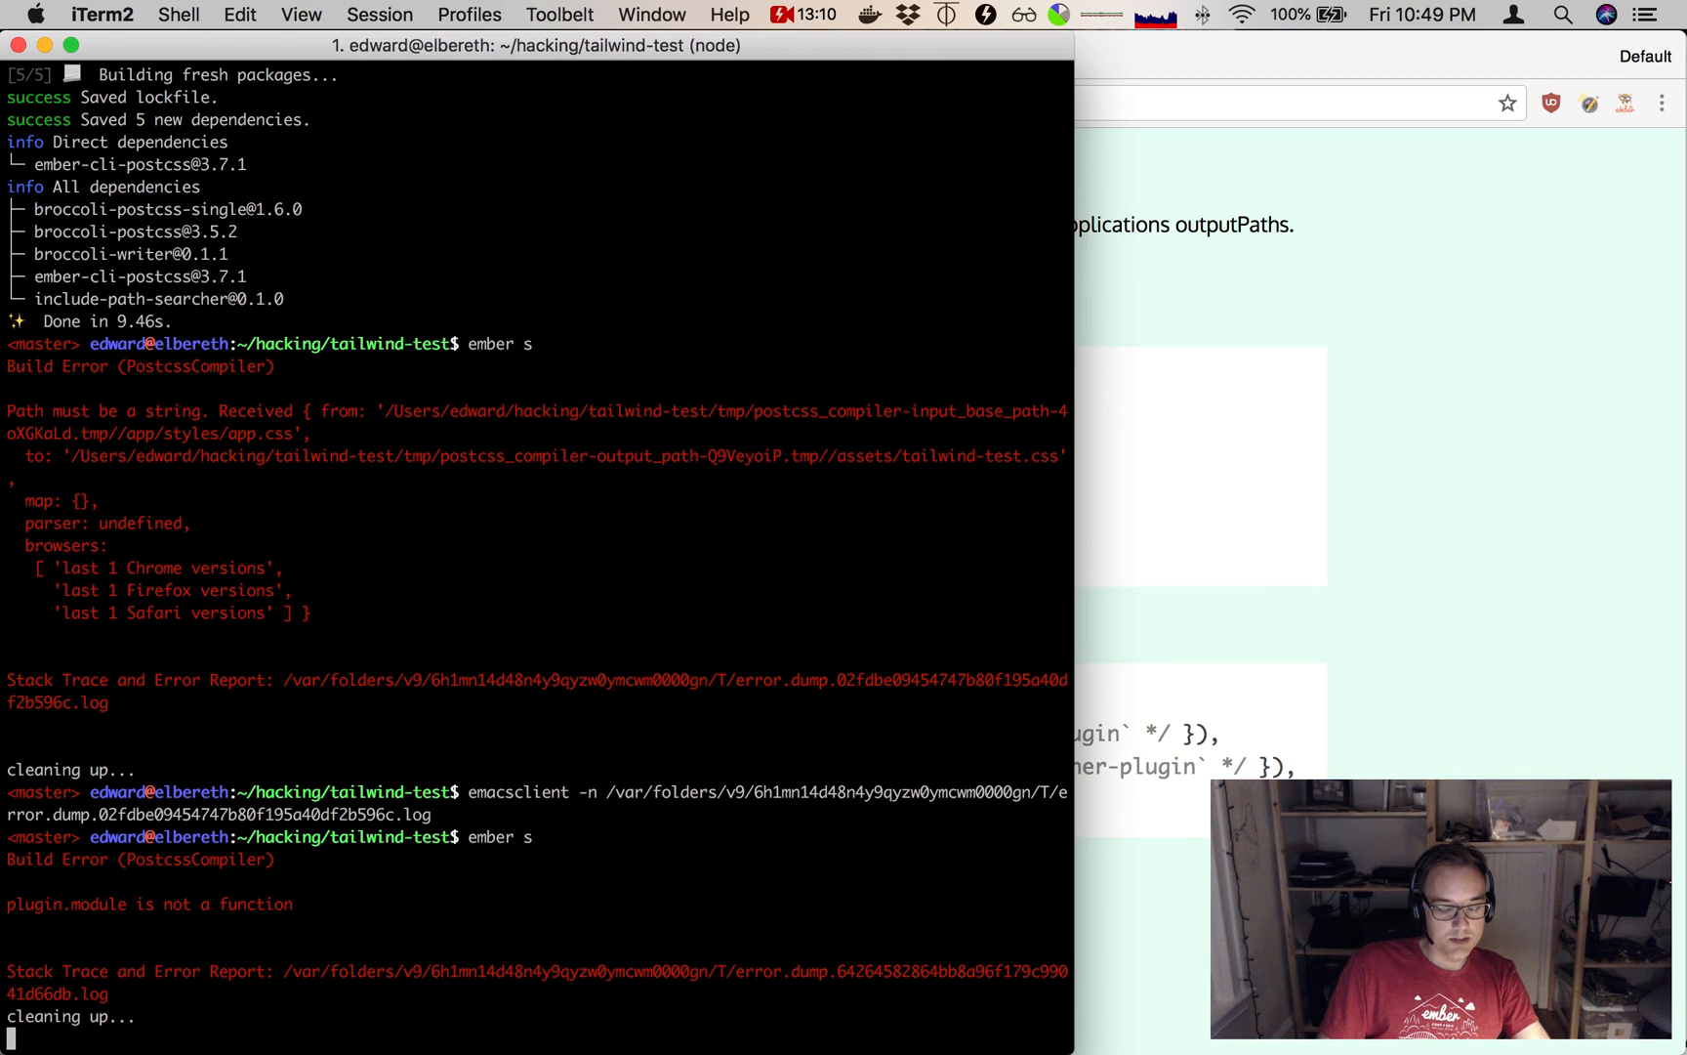
Run 'ember s' again and switch to the TailwindTest app at localhost:4200.
text(ember s)
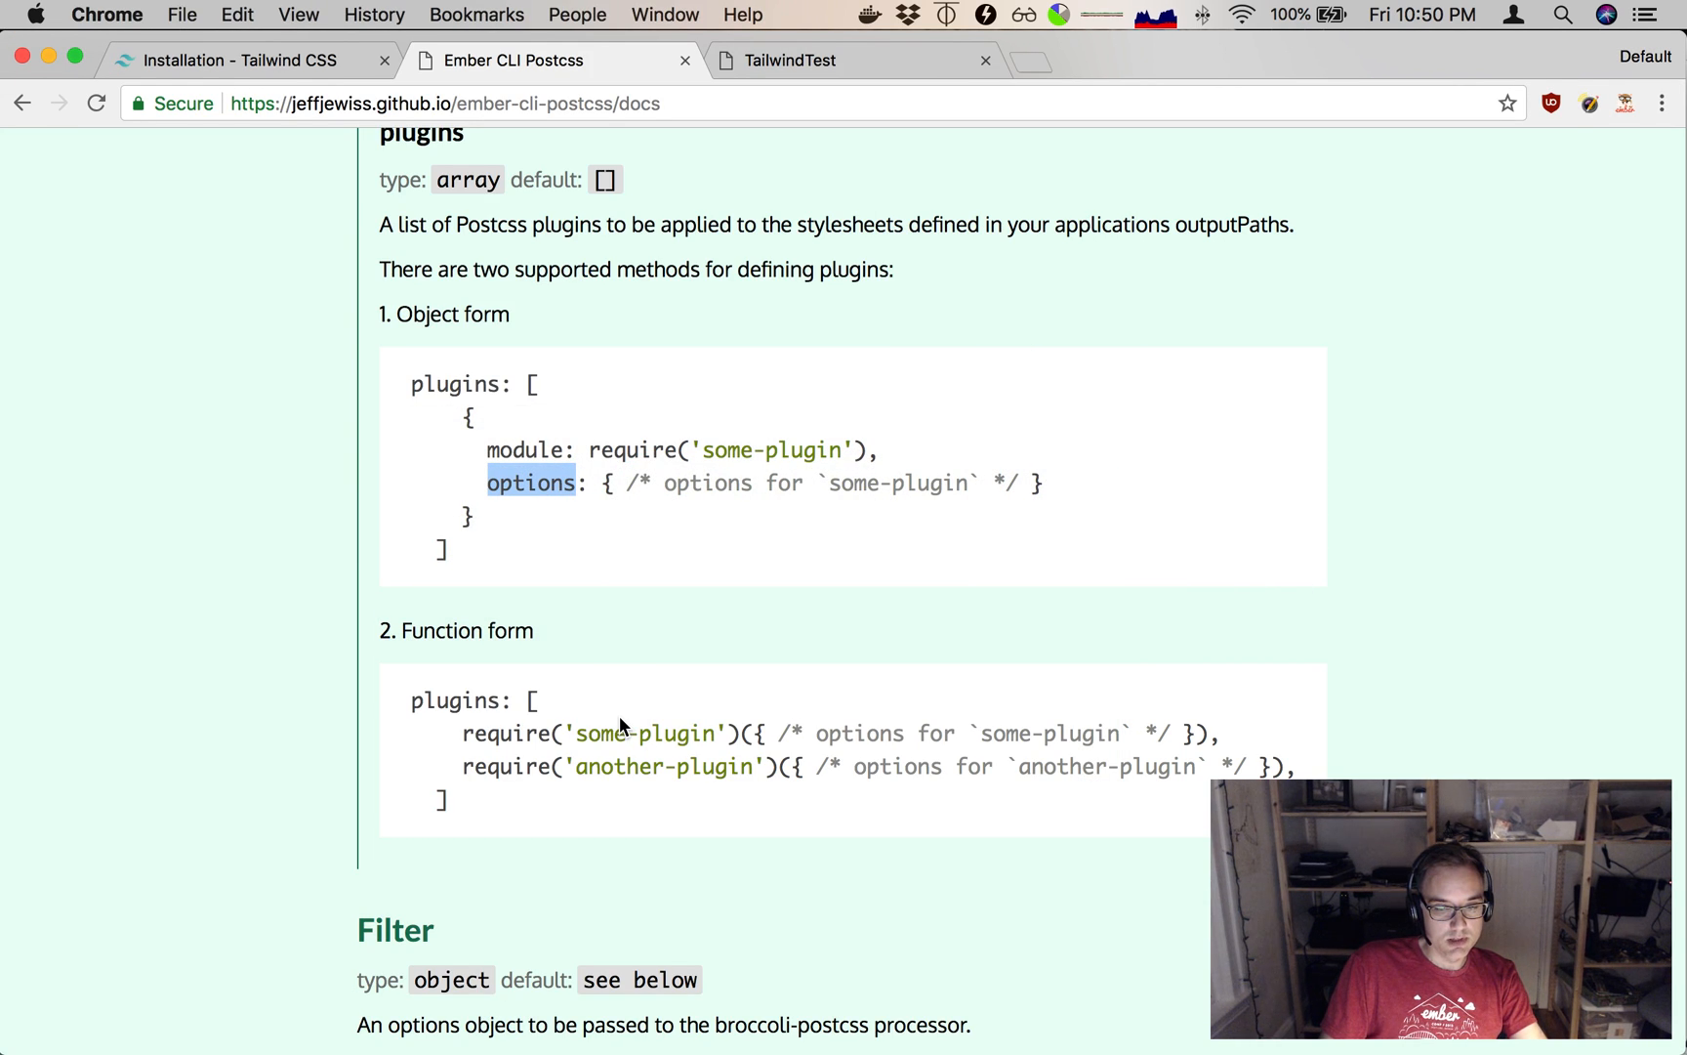
click(855, 60)
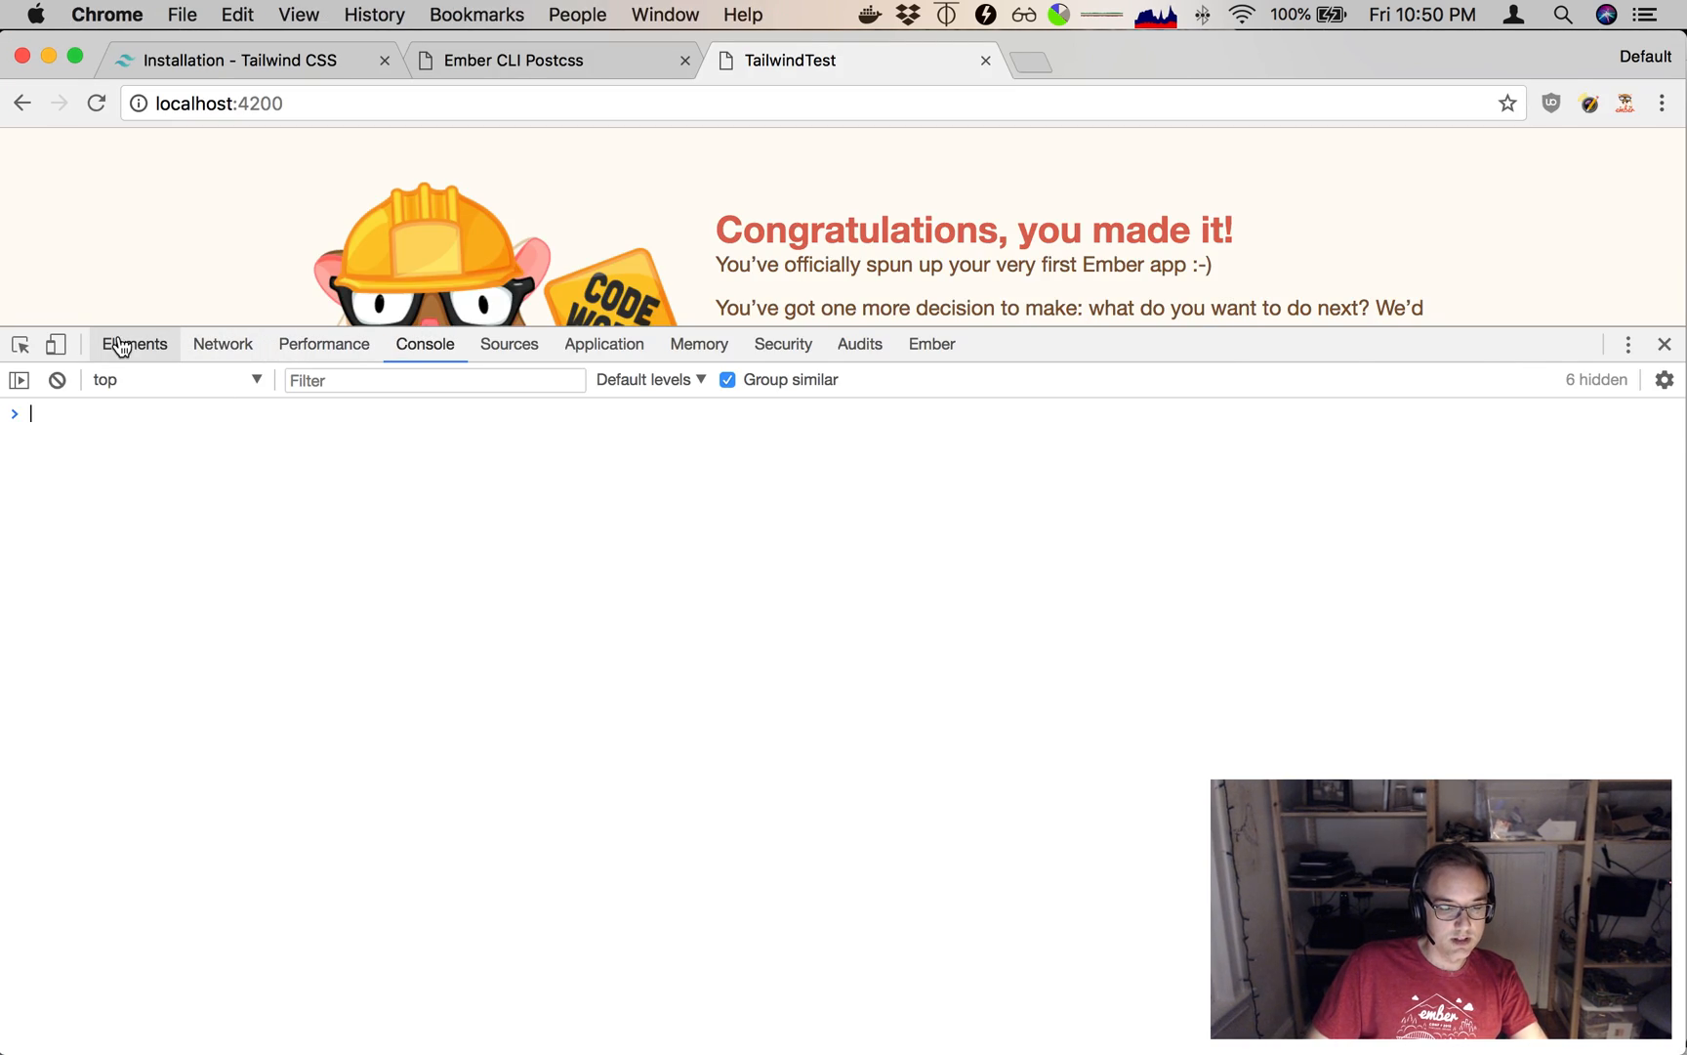
In DevTools Sources, expand localhost:4200 assets and open the compiled tailwind-test.css.
click(133, 344)
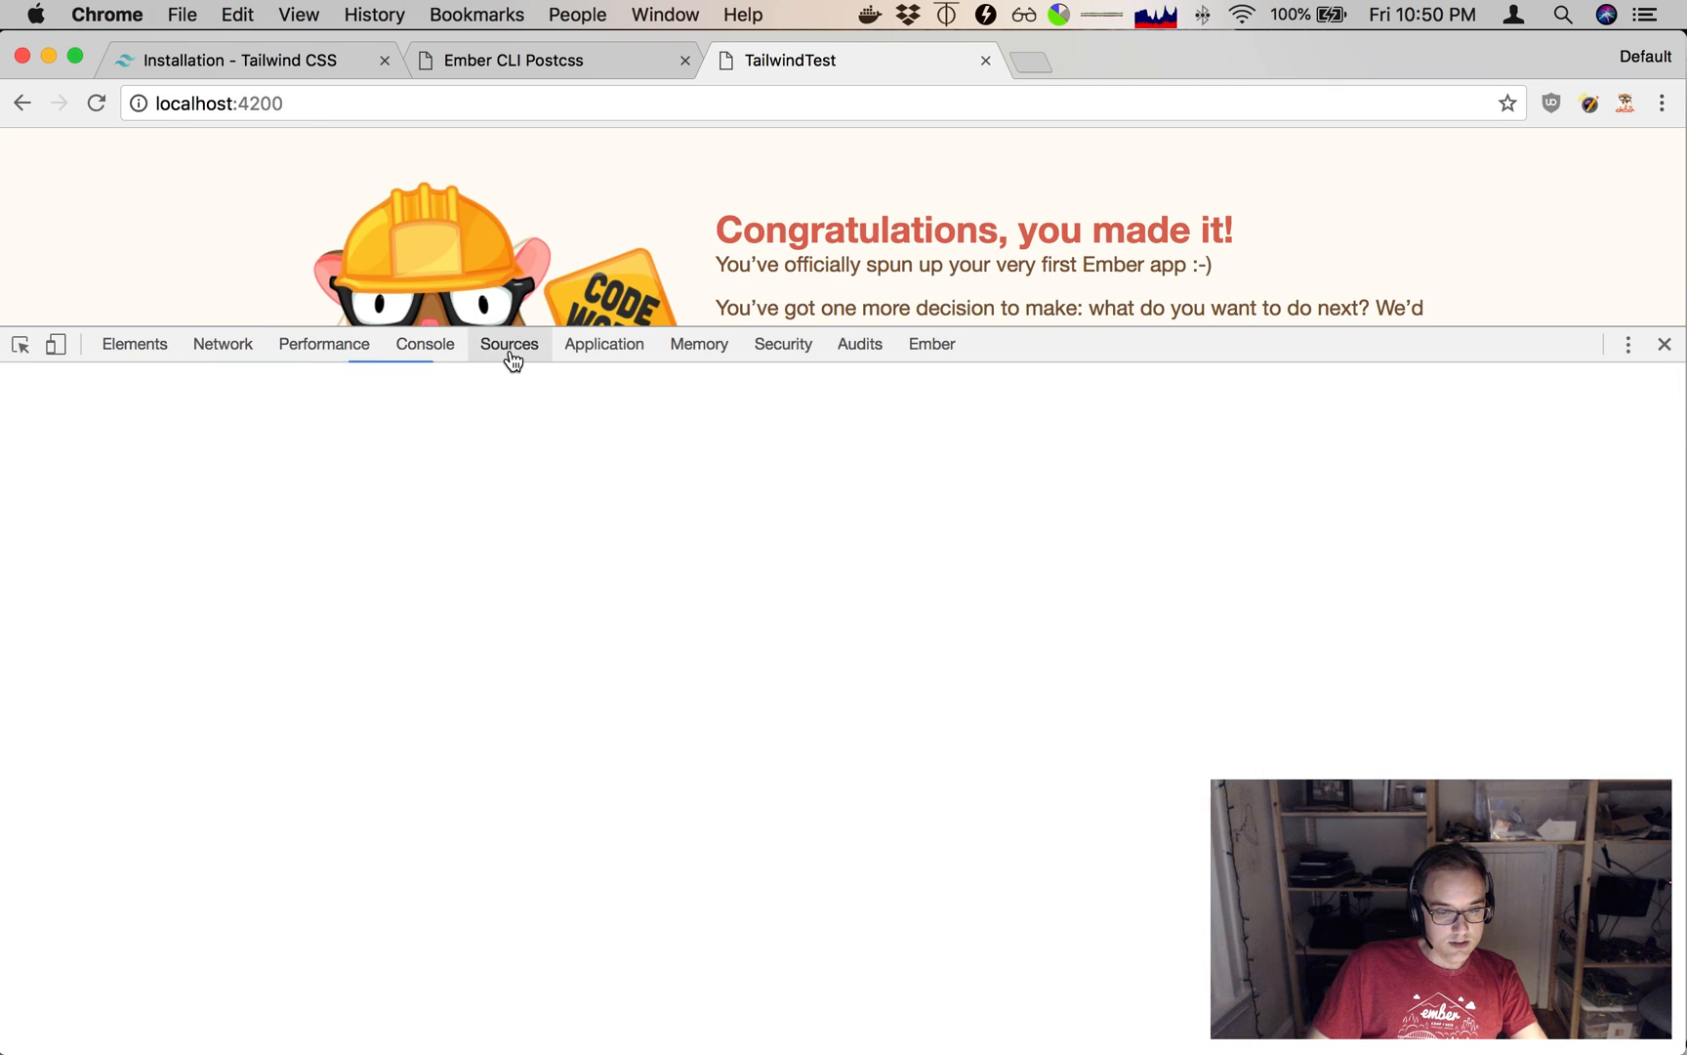
click(510, 344)
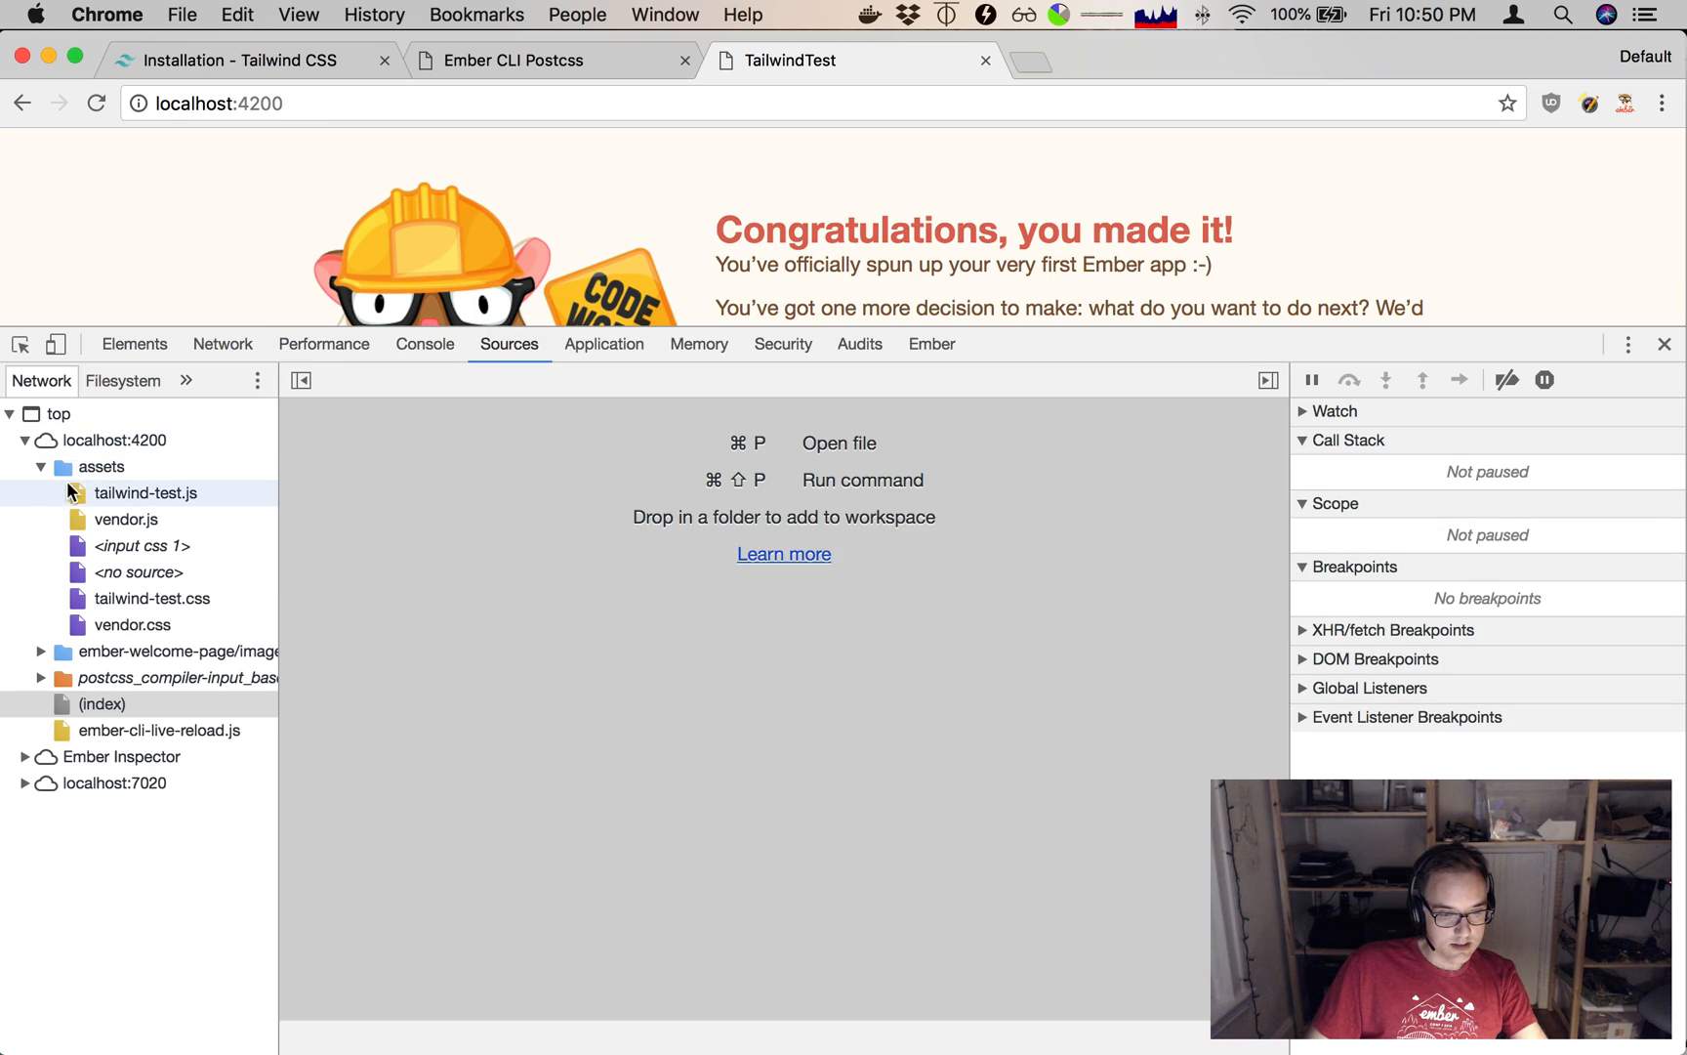
click(142, 492)
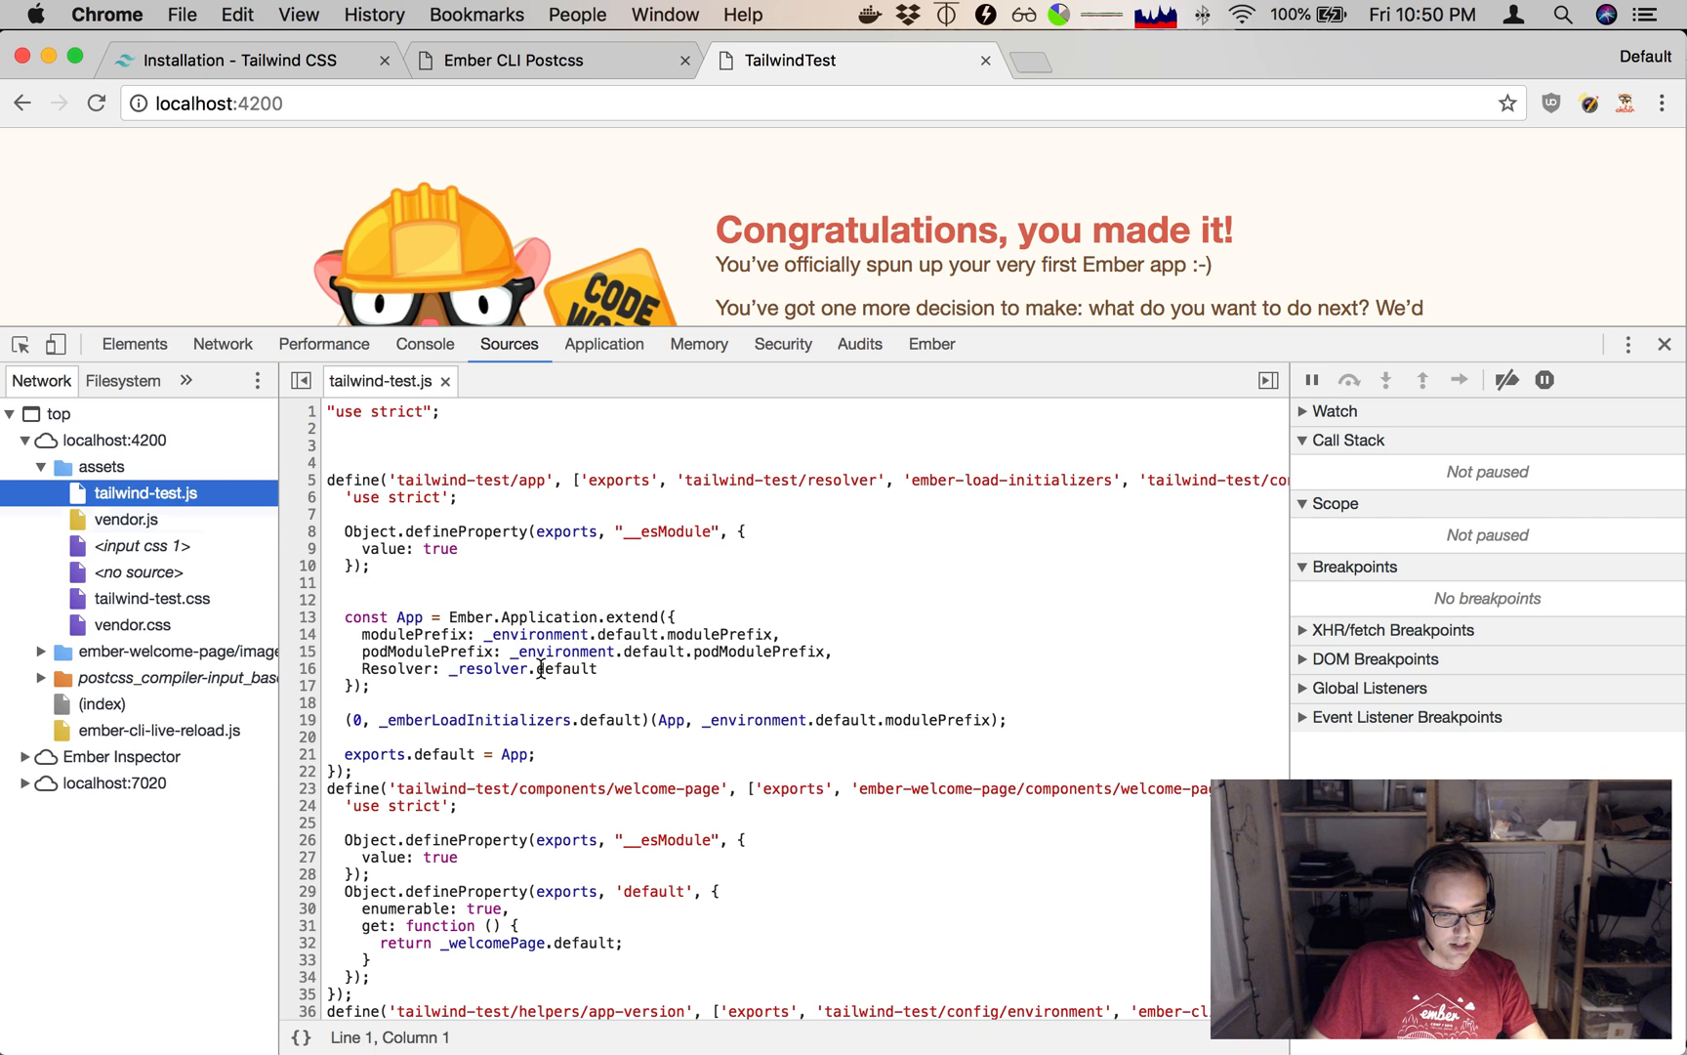
mouse_move(127, 519)
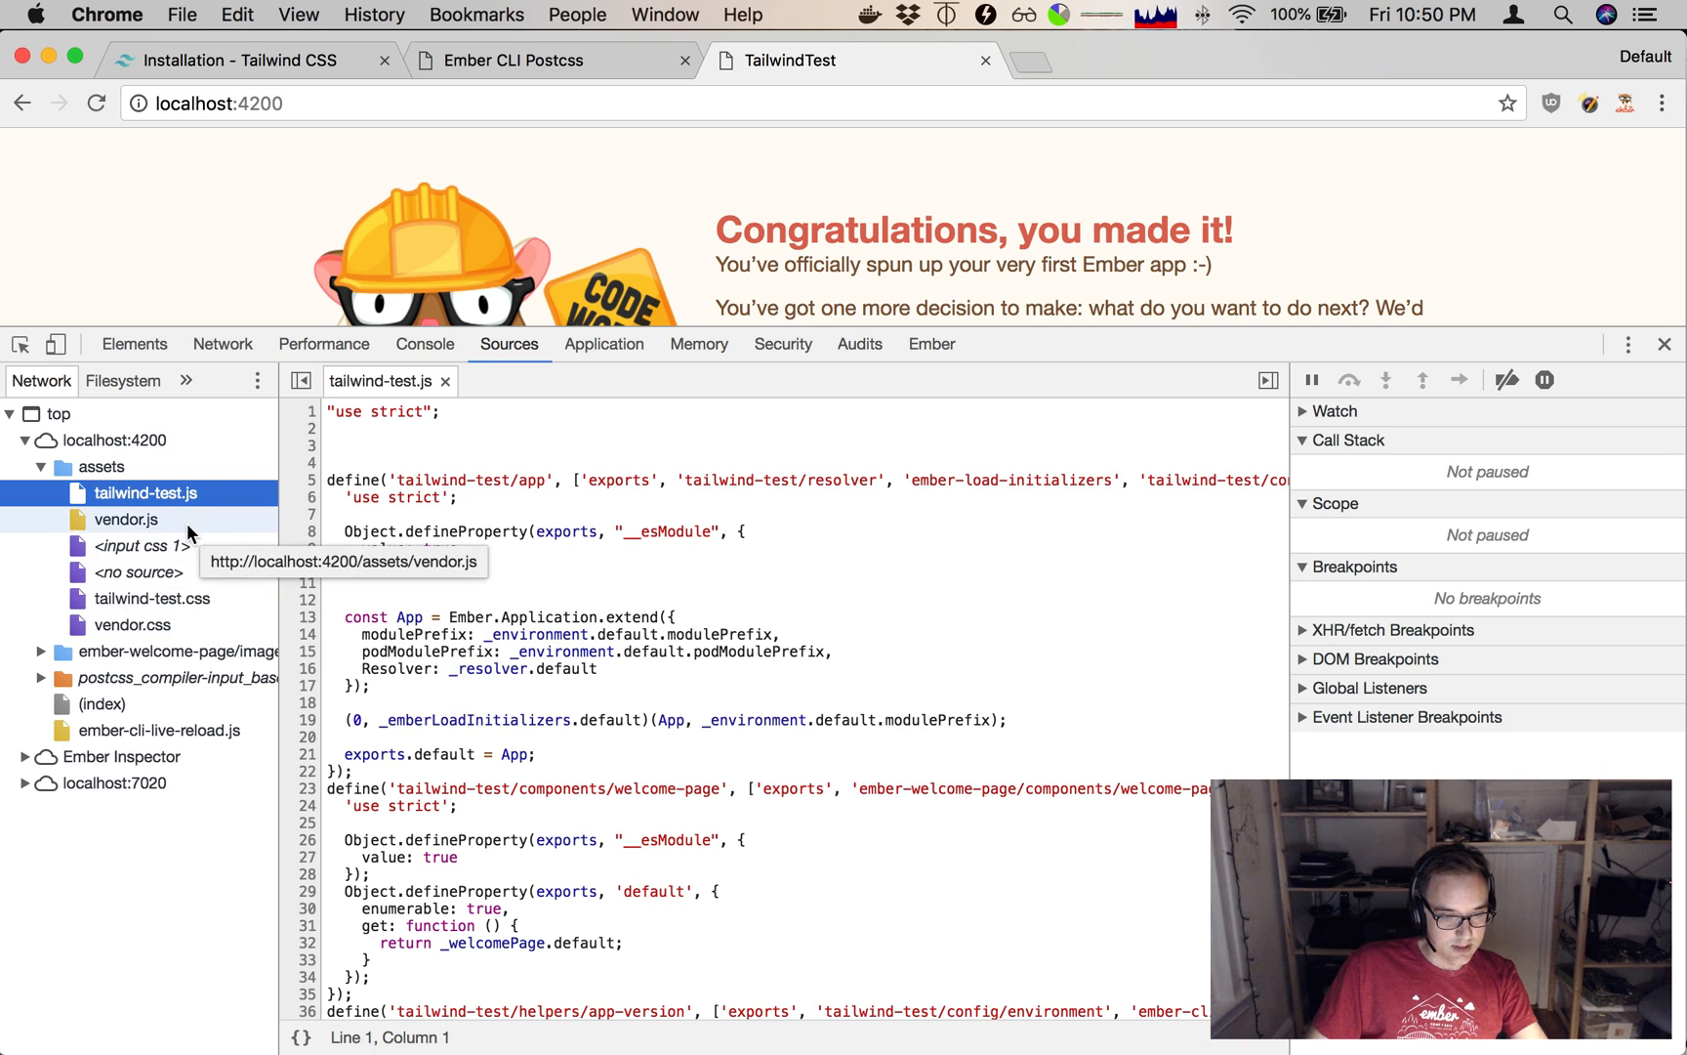
click(150, 598)
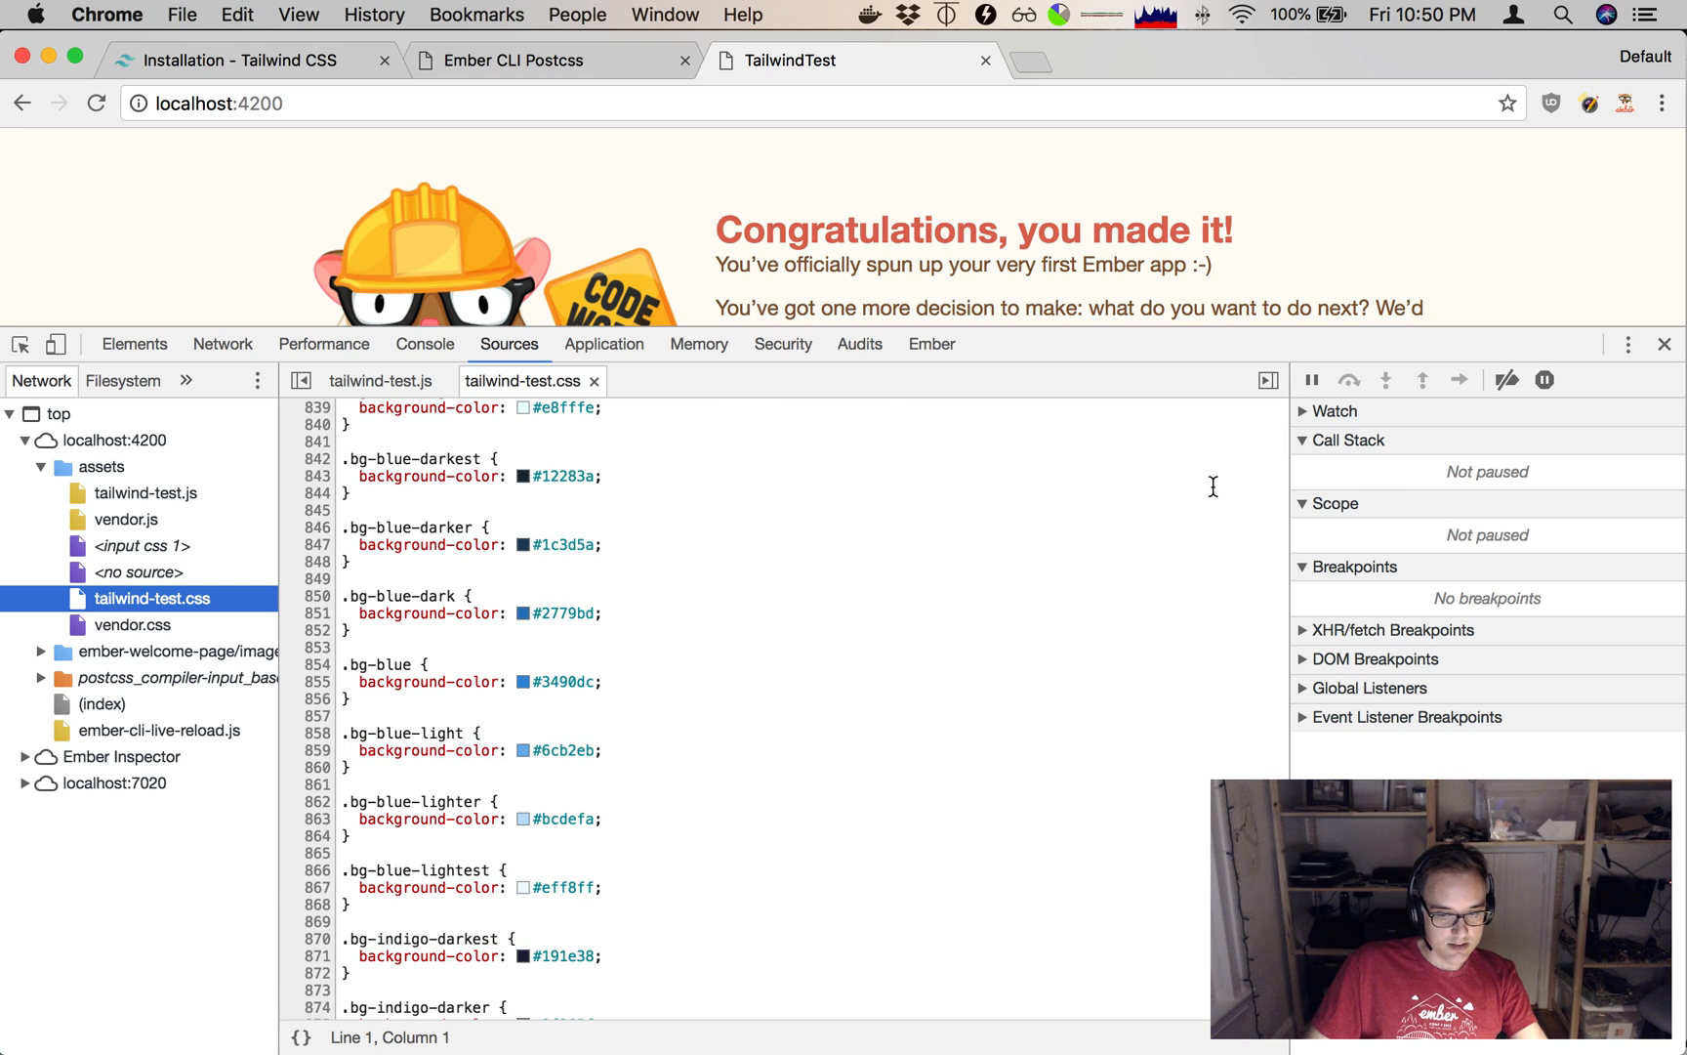
Scroll the stylesheet to Tailwind's background utilities and select the bg-pink class.
scroll(down, 3)
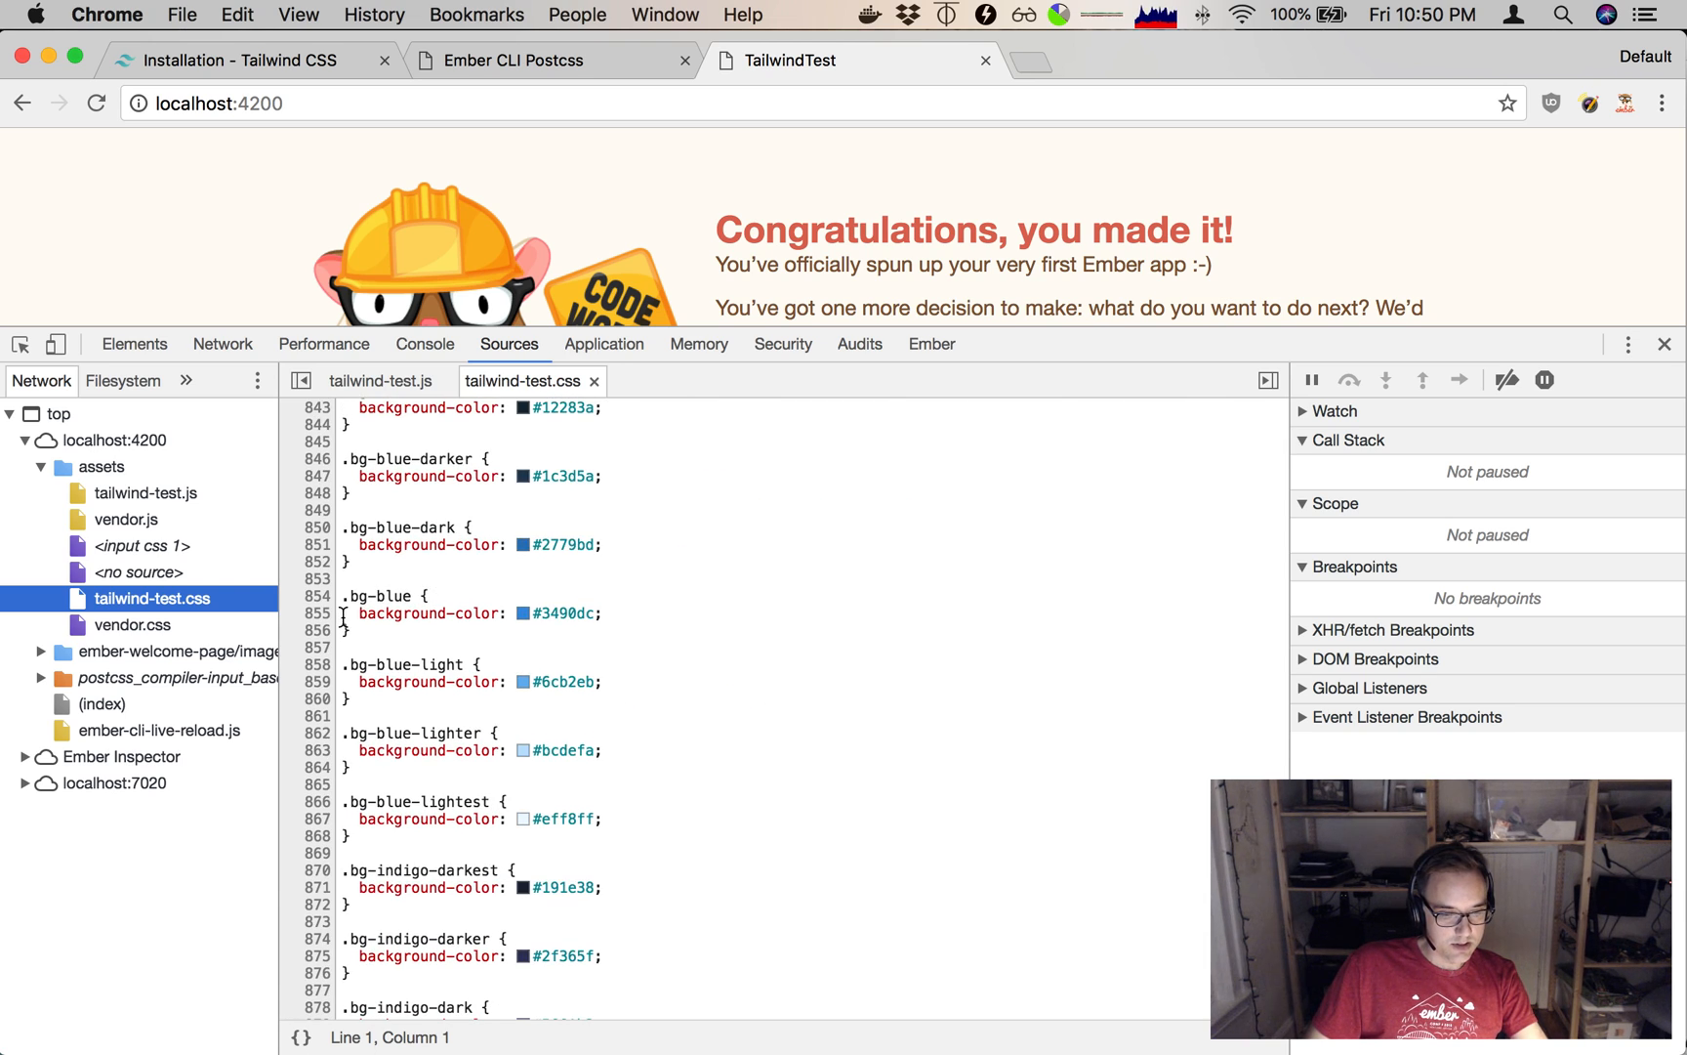
scroll(down, 3)
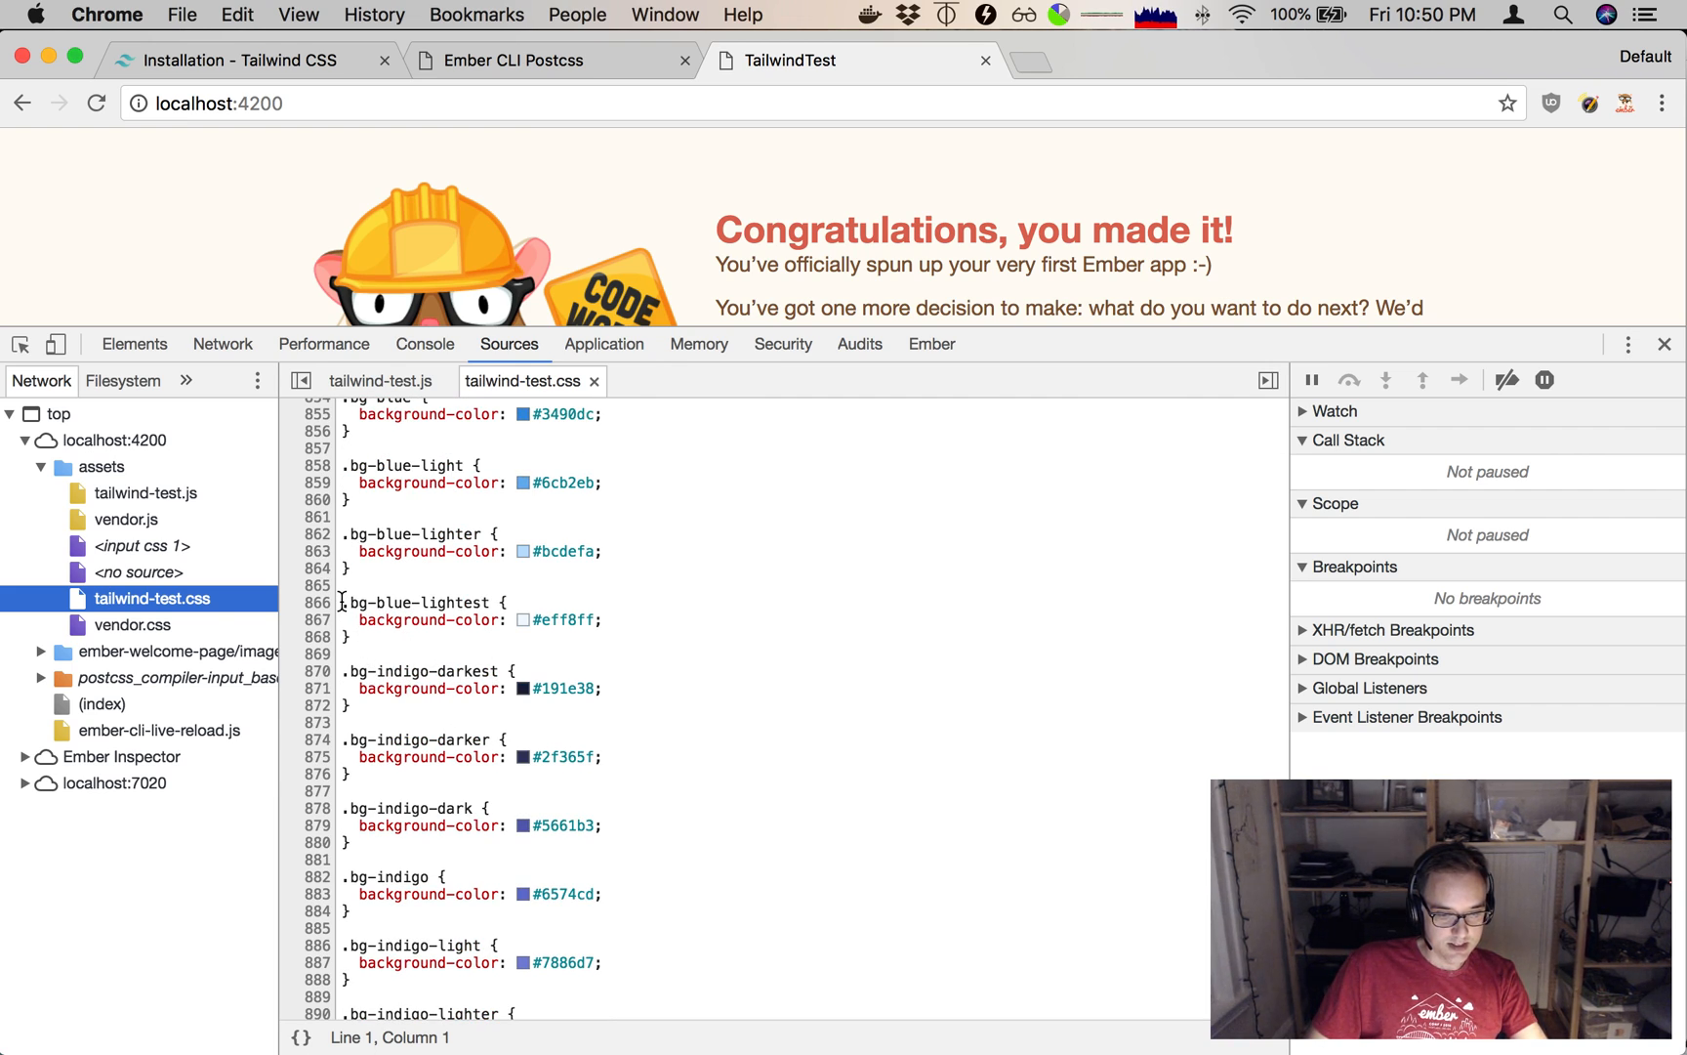
scroll(down, 3)
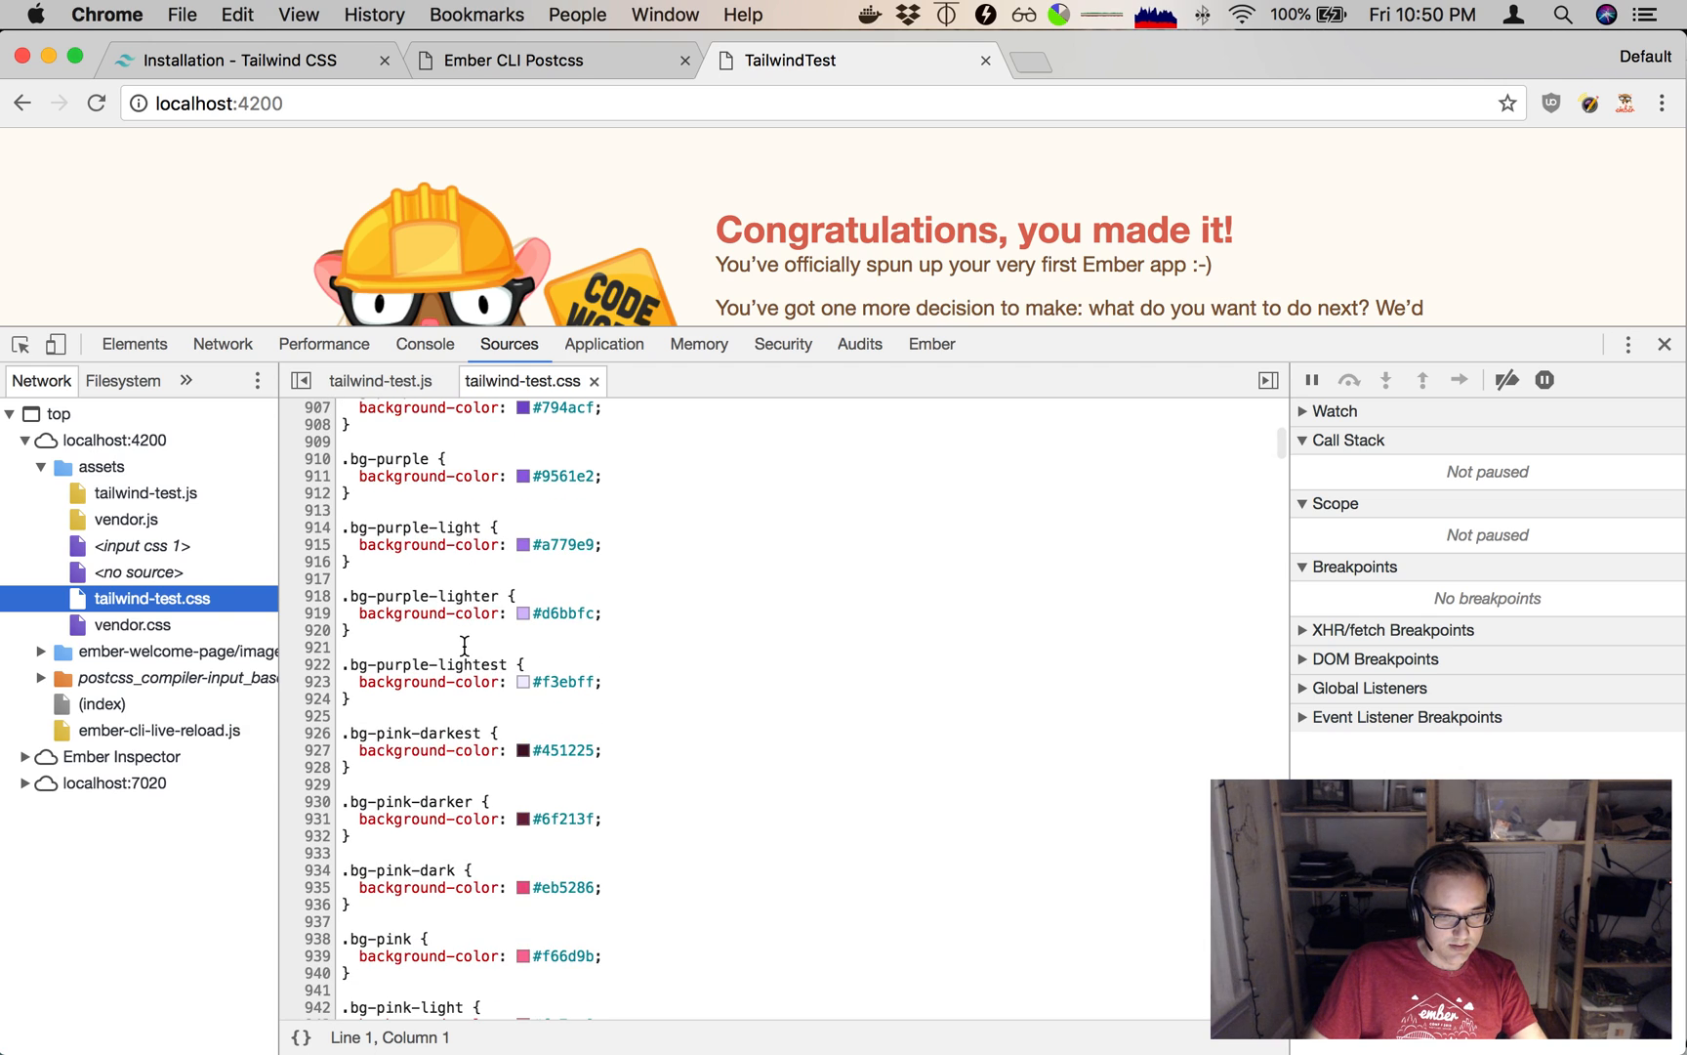
scroll(down, 3)
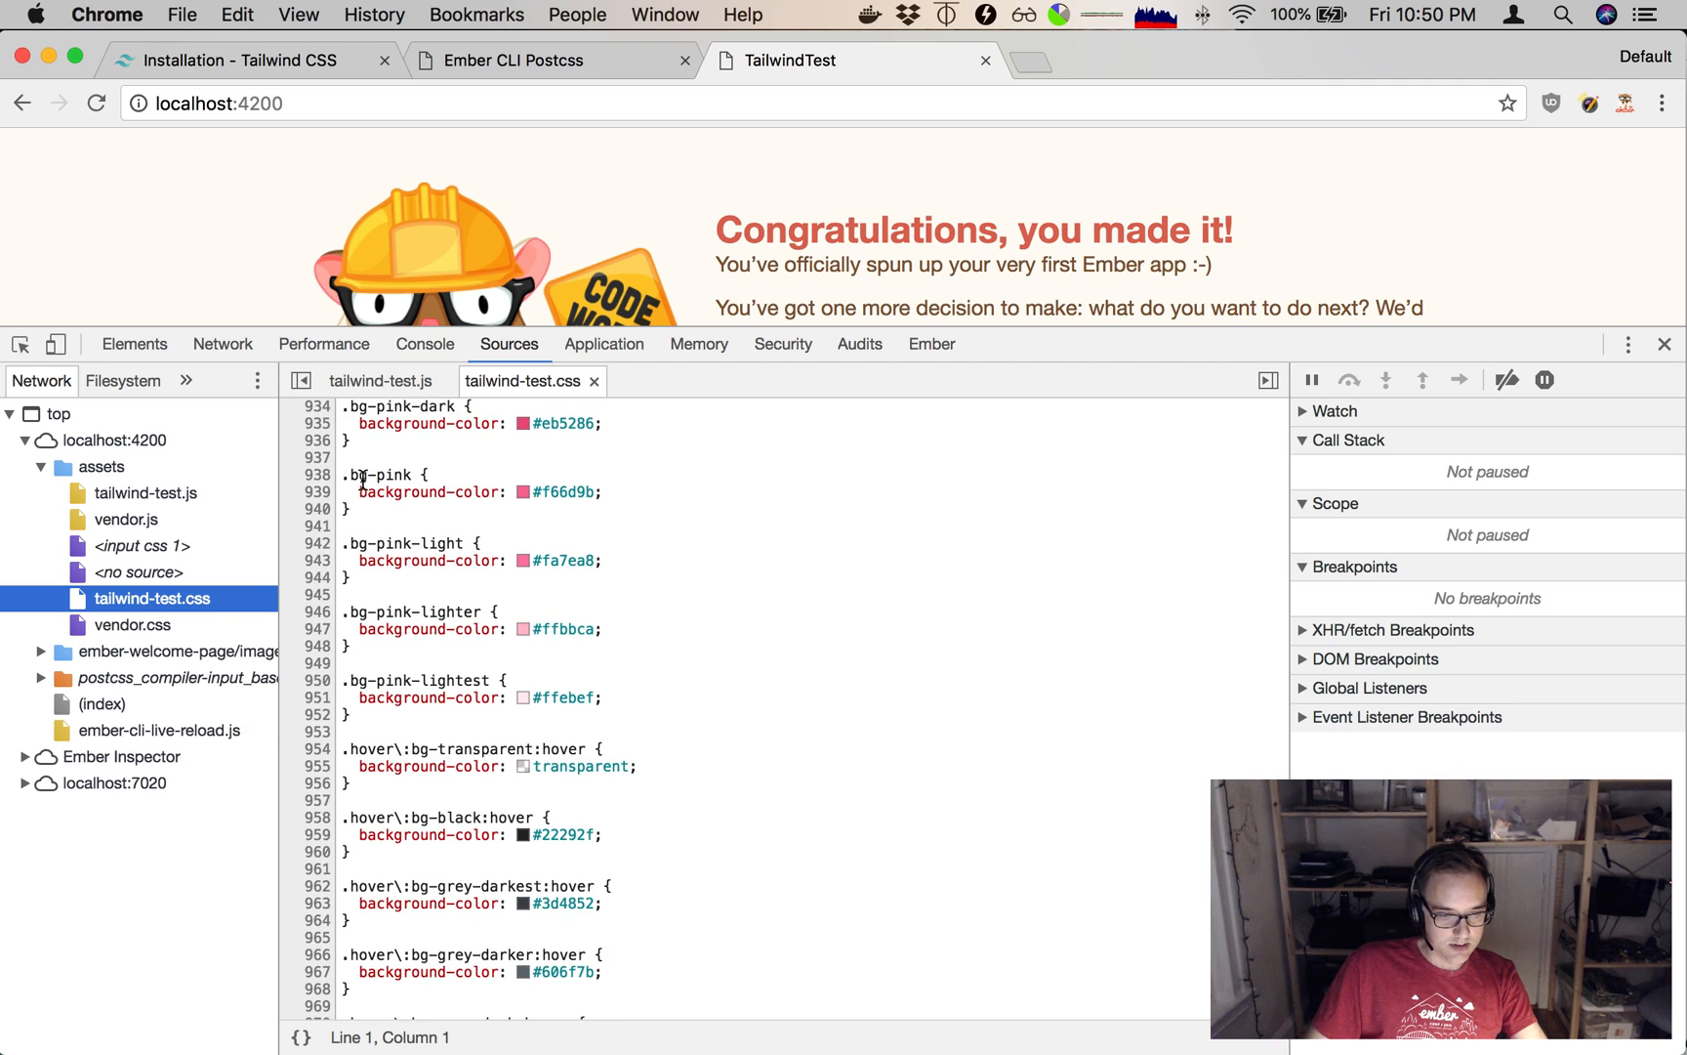
double_click(379, 475)
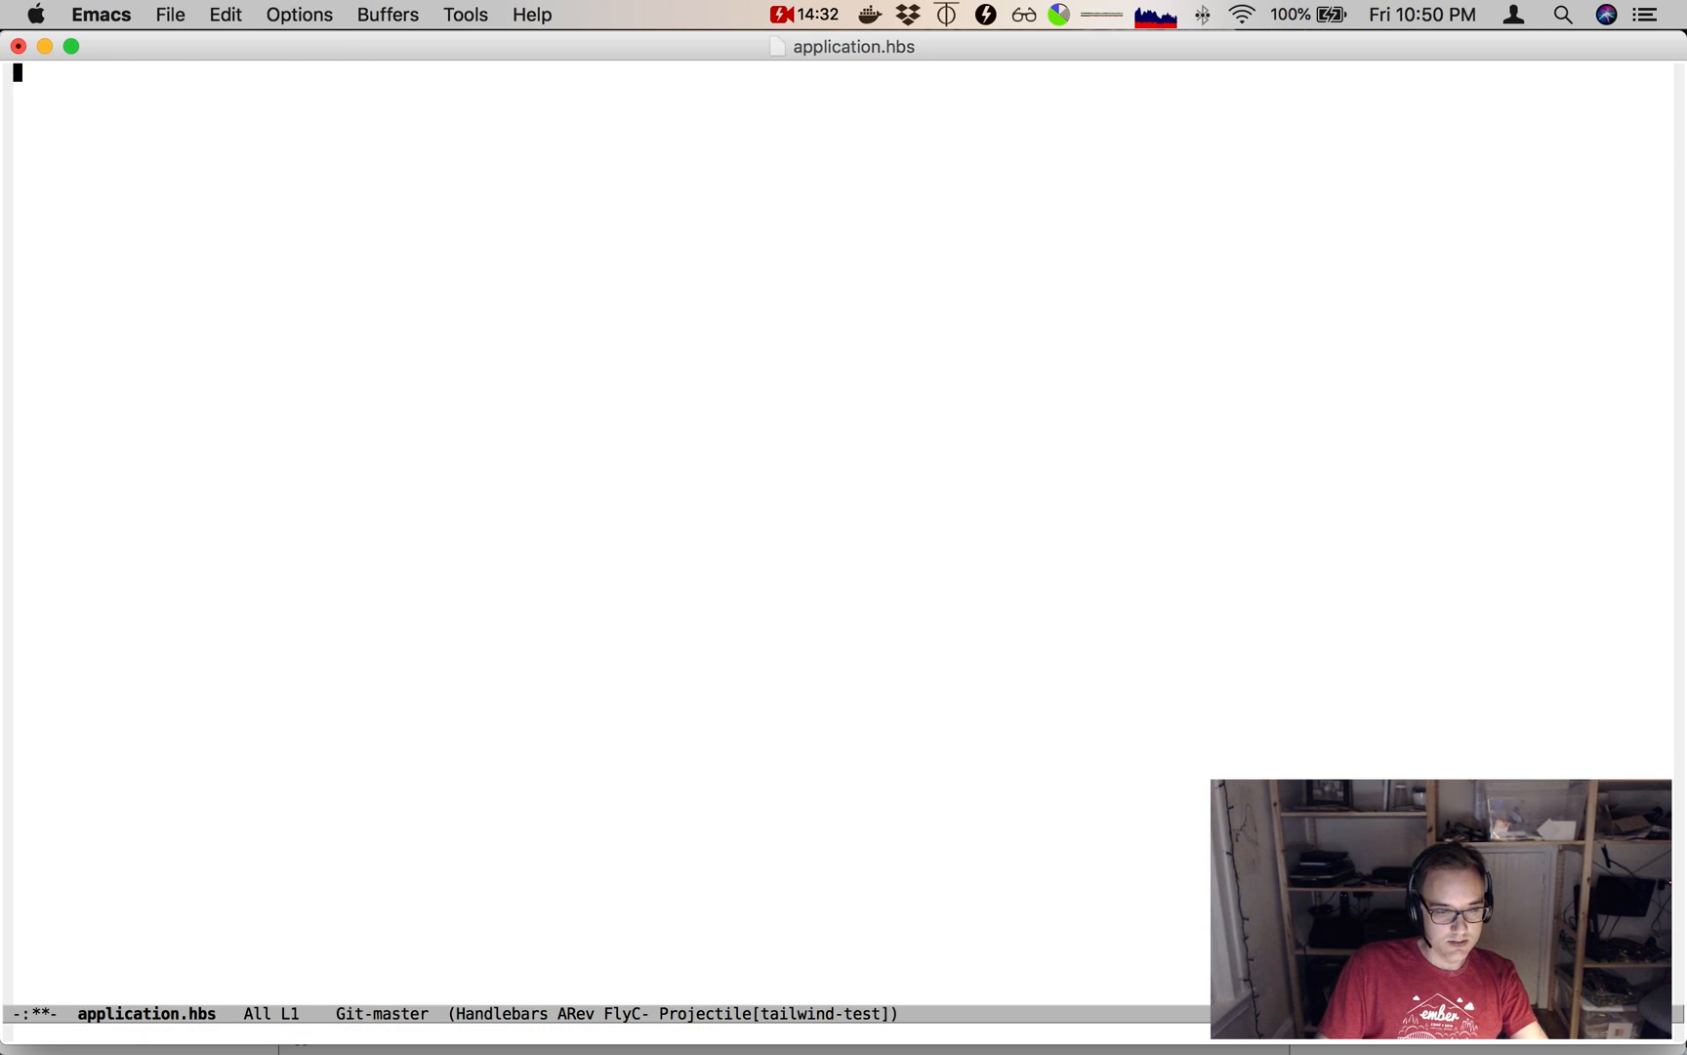
Write <h1 class="bg-pink">Hello Tailwind</h1> into application.hbs.
text(<h1>)
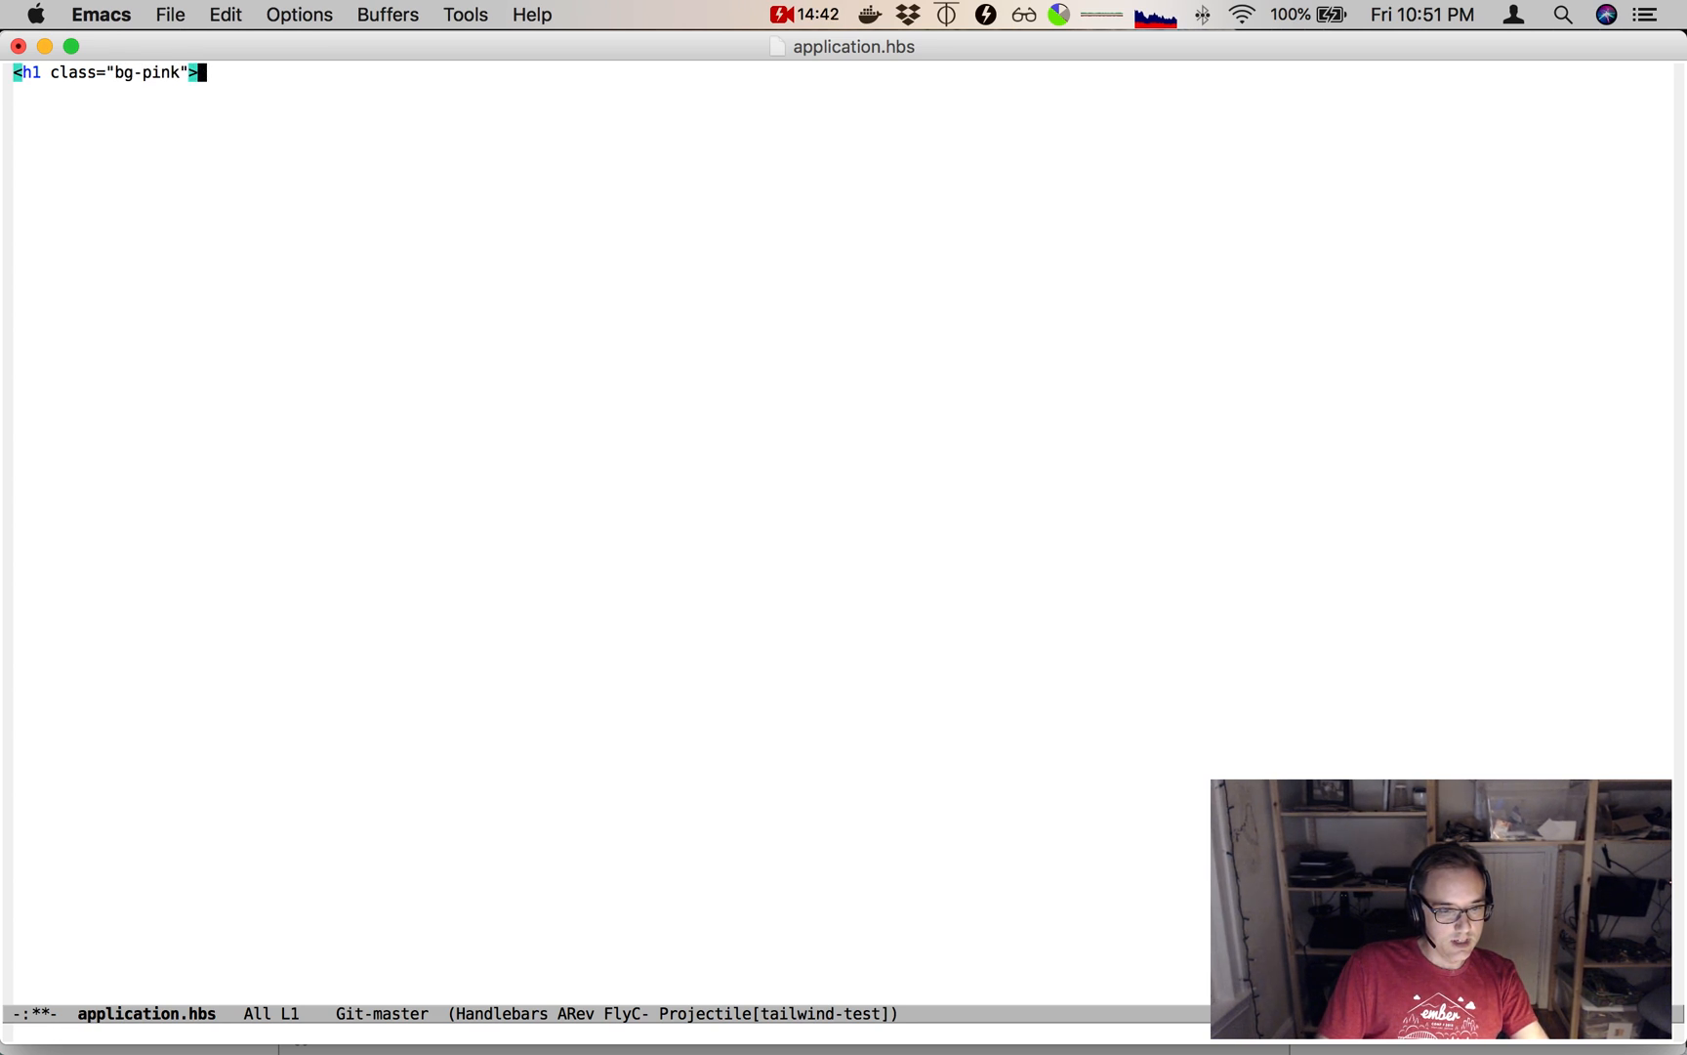
text(Hello Tailwind)
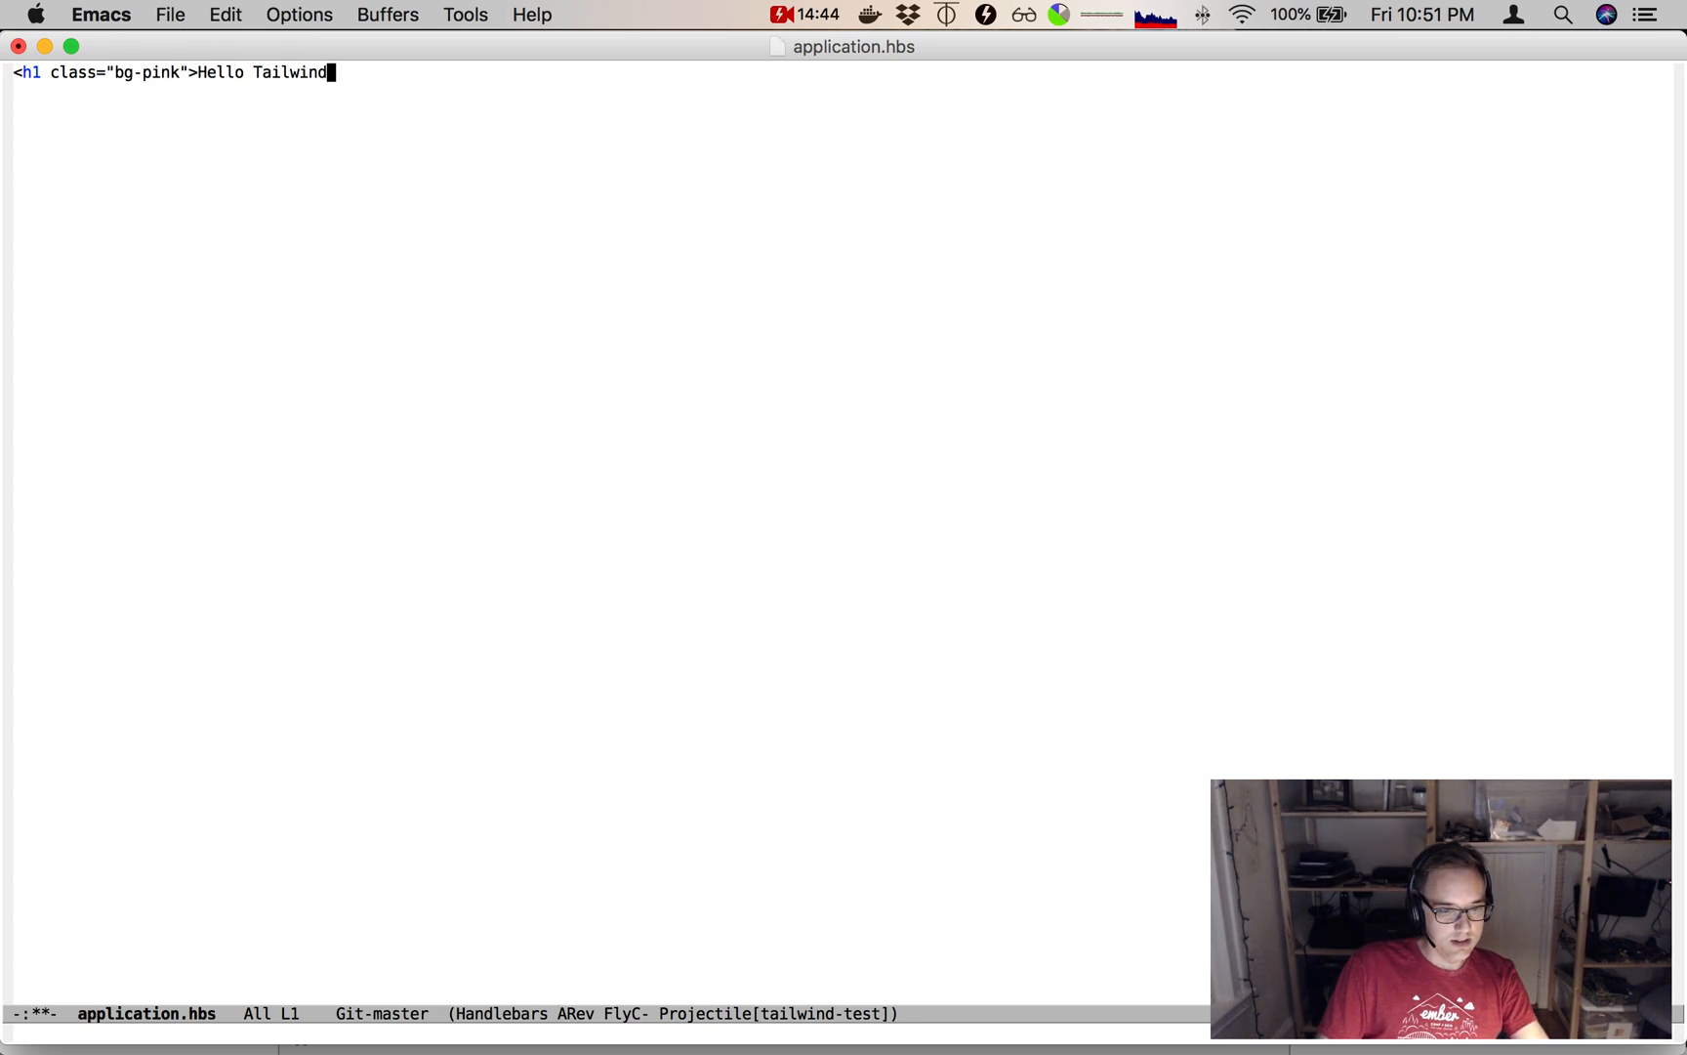
text(</h1>)
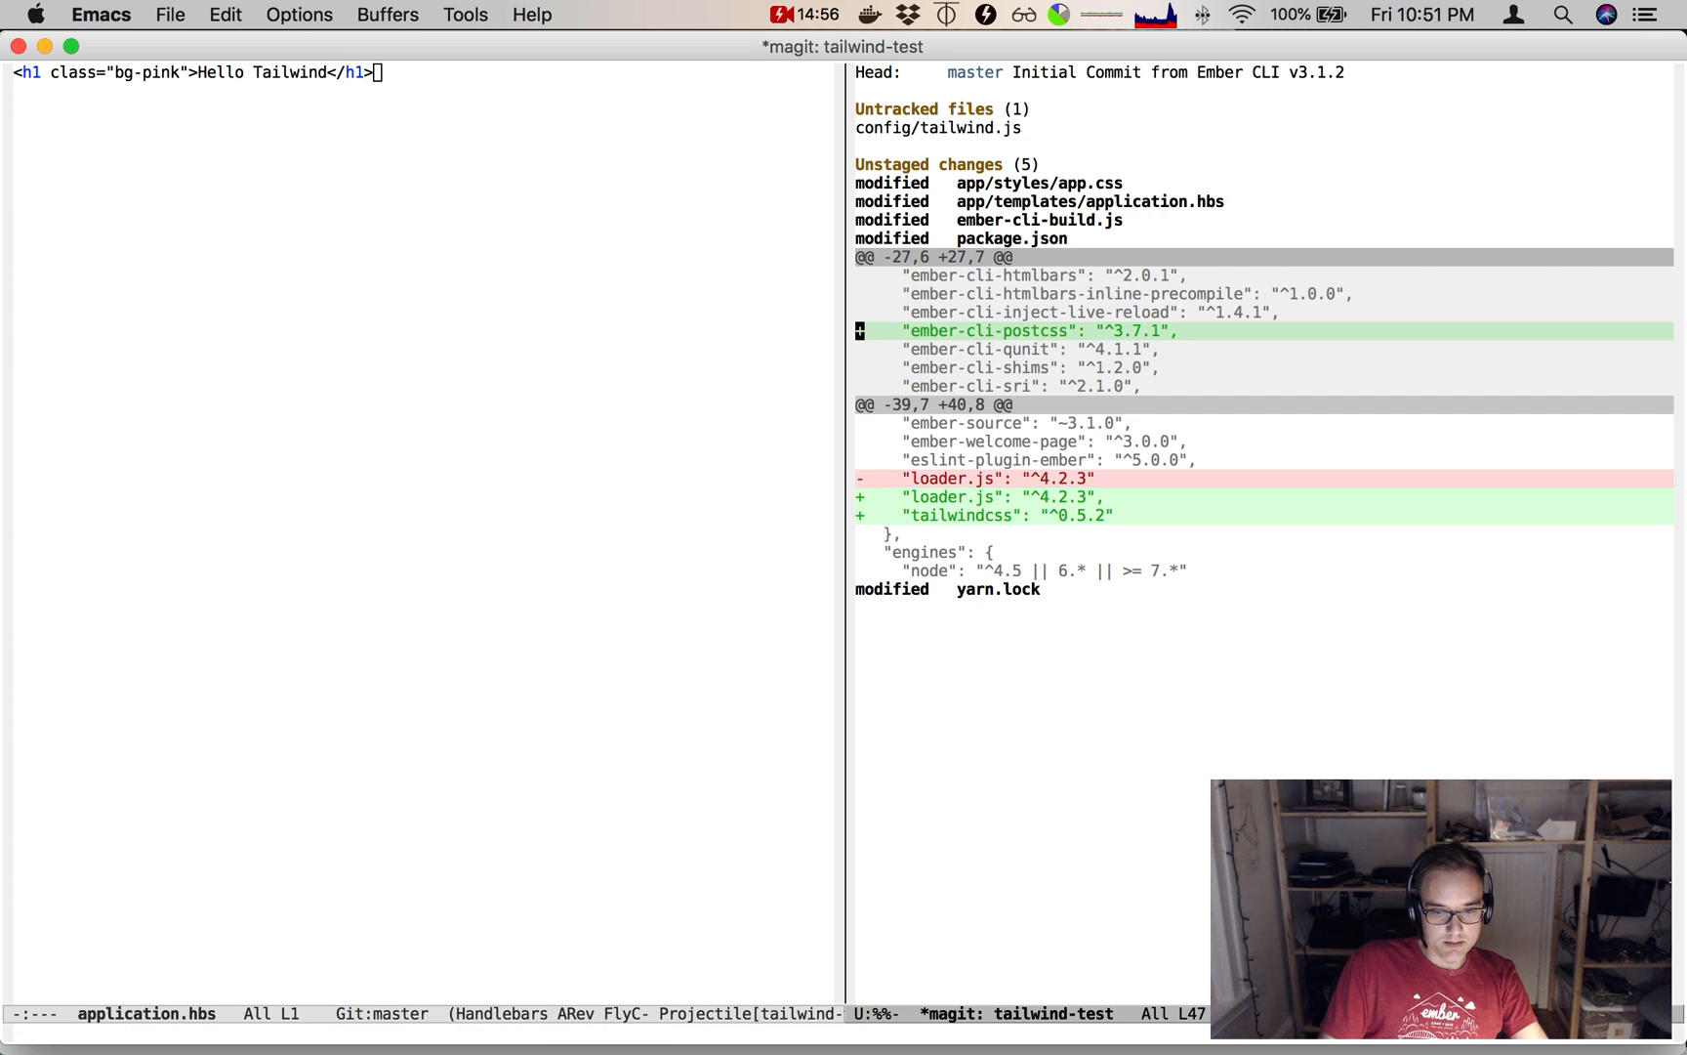
Review the unstaged tailwind-test diffs in Magit, including package.json.
click(1010, 238)
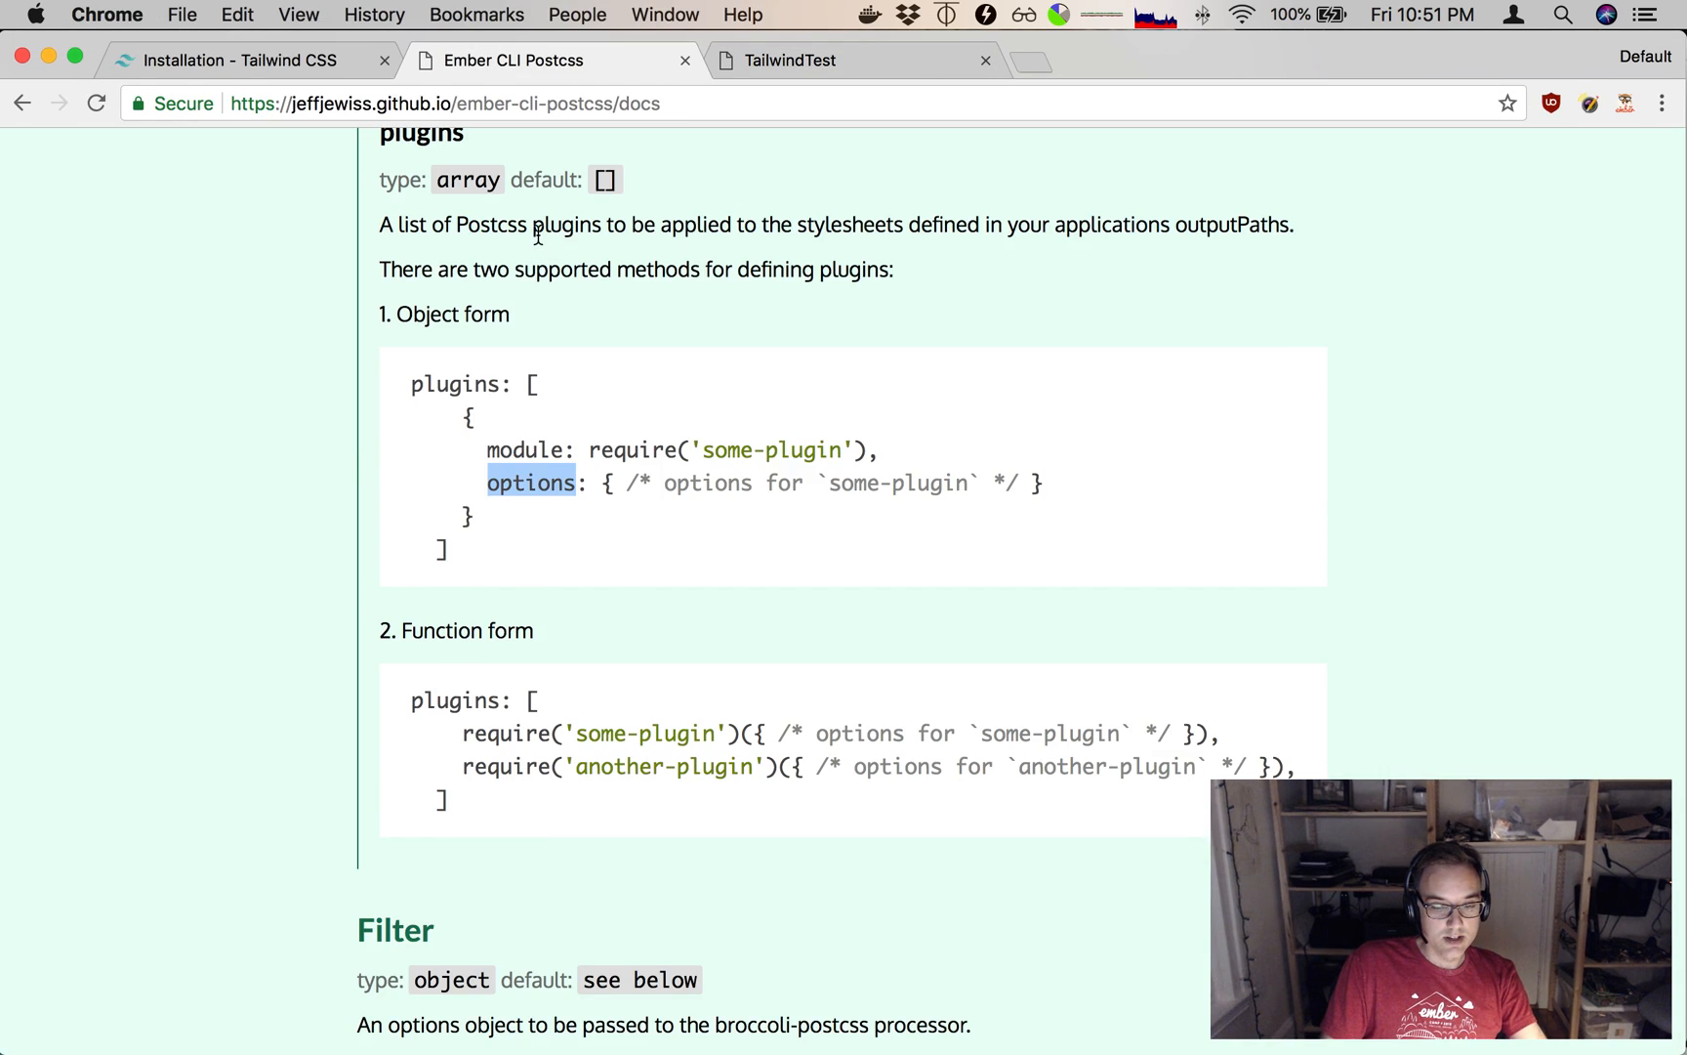
Switch to the Tailwind CSS installation docs and scroll to the PostCSS and Gulp plugin examples.
click(237, 60)
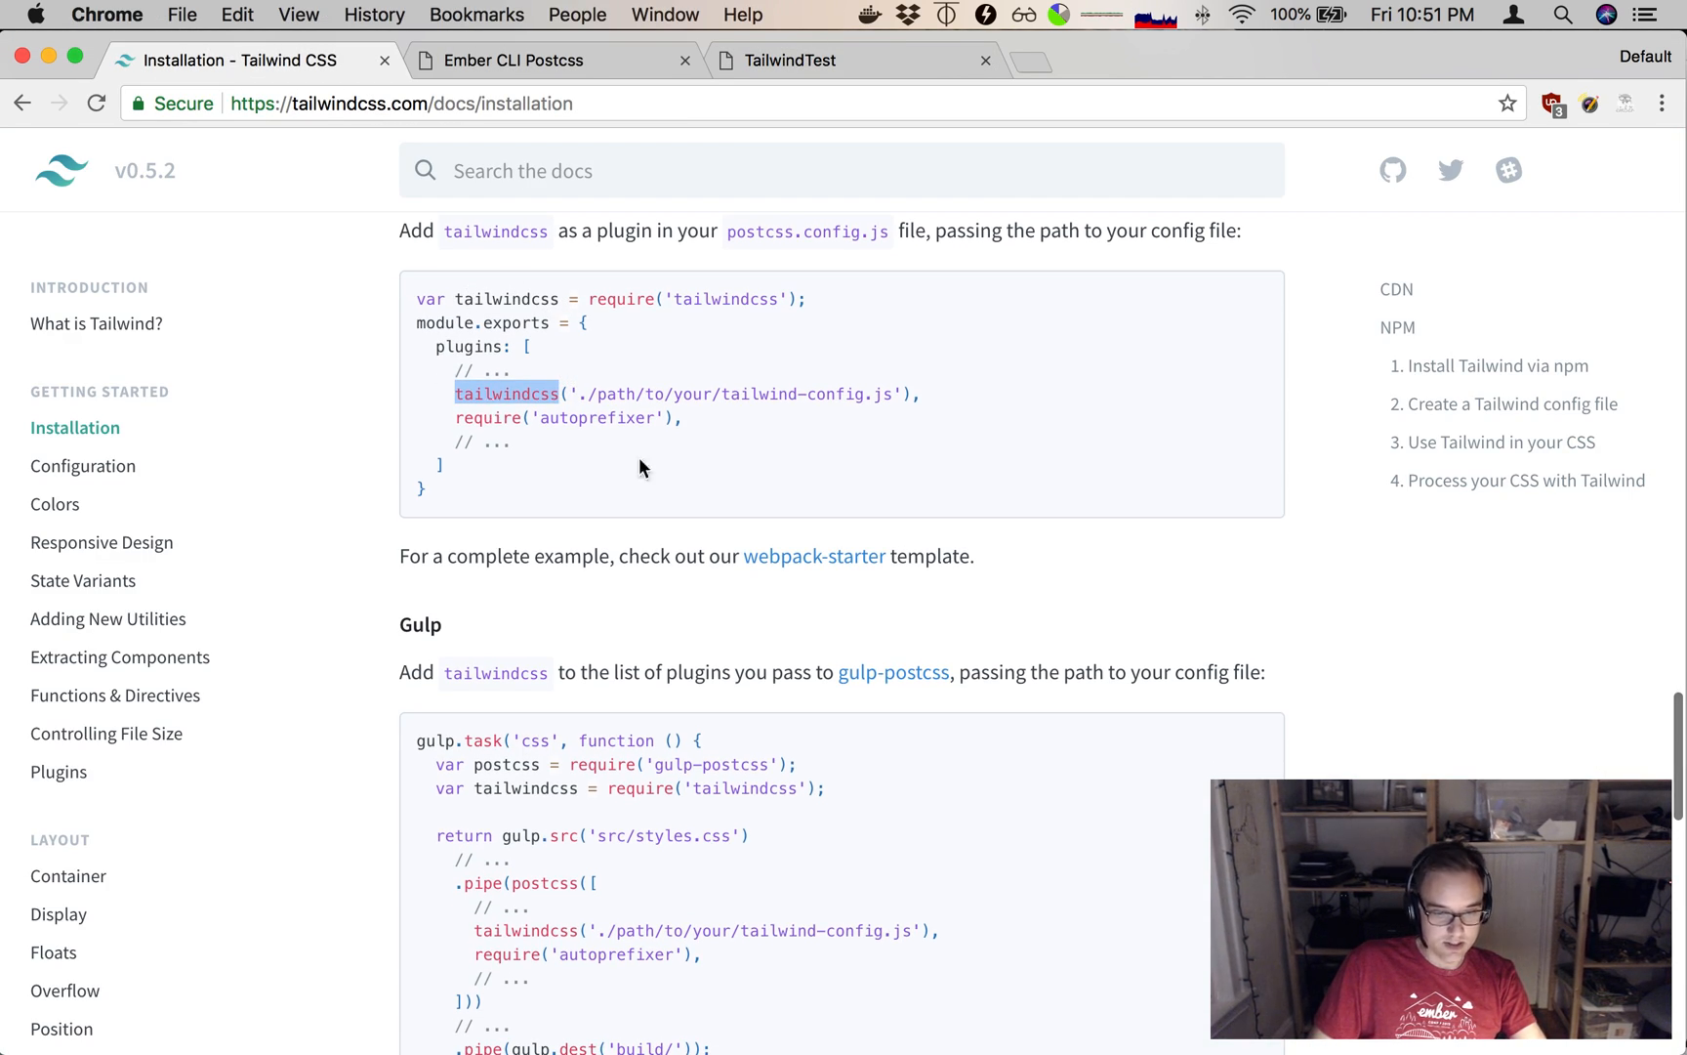
scroll(down, 3)
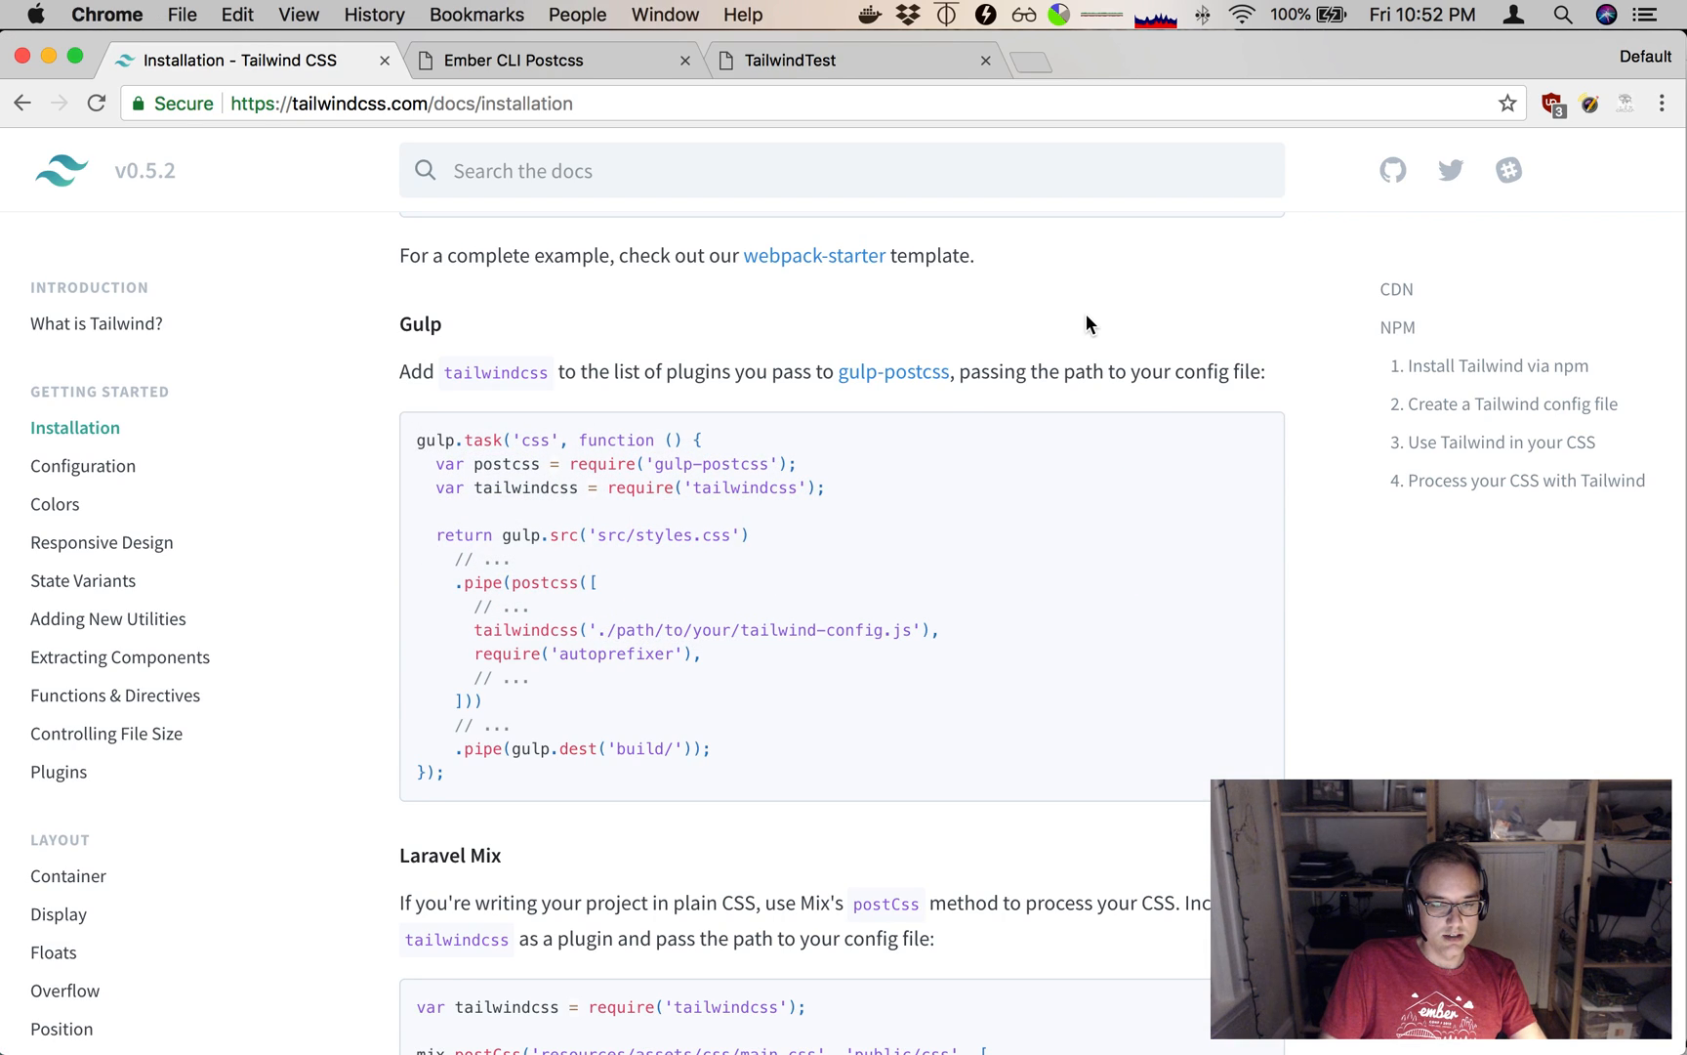
mouse_move(755, 531)
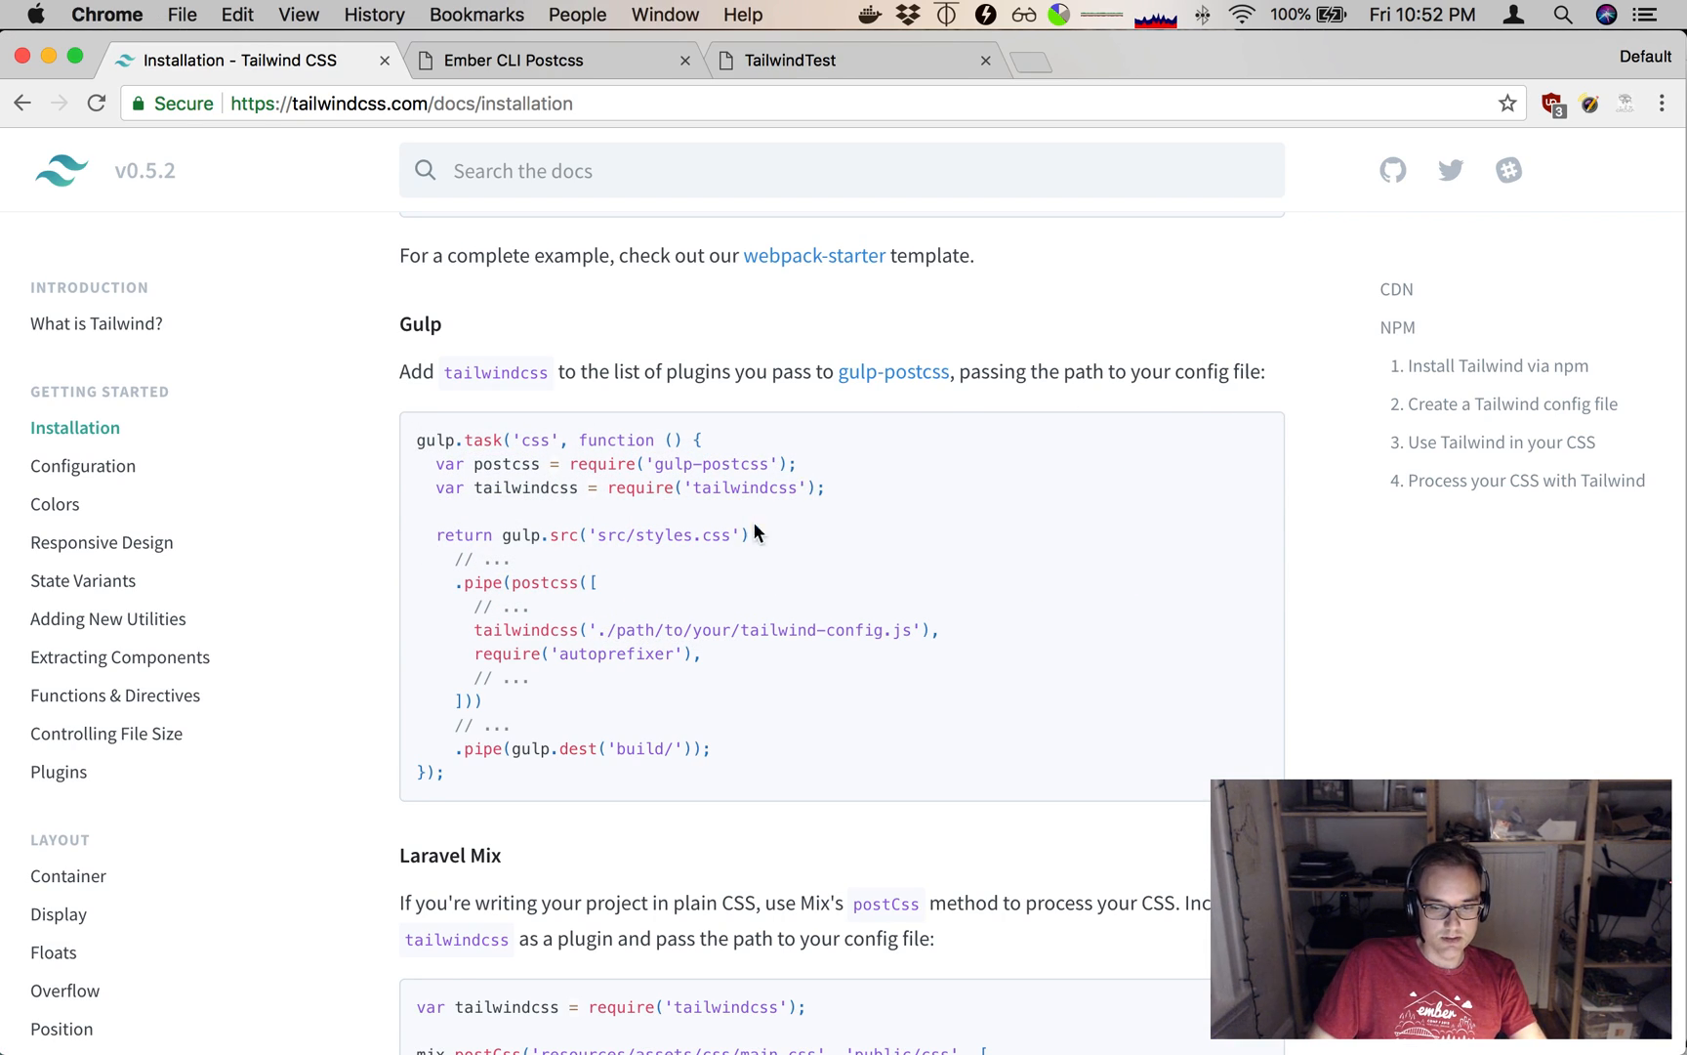